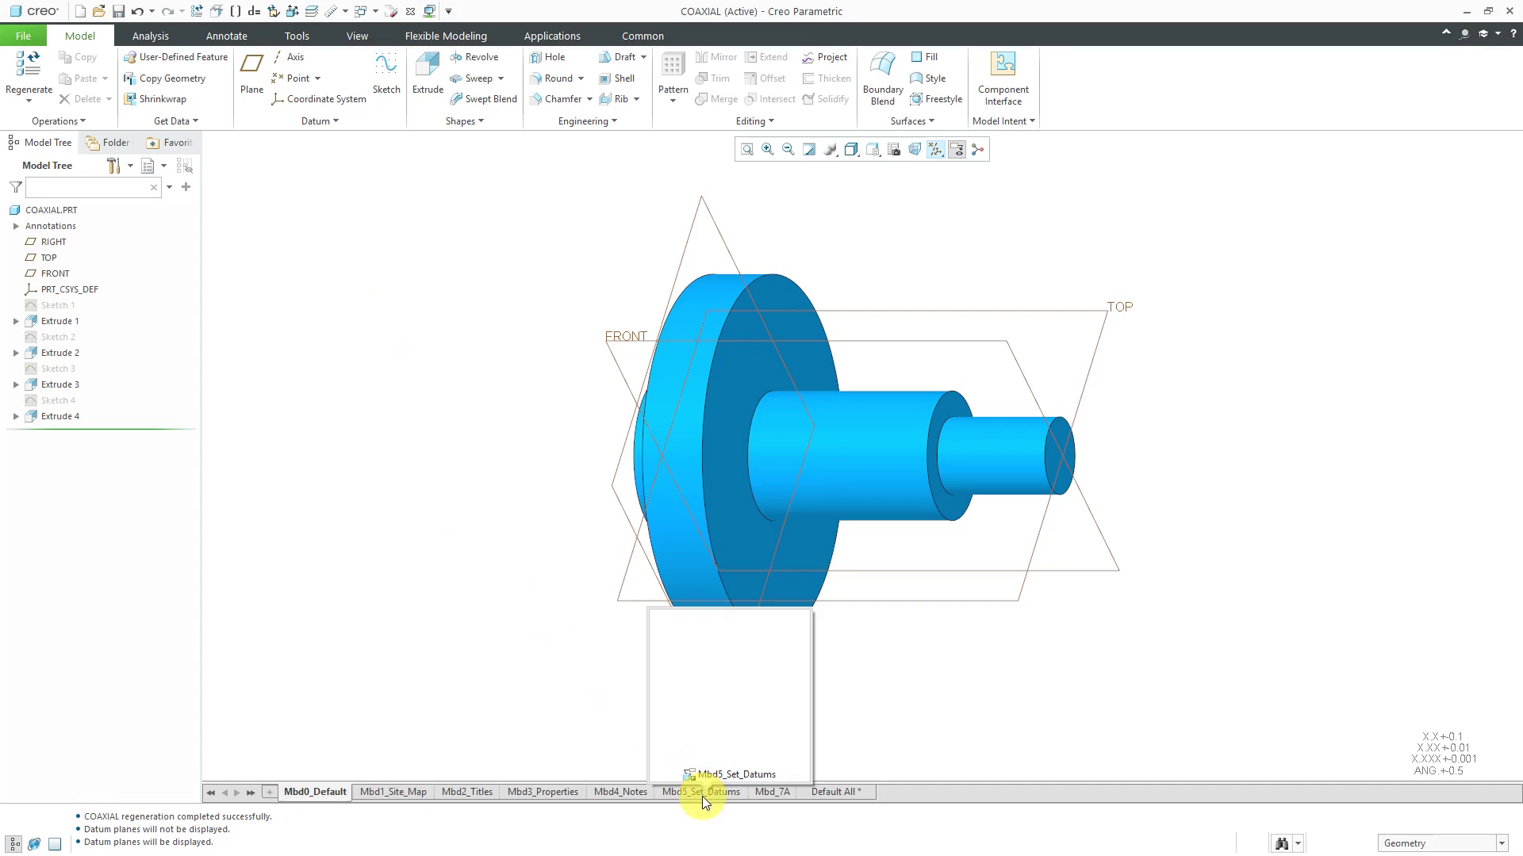
Activate the Mbd5_Set_Datums state and orbit the shaft to face the flange.
{"action": "left_click", "coordinate": [699, 791]}
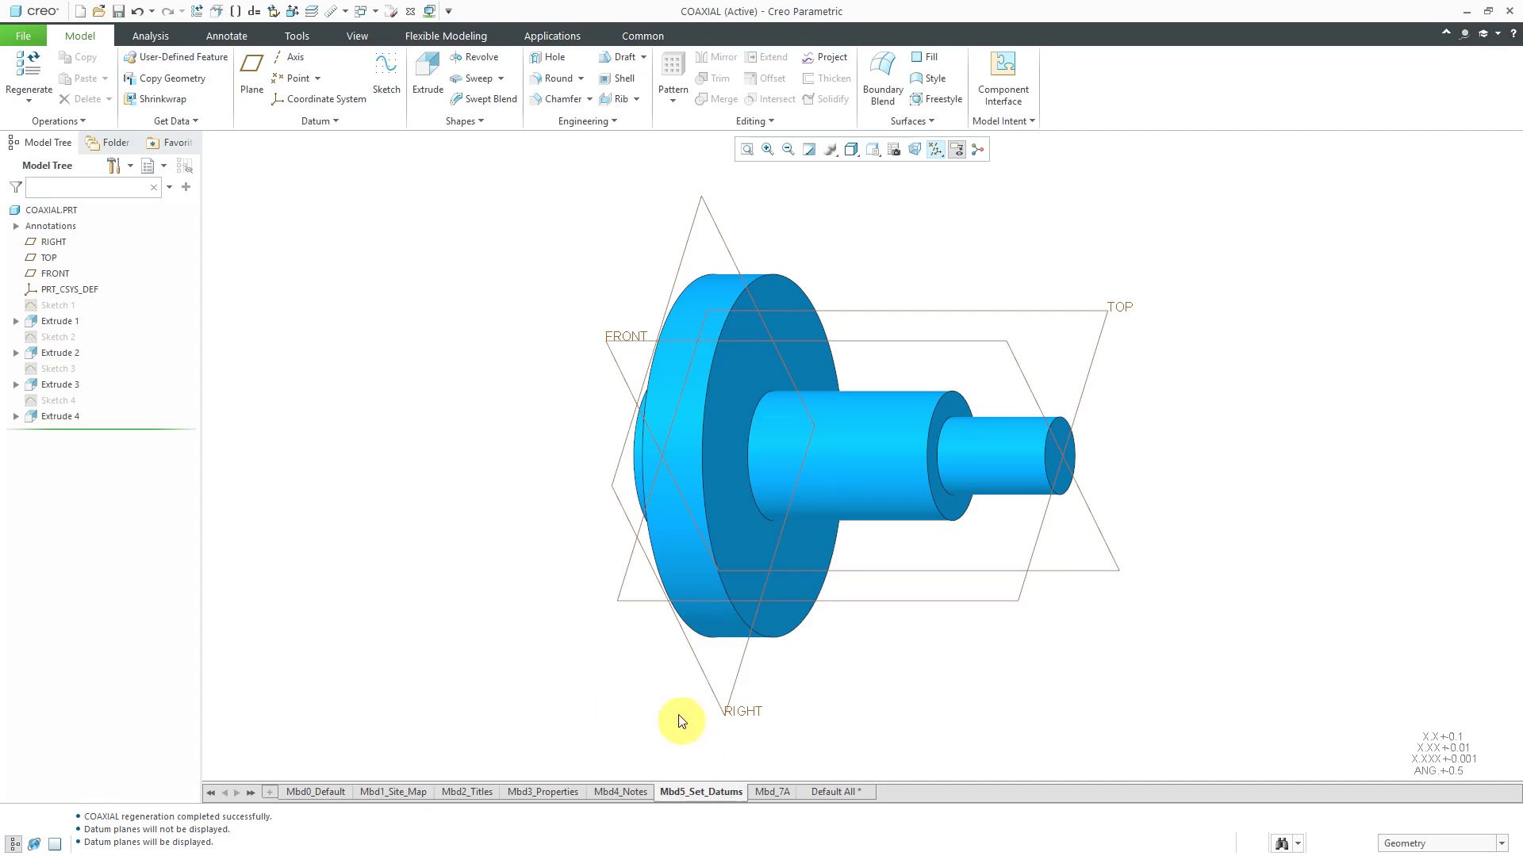
{"action": "left_click_drag", "start_coordinate": [681, 720], "coordinate": [712, 509]}
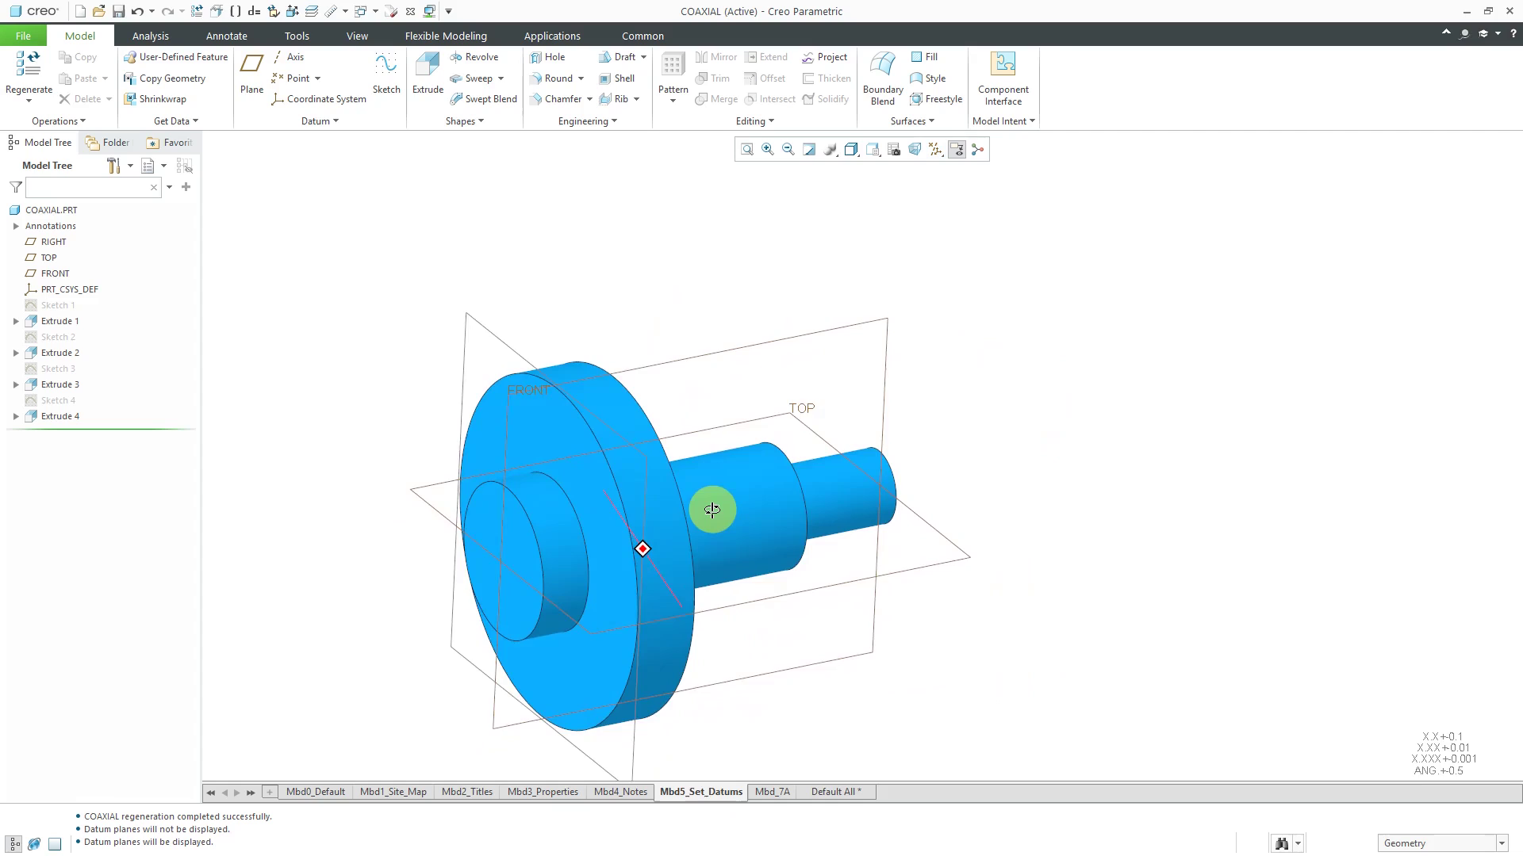
{"action": "left_click_drag", "start_coordinate": [712, 509], "coordinate": [663, 674]}
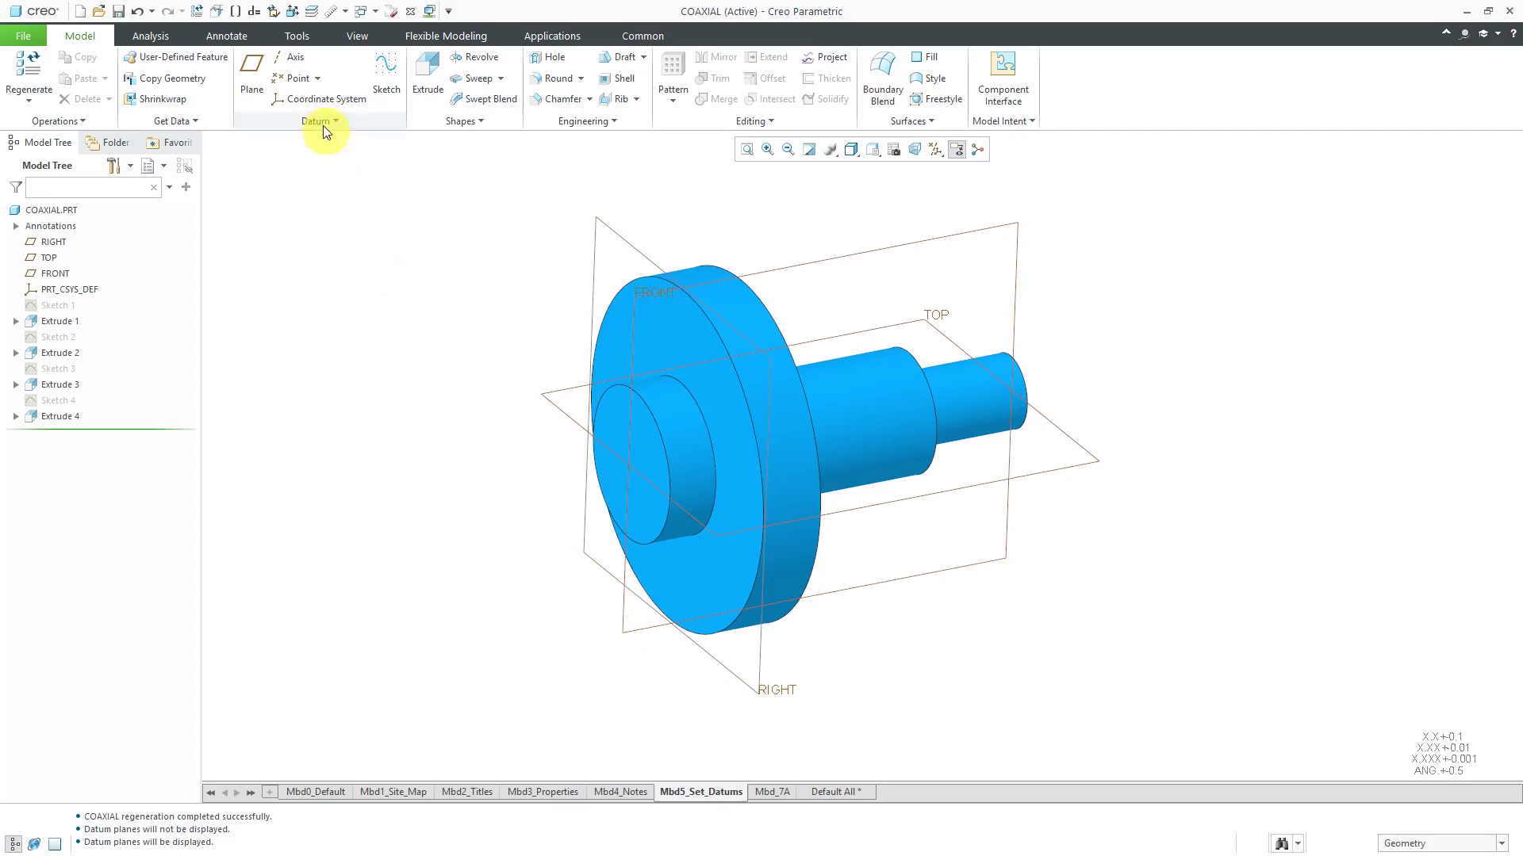
Make gp1 a Flatness tolerance of 0.1 with the A/B/C datum references cleared.
{"action": "left_click", "coordinate": [227, 35]}
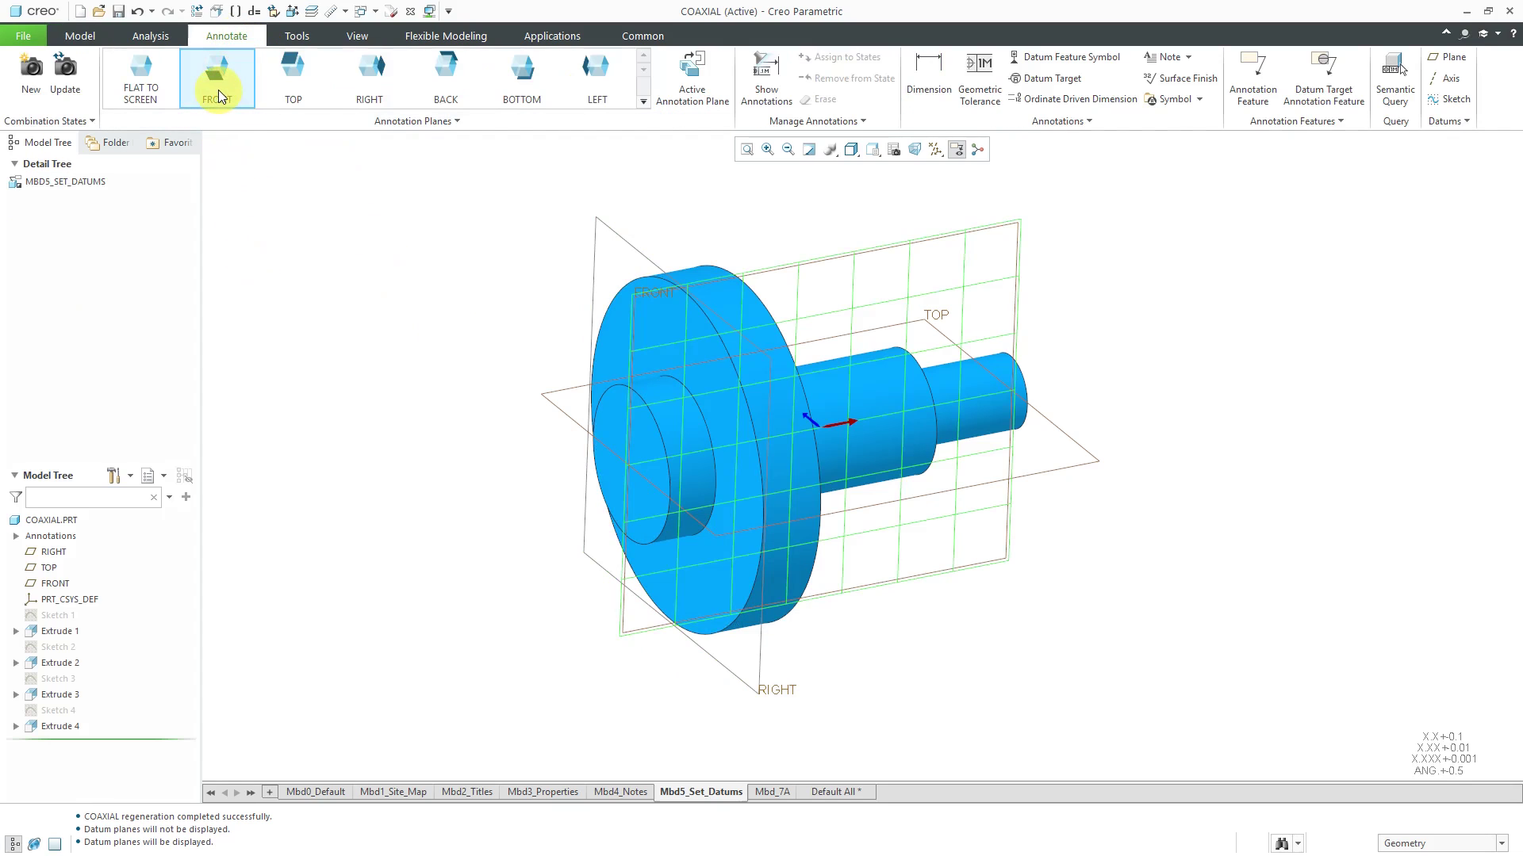
{"action": "mouse_move", "coordinate": [217, 78]}
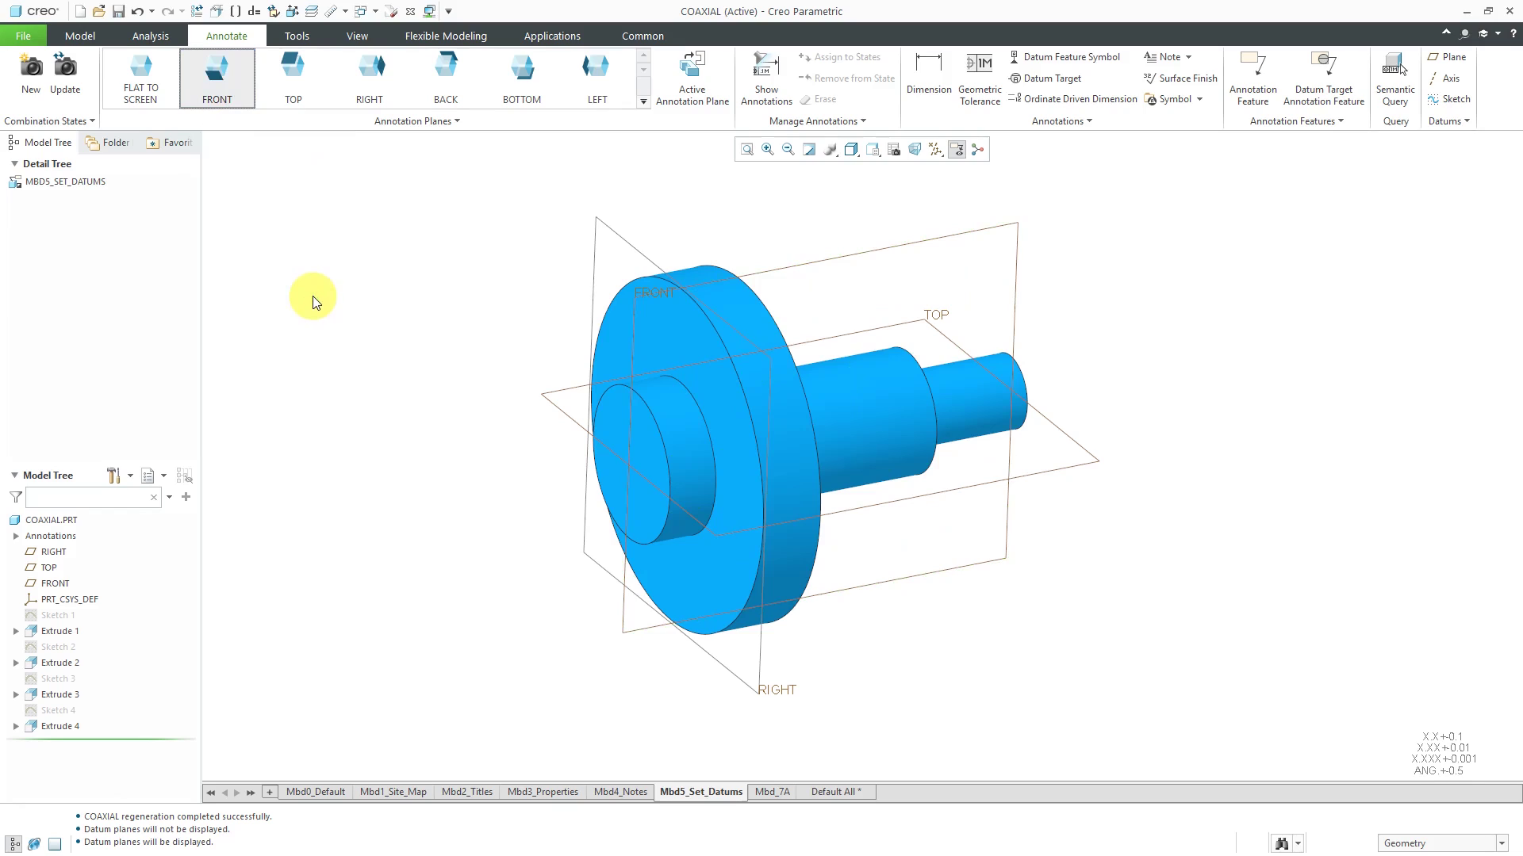
{"action": "mouse_move", "coordinate": [1029, 184]}
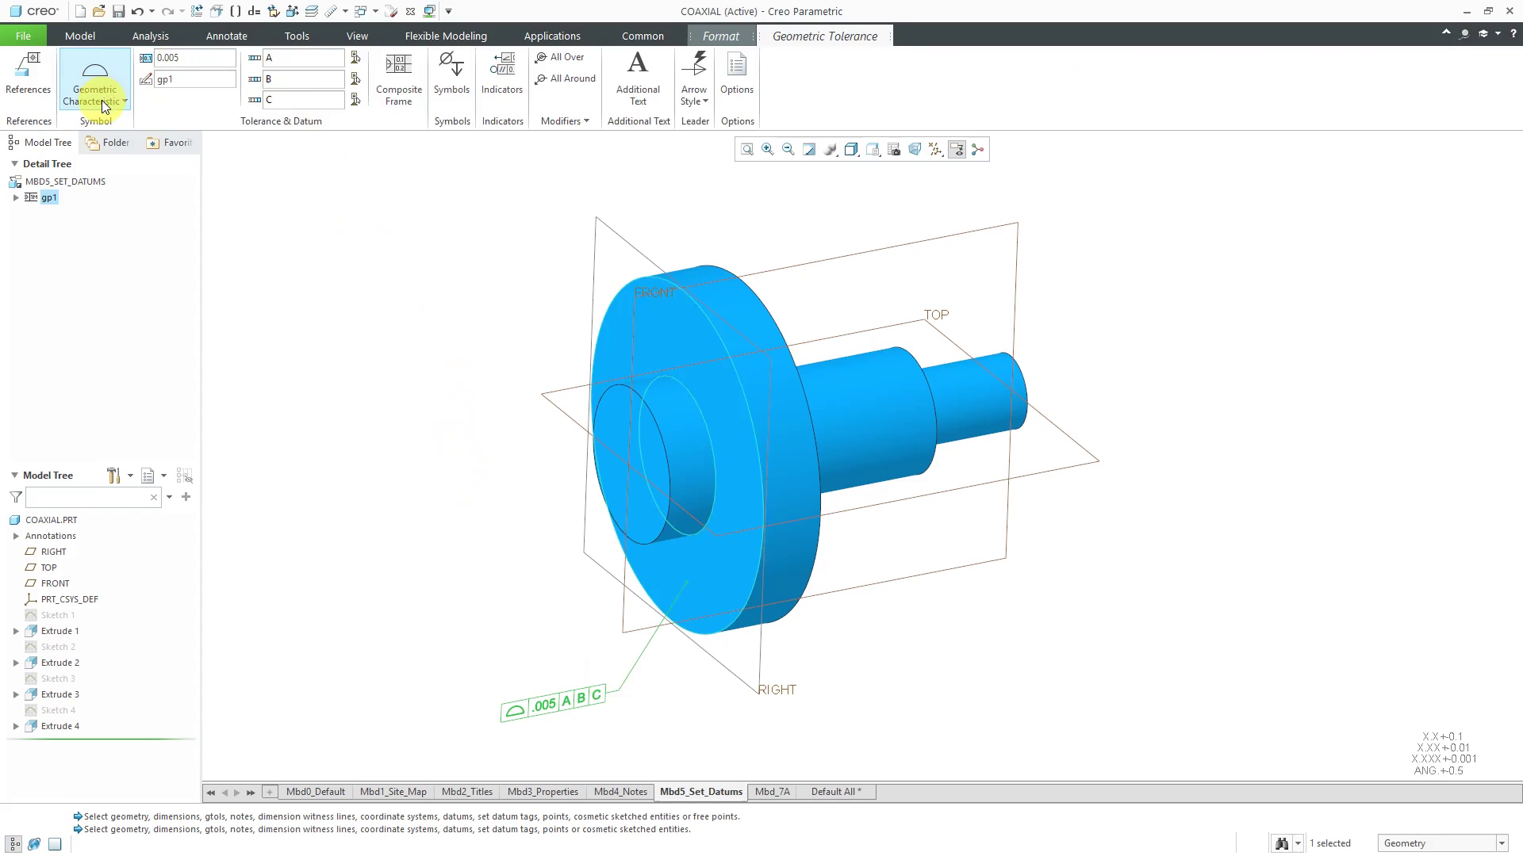
{"action": "left_click", "coordinate": [94, 87]}
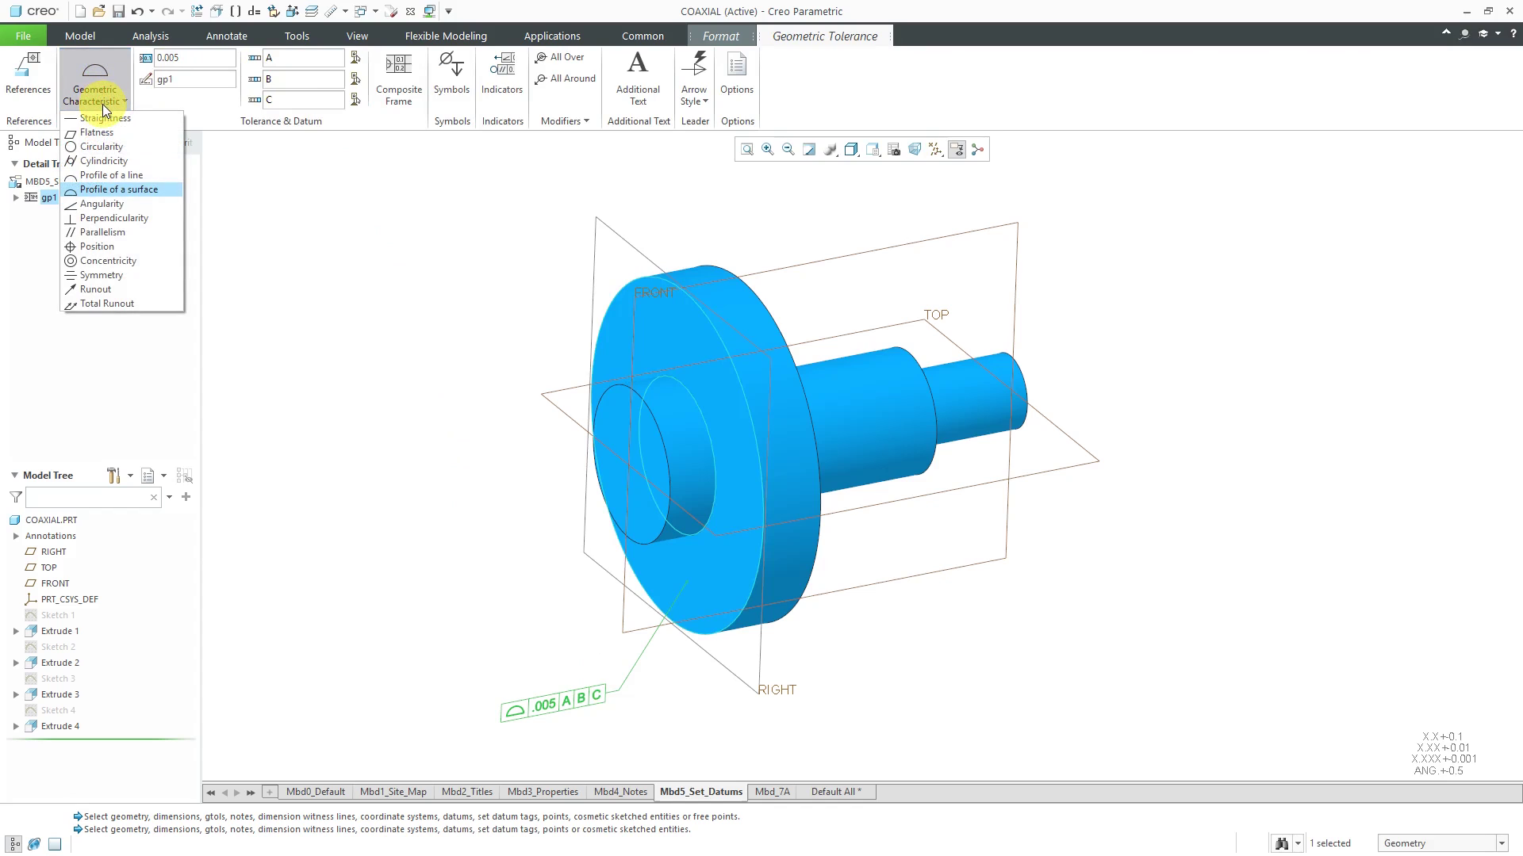
{"action": "left_click", "coordinate": [111, 175]}
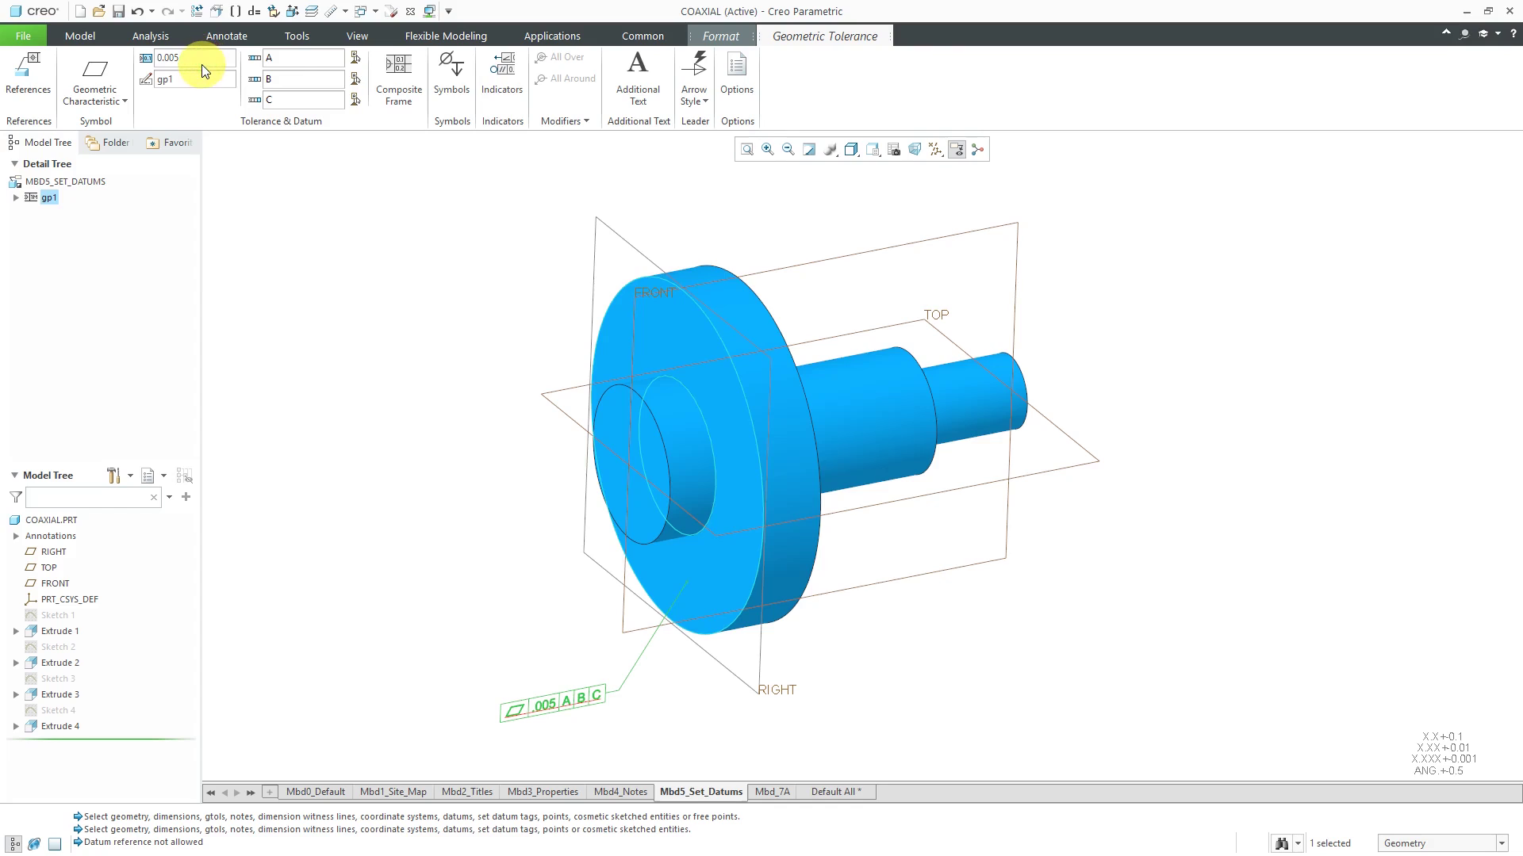
{"action": "type", "text": "0.0"}
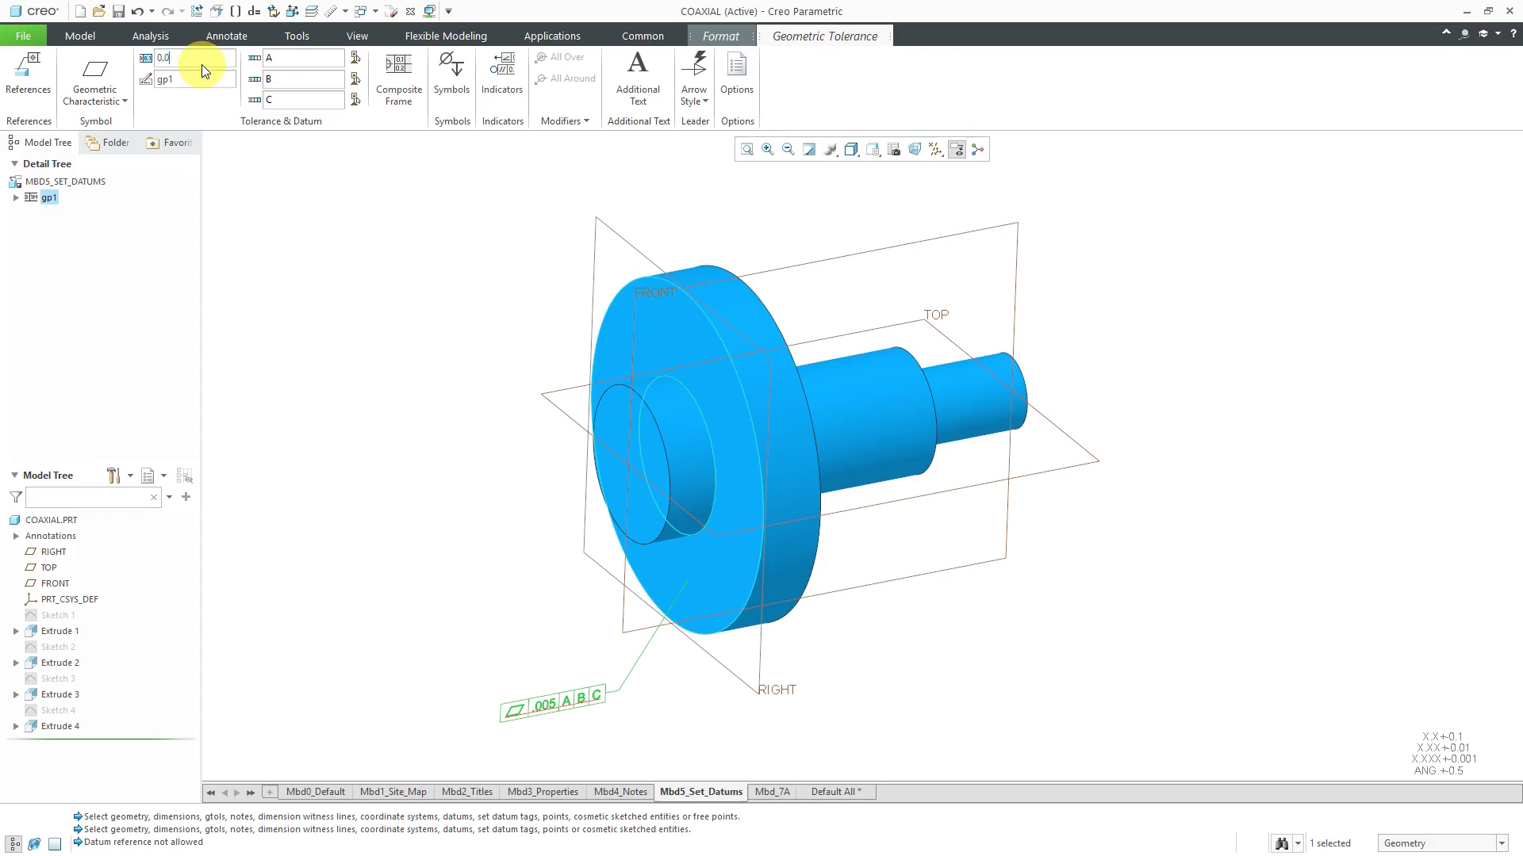
{"action": "type", "text": "0.1"}
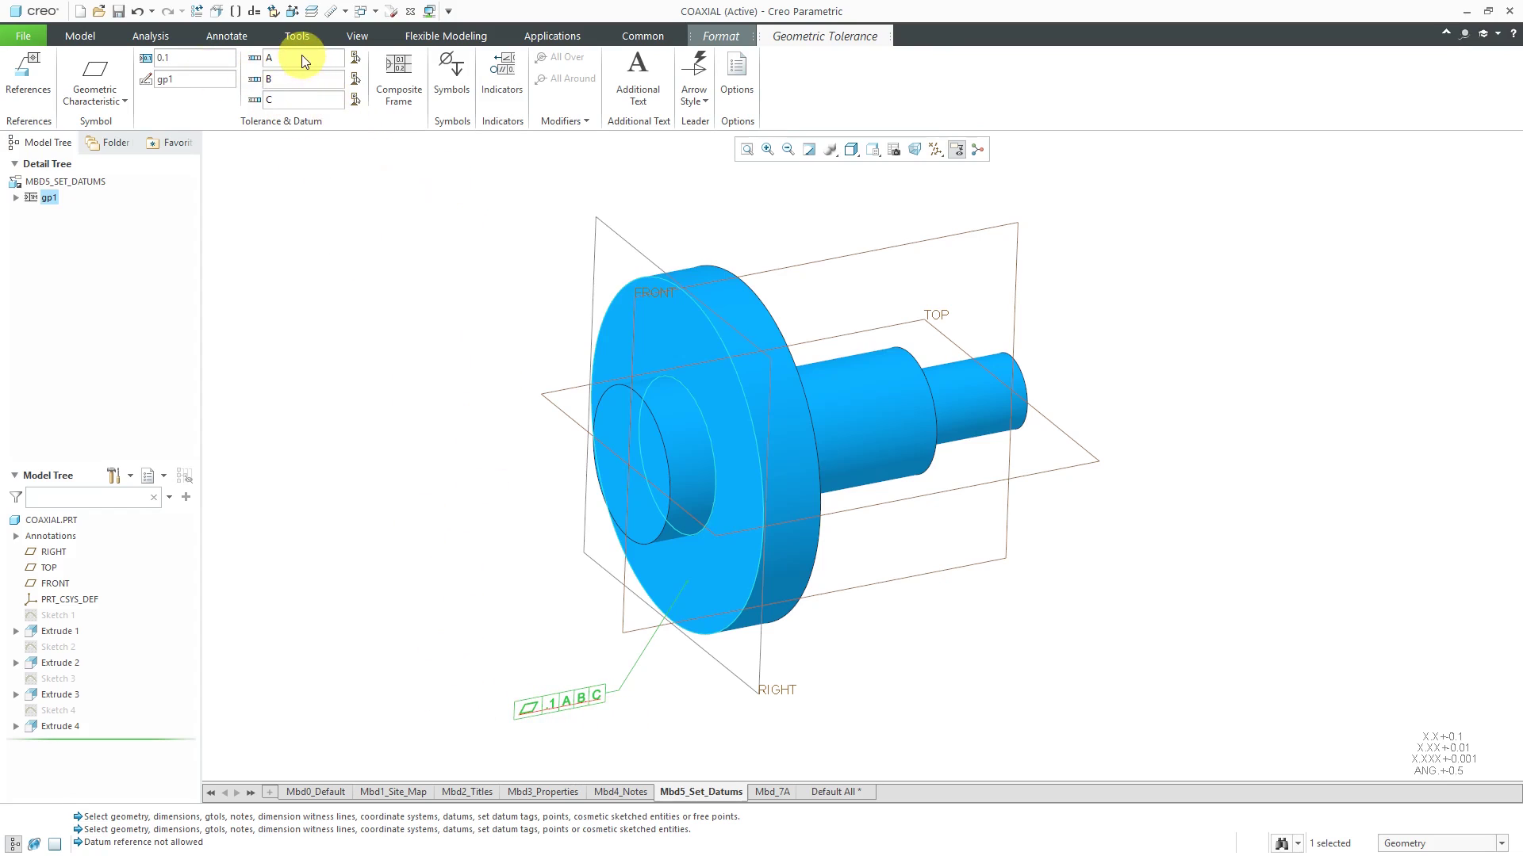
{"action": "mouse_move", "coordinate": [301, 68]}
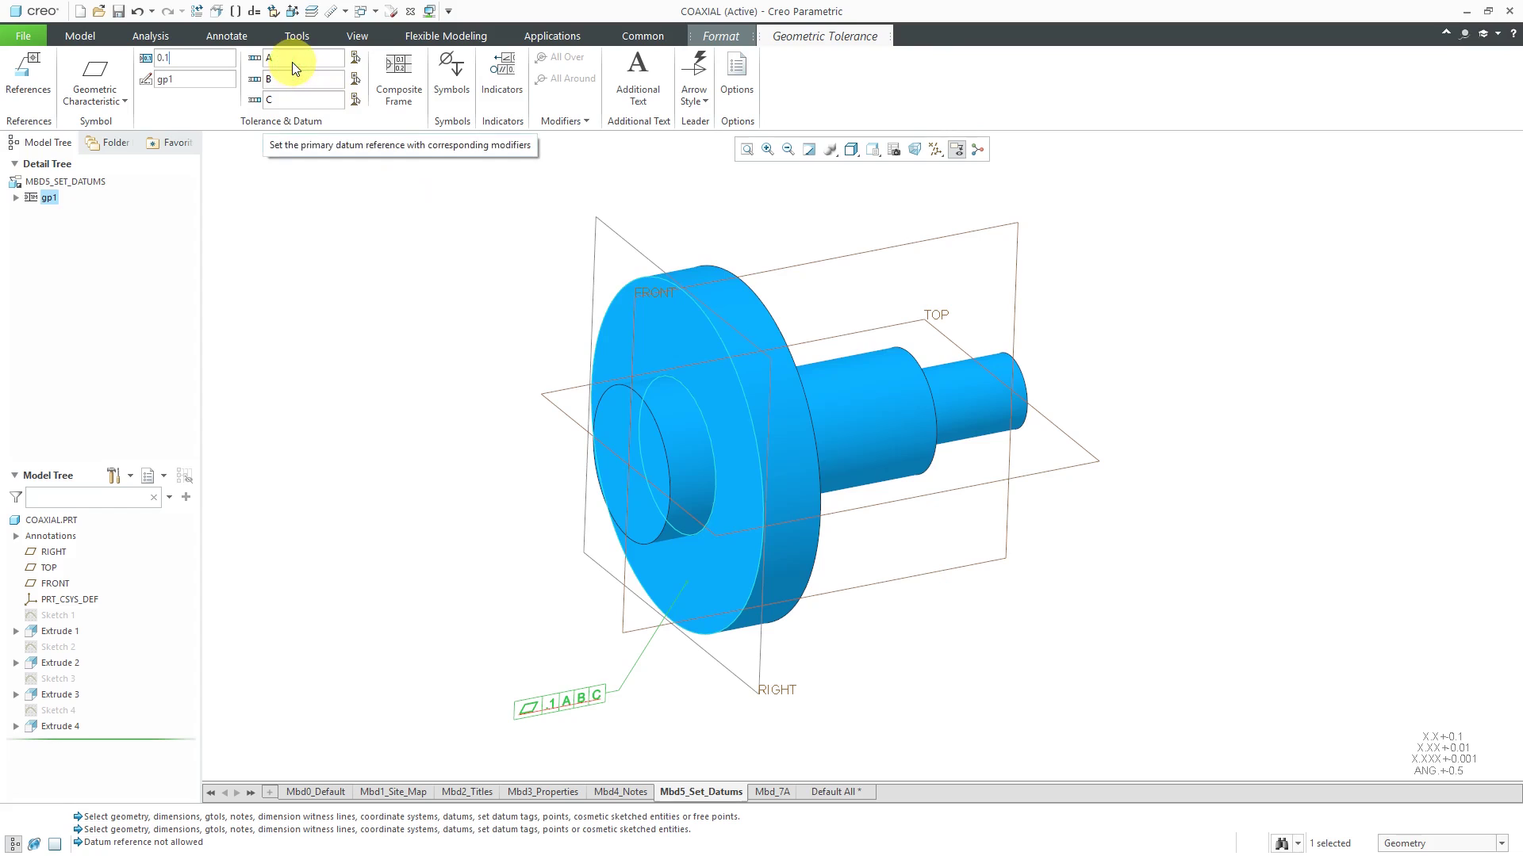
{"action": "left_click", "coordinate": [301, 58]}
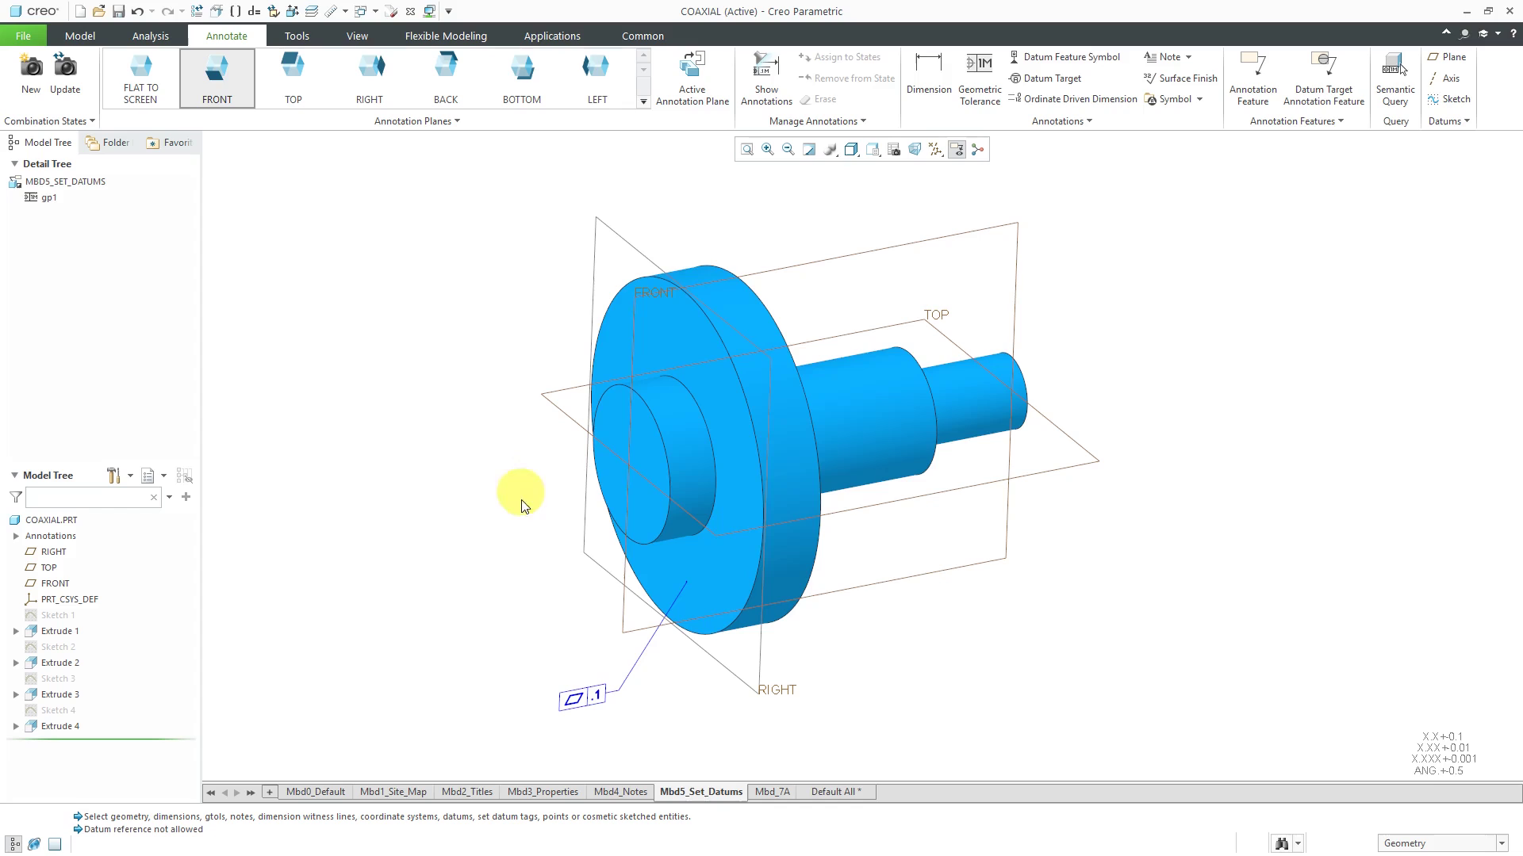
{"action": "mouse_move", "coordinate": [512, 647]}
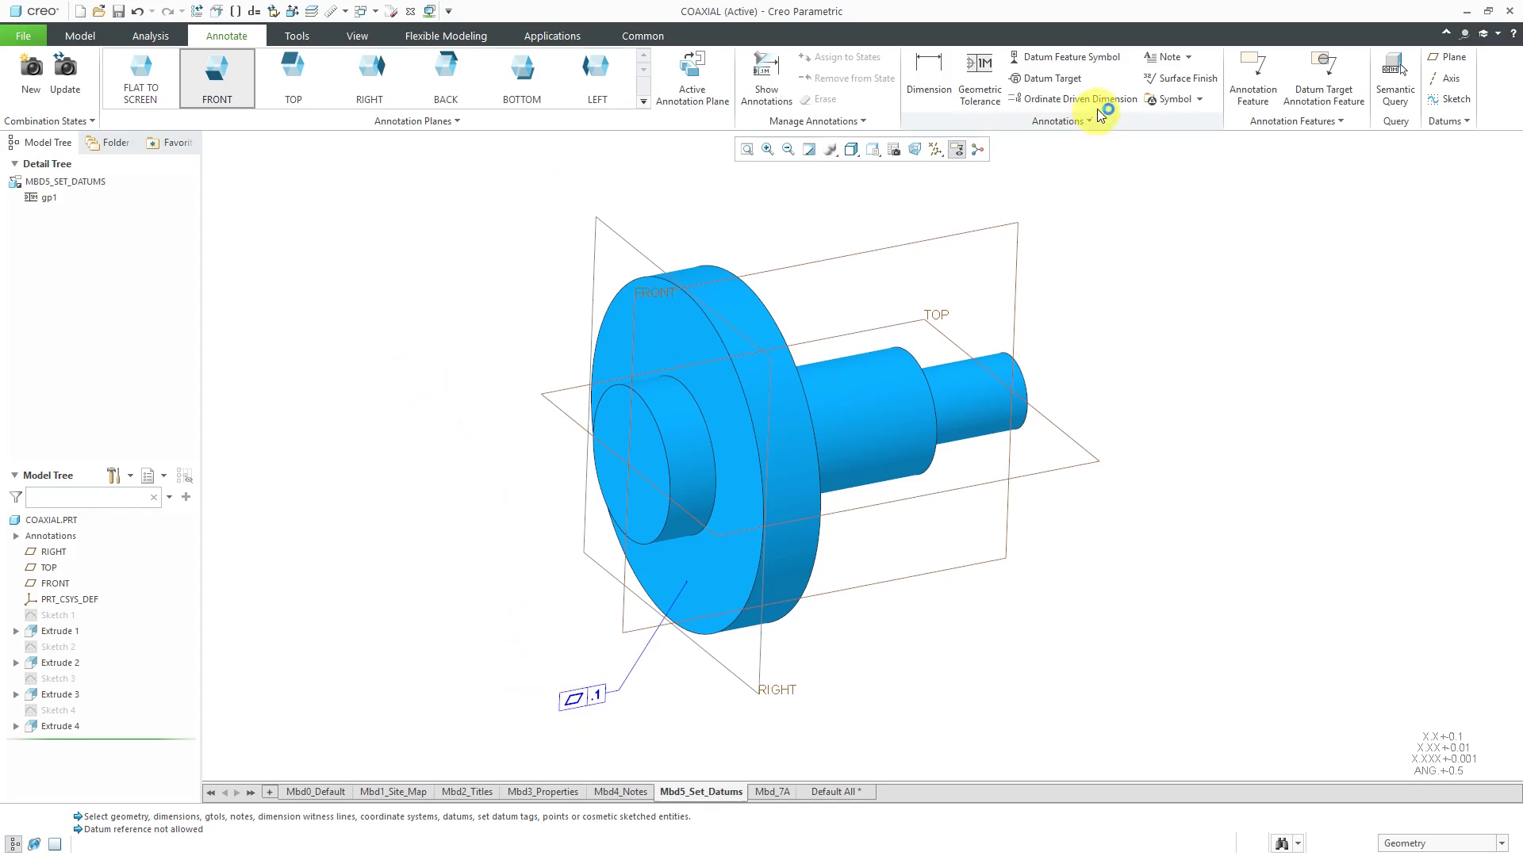
Place datum feature symbol A (Datum_Tag_A) on the flatness tolerance gp1.
{"action": "left_click", "coordinate": [1067, 57]}
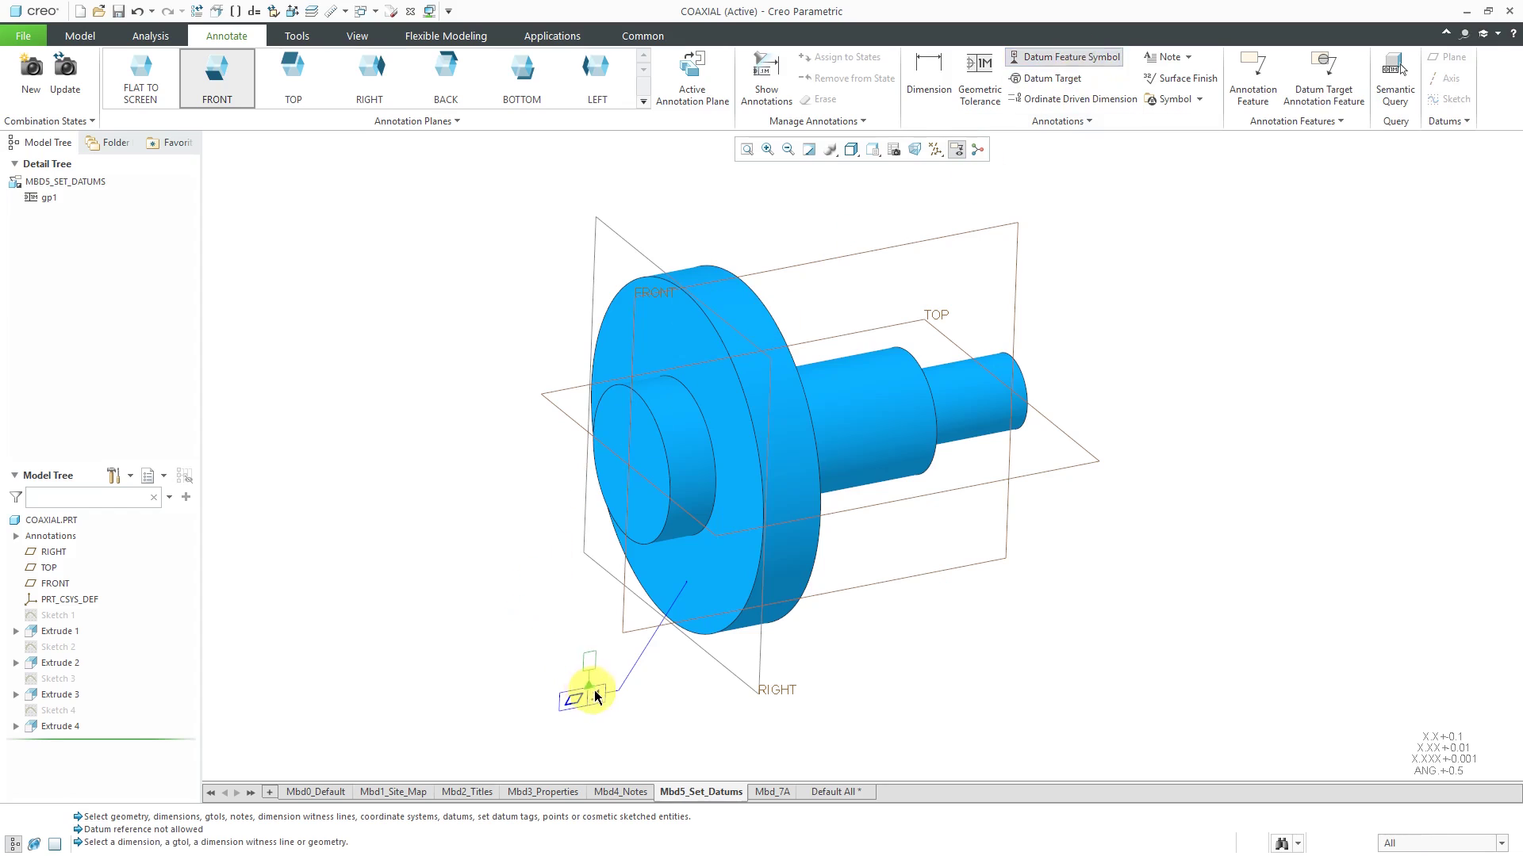
{"action": "left_click", "coordinate": [581, 694]}
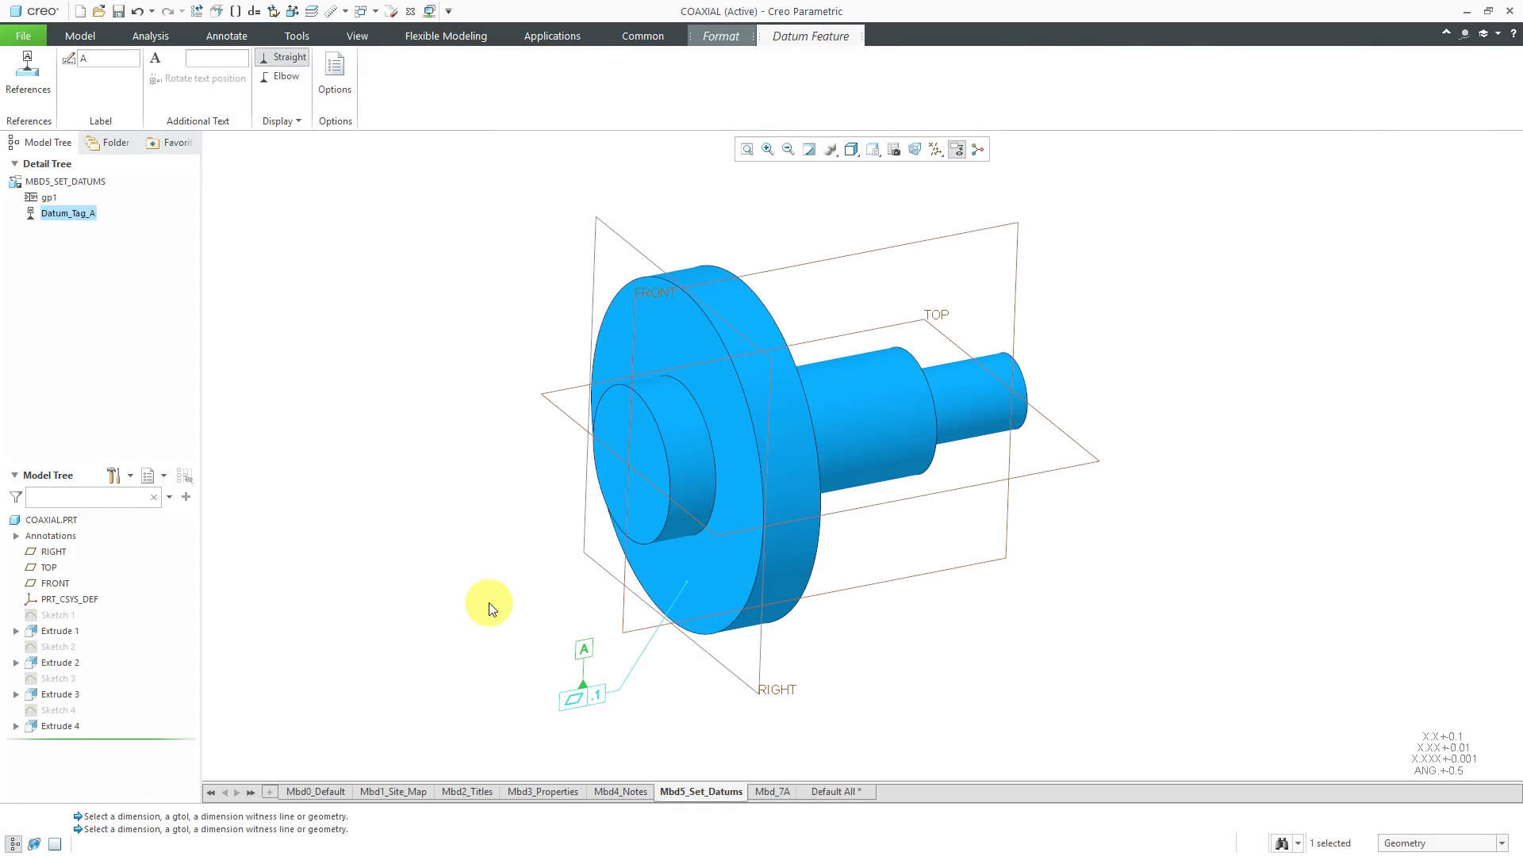
{"action": "left_click", "coordinate": [227, 36]}
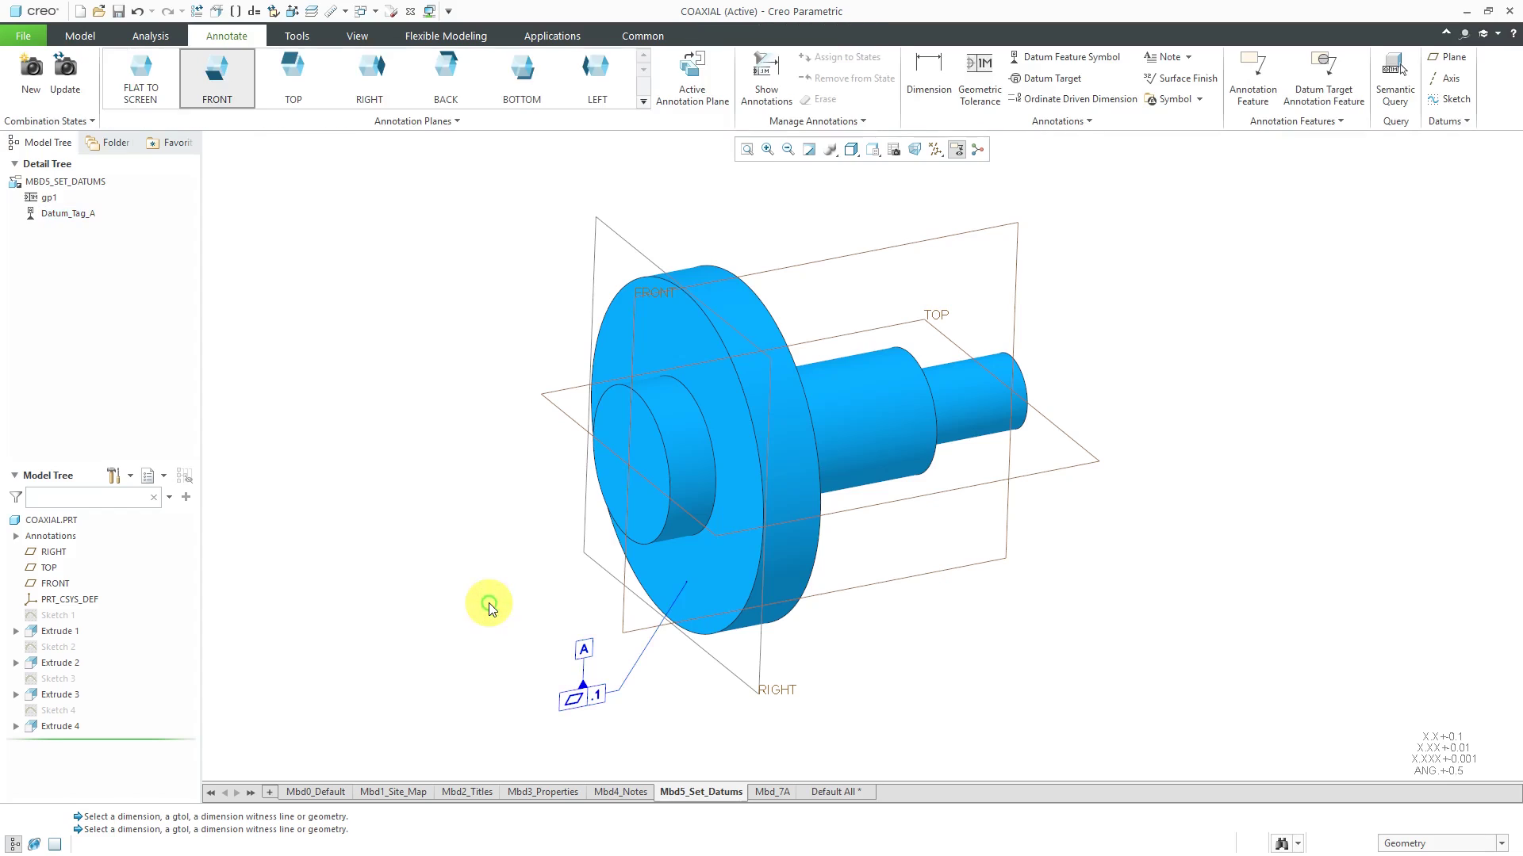
{"action": "mouse_move", "coordinate": [490, 603]}
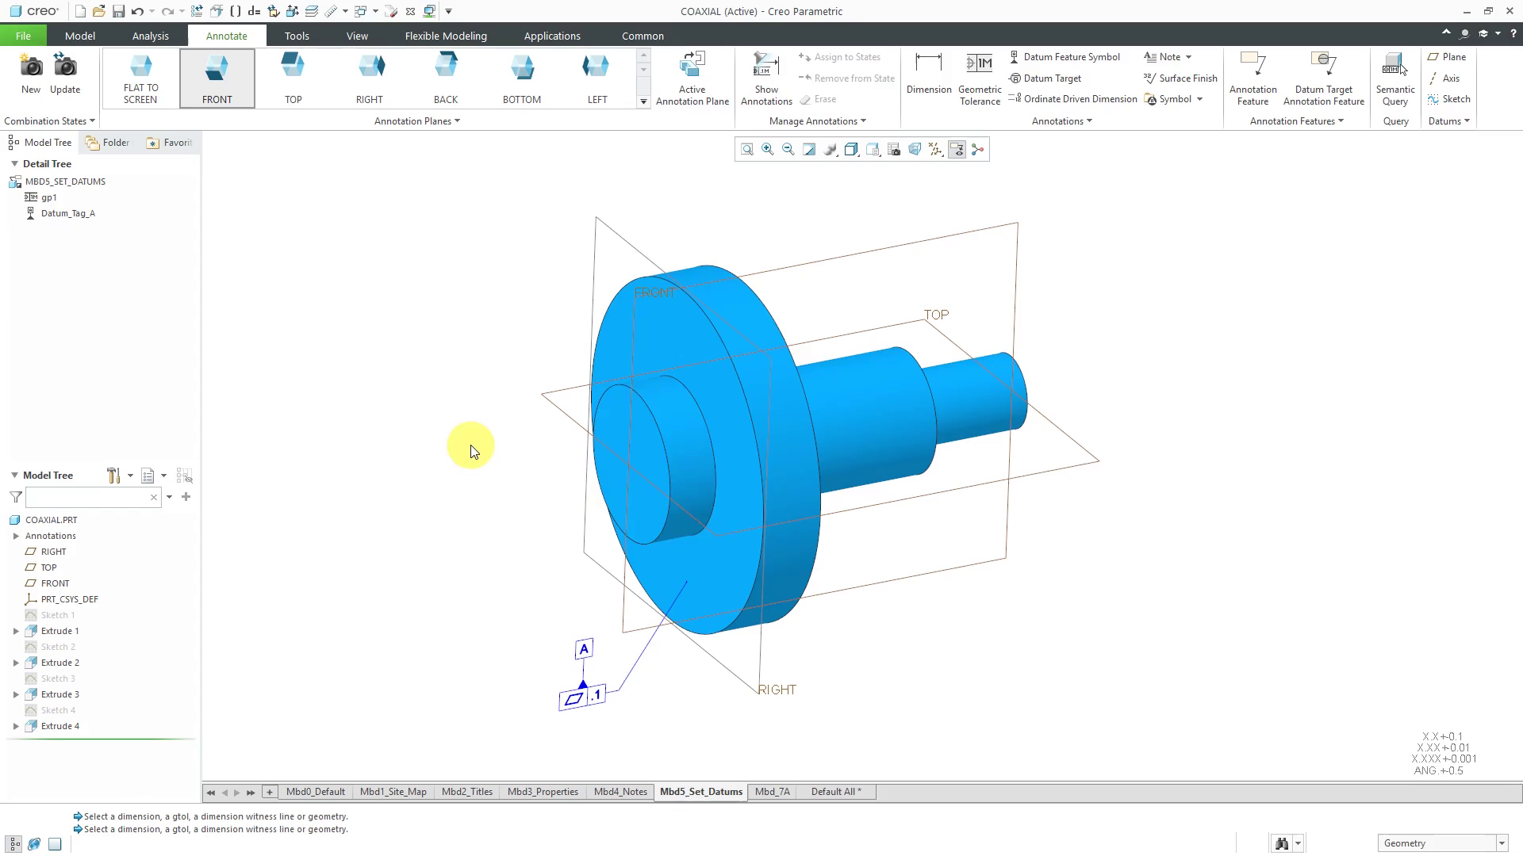
{"action": "mouse_move", "coordinate": [582, 211]}
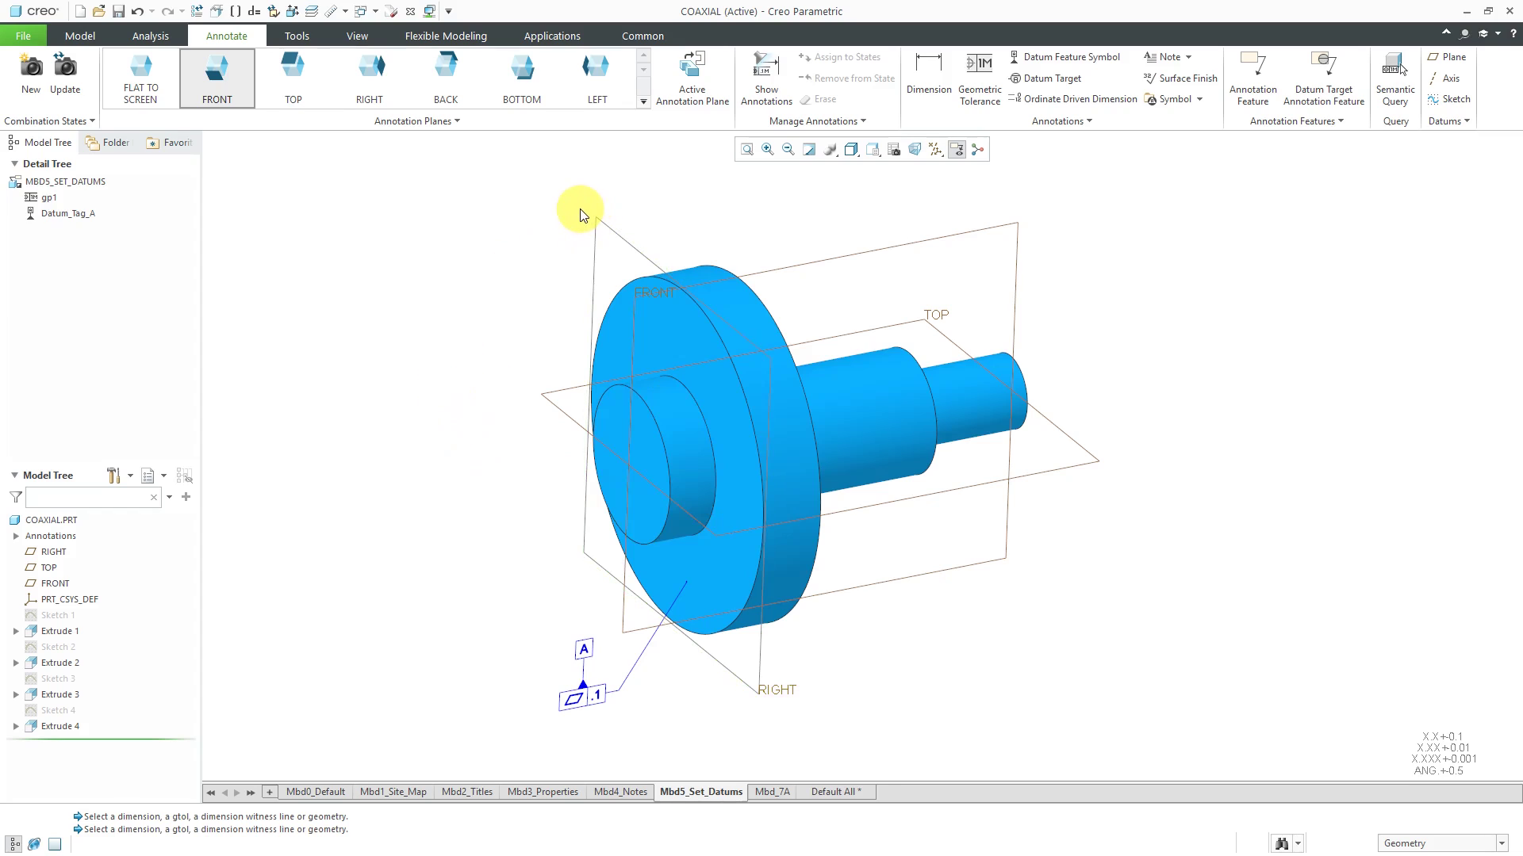
Show driving dimension d12 (Ø25.000 boss diameter) on the FRONT annotation plane.
{"action": "left_click", "coordinate": [766, 78]}
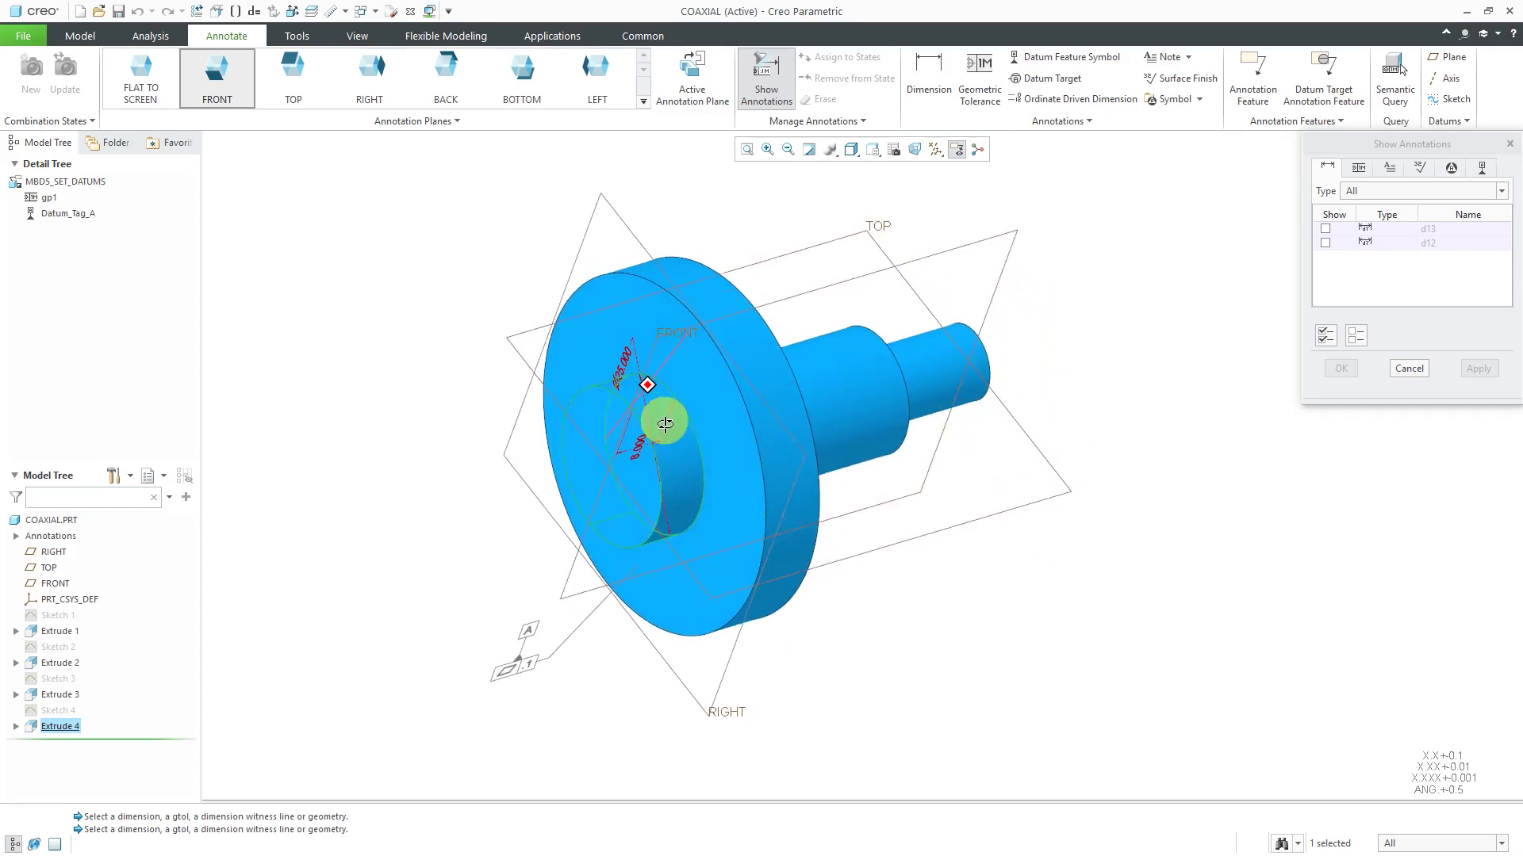
{"action": "left_click_drag", "start_coordinate": [665, 421], "coordinate": [636, 377]}
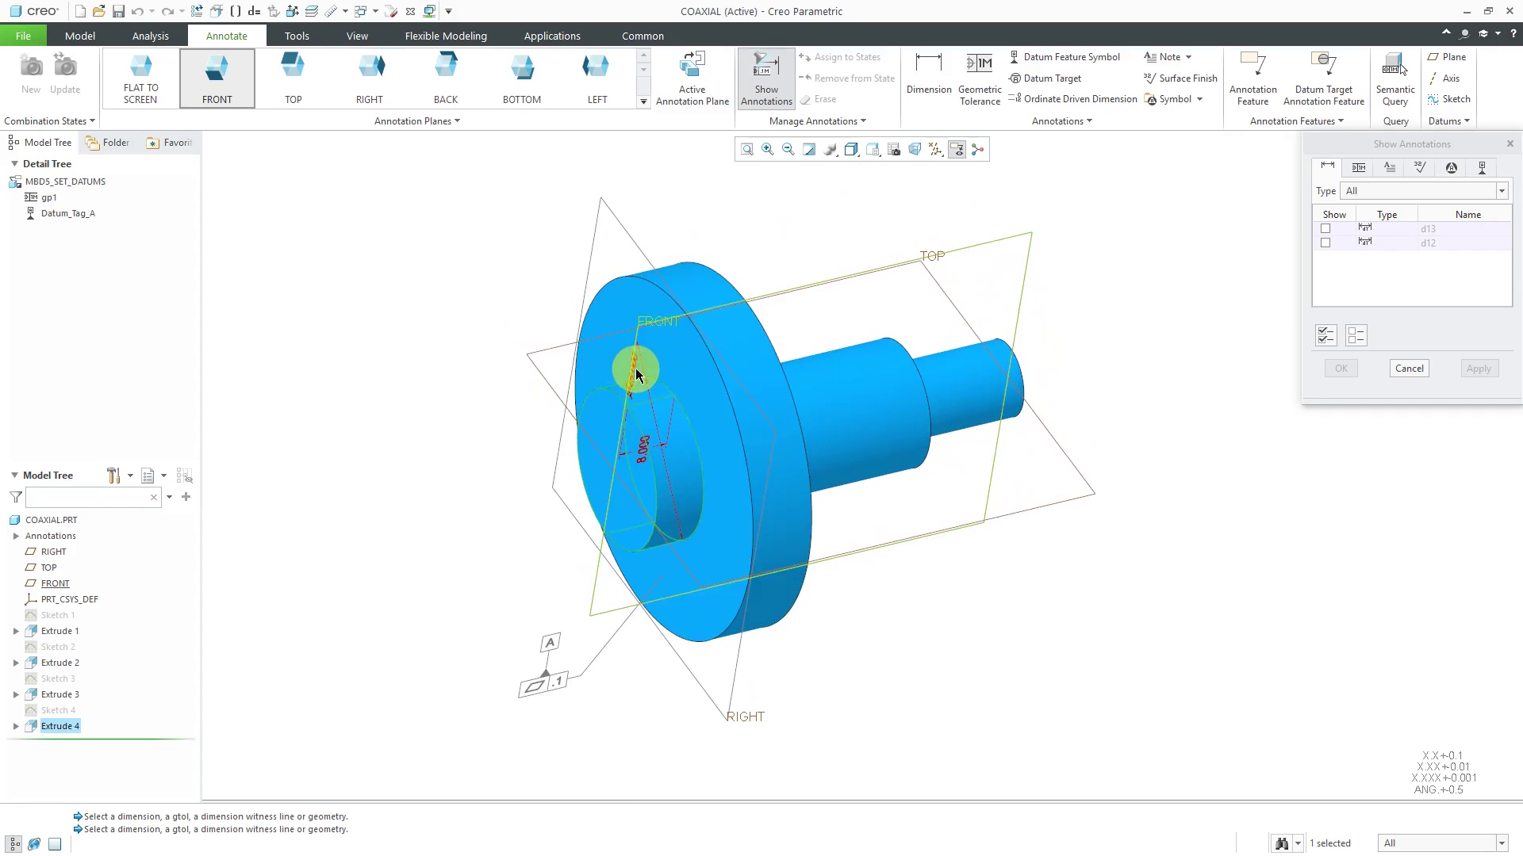
{"action": "left_click", "coordinate": [1324, 241]}
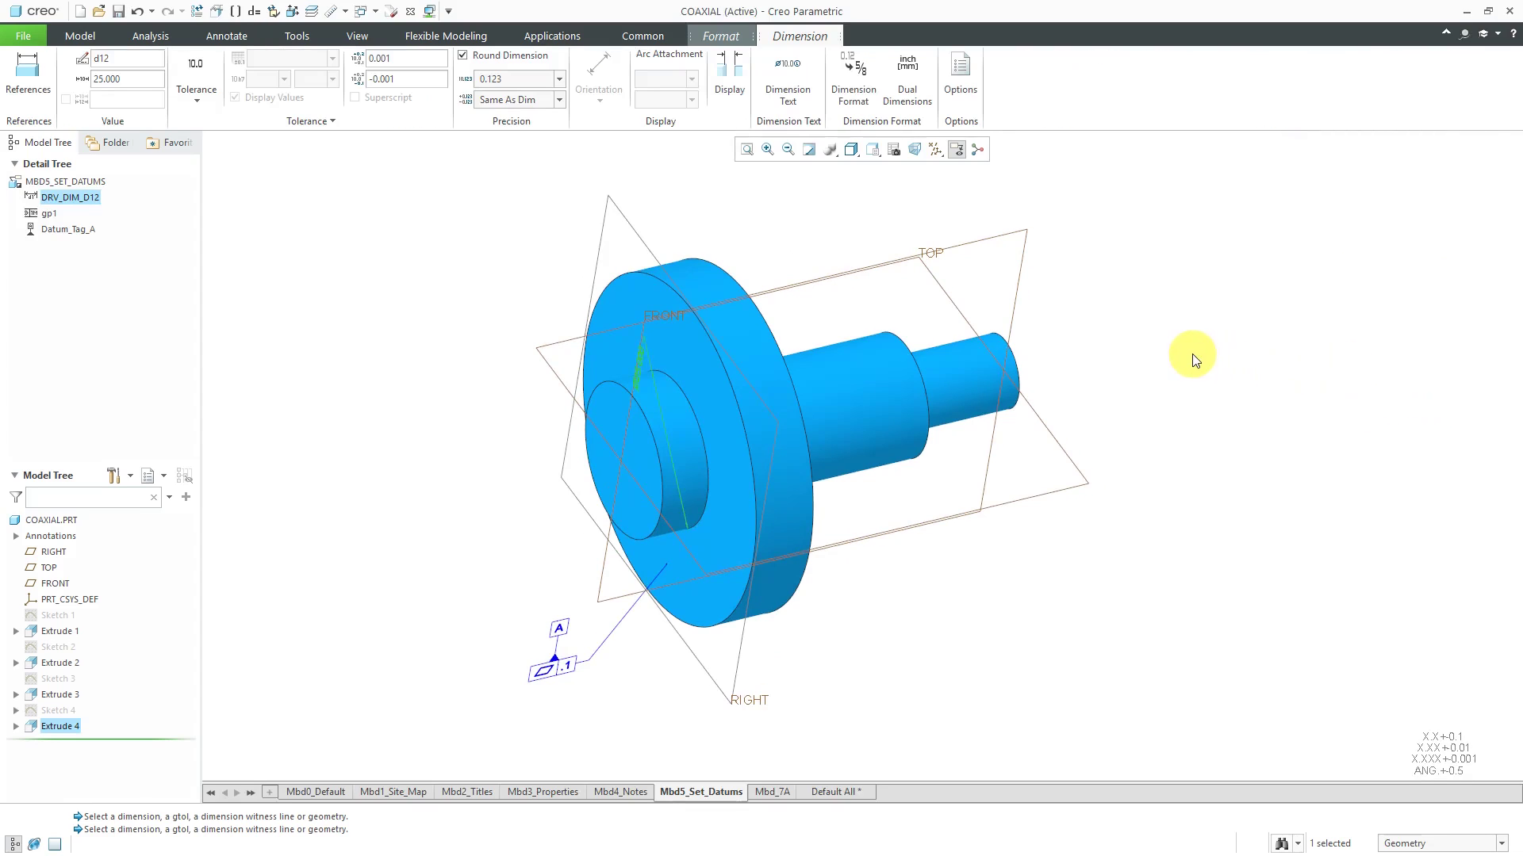
{"action": "right_click", "coordinate": [1192, 360]}
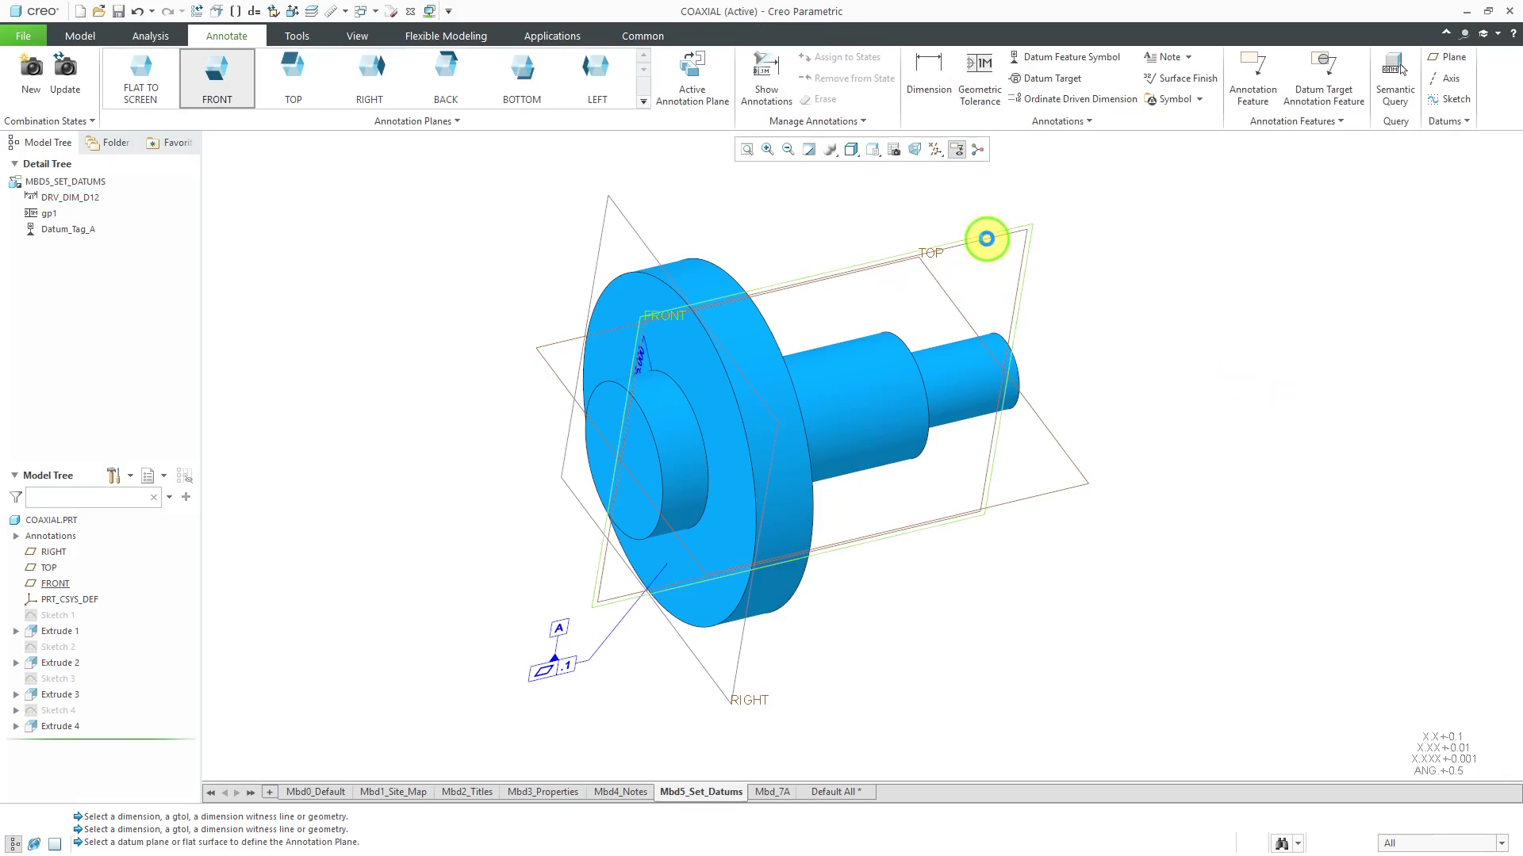
{"action": "left_click", "coordinate": [700, 400]}
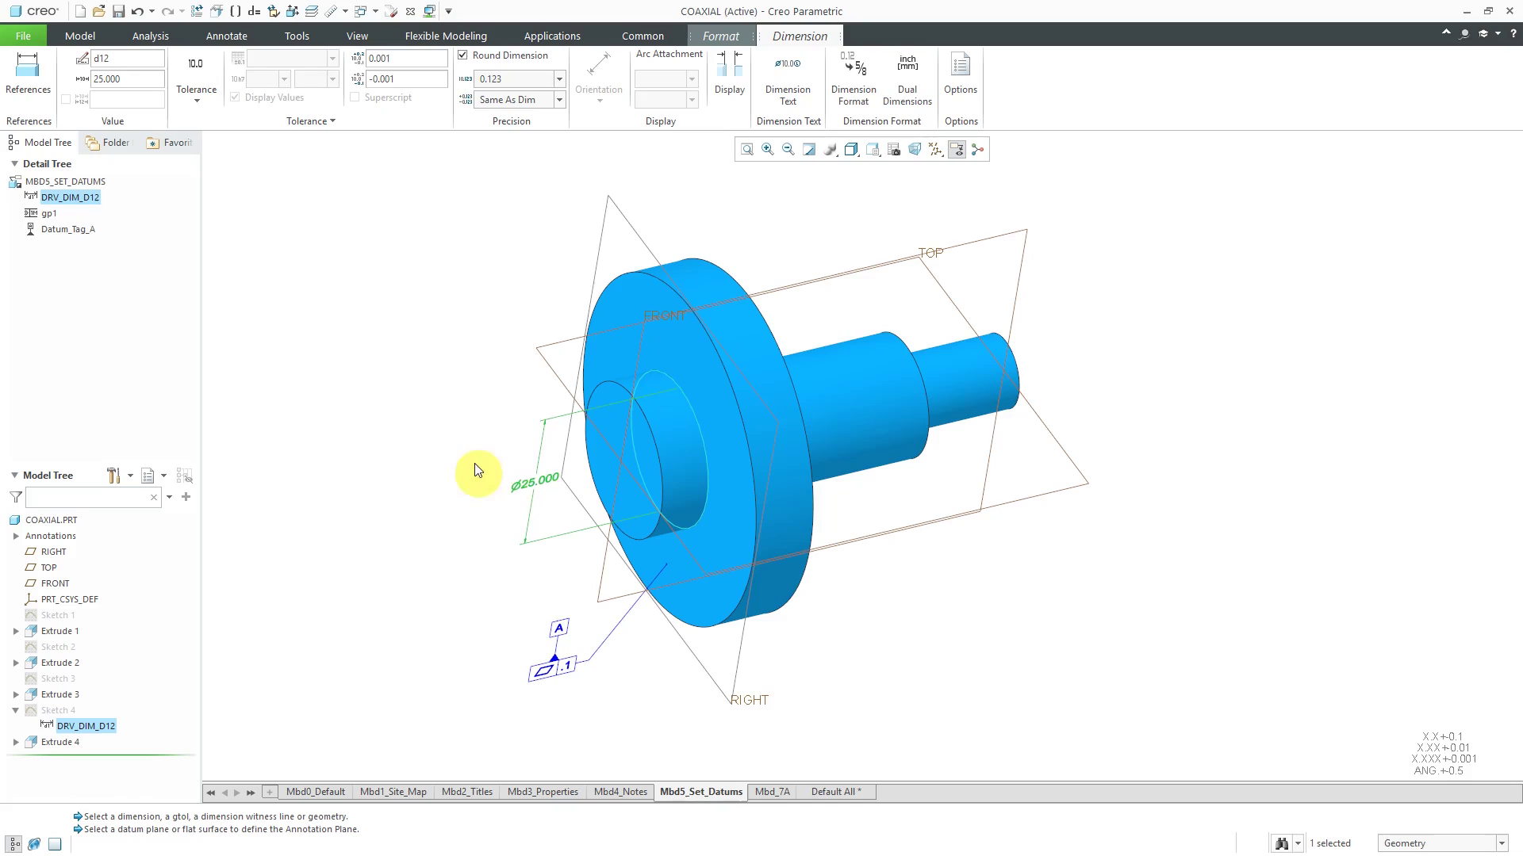
{"action": "mouse_move", "coordinate": [432, 336]}
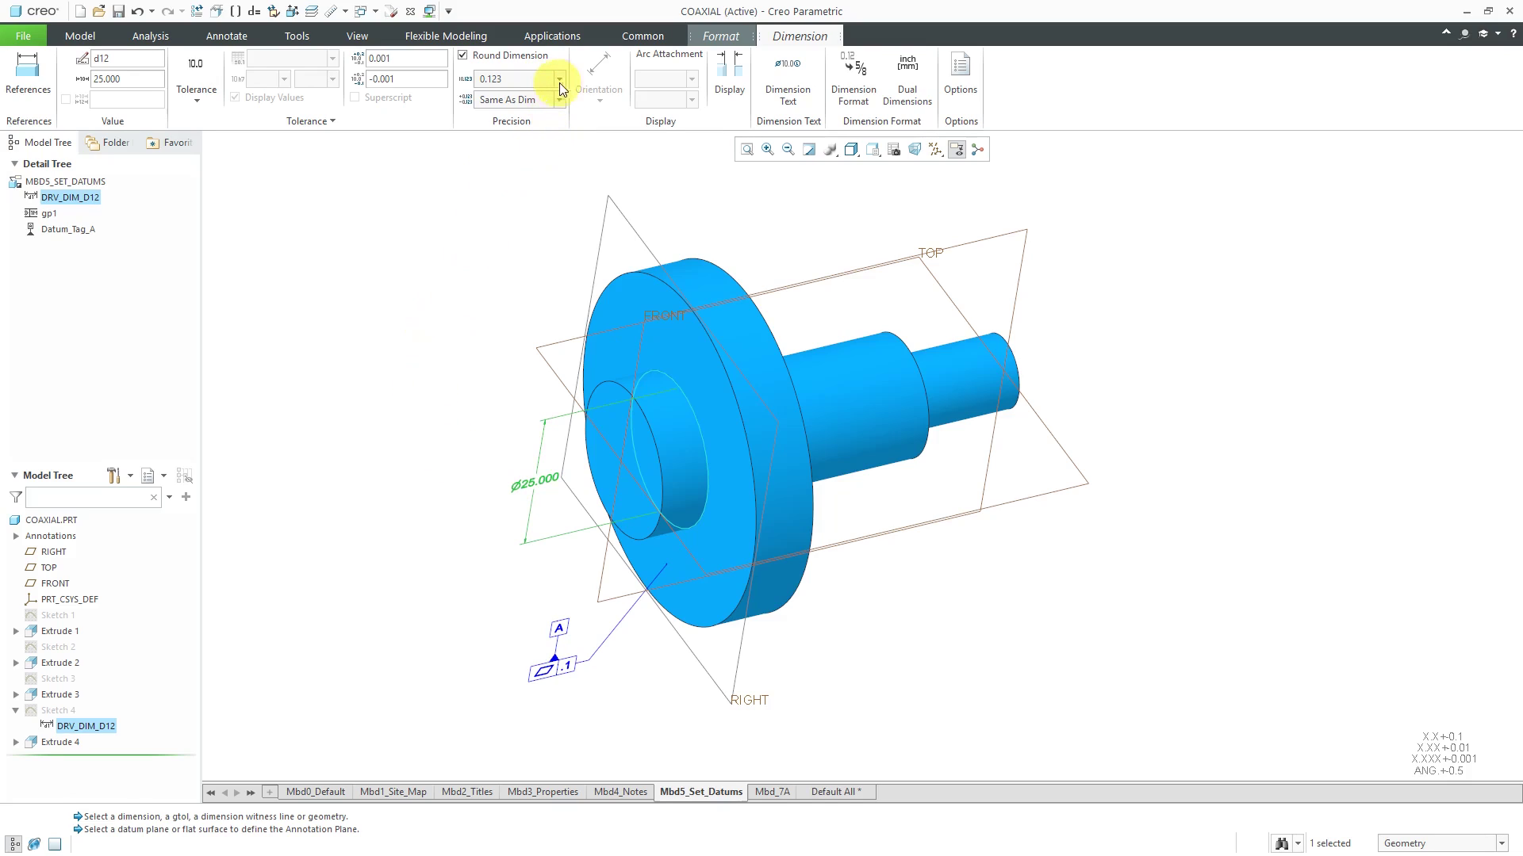
Give the Ø25 diameter two-decimal precision and a symmetric plus-minus tolerance, value 0.1.
{"action": "left_click", "coordinate": [558, 79]}
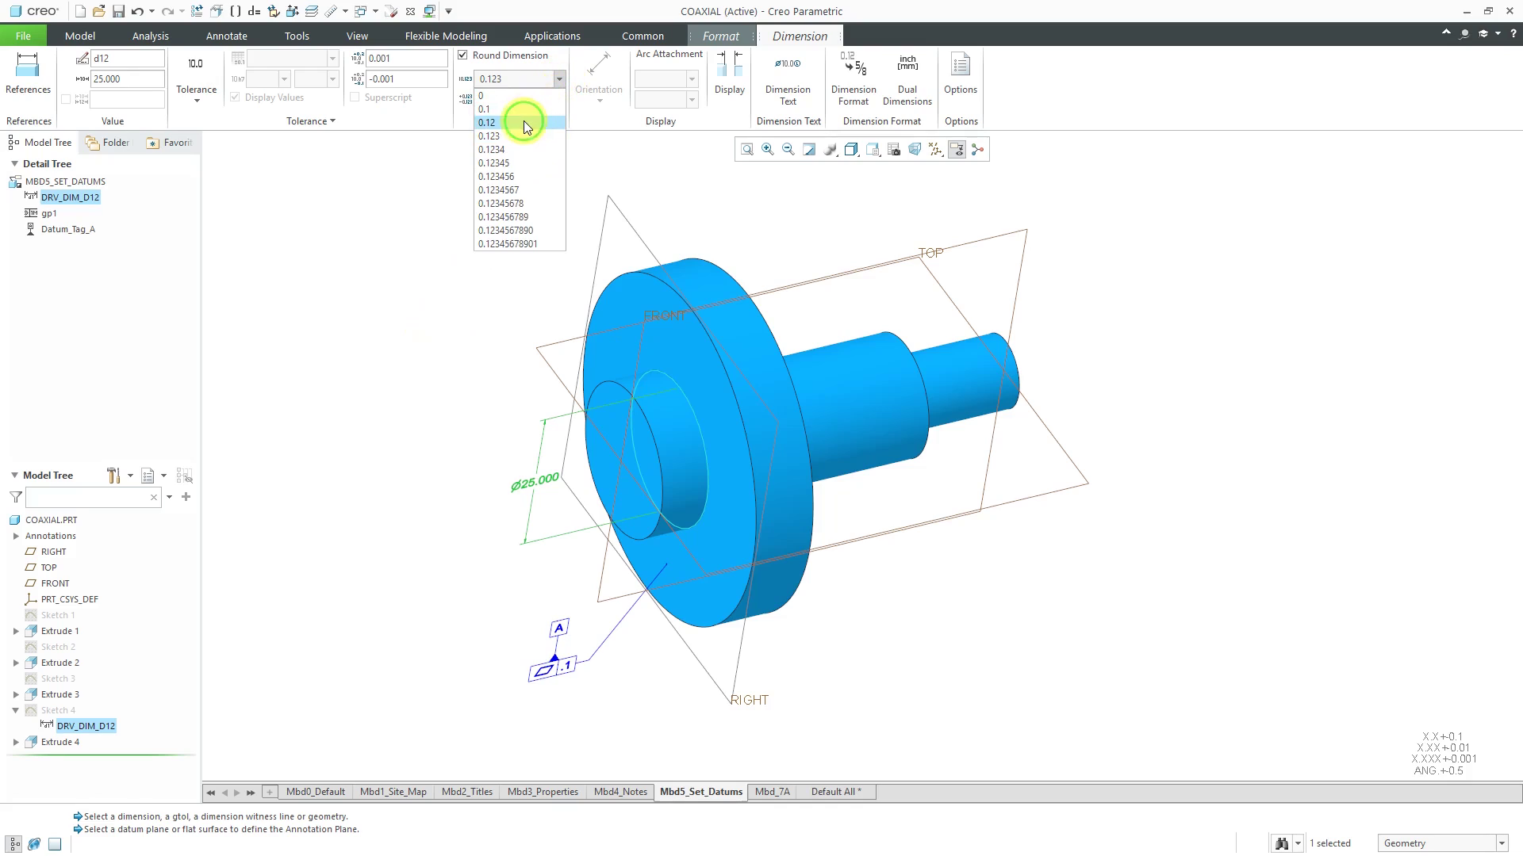
{"action": "left_click", "coordinate": [490, 122]}
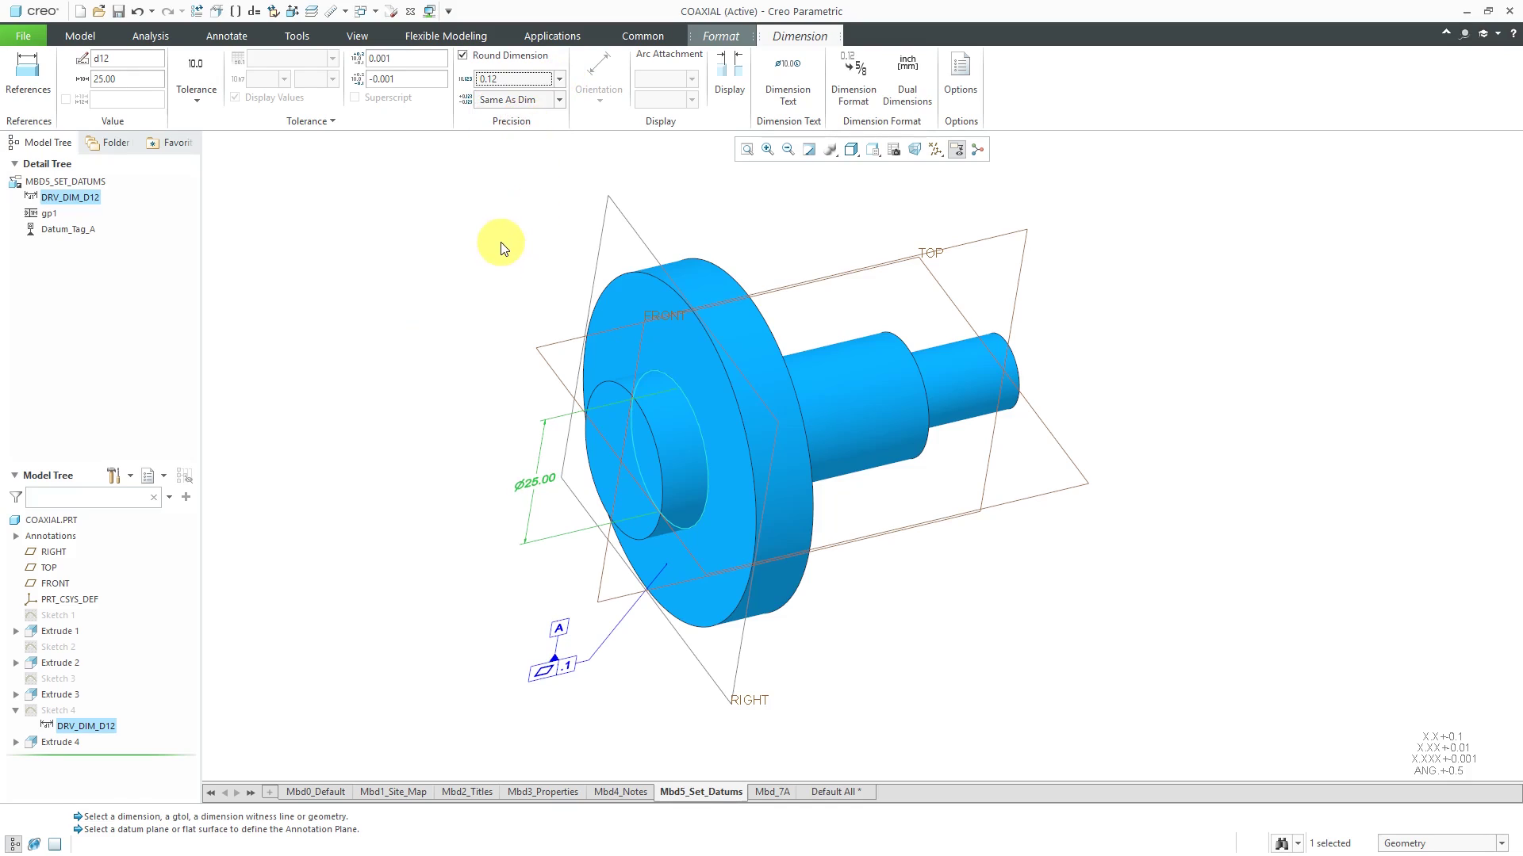
{"action": "left_click", "coordinate": [200, 101]}
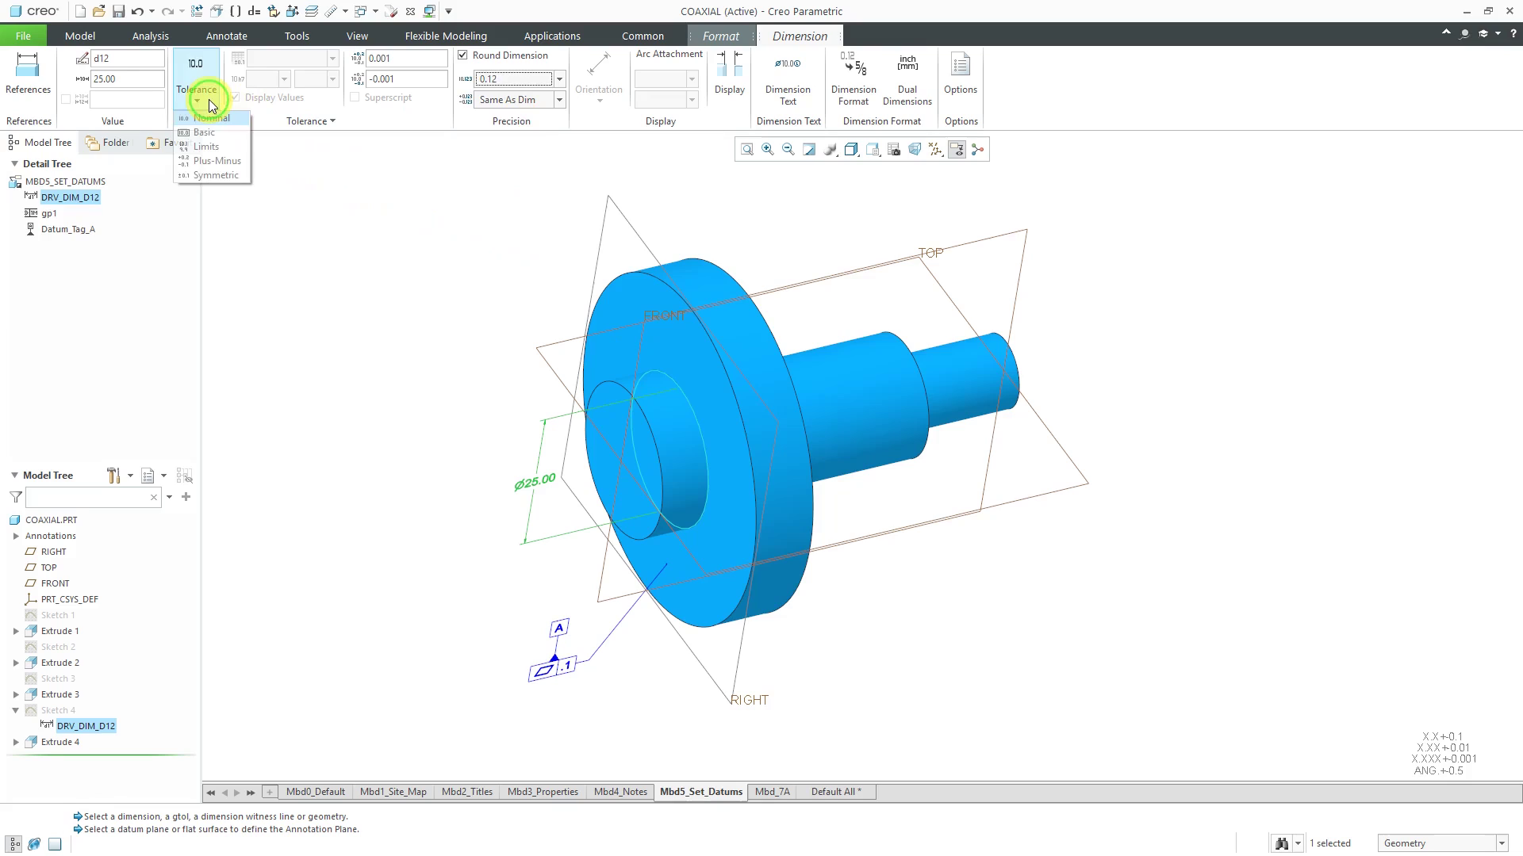
{"action": "left_click", "coordinate": [217, 160]}
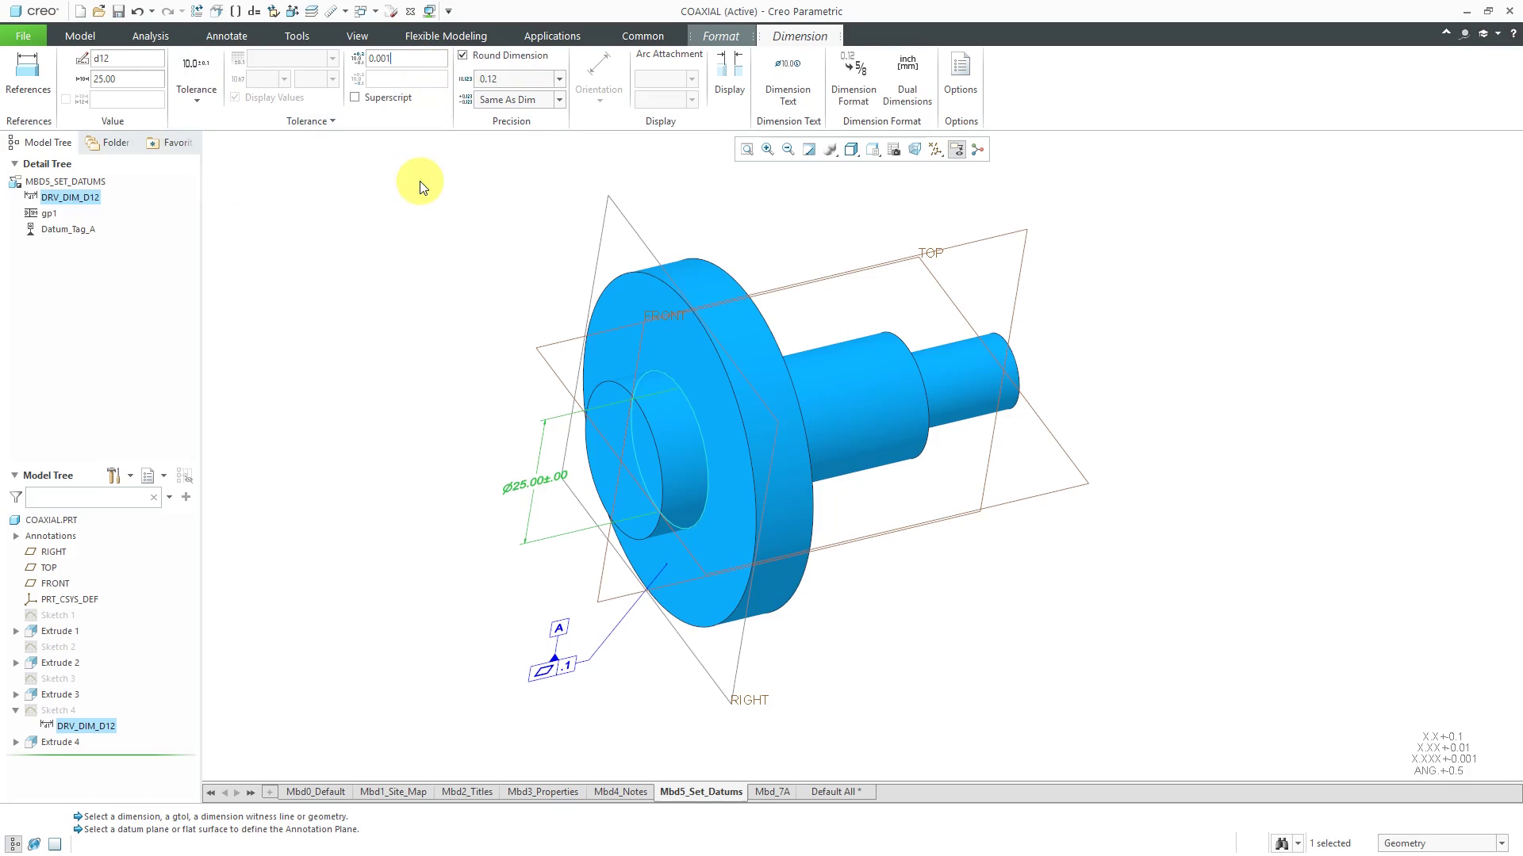
{"action": "type", "text": "0.1"}
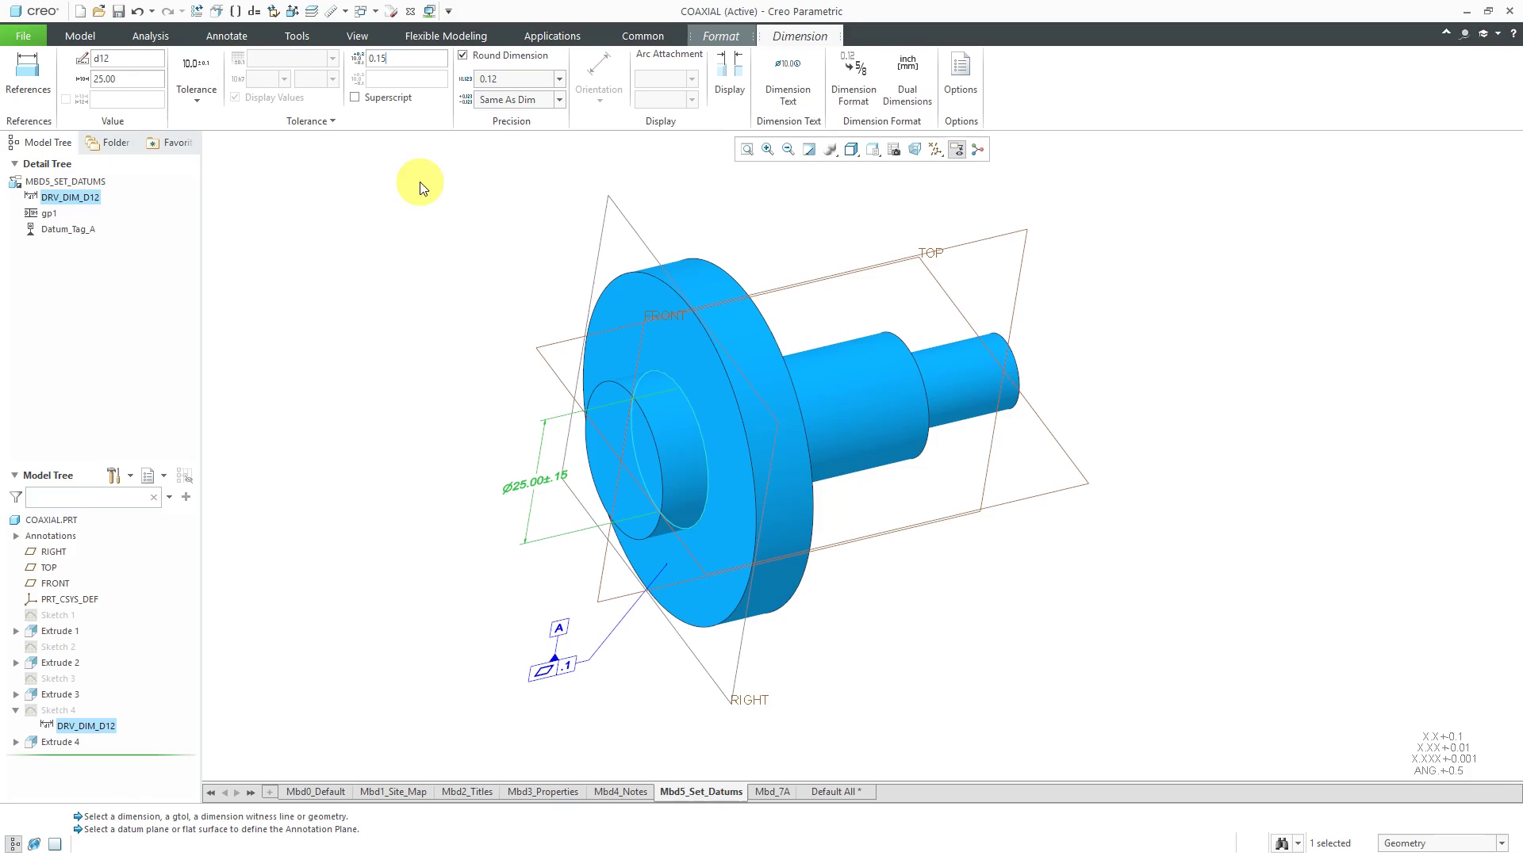
{"action": "mouse_move", "coordinate": [425, 222]}
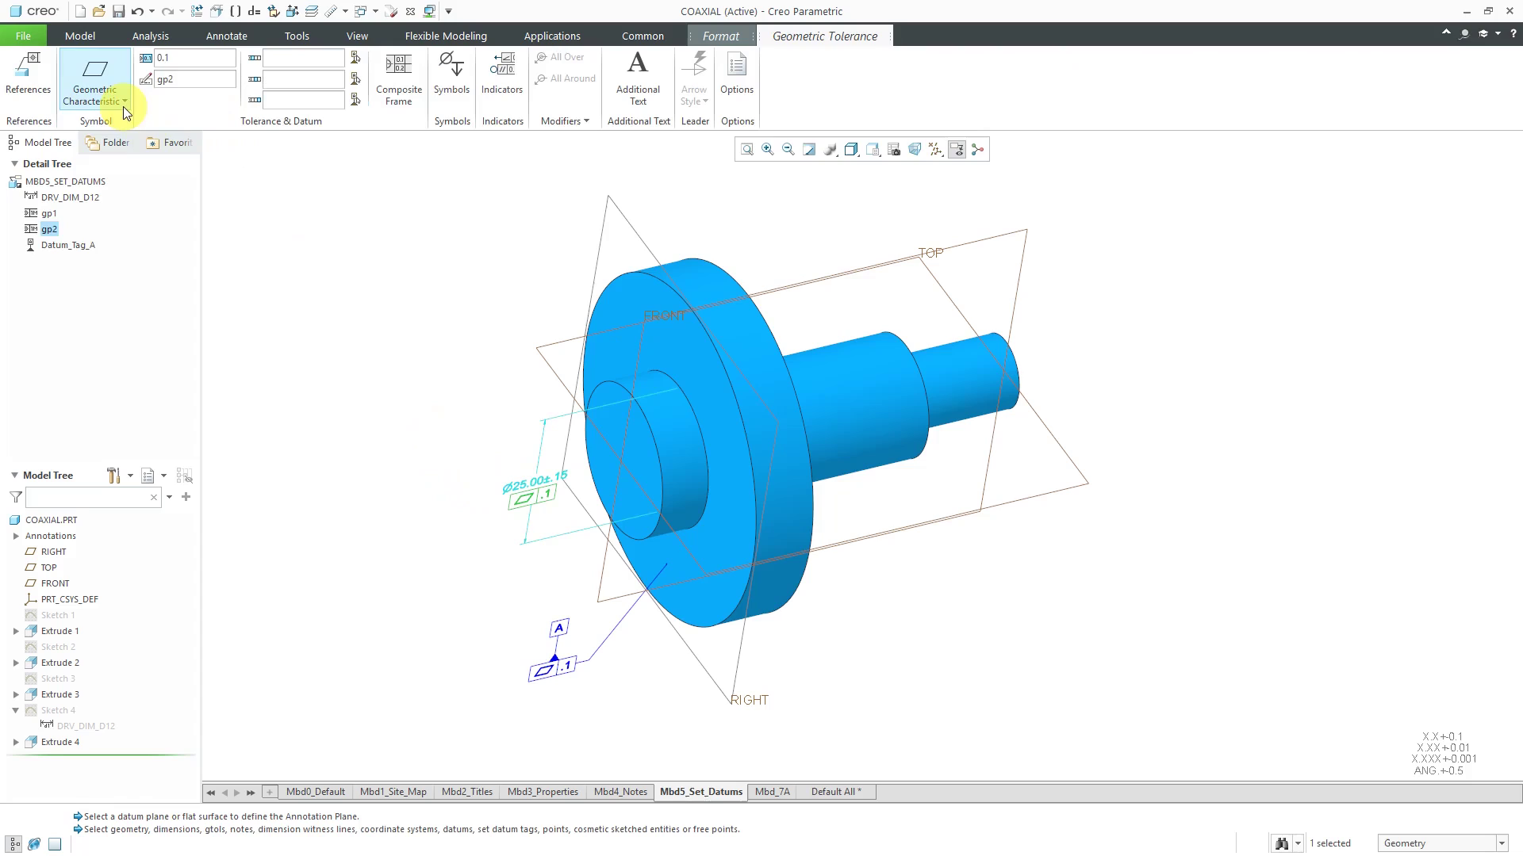
Make gp2 a Perpendicularity of Ø0.1 referencing datum A, inserting the Ø symbol.
{"action": "left_click", "coordinate": [93, 79]}
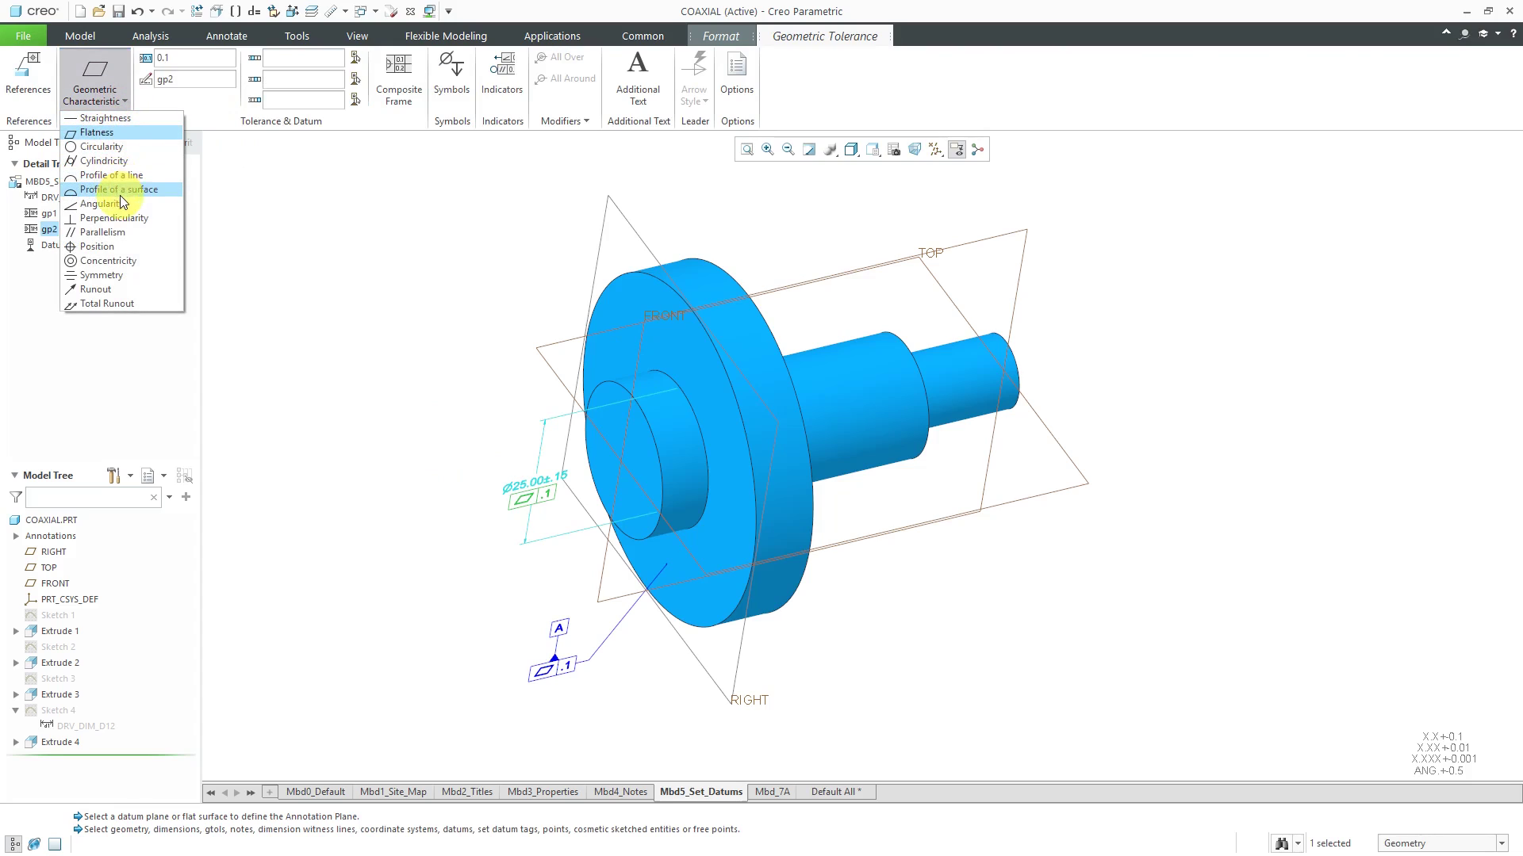
{"action": "left_click", "coordinate": [116, 189]}
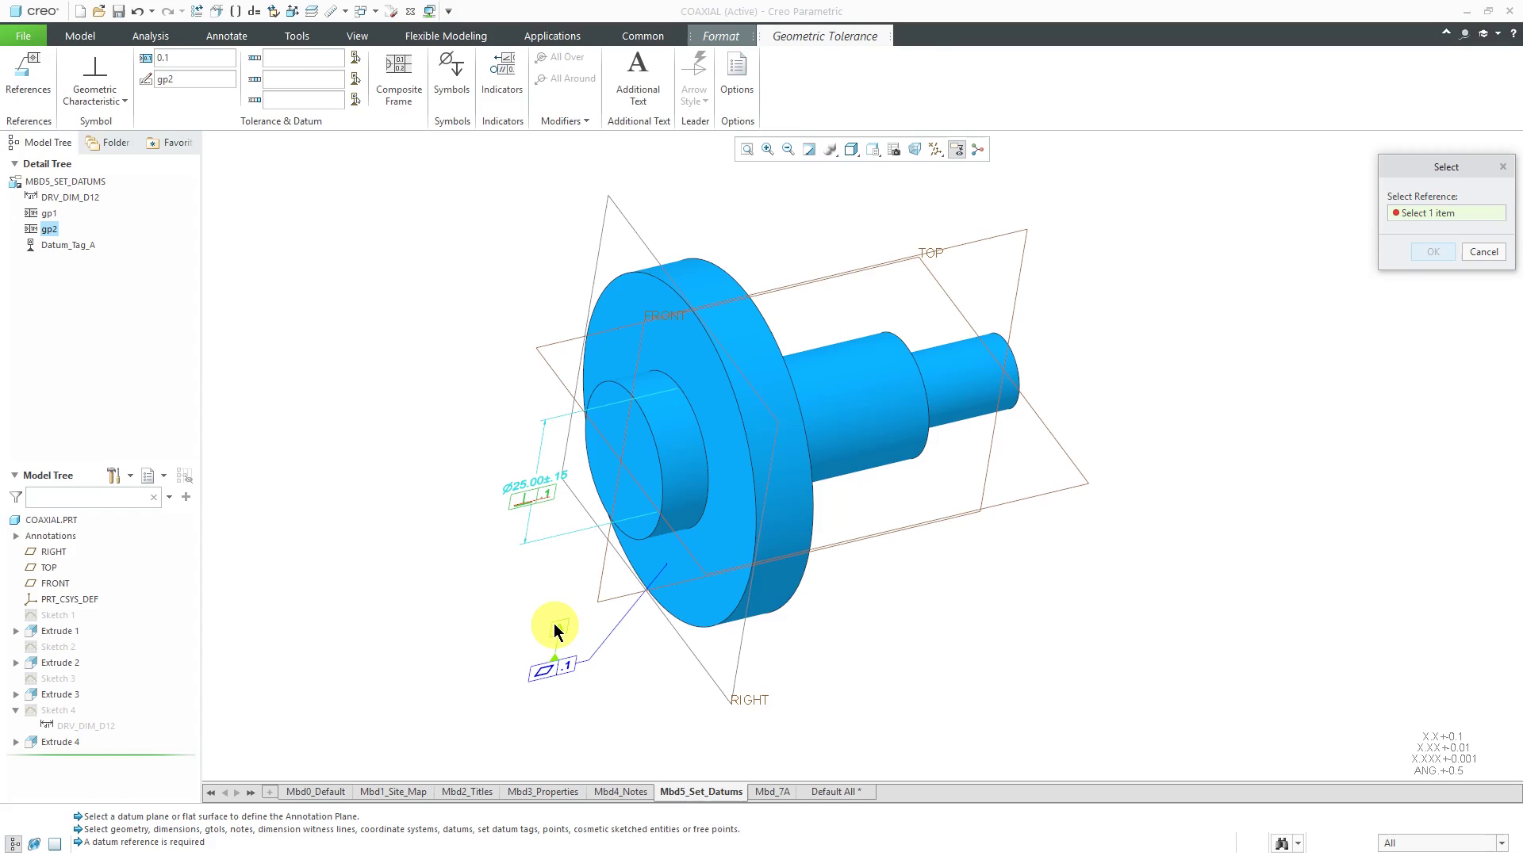
{"action": "left_click", "coordinate": [556, 624]}
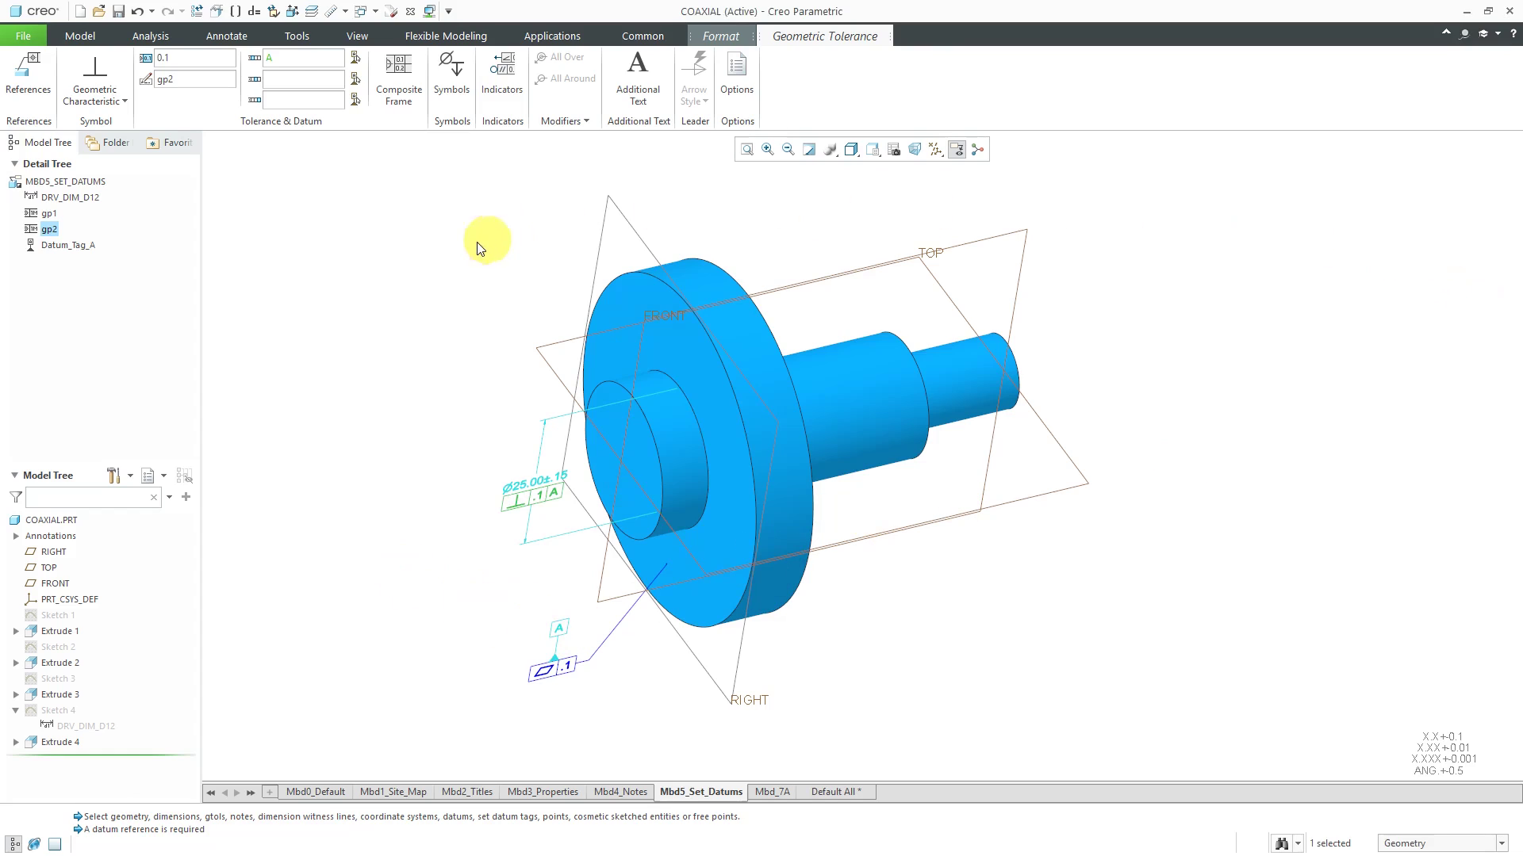
{"action": "mouse_move", "coordinate": [470, 251]}
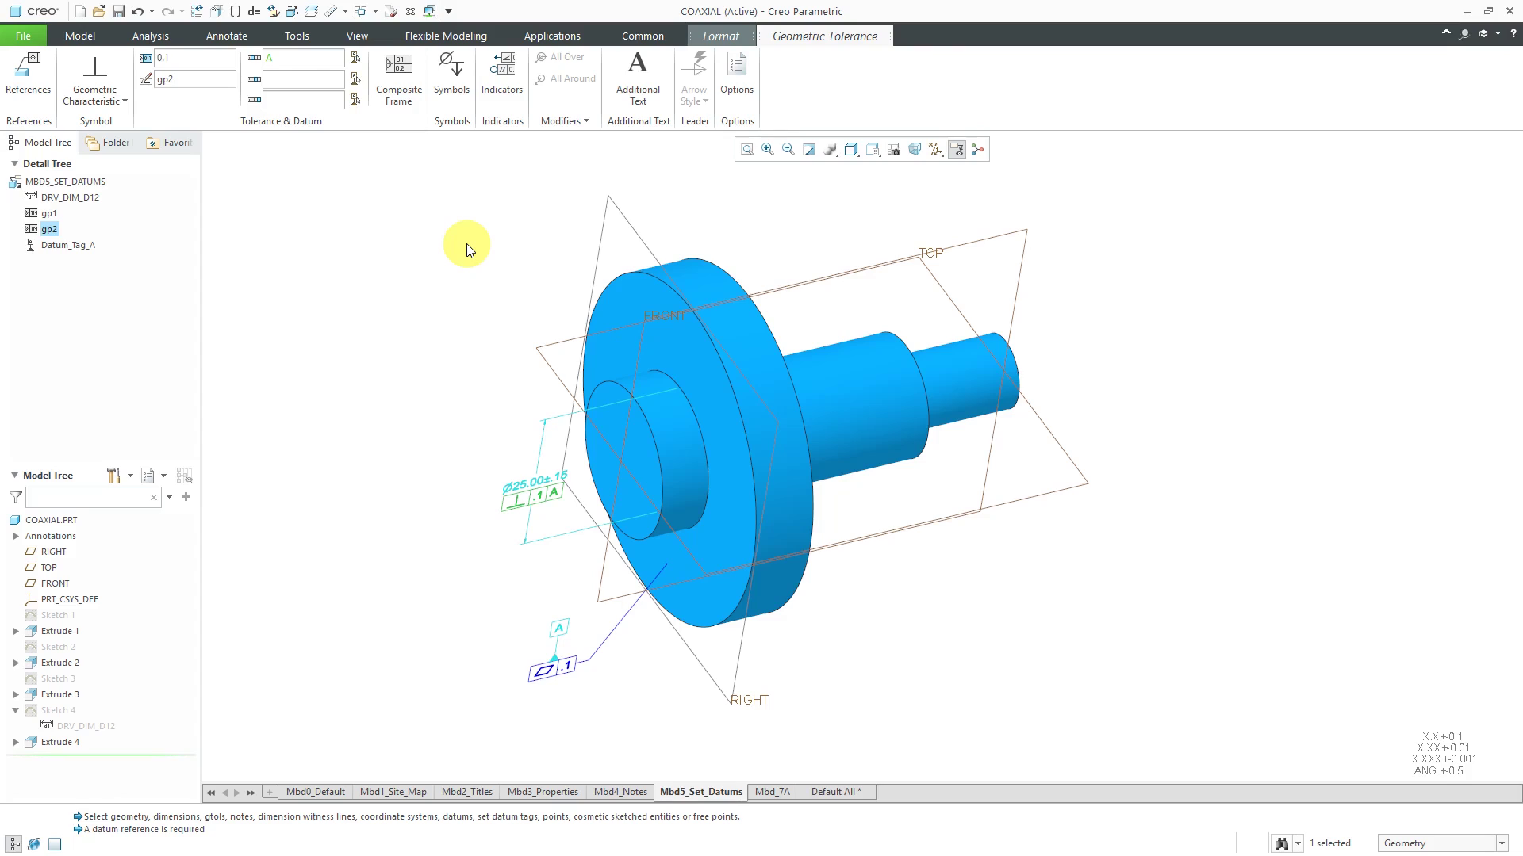
{"action": "mouse_move", "coordinate": [287, 184]}
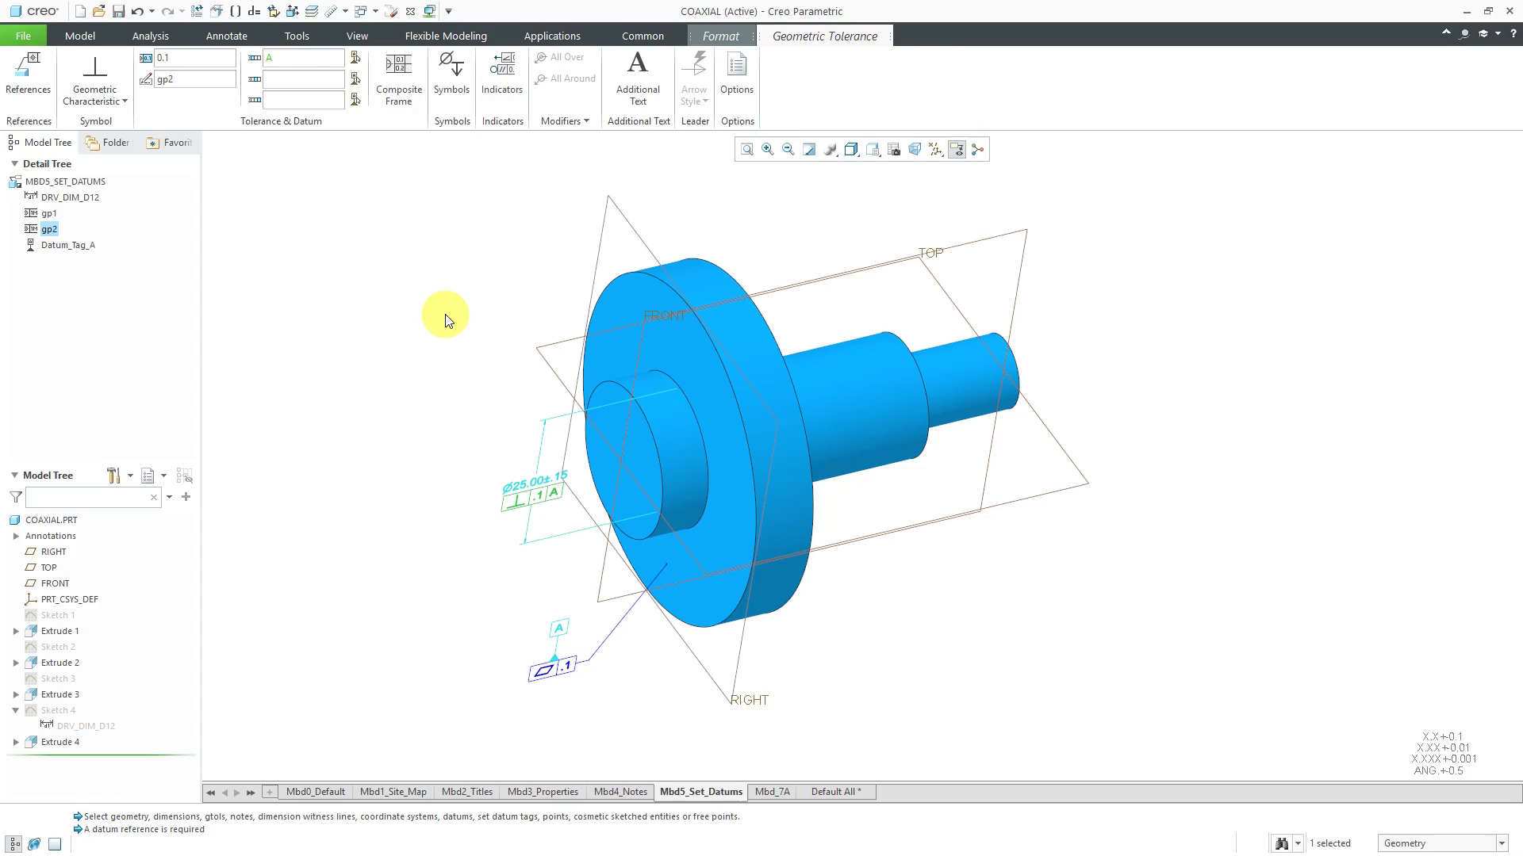
{"action": "mouse_move", "coordinate": [422, 330]}
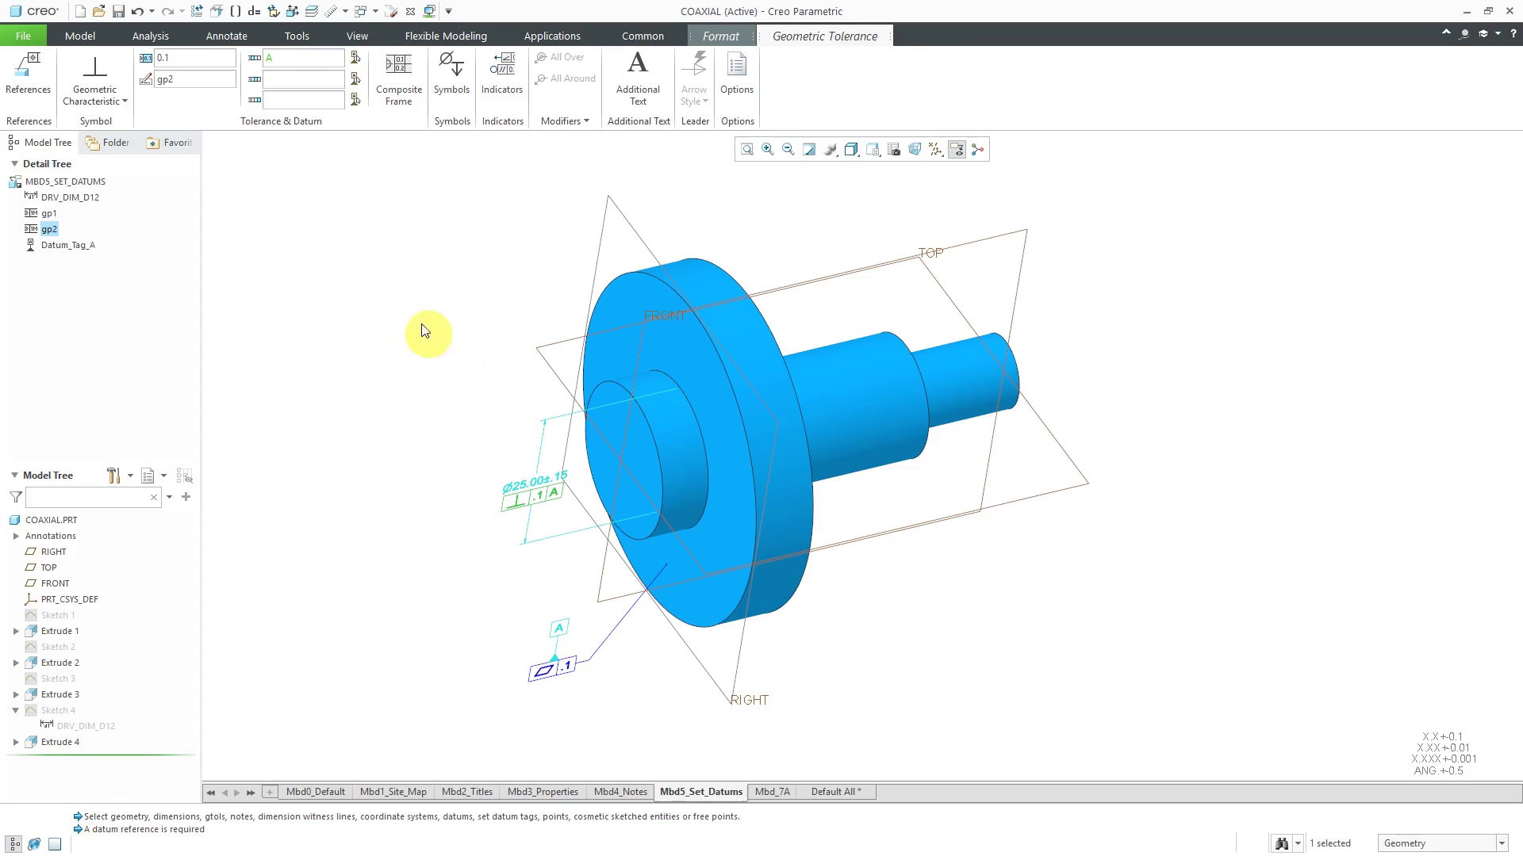
{"action": "mouse_move", "coordinate": [157, 67]}
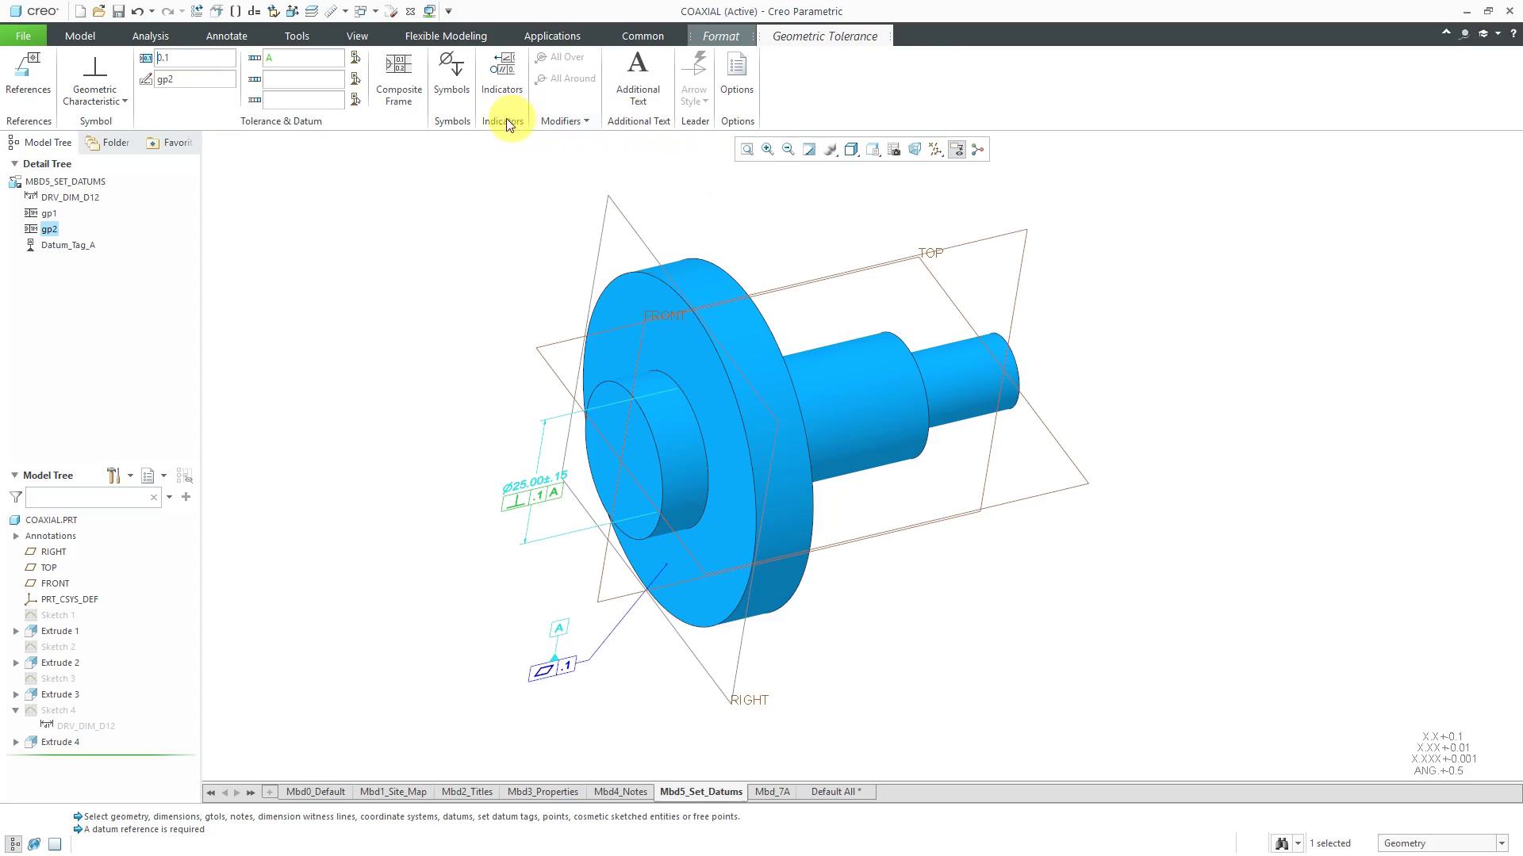
{"action": "left_click", "coordinate": [451, 73]}
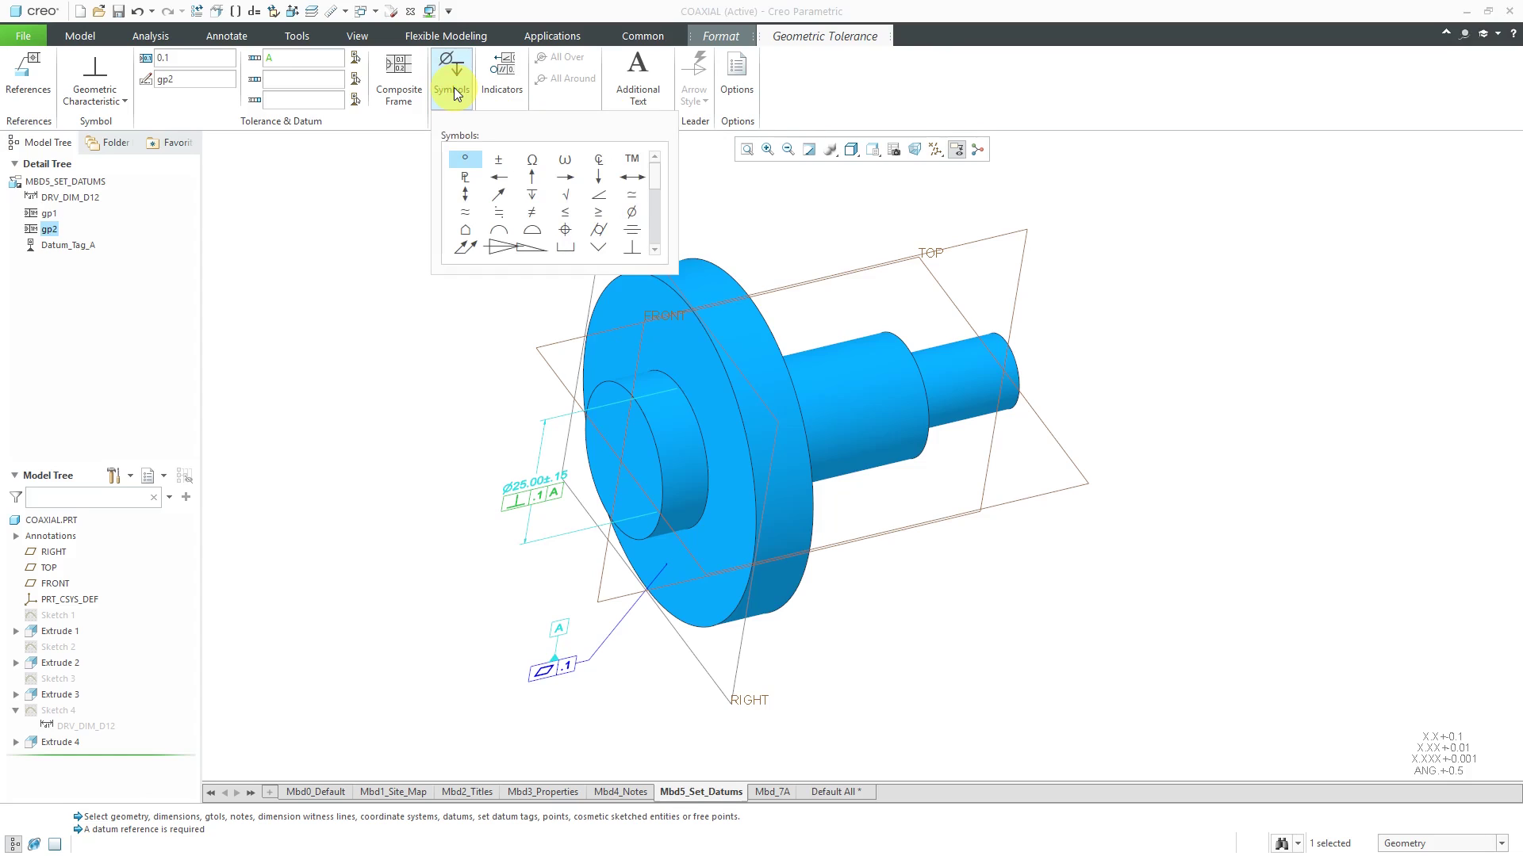
{"action": "left_click", "coordinate": [599, 211]}
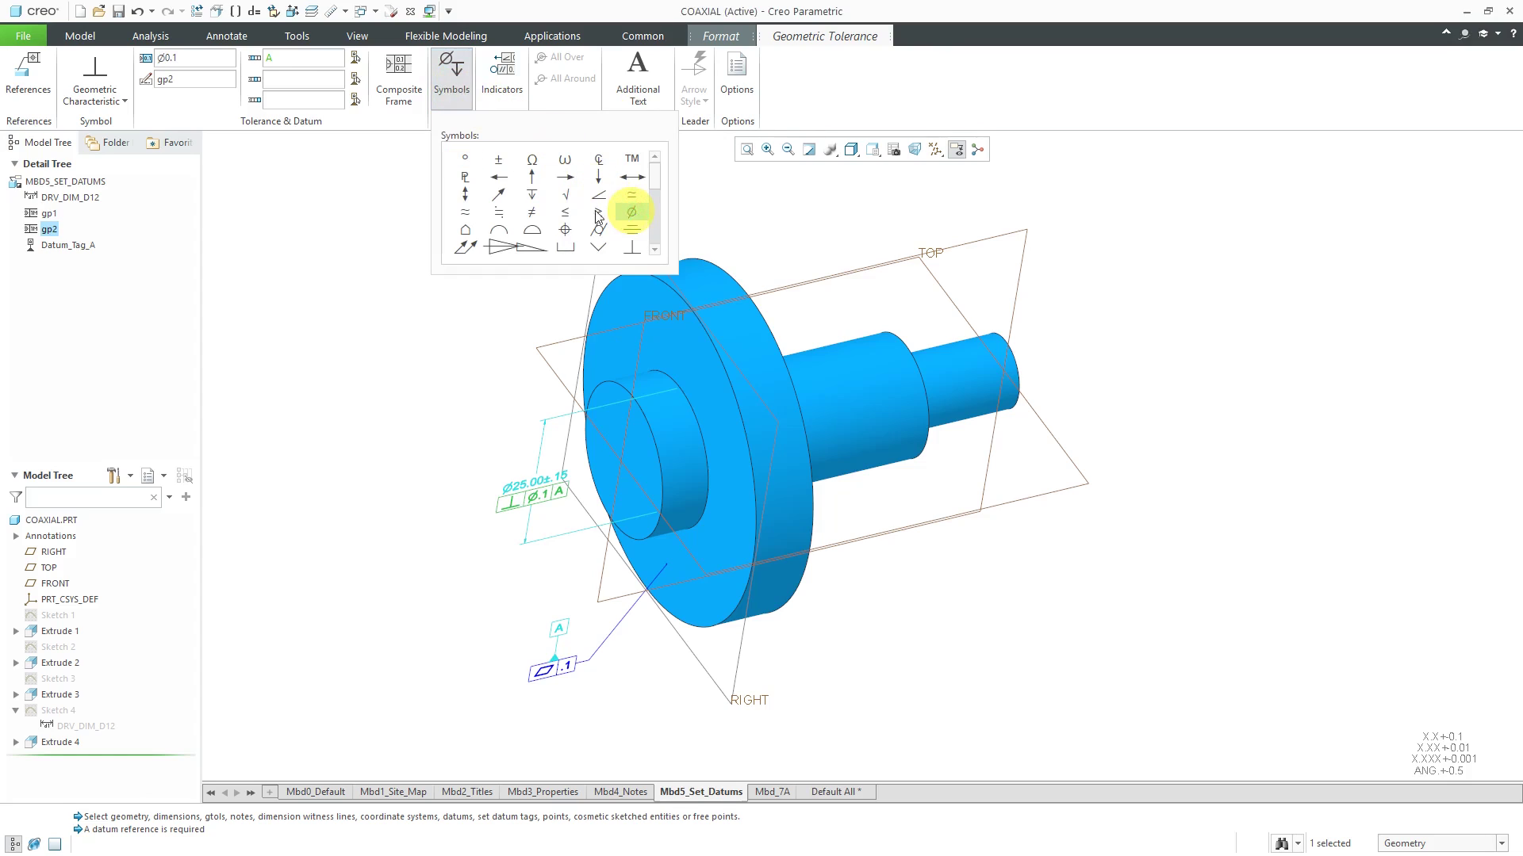
{"action": "left_click", "coordinate": [598, 213]}
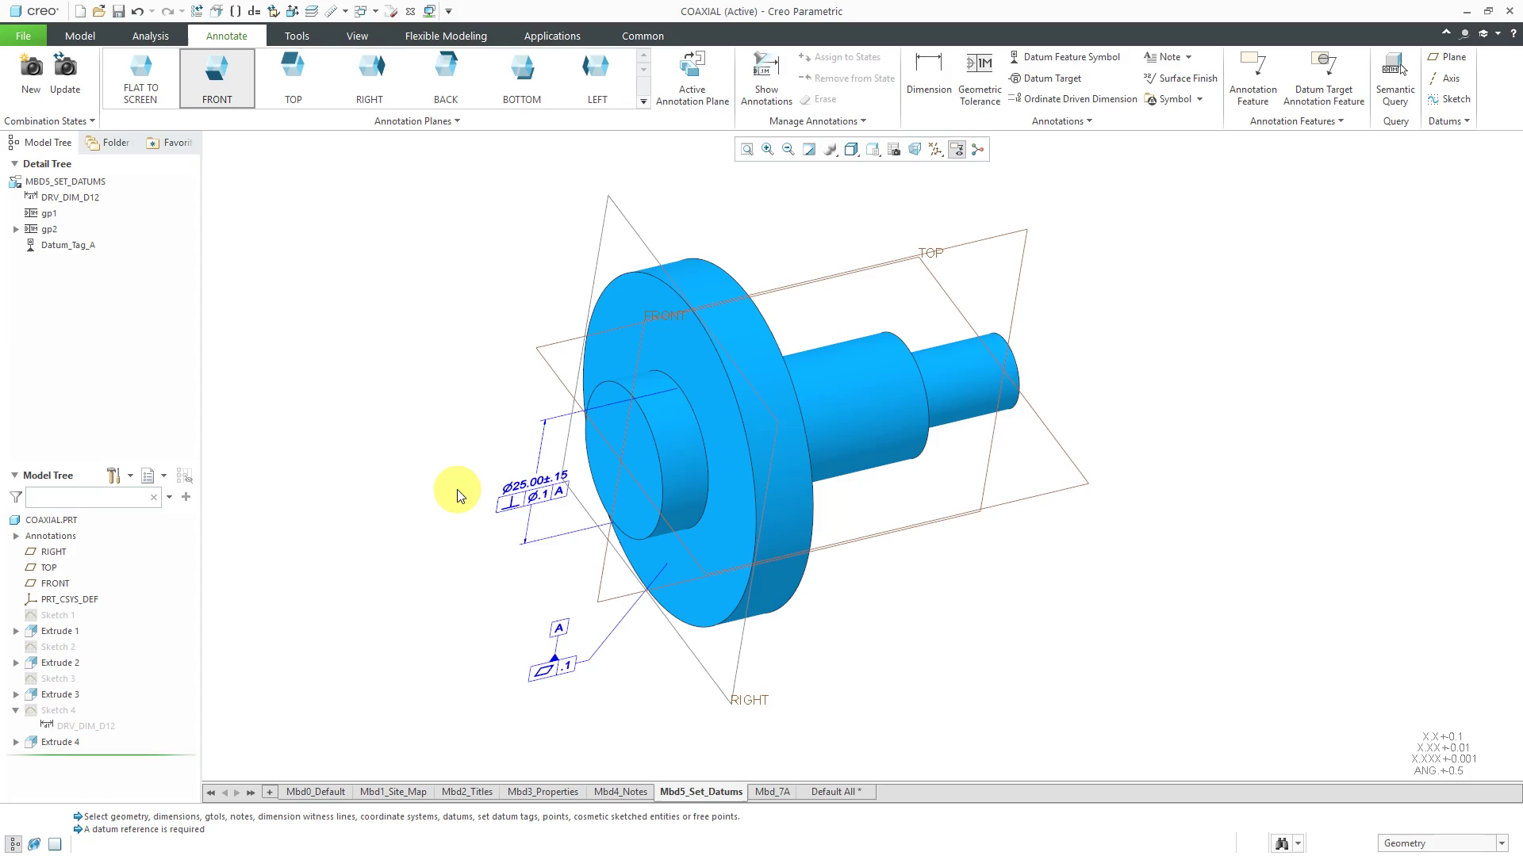
{"action": "mouse_move", "coordinate": [465, 474]}
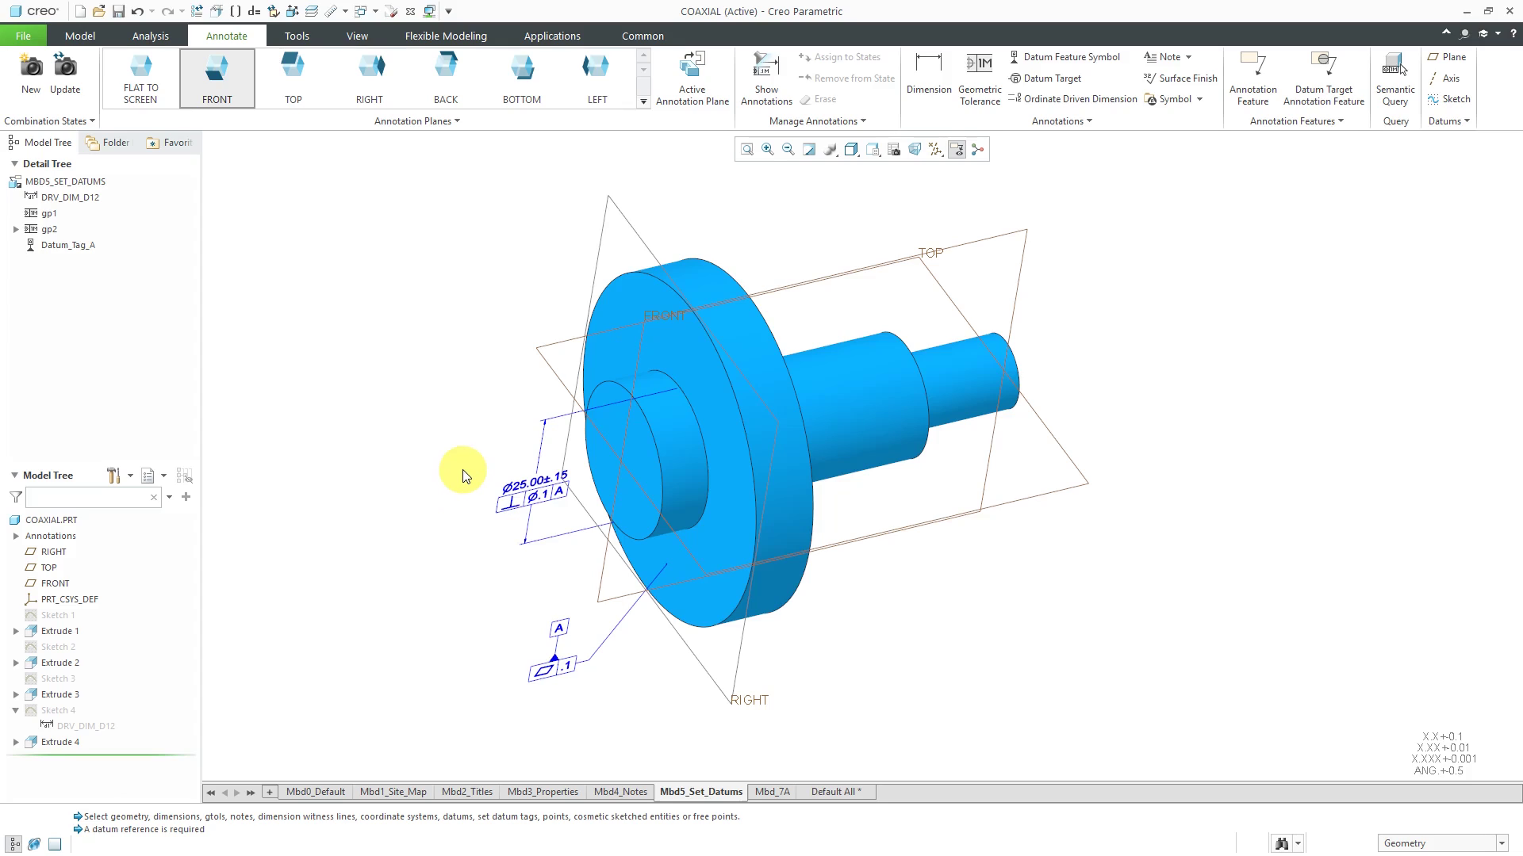
{"action": "mouse_move", "coordinate": [557, 536]}
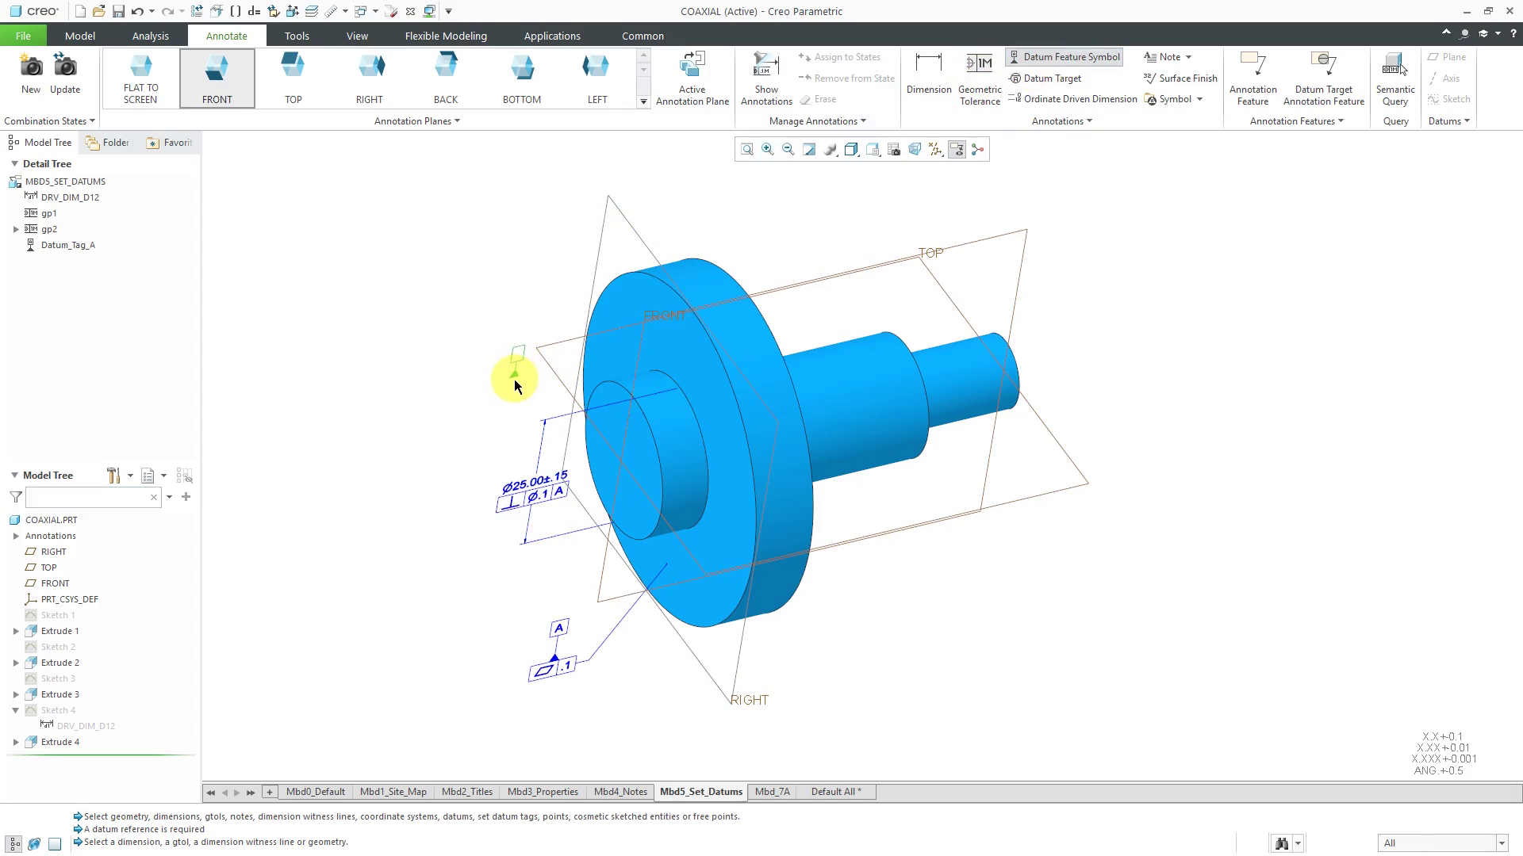
Pick the Ø25.00±.15 dimension as the attachment for a new datum feature symbol.
{"action": "left_click", "coordinate": [533, 478]}
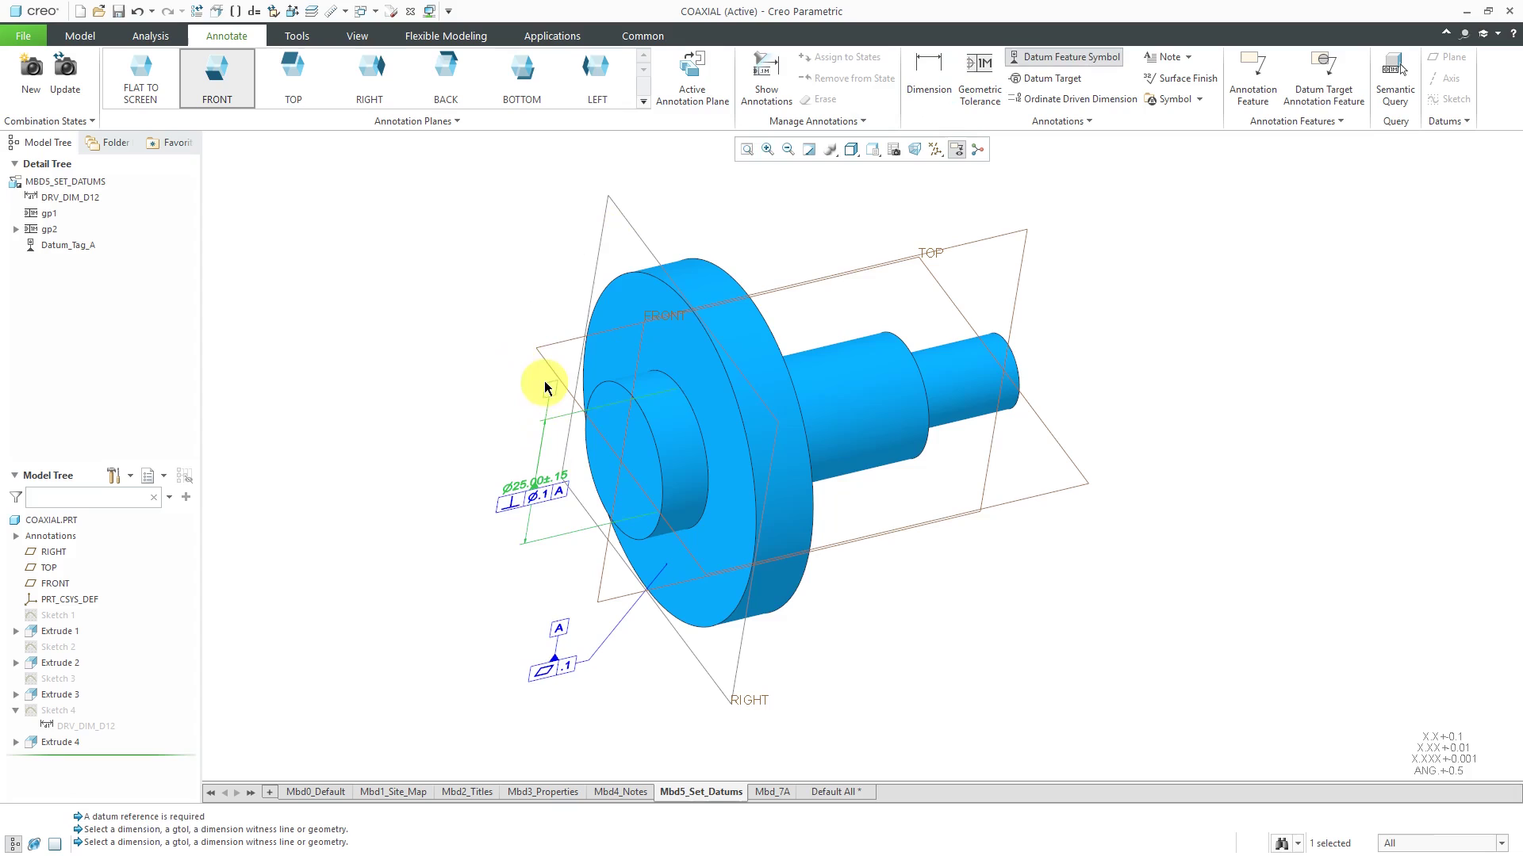
{"action": "mouse_move", "coordinate": [545, 387]}
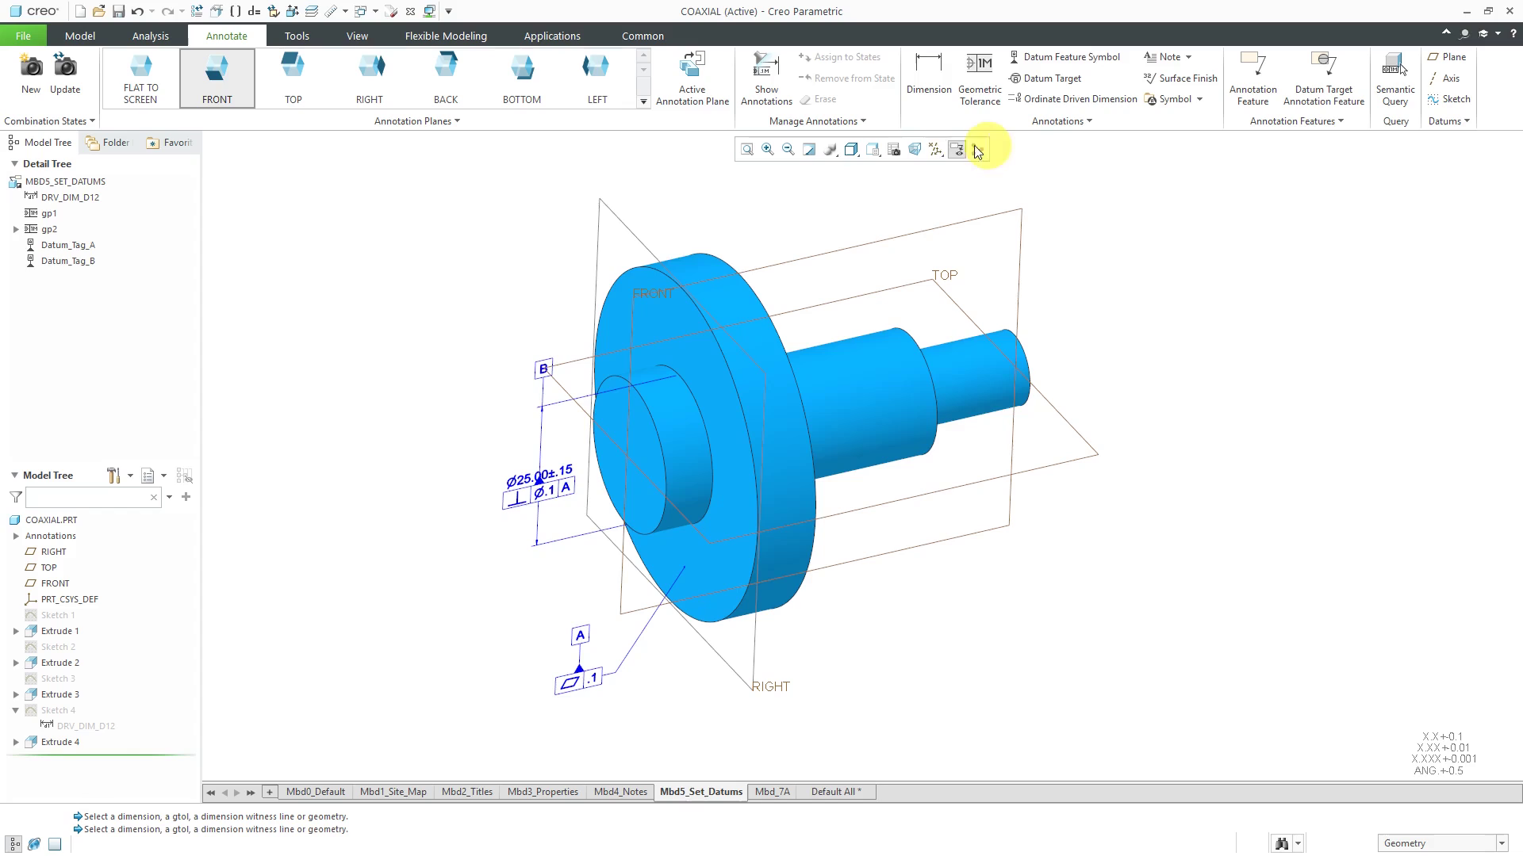
Leave Datum_Tag_B on the Ø25 dimension and hide the datum planes.
{"action": "left_click", "coordinate": [973, 149]}
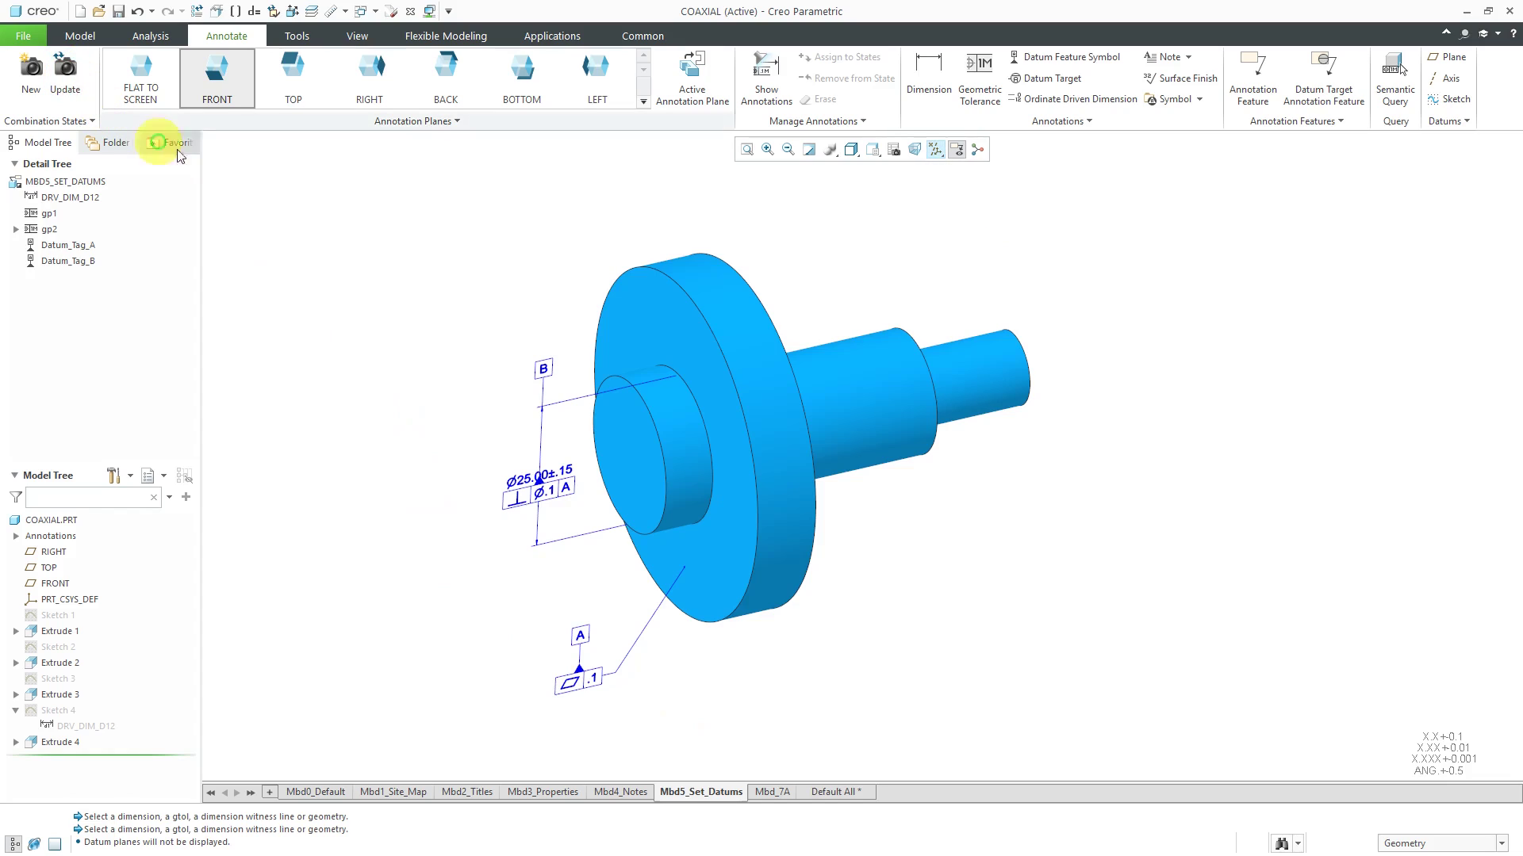
{"action": "mouse_move", "coordinate": [433, 430]}
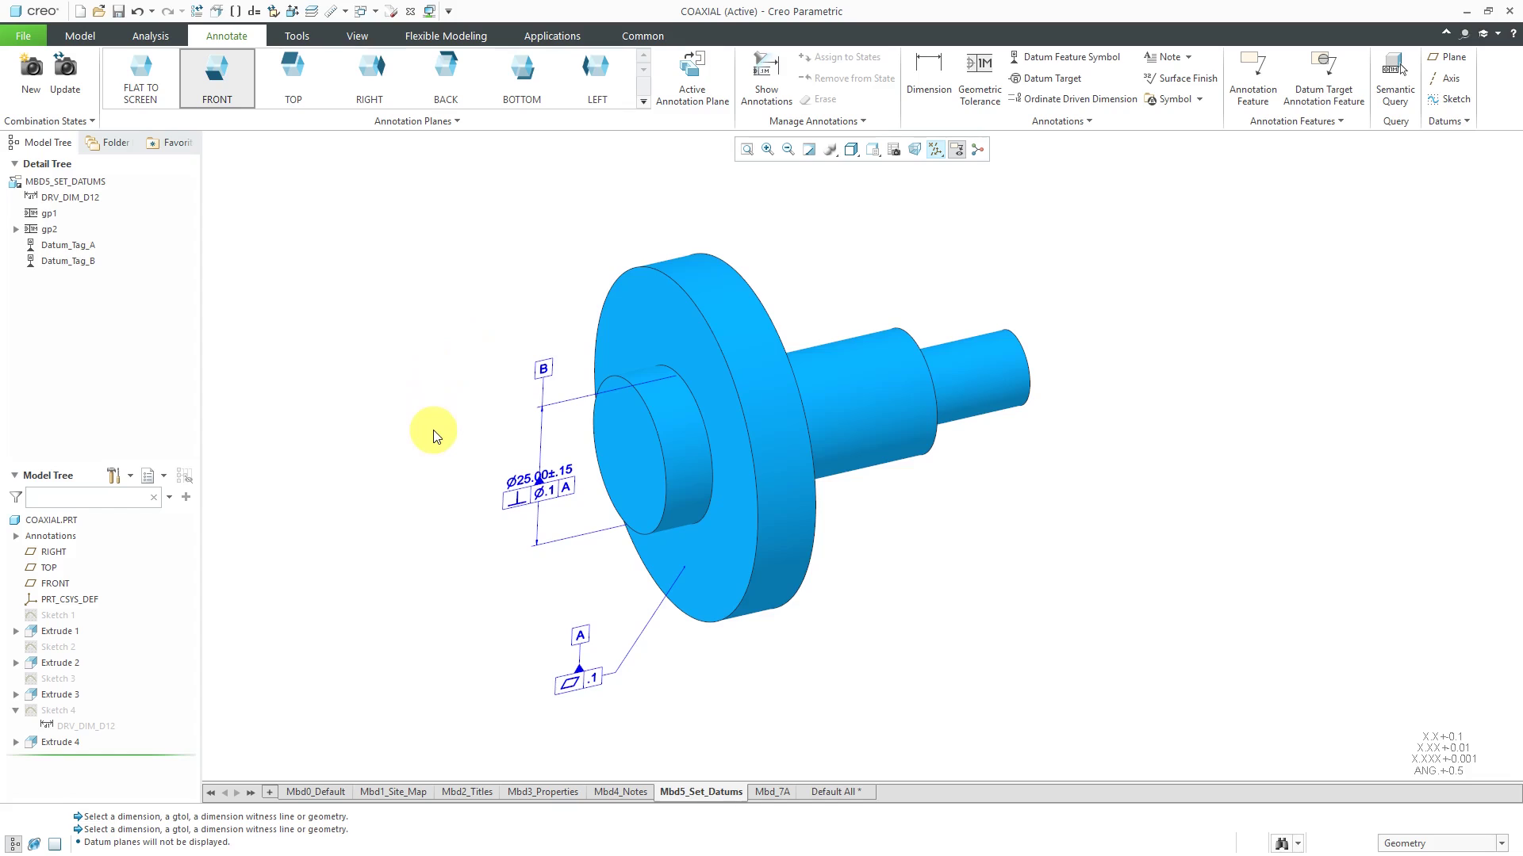
{"action": "mouse_move", "coordinate": [490, 487]}
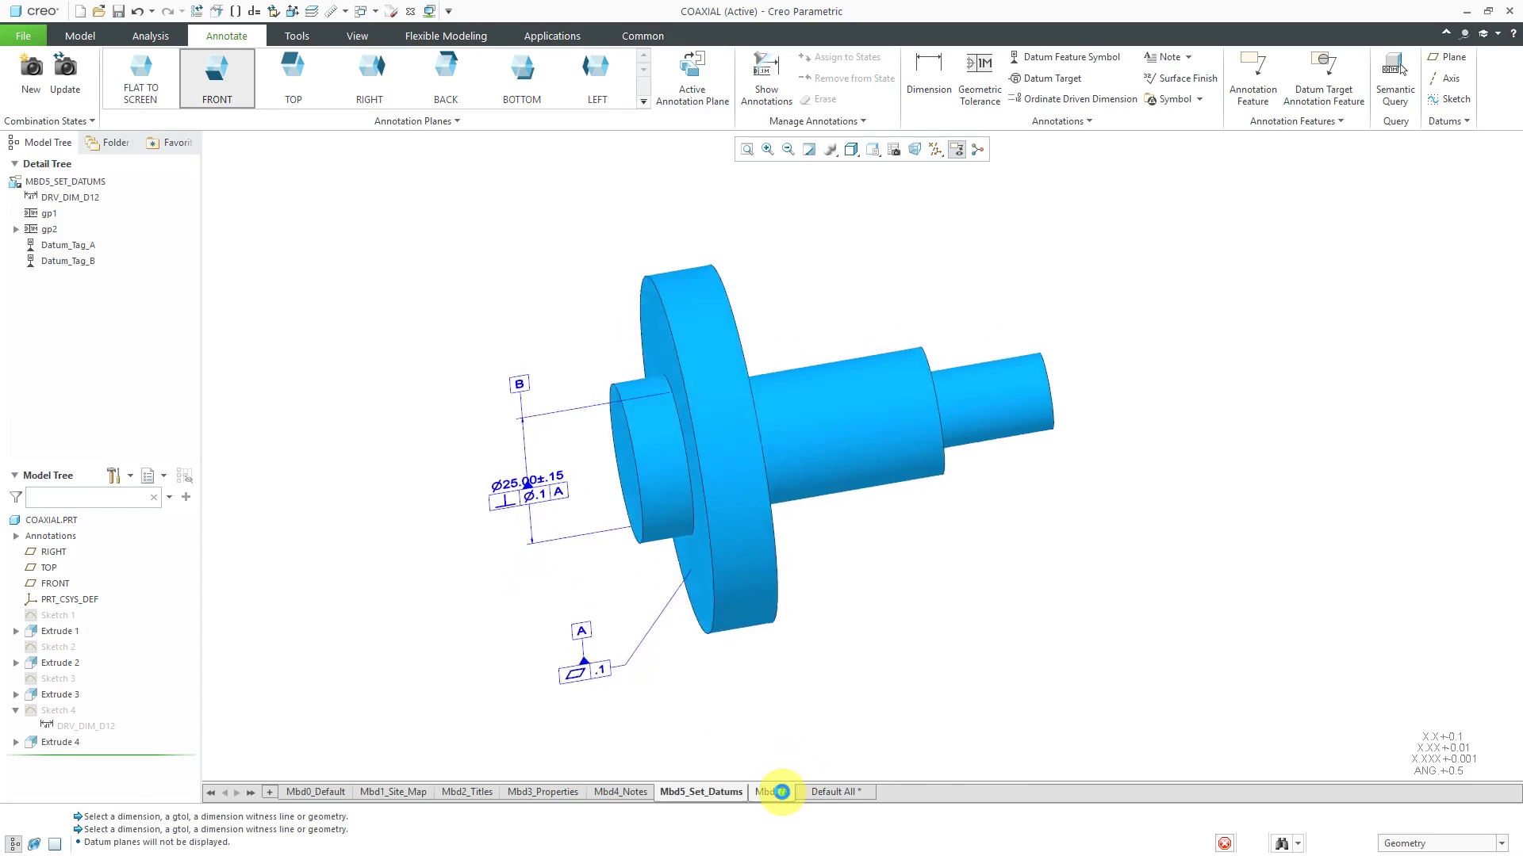
Activate Mbd_7A and show driving dimensions d4 (Extrude 2) and d8 (Extrude 3).
{"action": "left_click", "coordinate": [780, 792]}
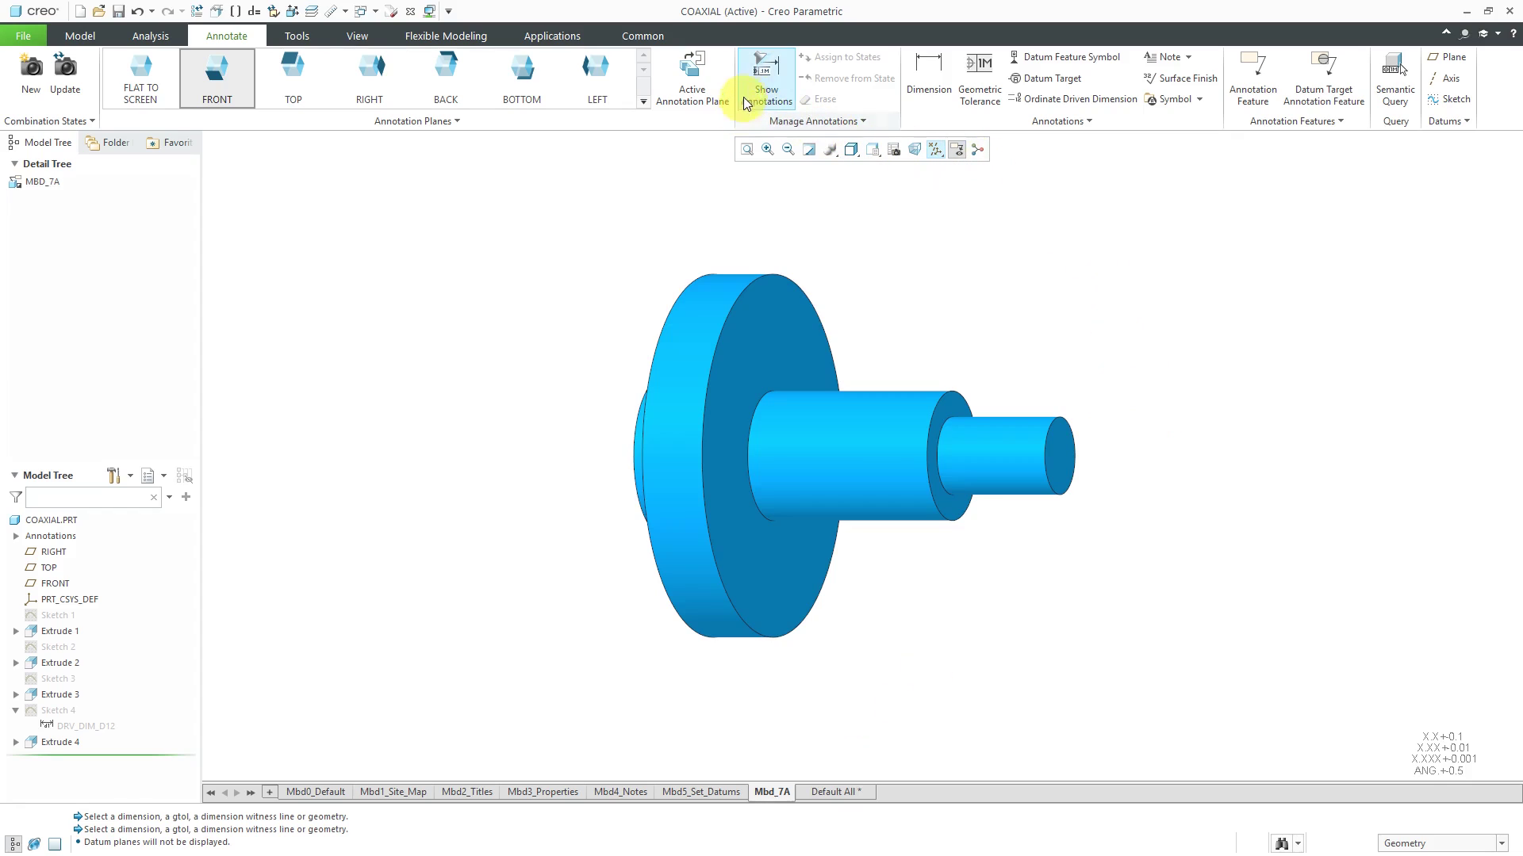
{"action": "left_click", "coordinate": [766, 77]}
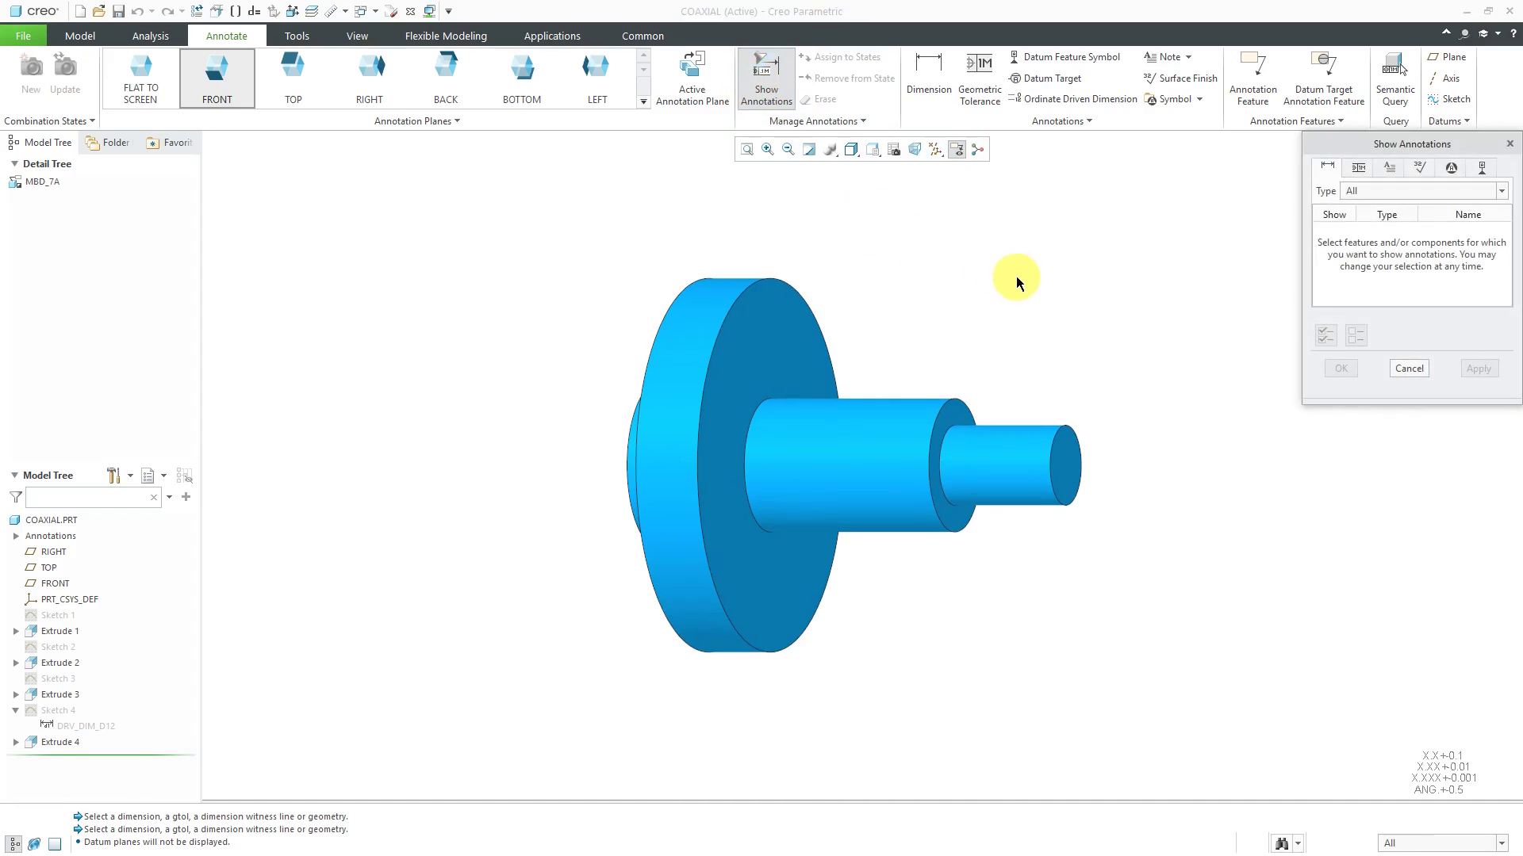
{"action": "left_click", "coordinate": [874, 461]}
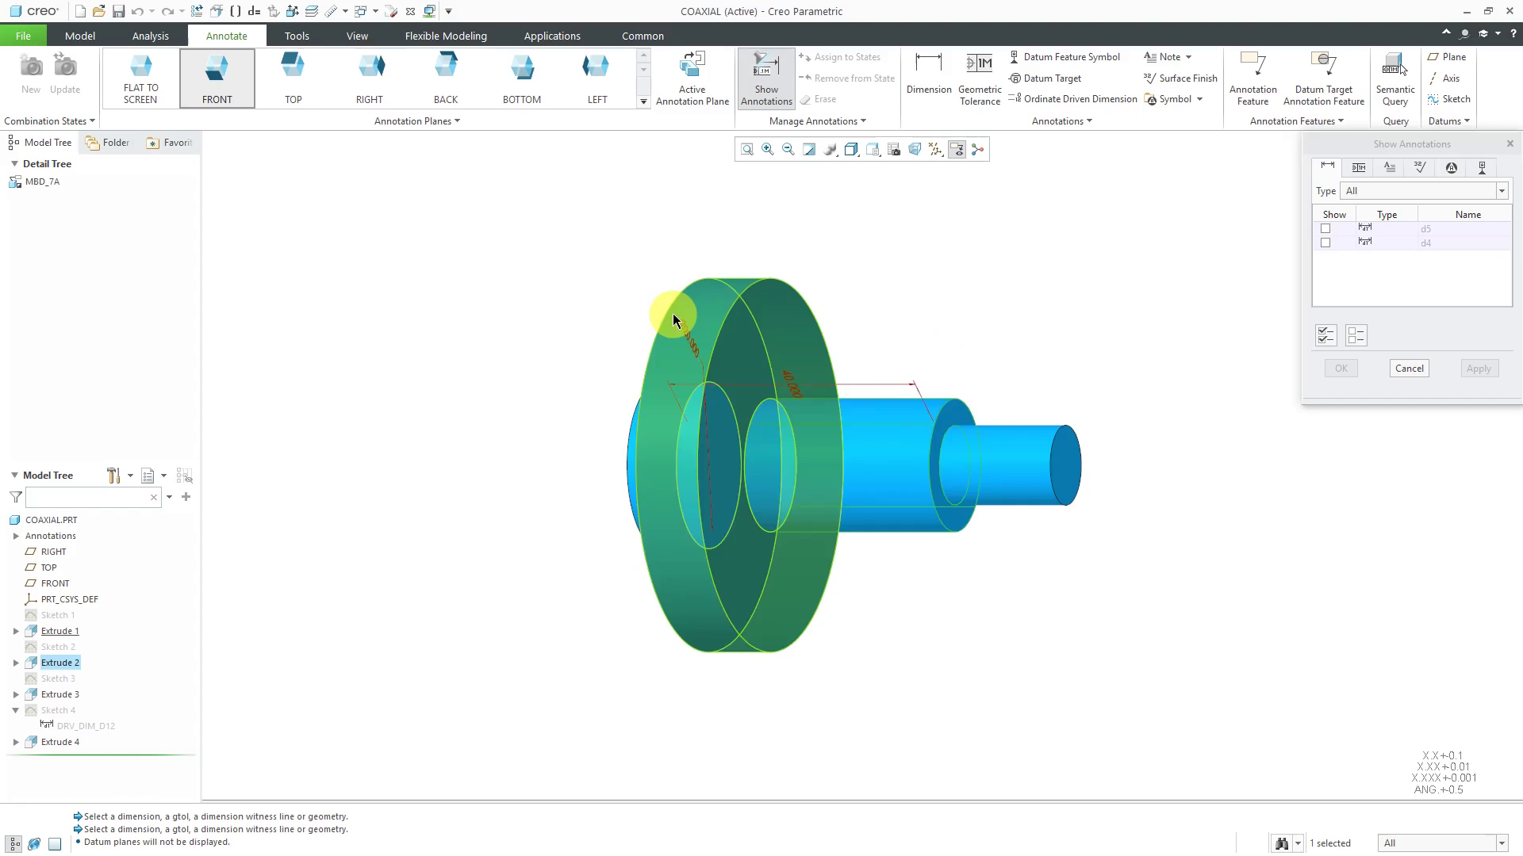
{"action": "left_click", "coordinate": [1324, 241]}
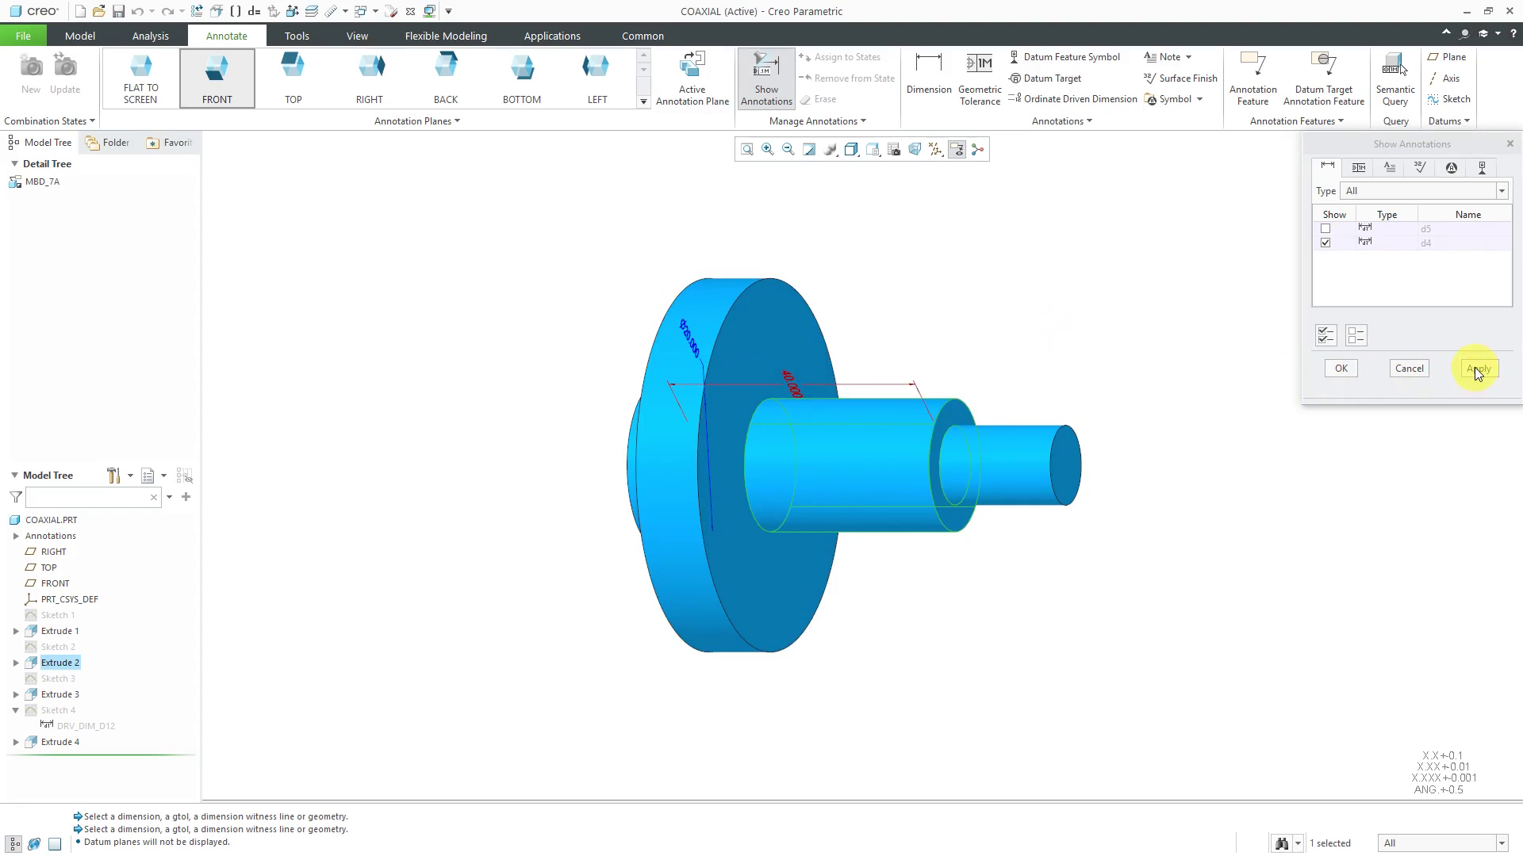
{"action": "left_click", "coordinate": [1477, 368]}
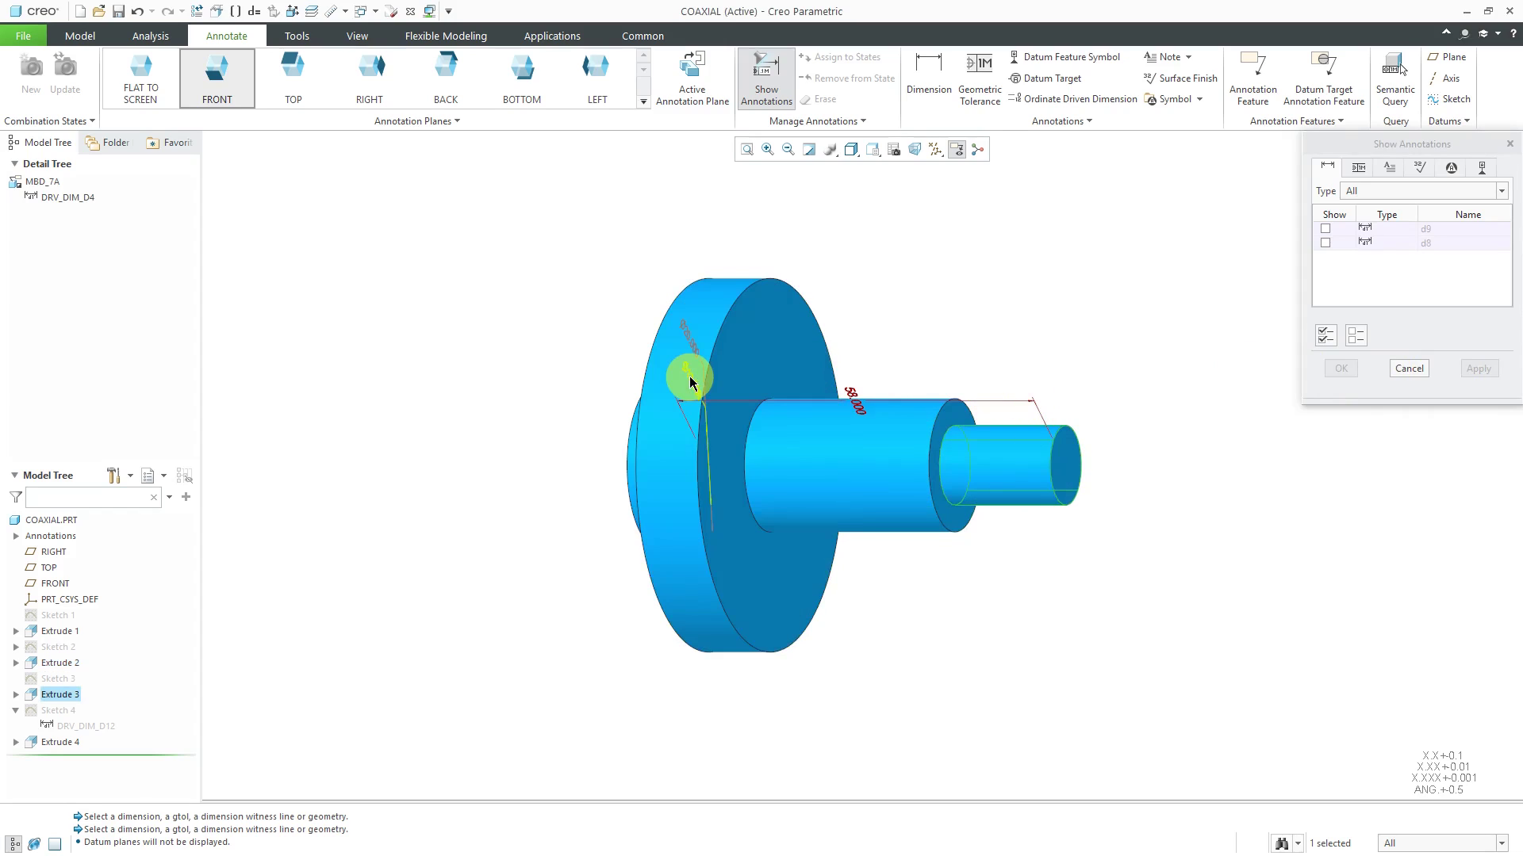
{"action": "left_click", "coordinate": [1326, 241]}
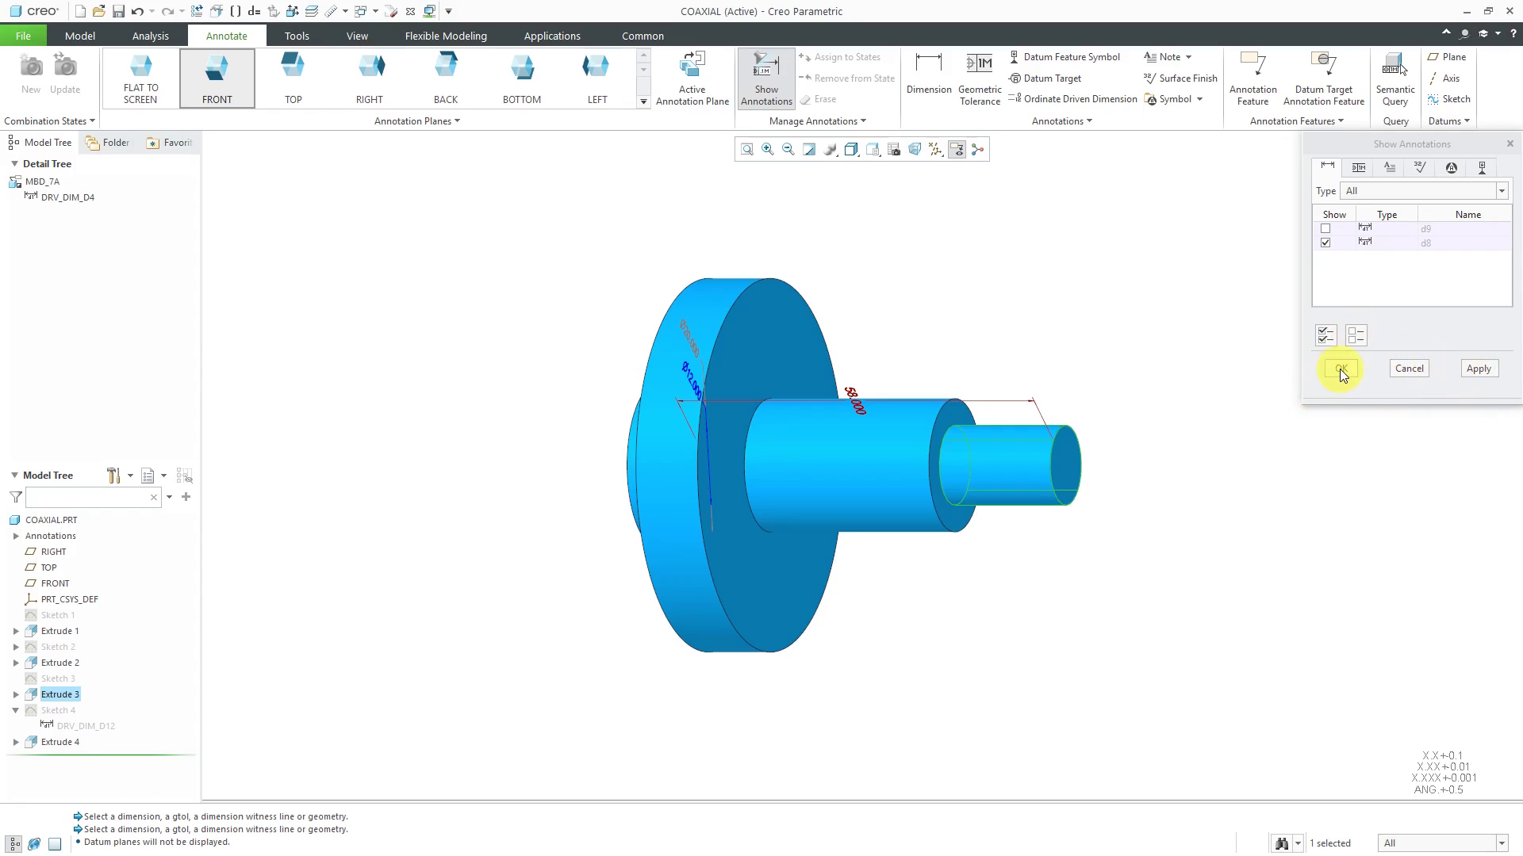
{"action": "left_click", "coordinate": [1338, 368]}
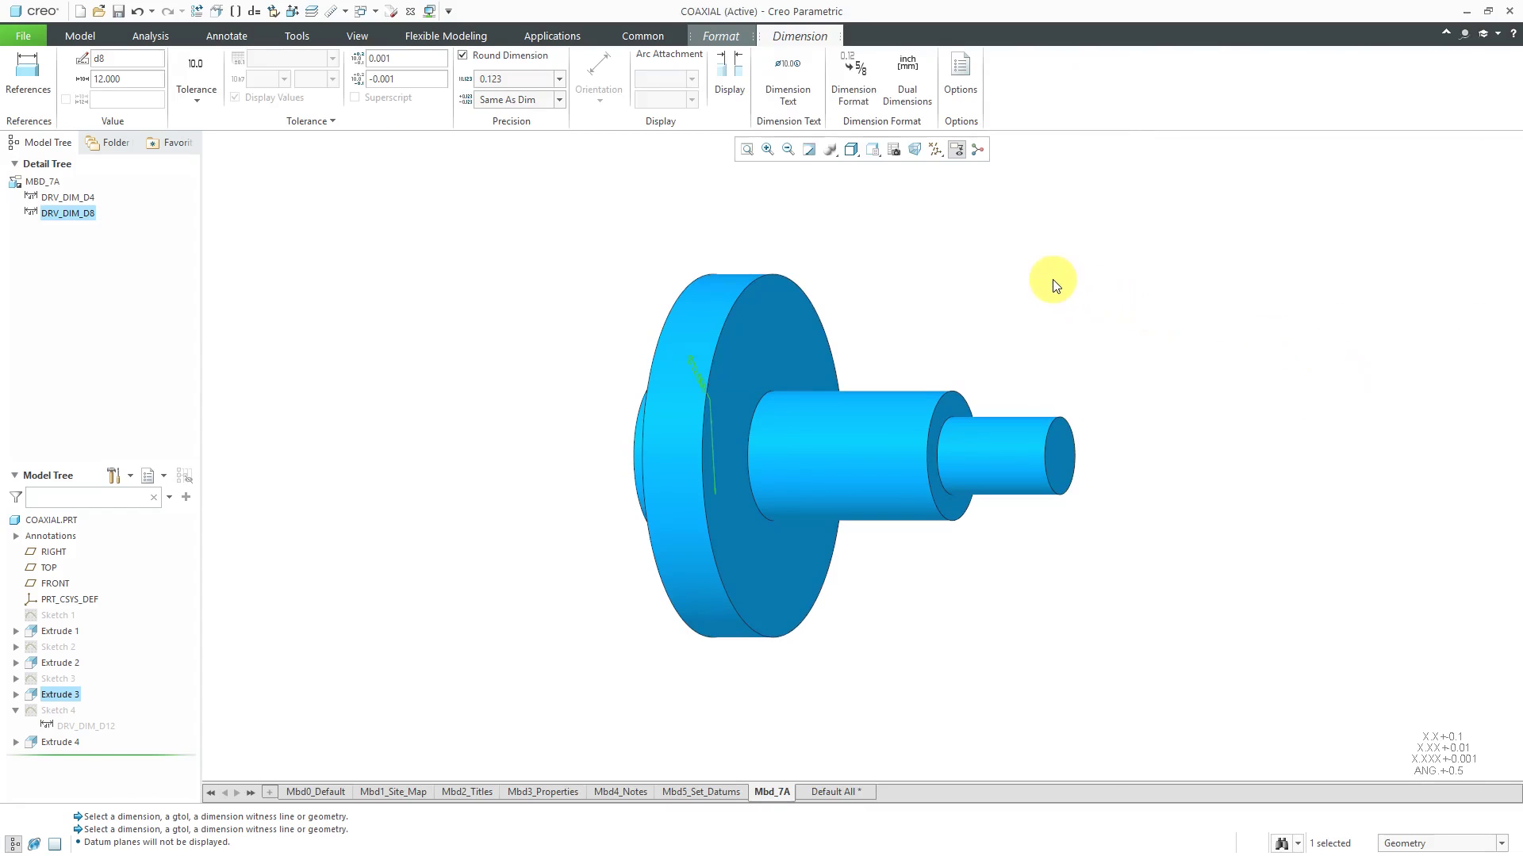
{"action": "left_click", "coordinate": [226, 37]}
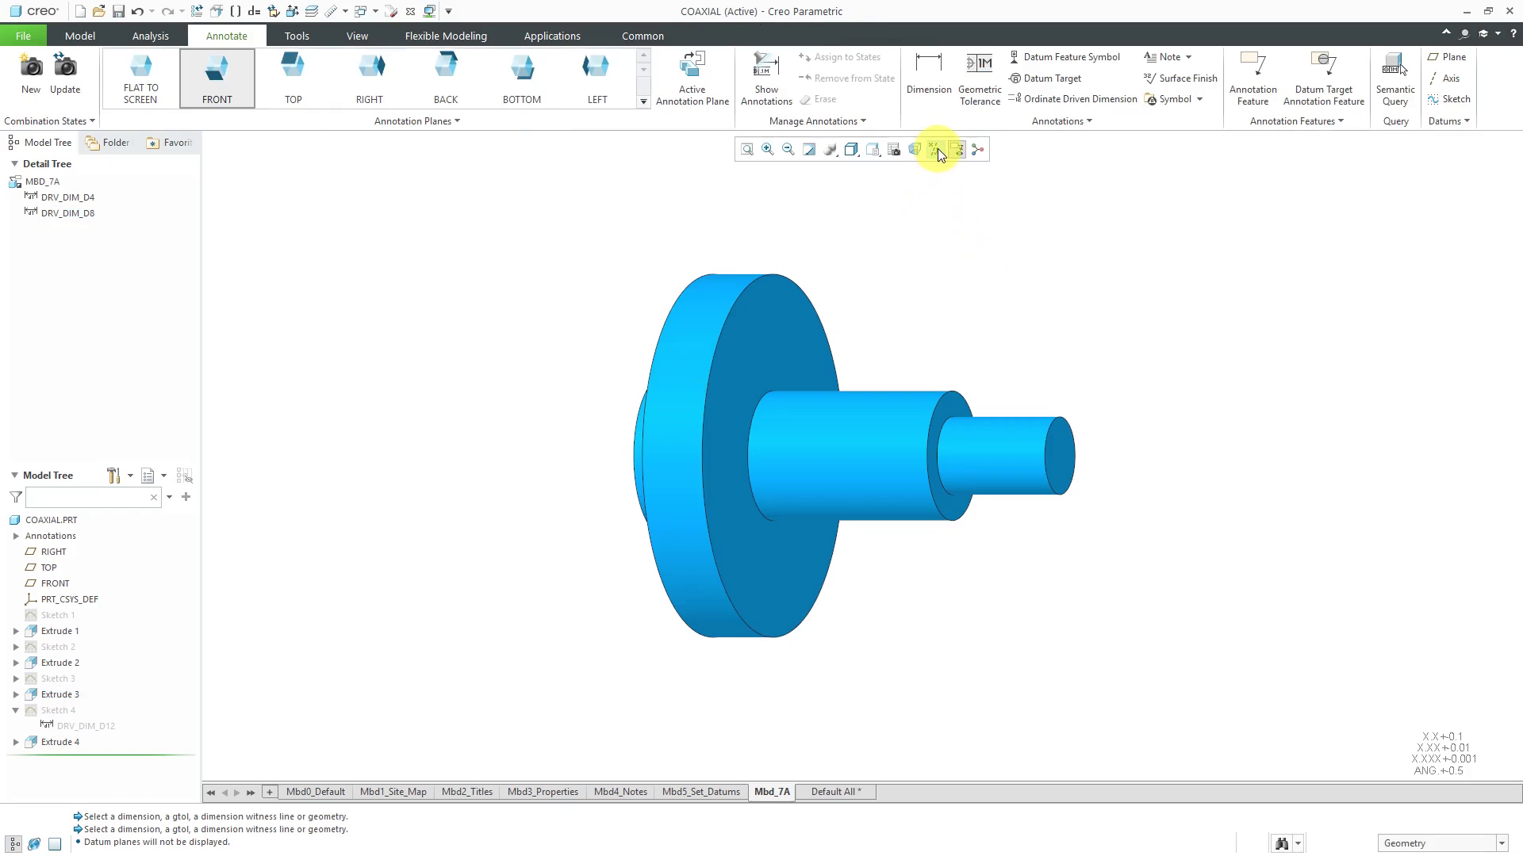
Move the Ø20 dimension outward beside the shaft end, then hide the datum planes again.
{"action": "left_click", "coordinate": [936, 150]}
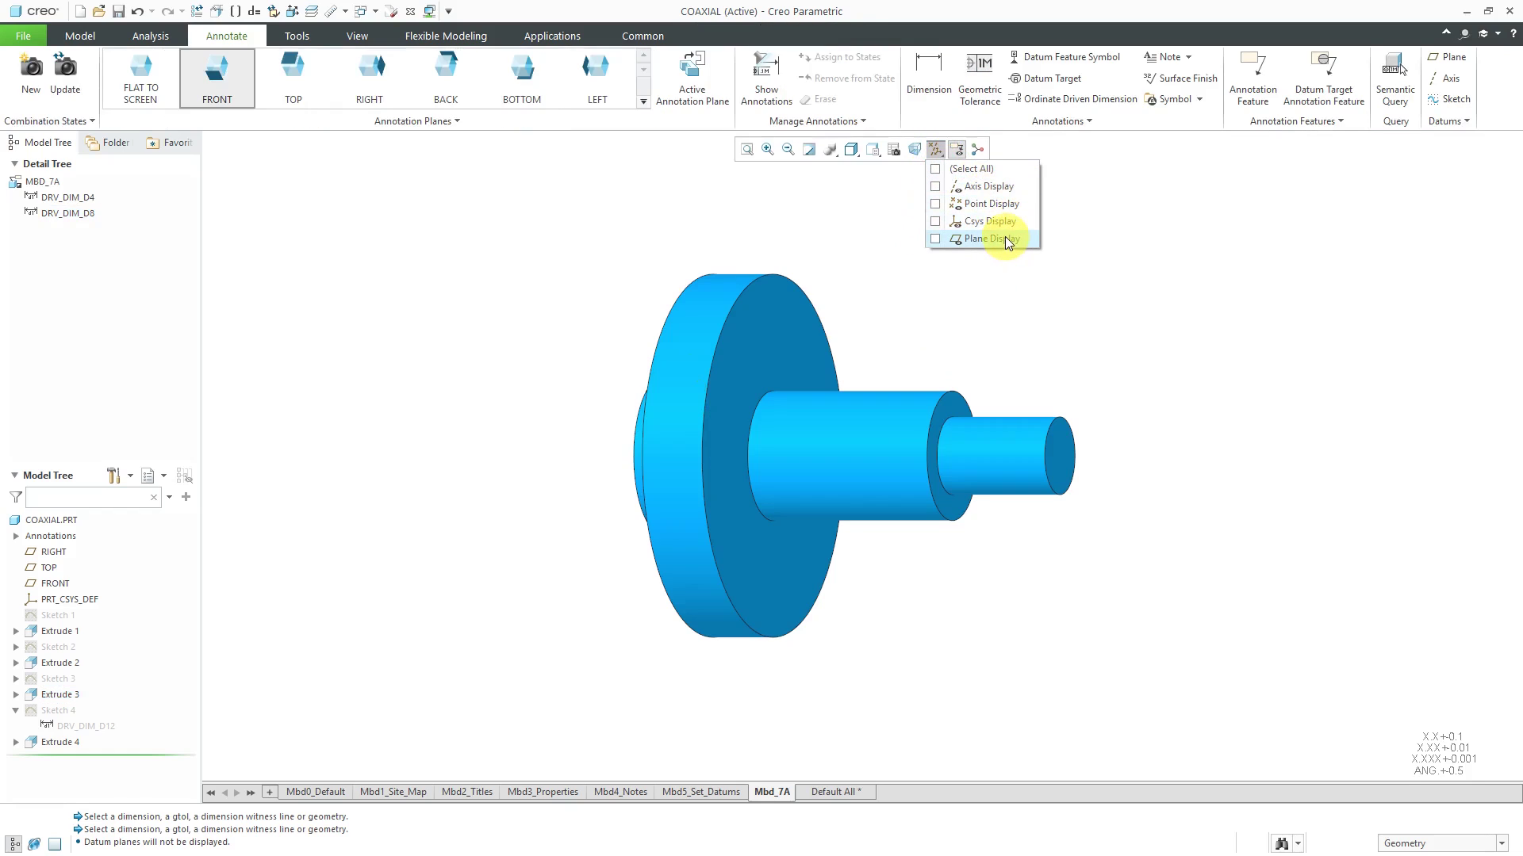
{"action": "left_click", "coordinate": [988, 239]}
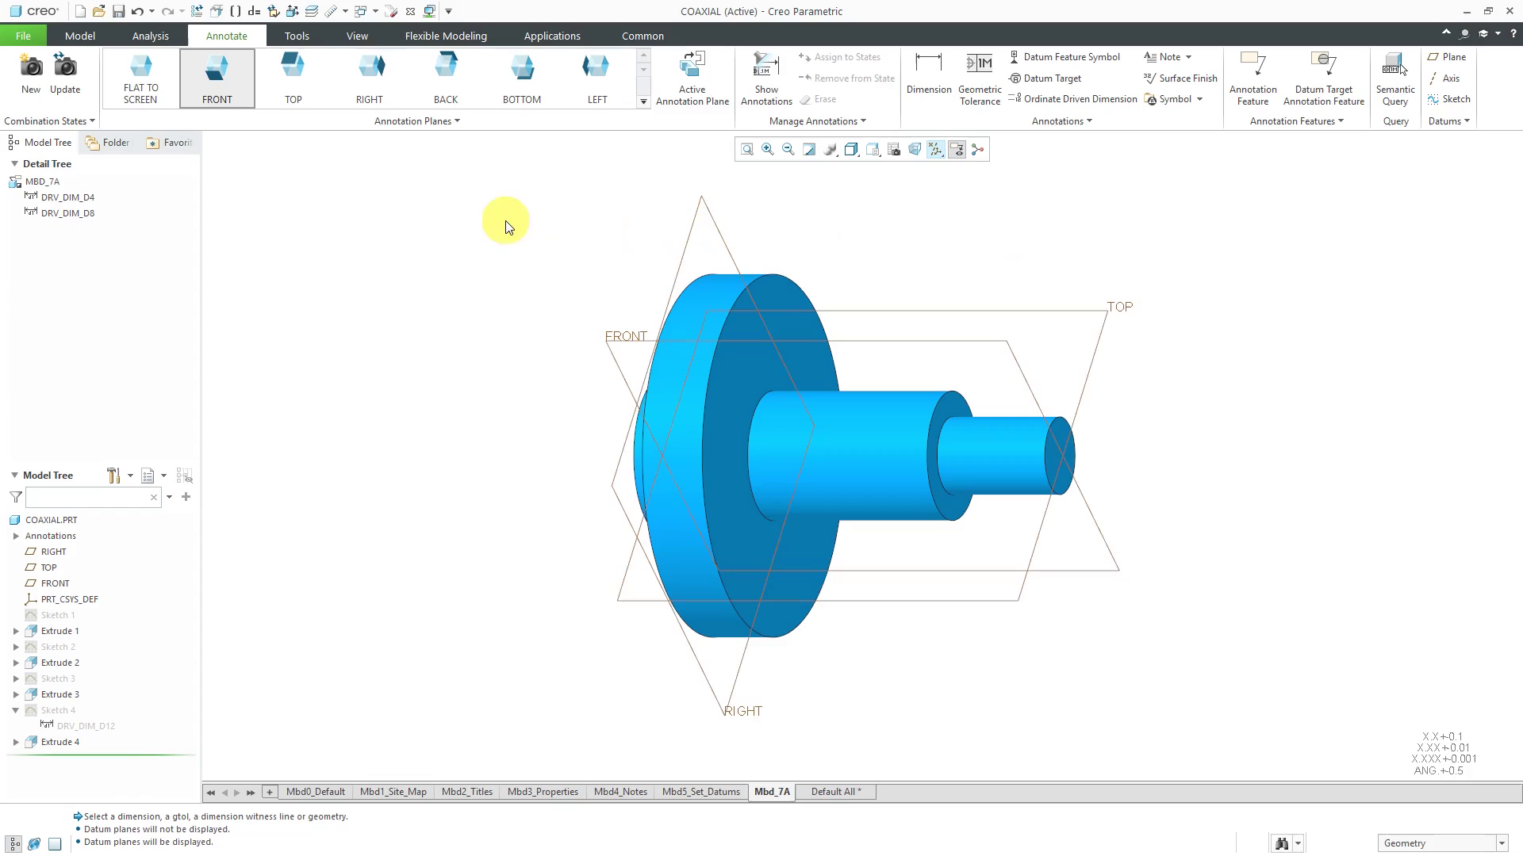
{"action": "left_click", "coordinate": [67, 213]}
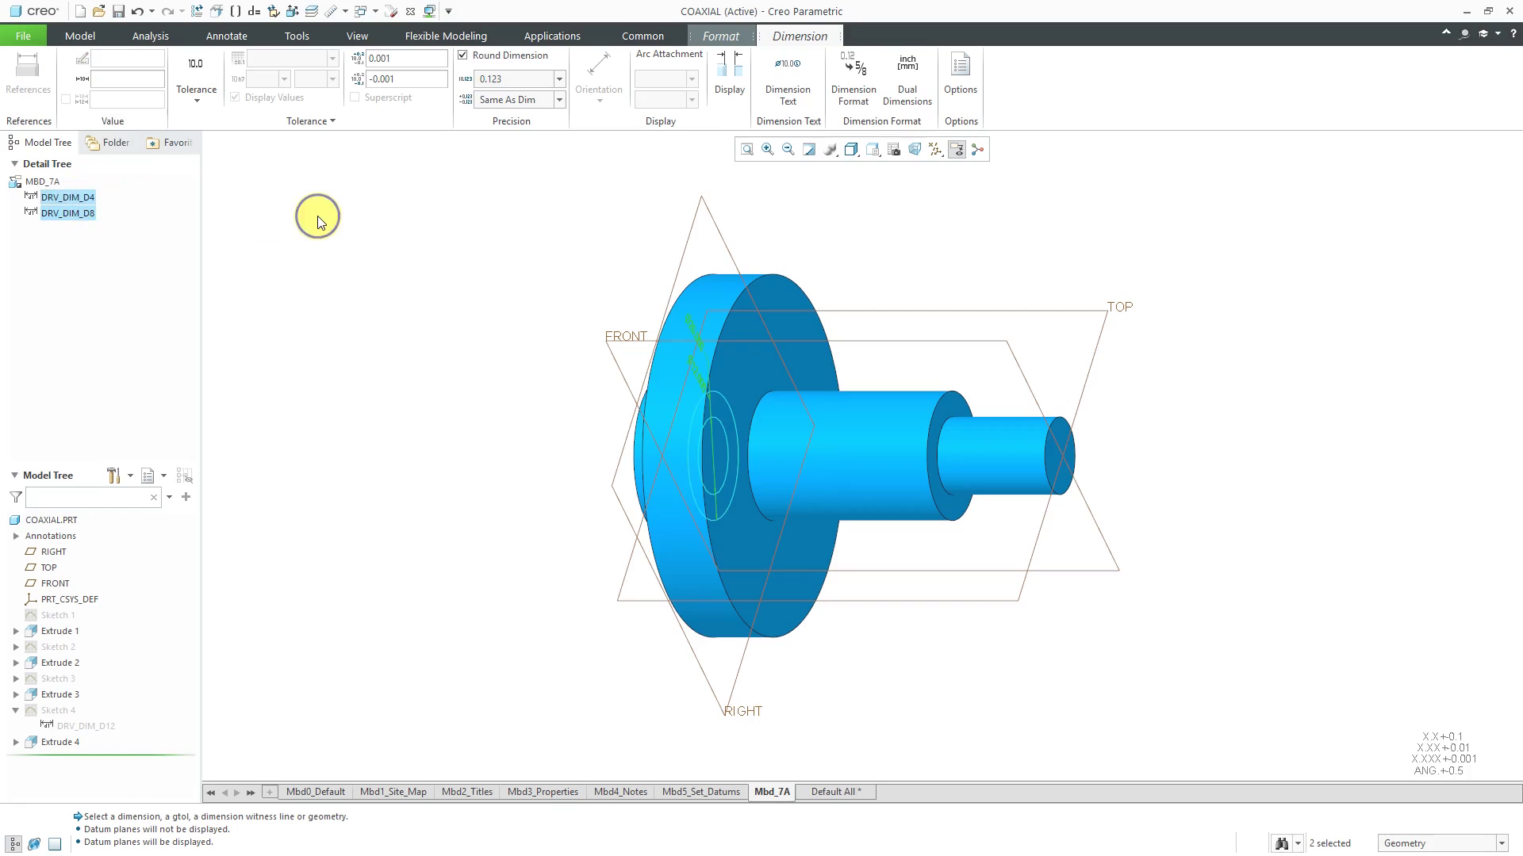
{"action": "left_click", "coordinate": [225, 36]}
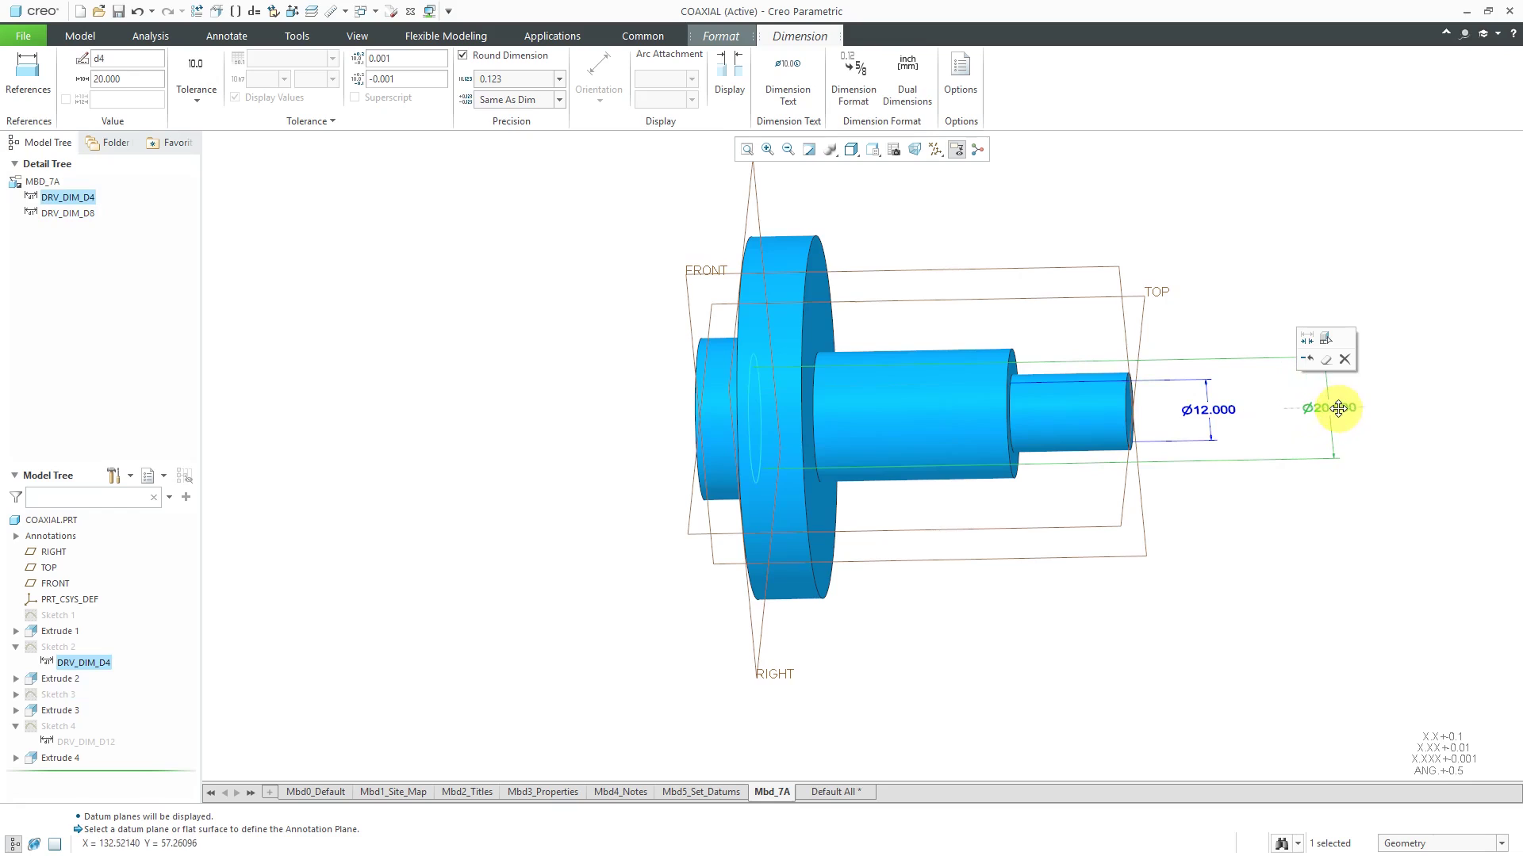
{"action": "left_click", "coordinate": [1209, 410]}
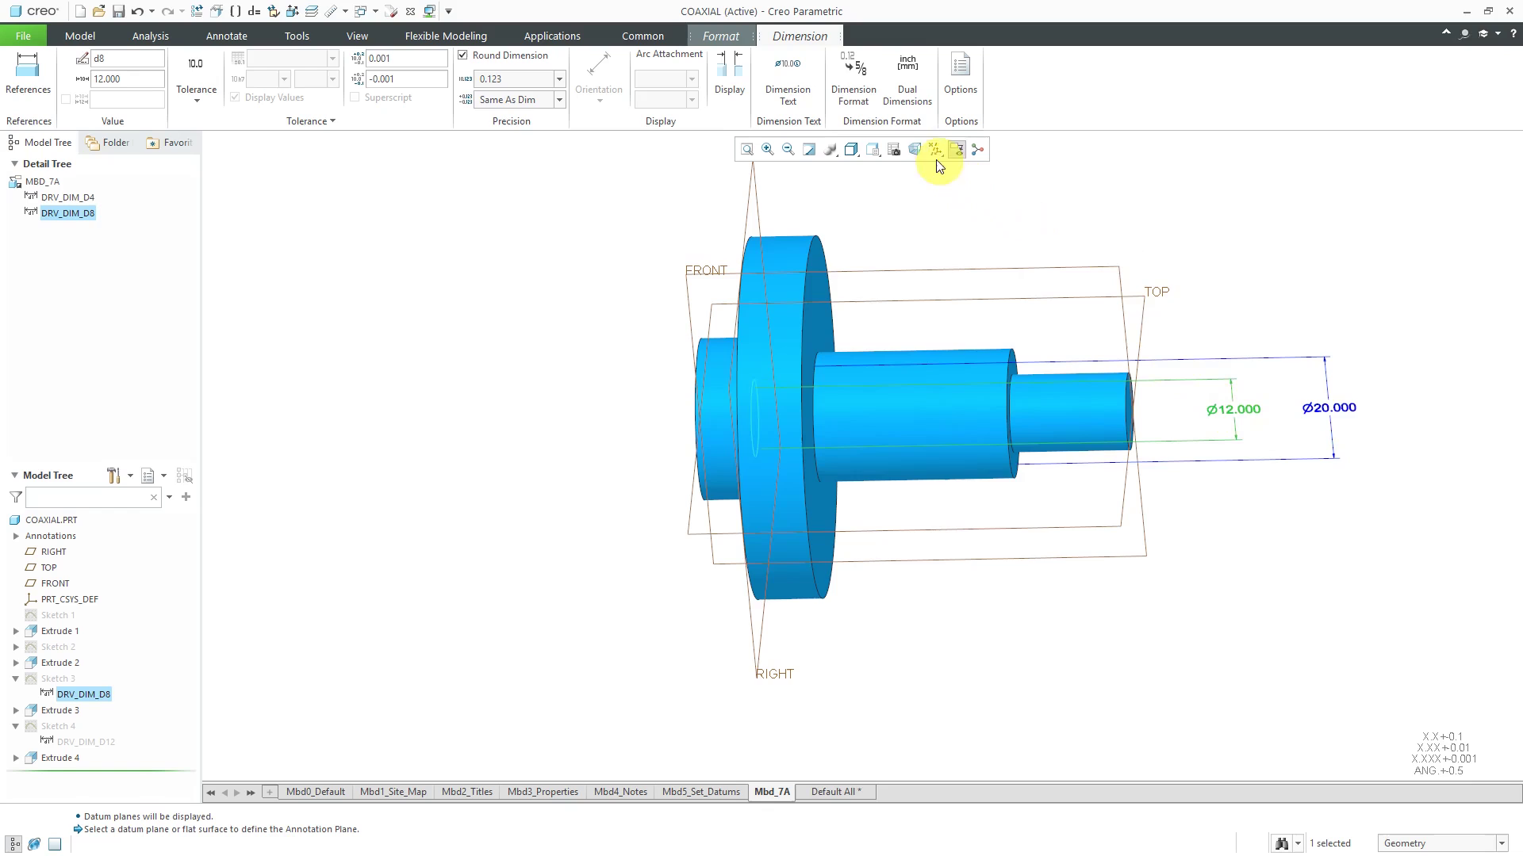
{"action": "left_click", "coordinate": [934, 149]}
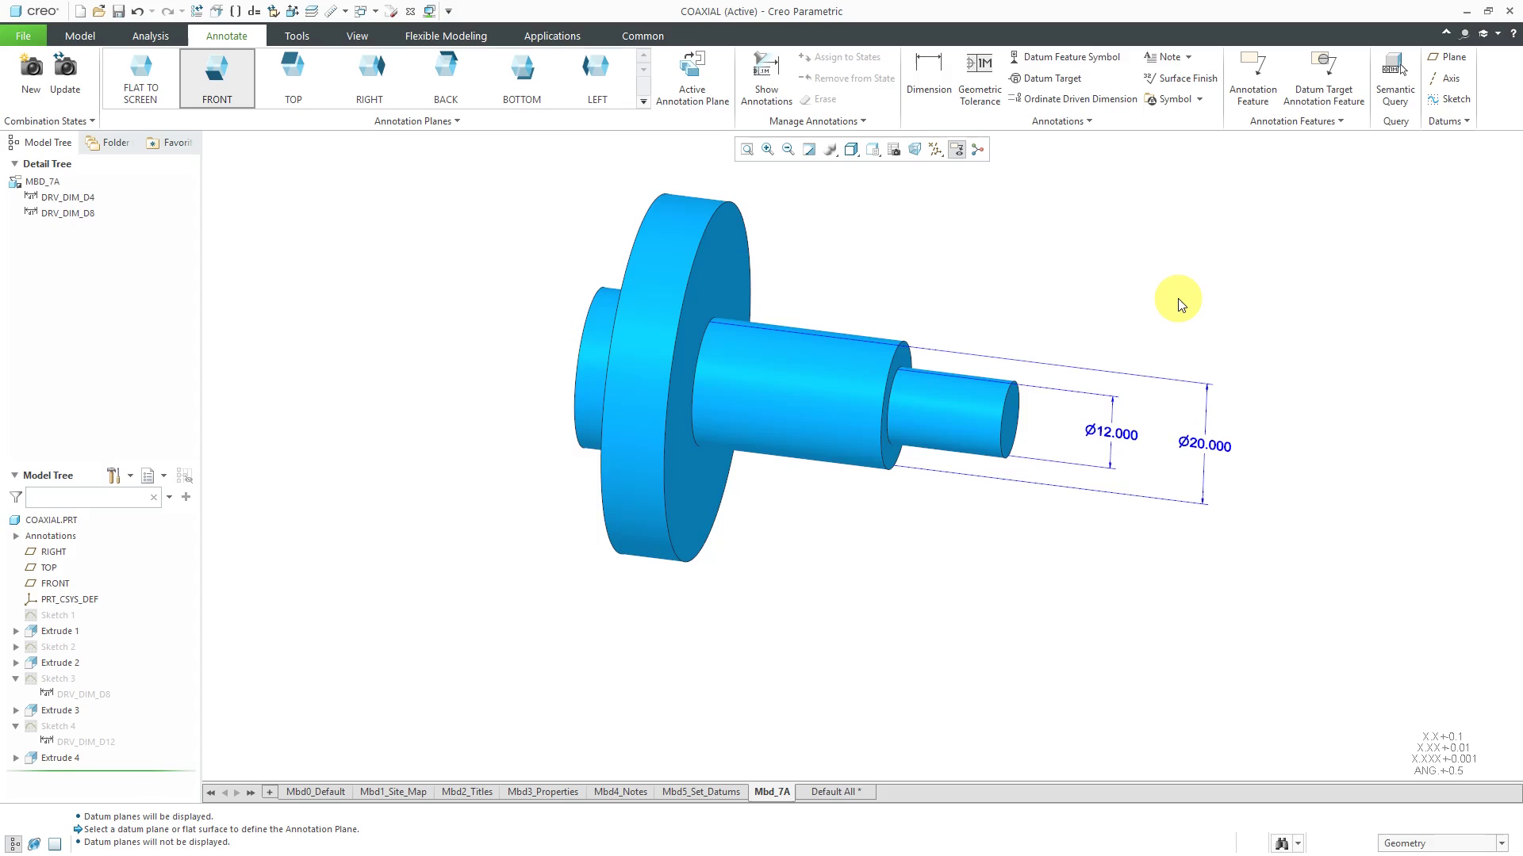
{"action": "mouse_move", "coordinate": [980, 83]}
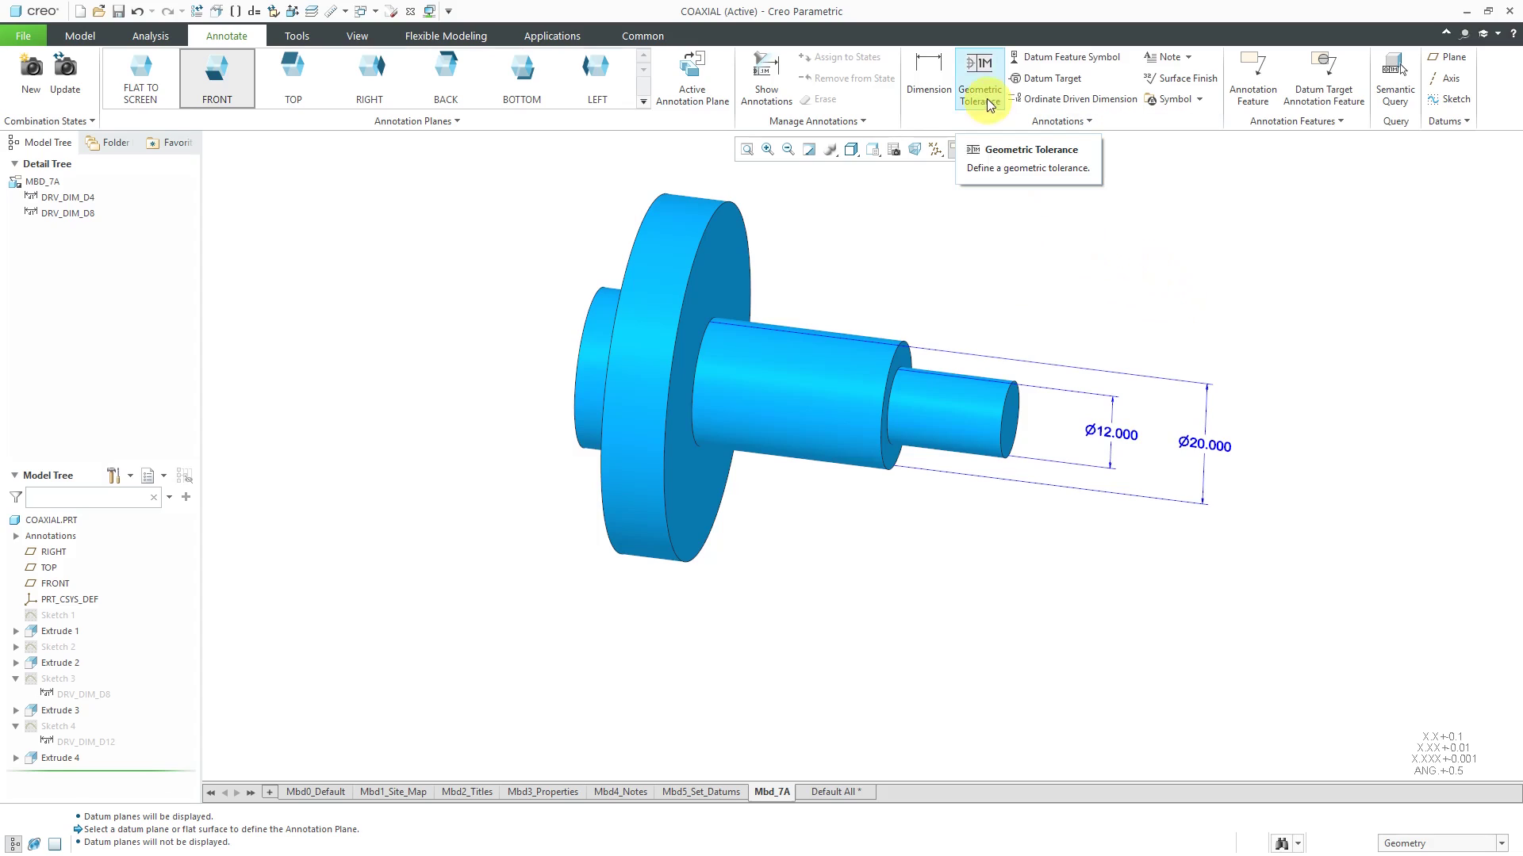
Create a Ø.1 position tolerance on the Ø12.000 dimension with datum A as primary.
{"action": "left_click", "coordinate": [980, 78]}
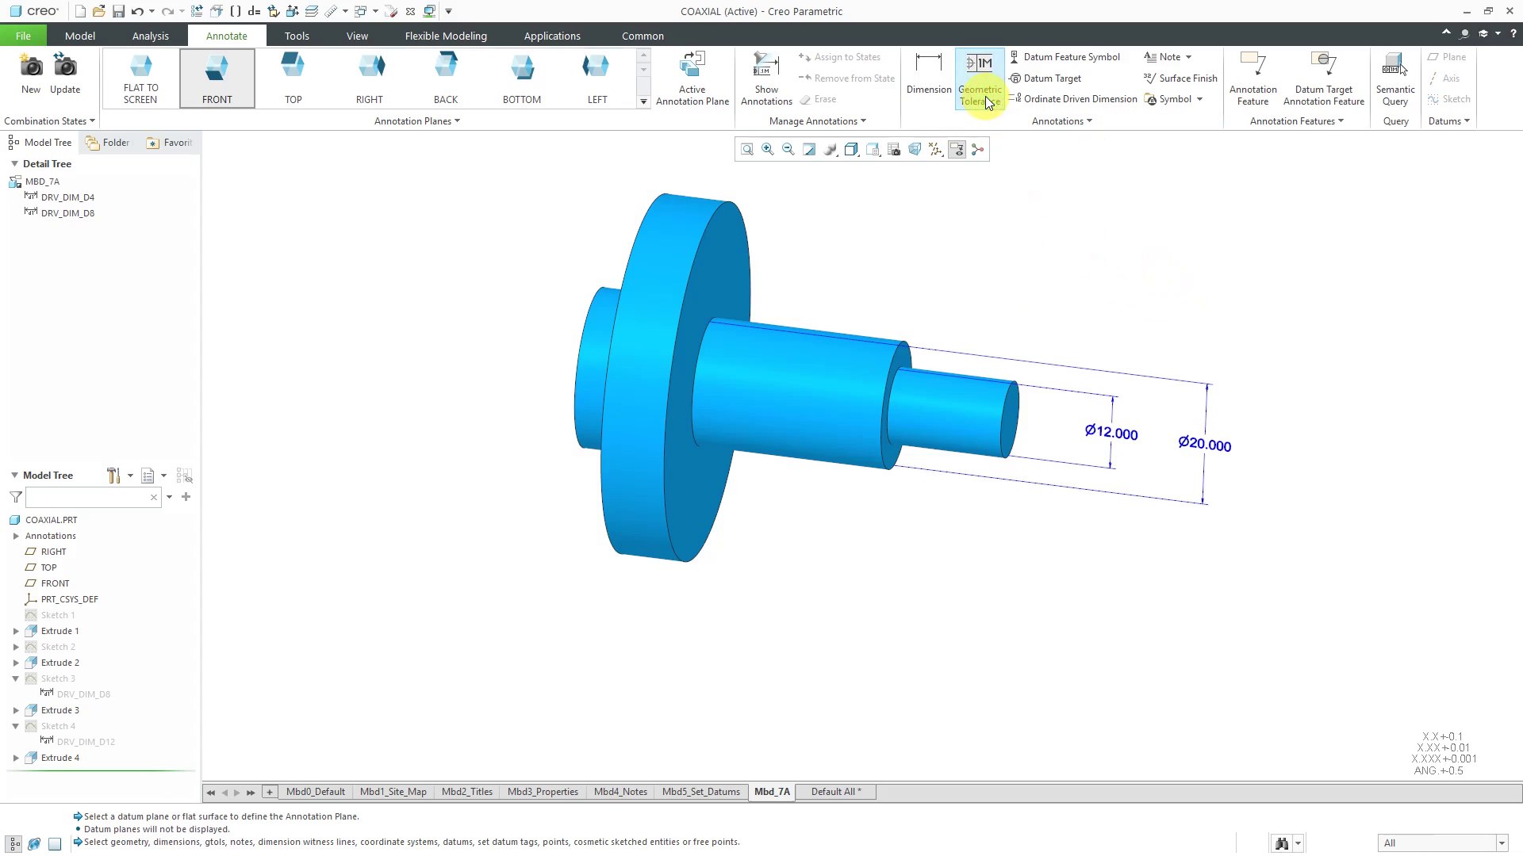
{"action": "left_click", "coordinate": [980, 78]}
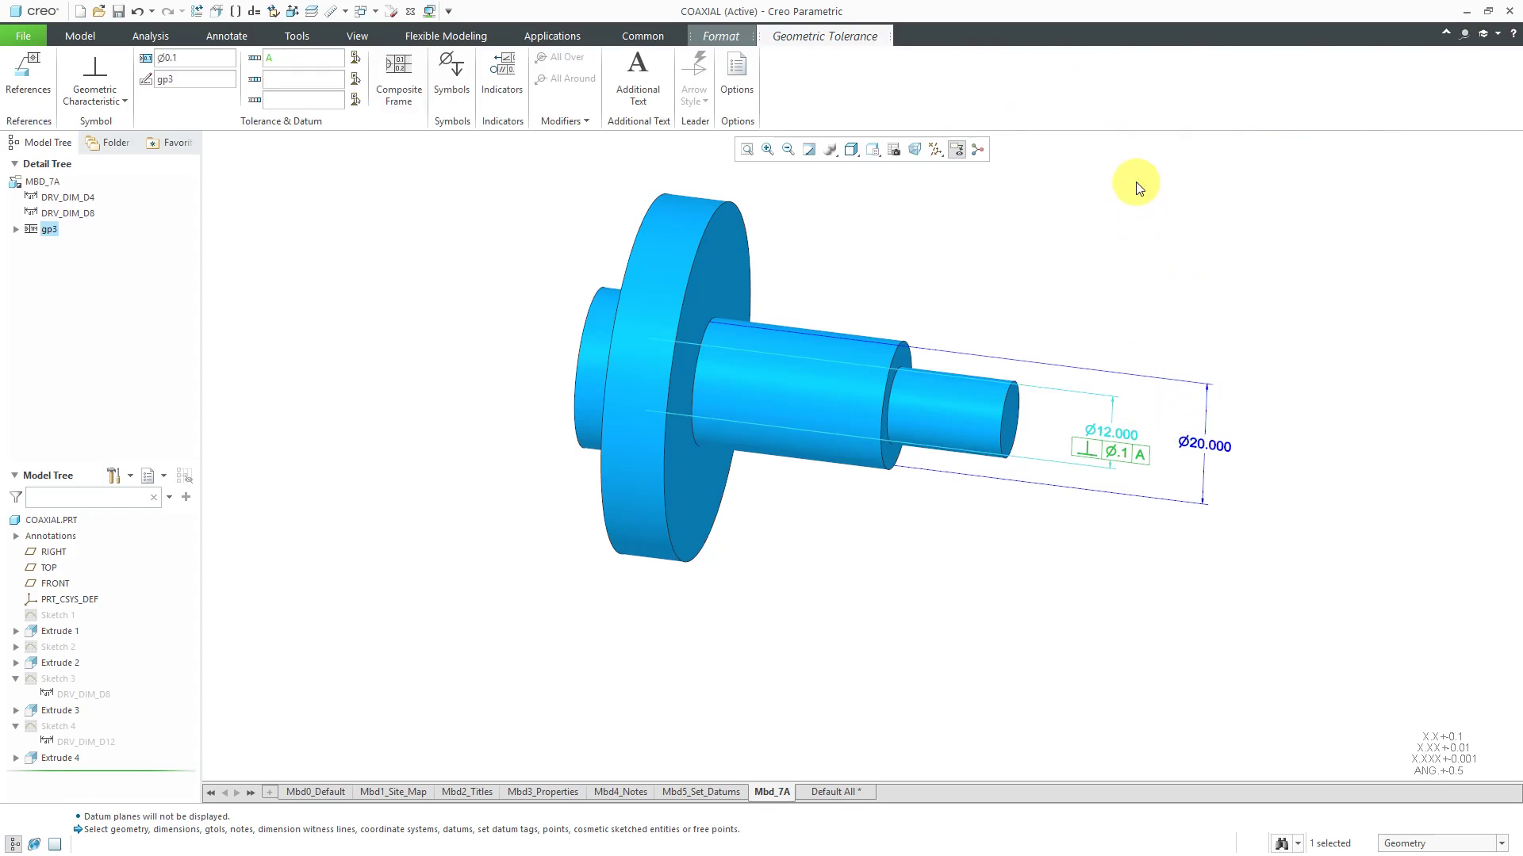
{"action": "mouse_move", "coordinate": [384, 145]}
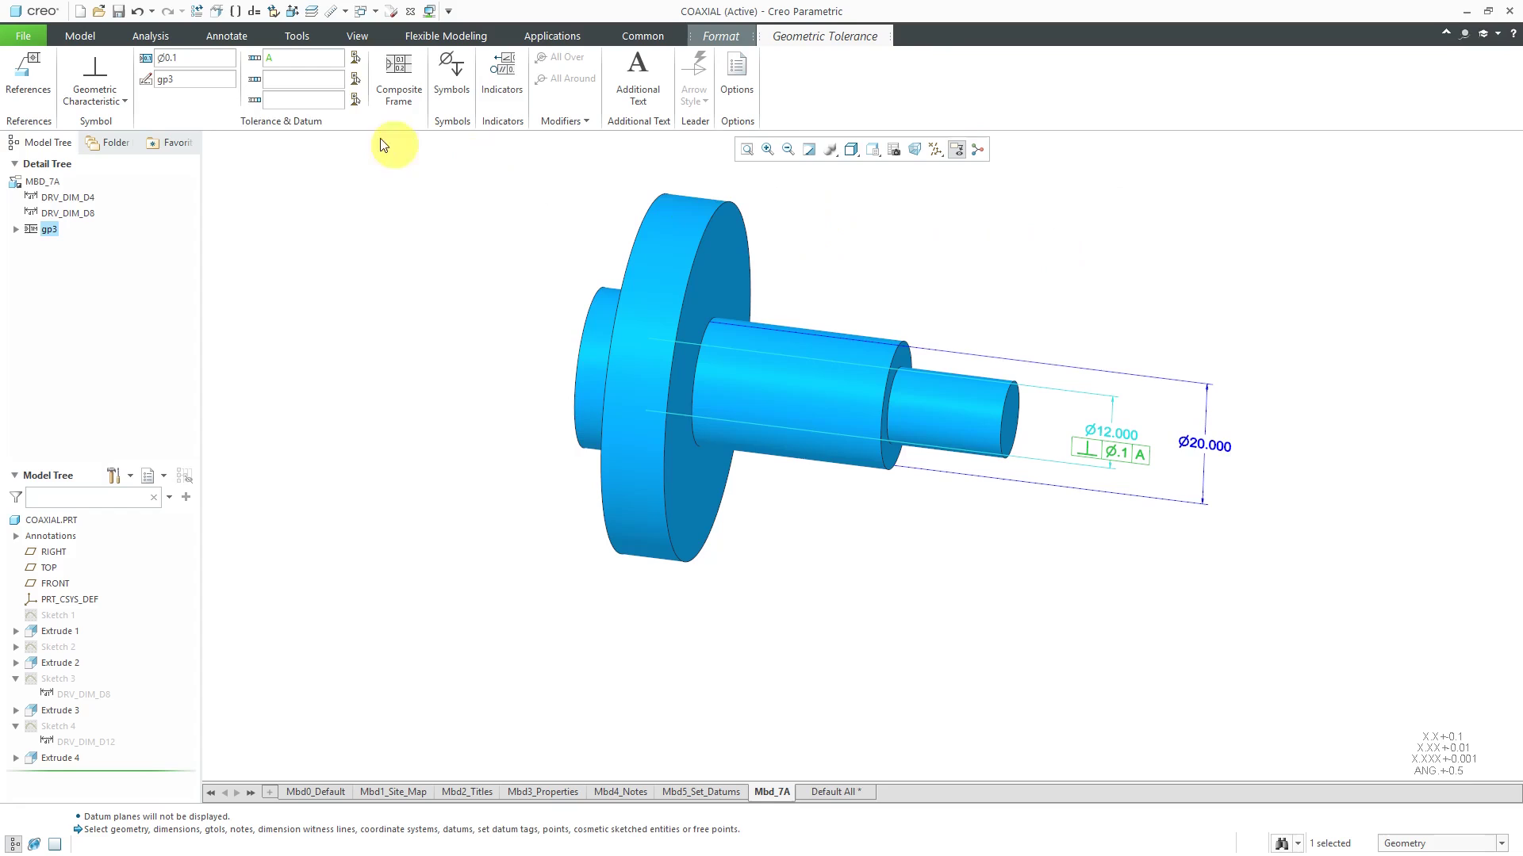
{"action": "left_click", "coordinate": [94, 77]}
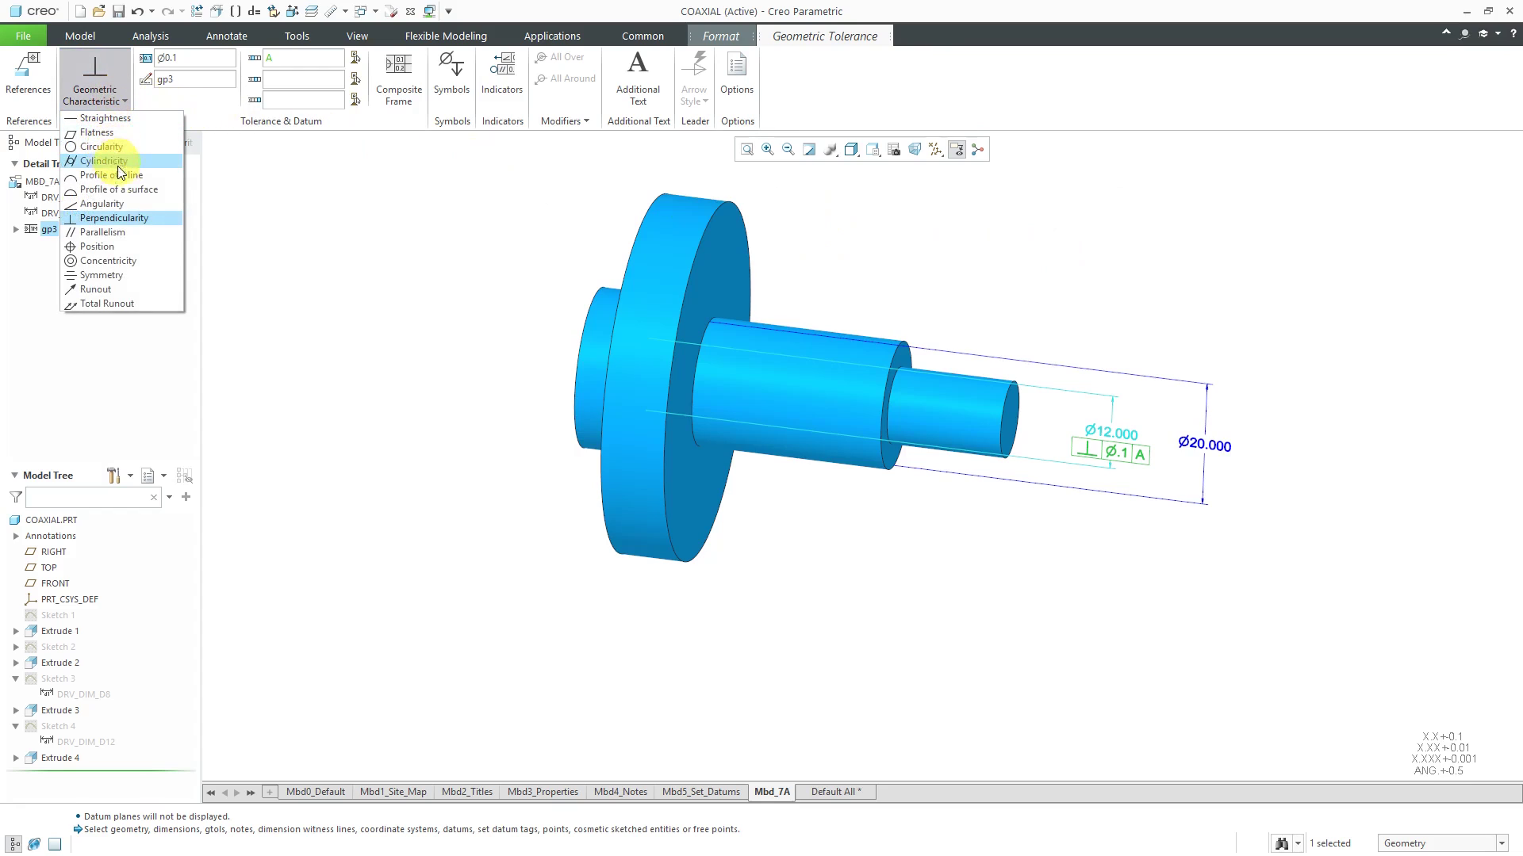
{"action": "mouse_move", "coordinate": [95, 245]}
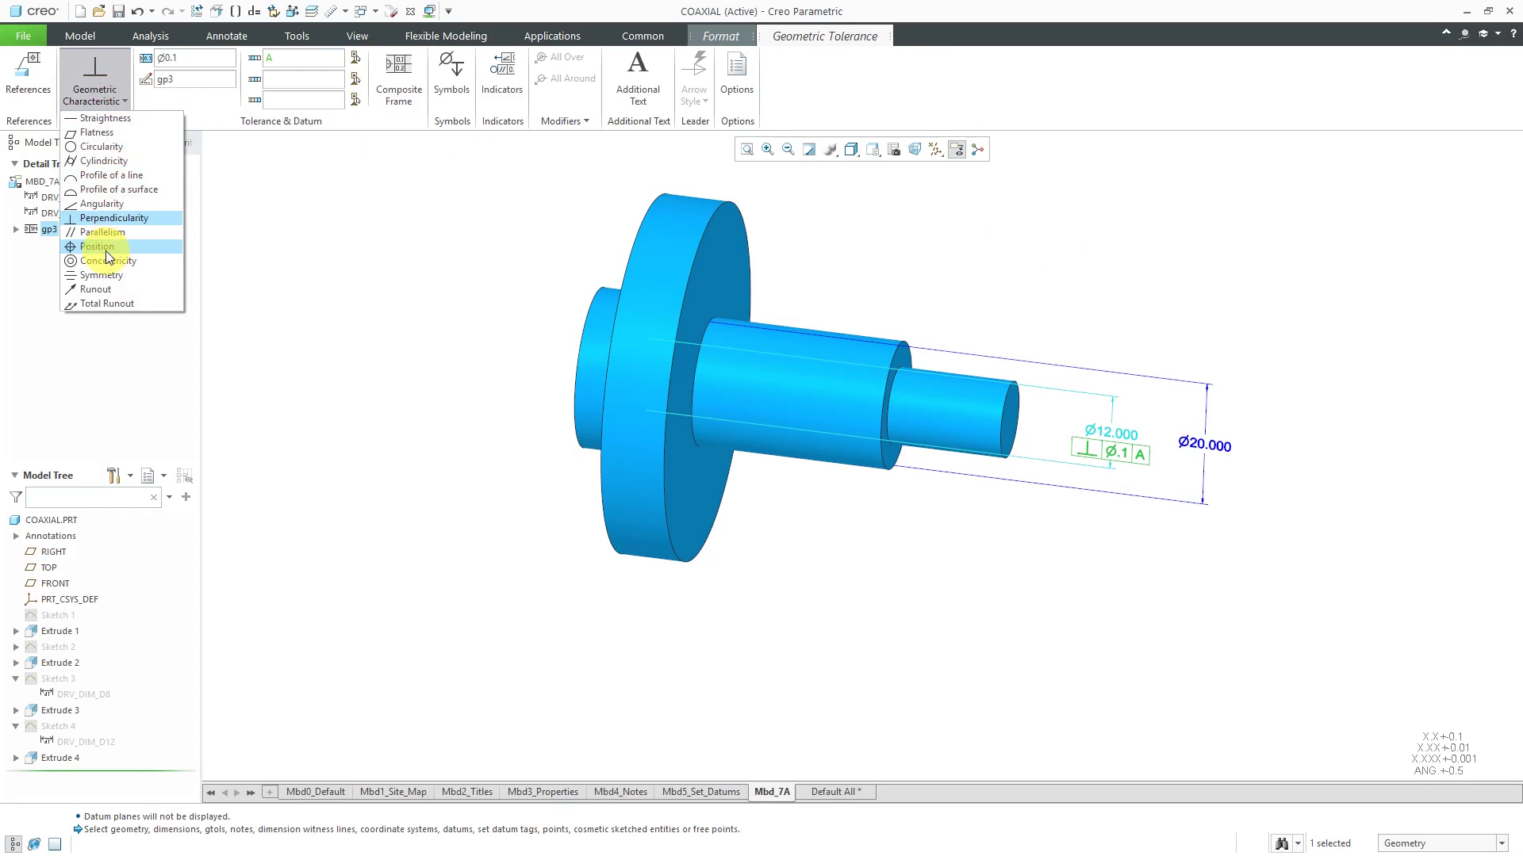
{"action": "left_click", "coordinate": [96, 246]}
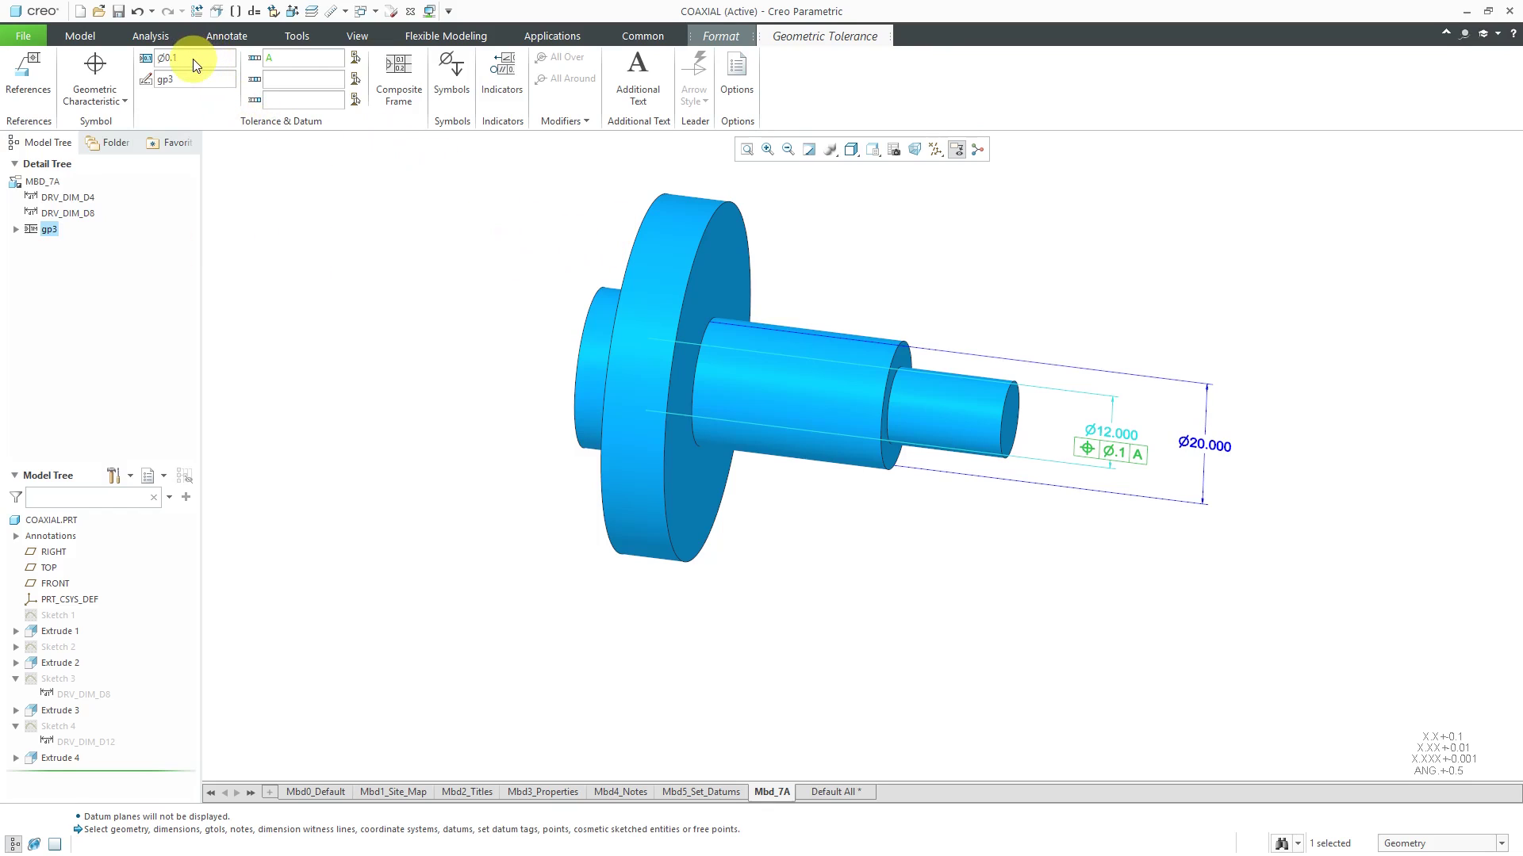
{"action": "mouse_move", "coordinate": [301, 58]}
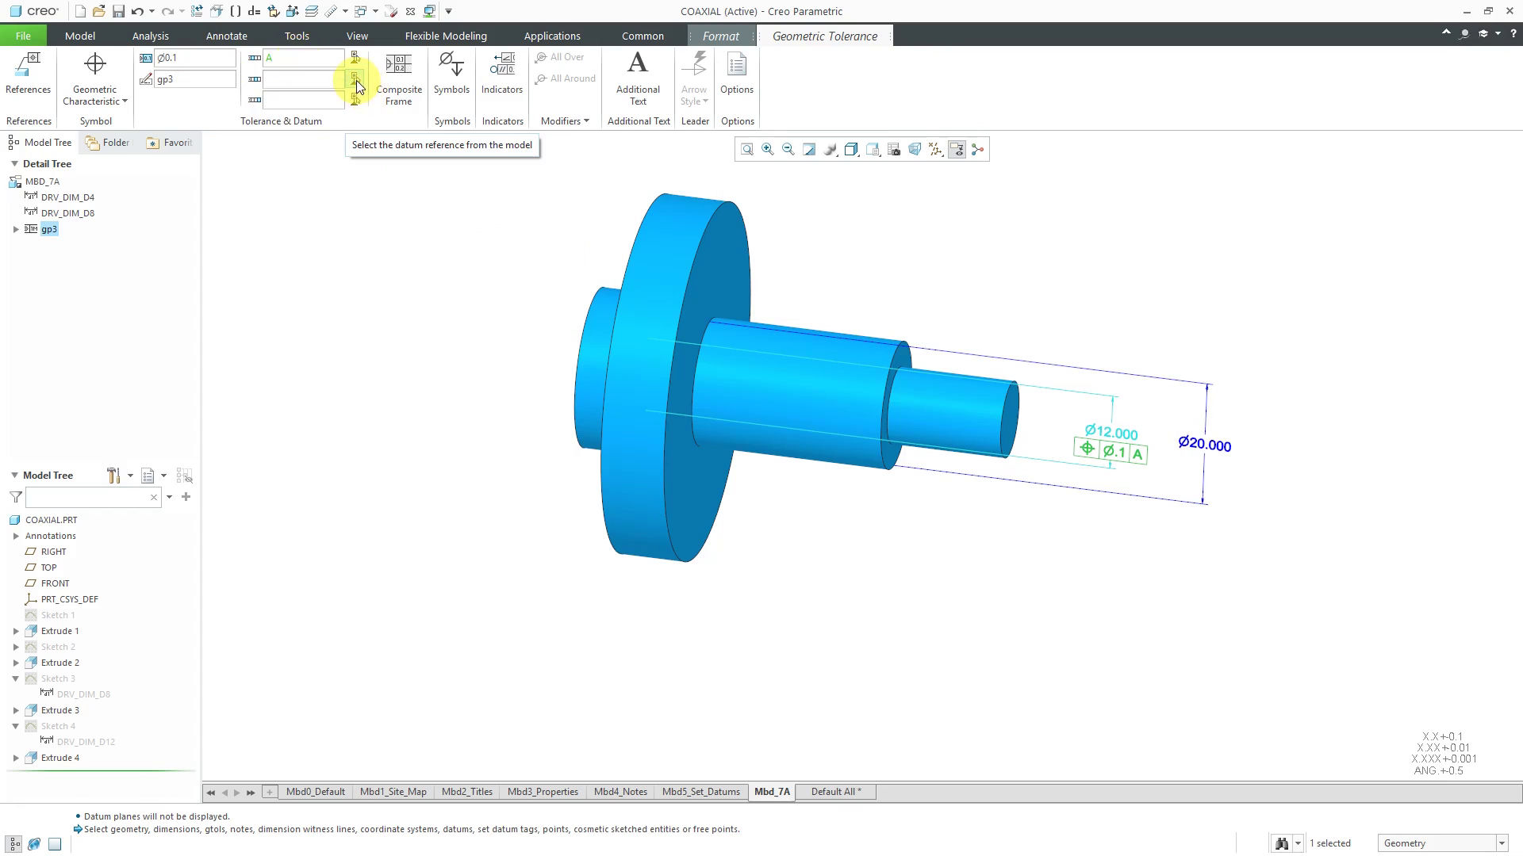
Add Datum_Tag_B from the Mbd5_Set_Datums state as the secondary datum reference.
{"action": "left_click", "coordinate": [356, 85]}
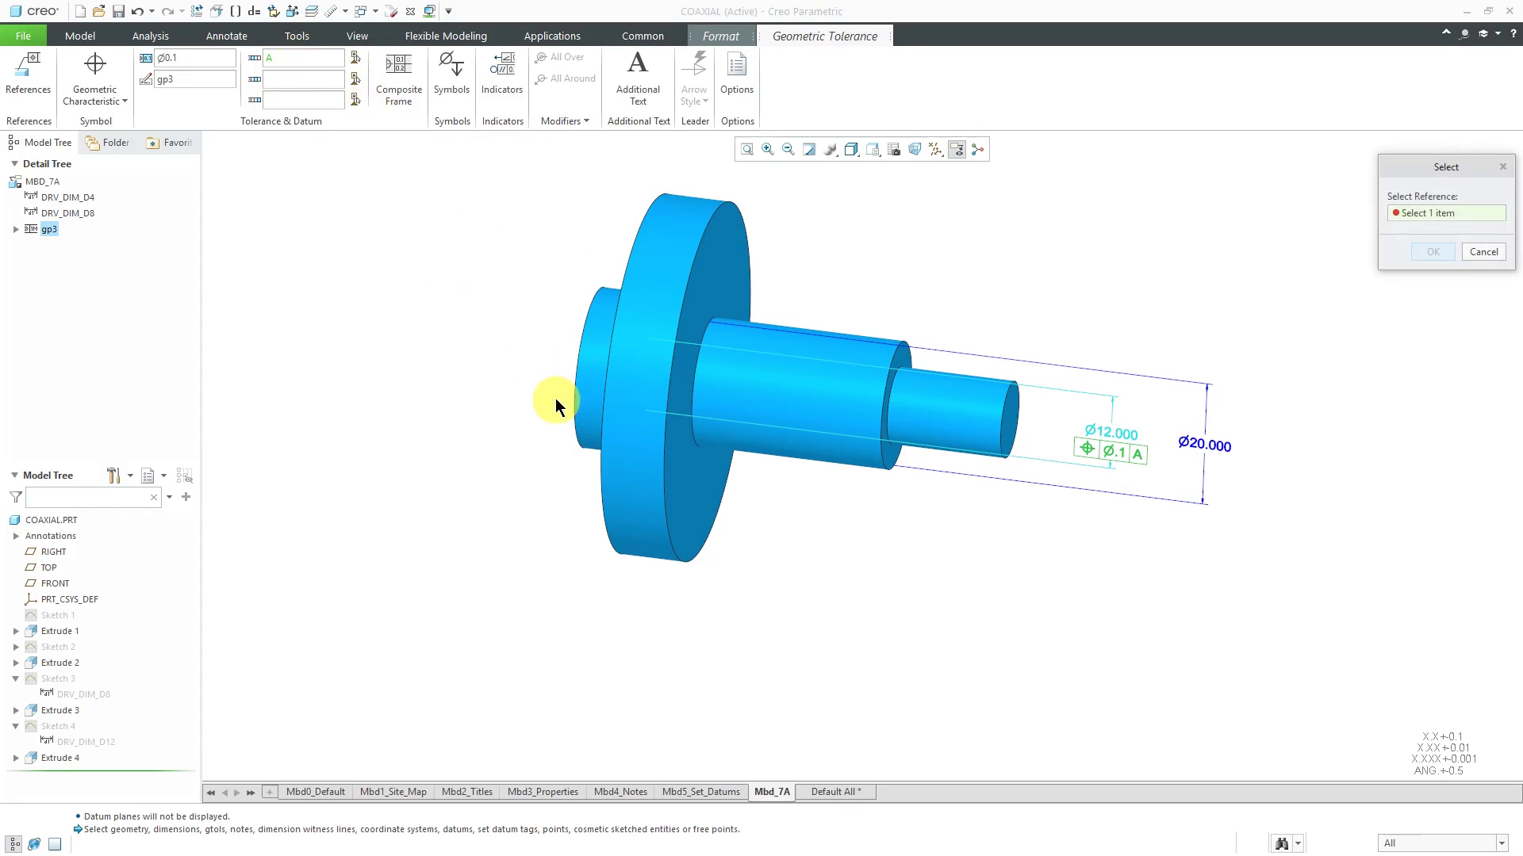
{"action": "mouse_move", "coordinate": [396, 291]}
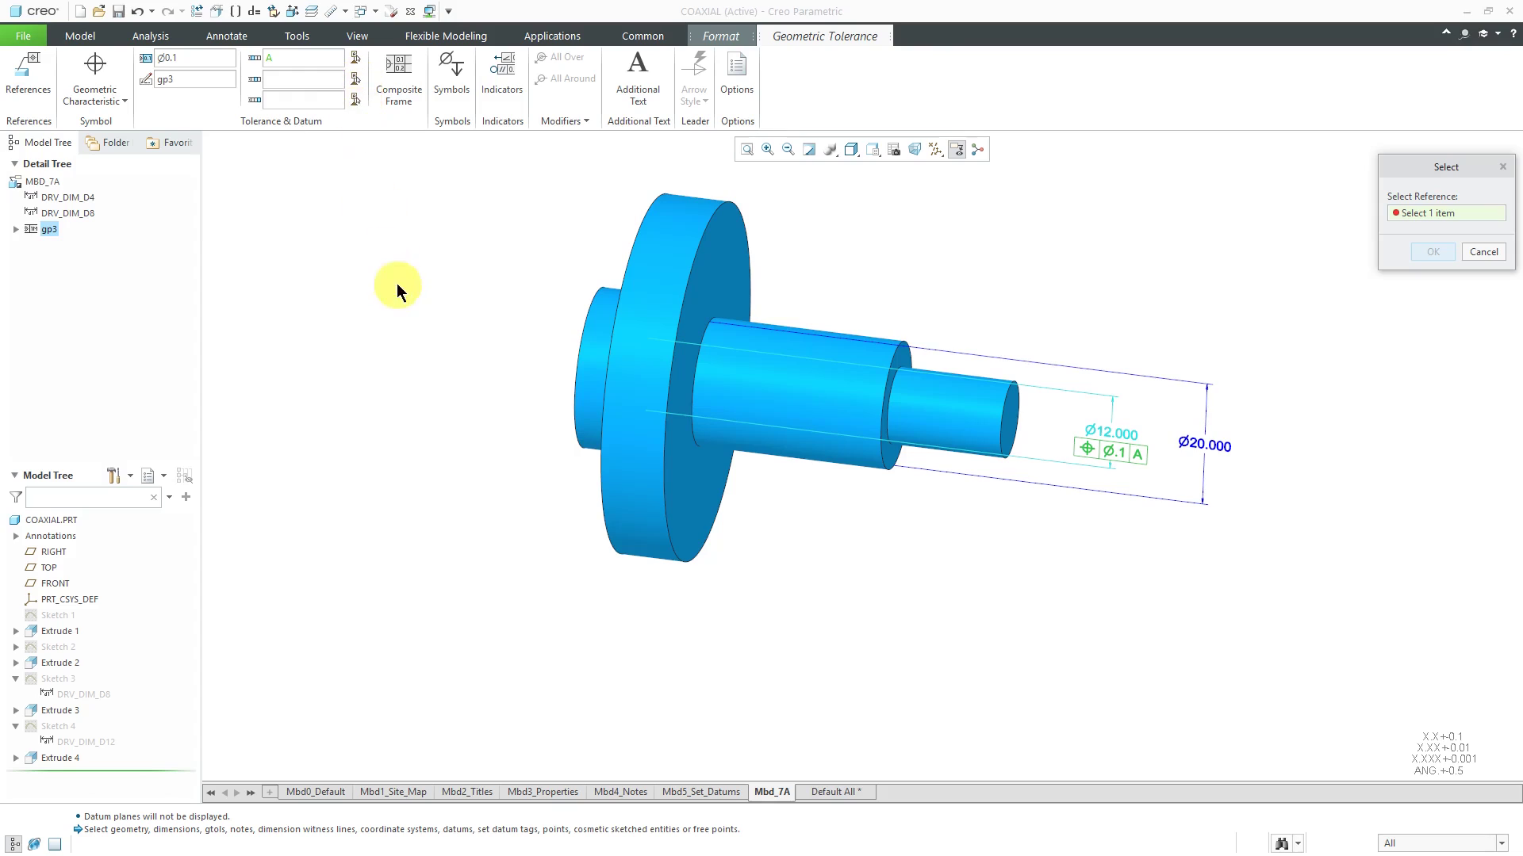
{"action": "mouse_move", "coordinate": [357, 85]}
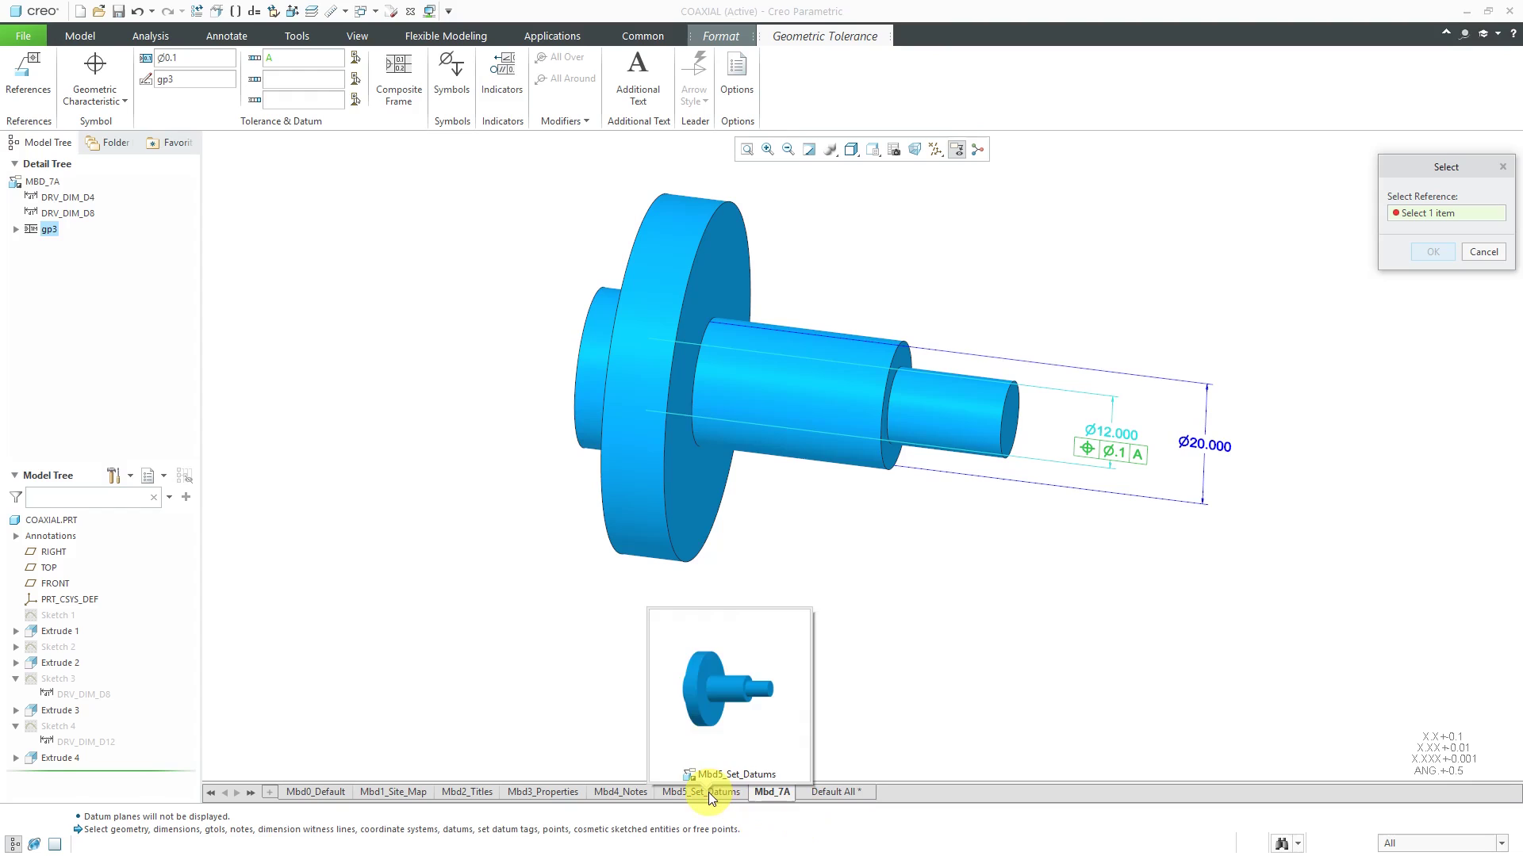
{"action": "left_click", "coordinate": [700, 792]}
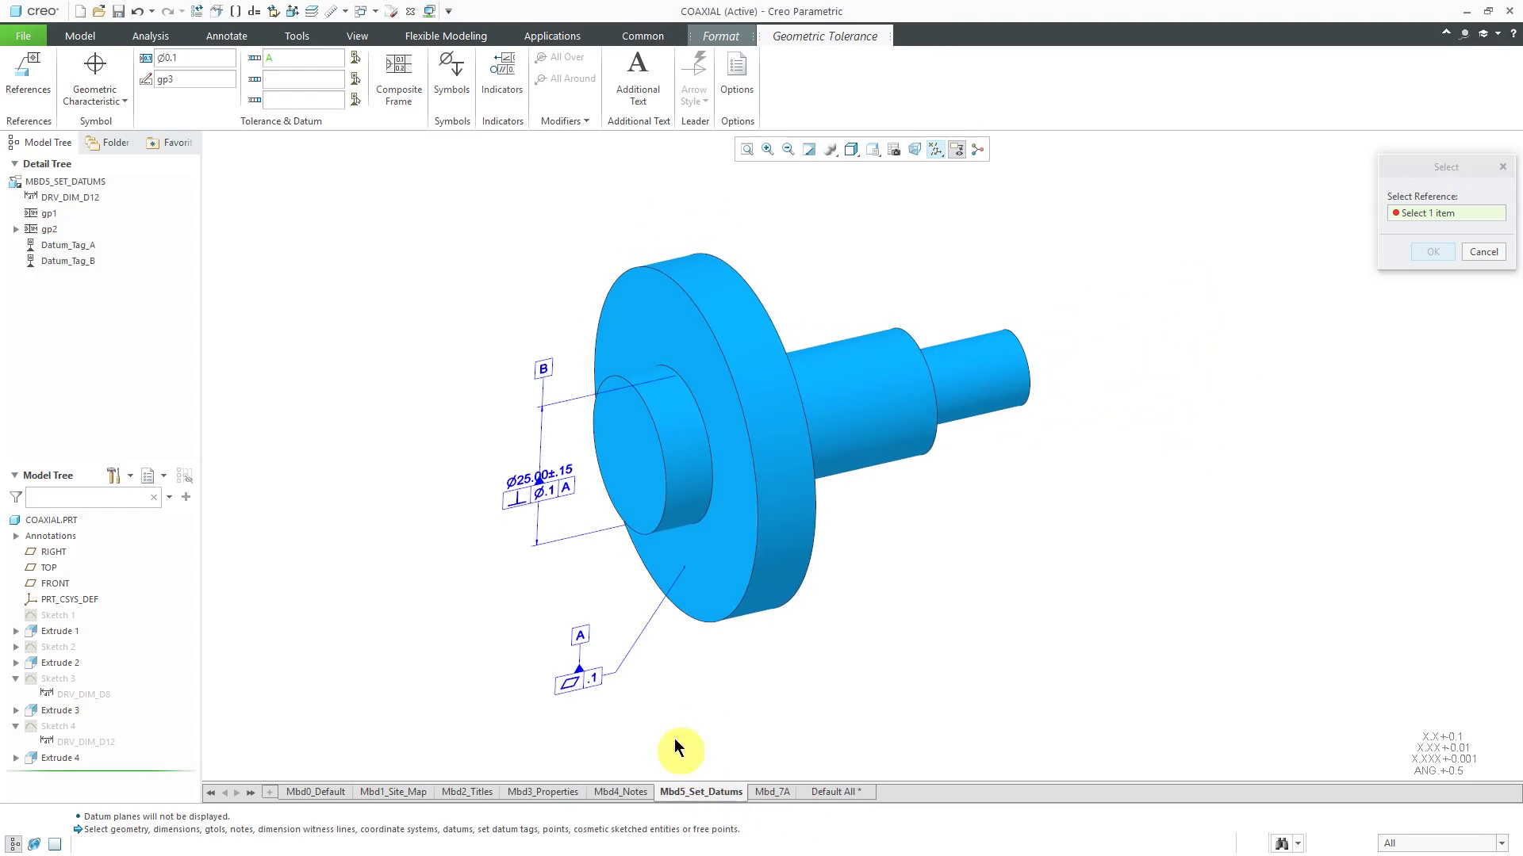
{"action": "left_click", "coordinate": [544, 371]}
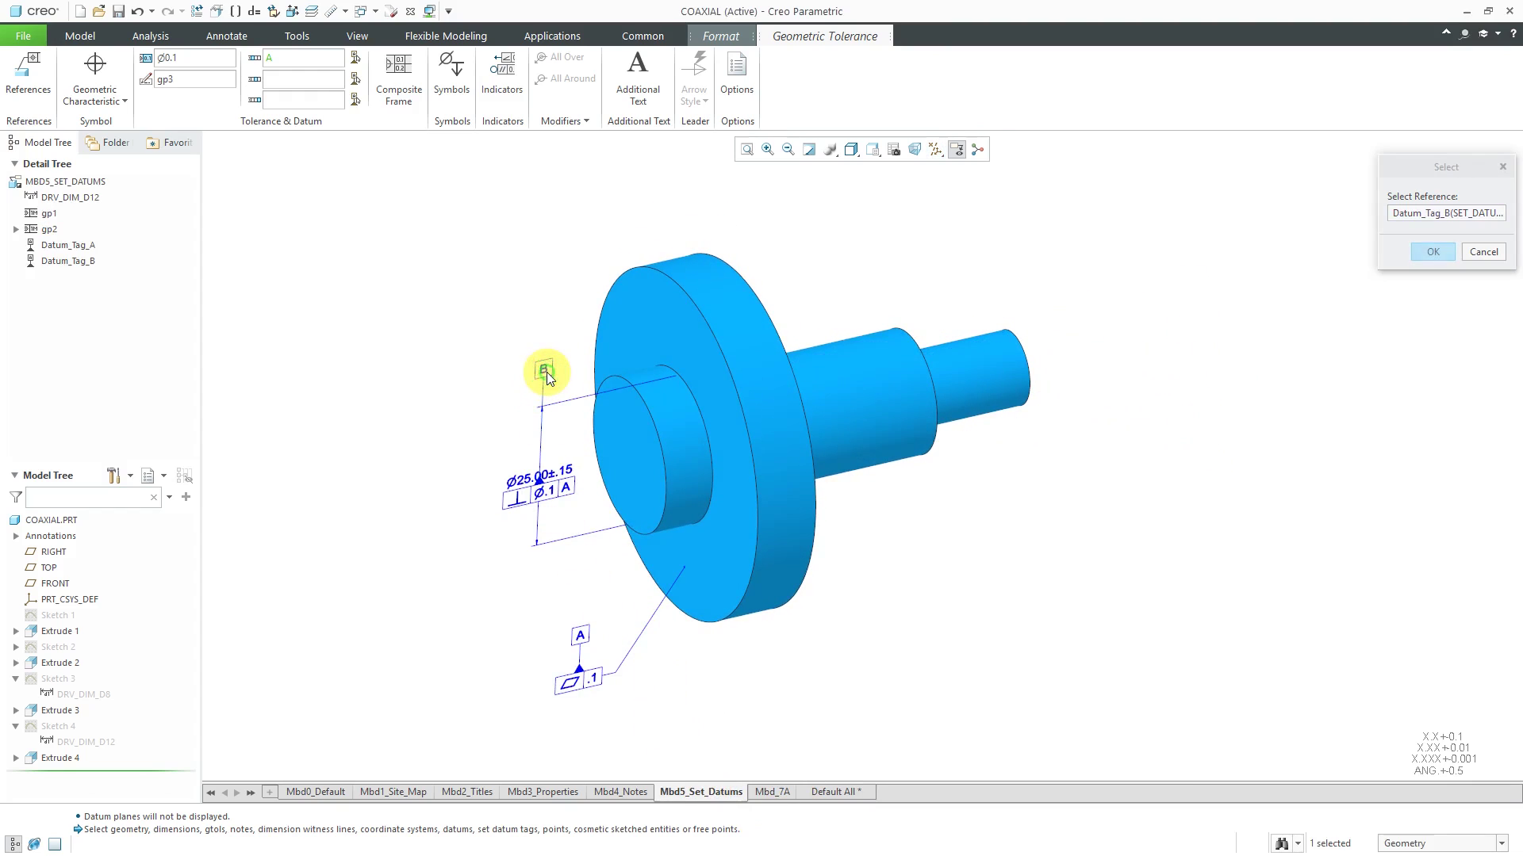
{"action": "left_click", "coordinate": [1429, 252]}
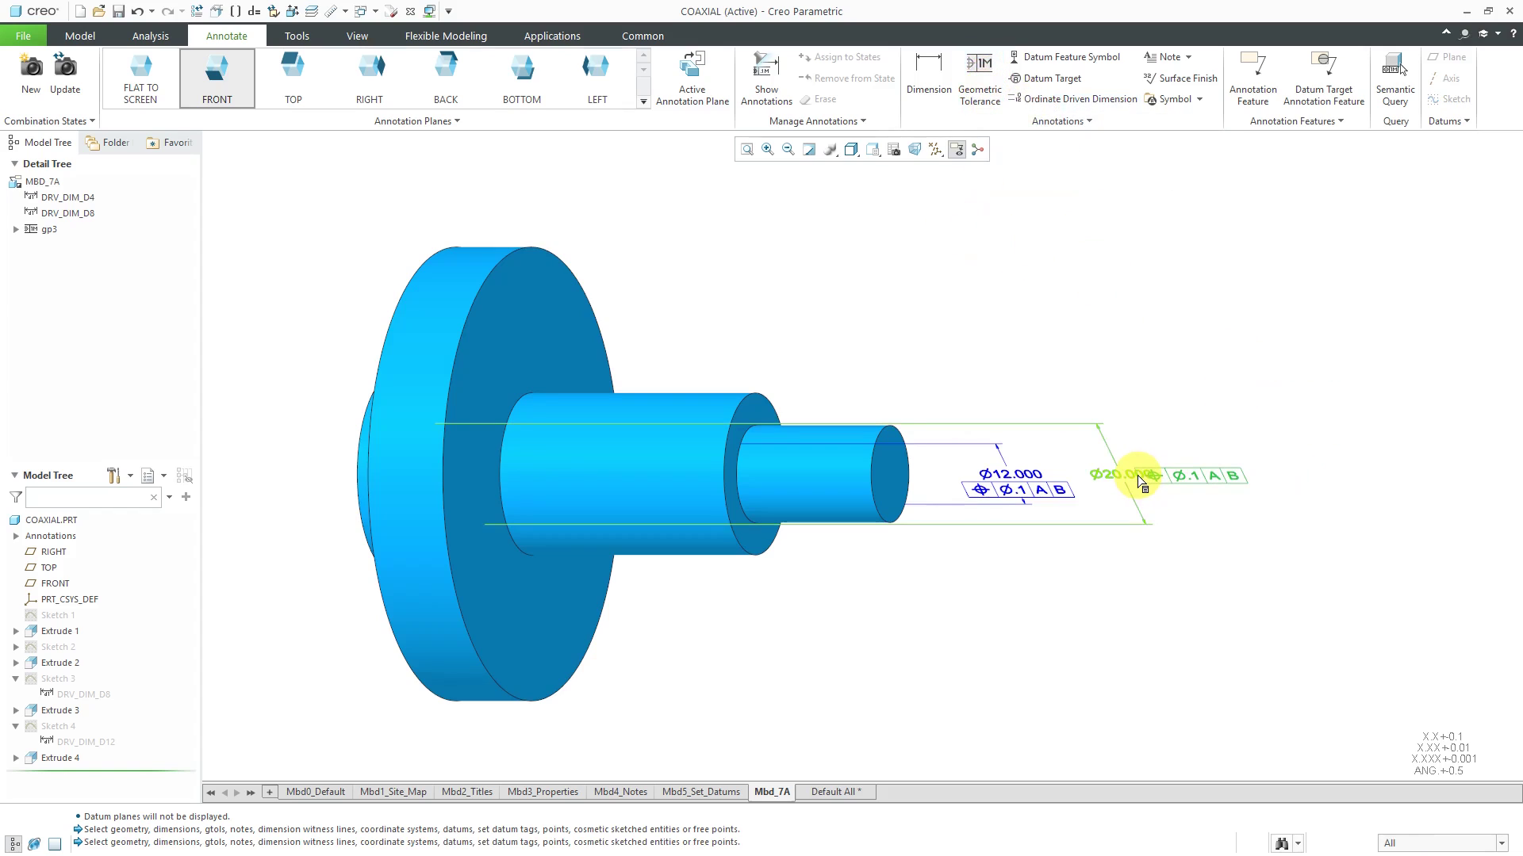
Change the Ø20.000 dimension's position tolerance value to Ø0.2 relative to A and B.
{"action": "double_click", "coordinate": [1138, 476]}
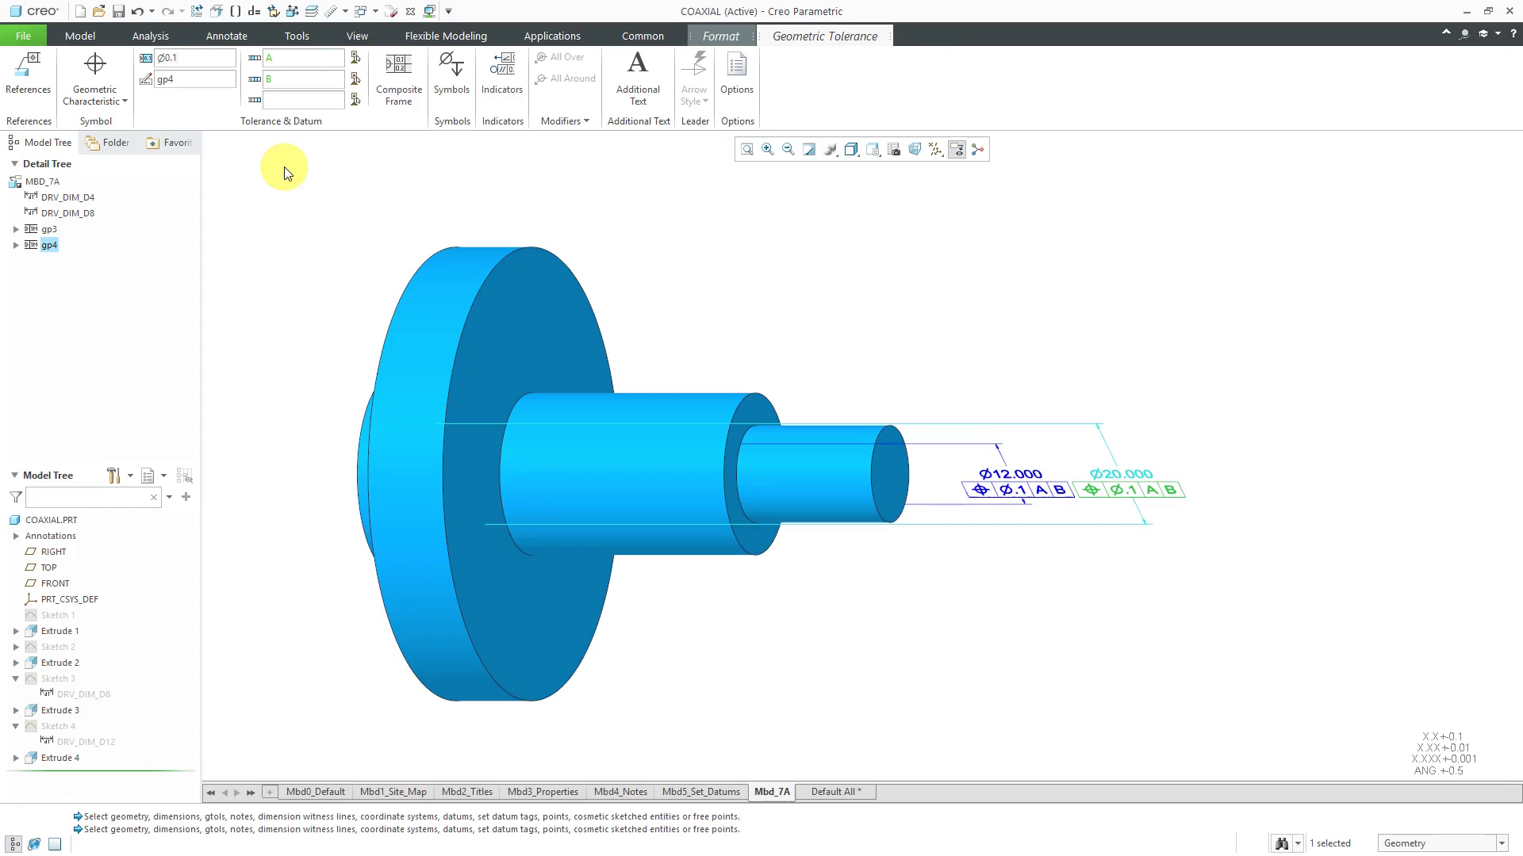
{"action": "type", "text": "0.2"}
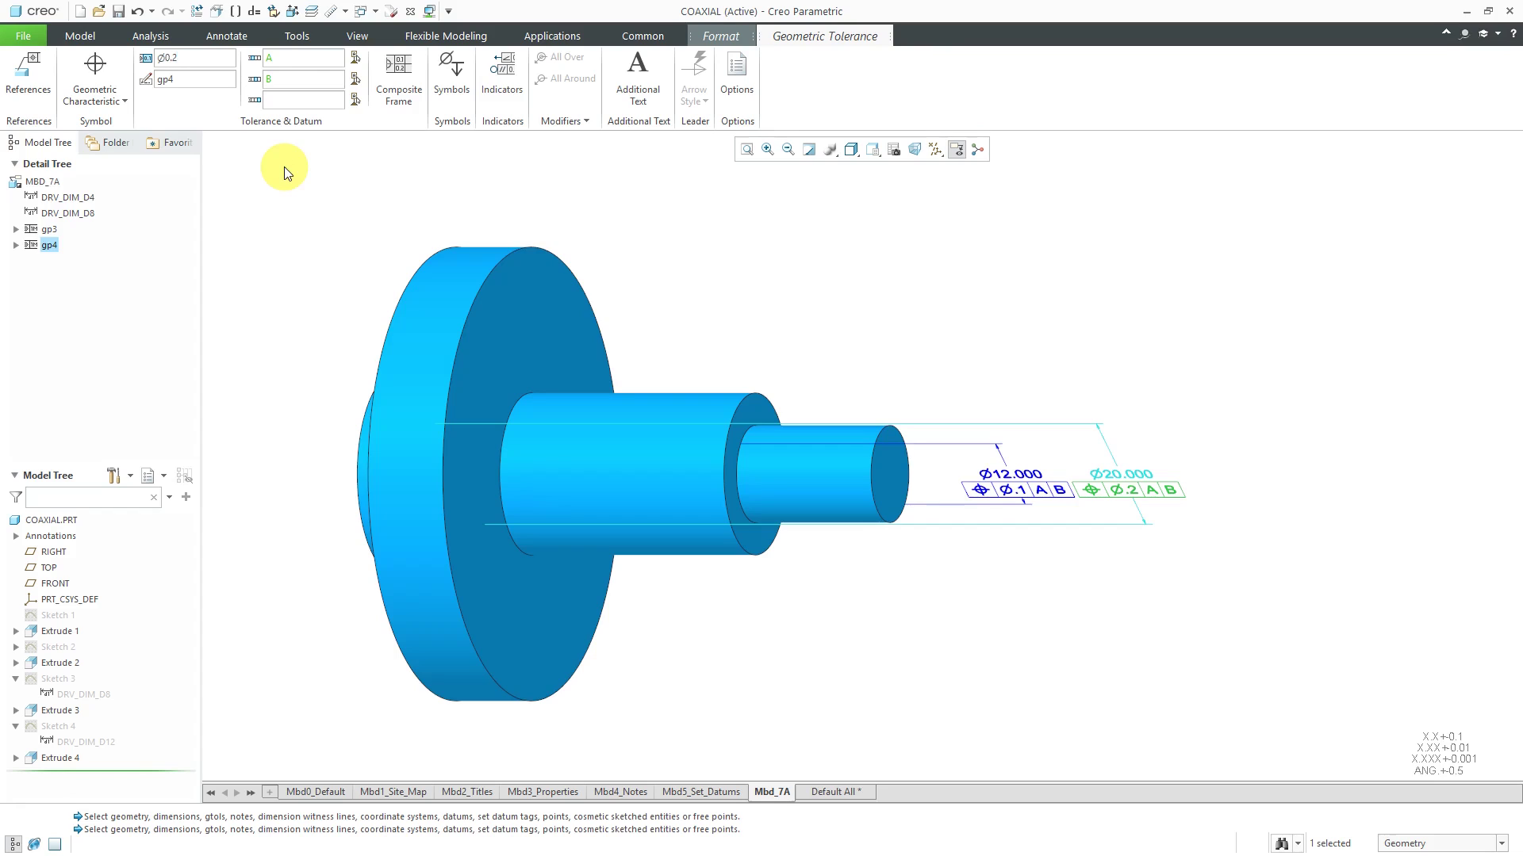
{"action": "left_click", "coordinate": [1116, 476]}
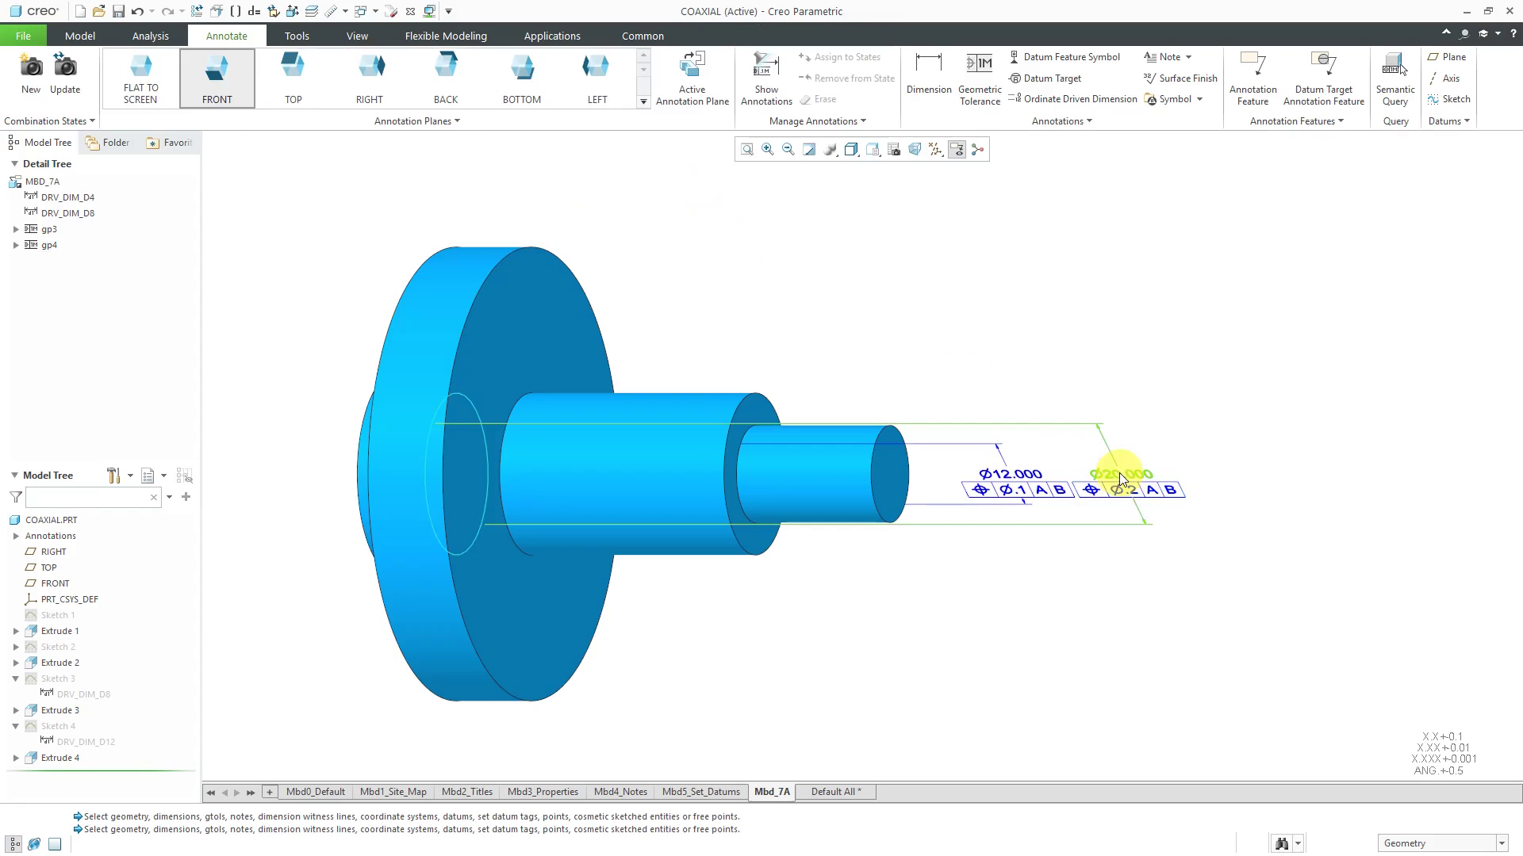
{"action": "left_click", "coordinate": [1126, 476]}
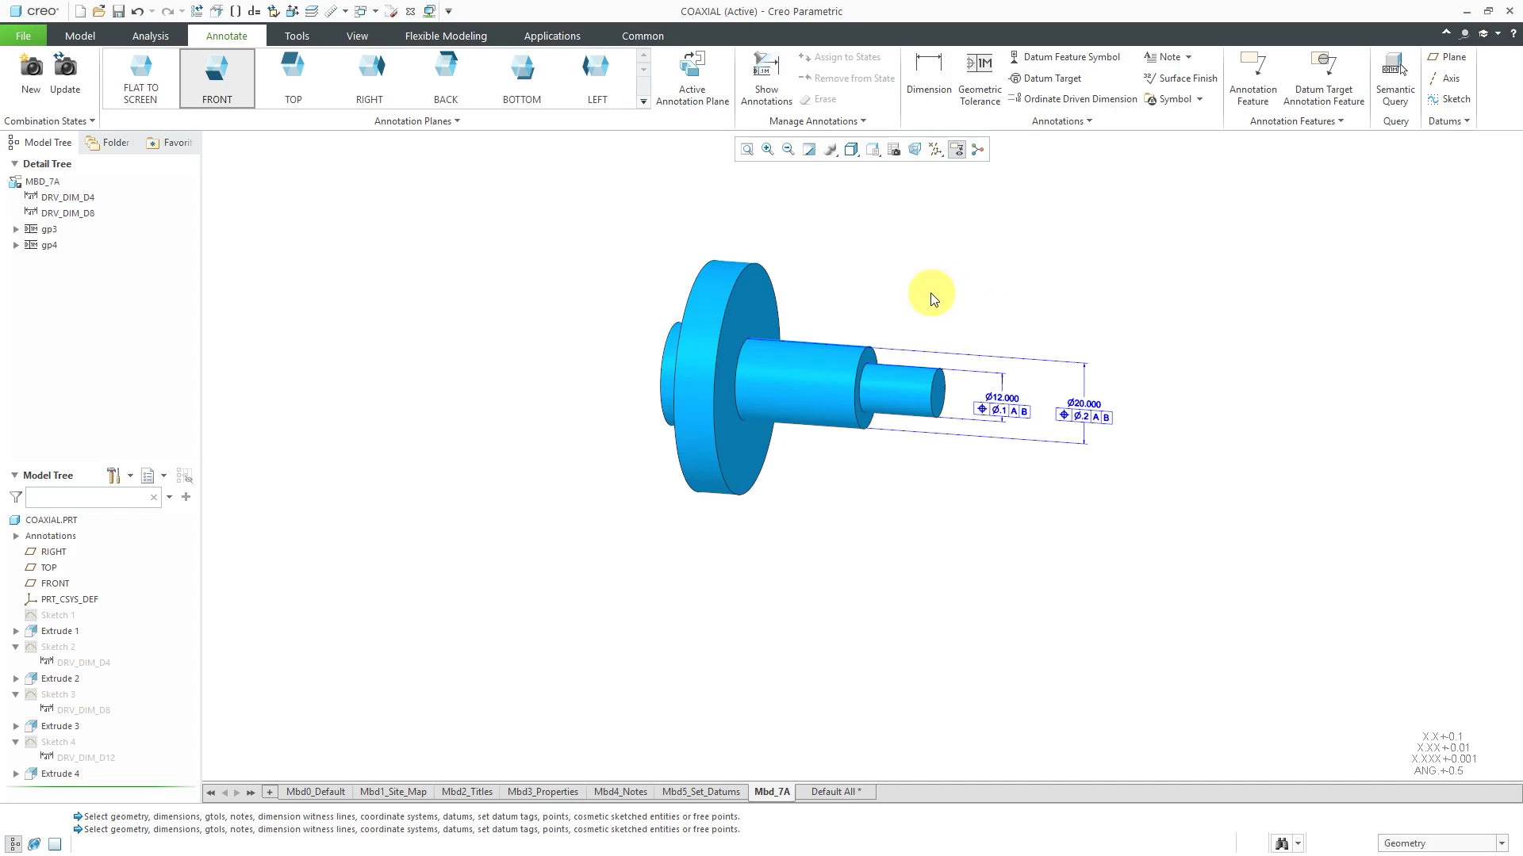
{"action": "mouse_move", "coordinate": [746, 275]}
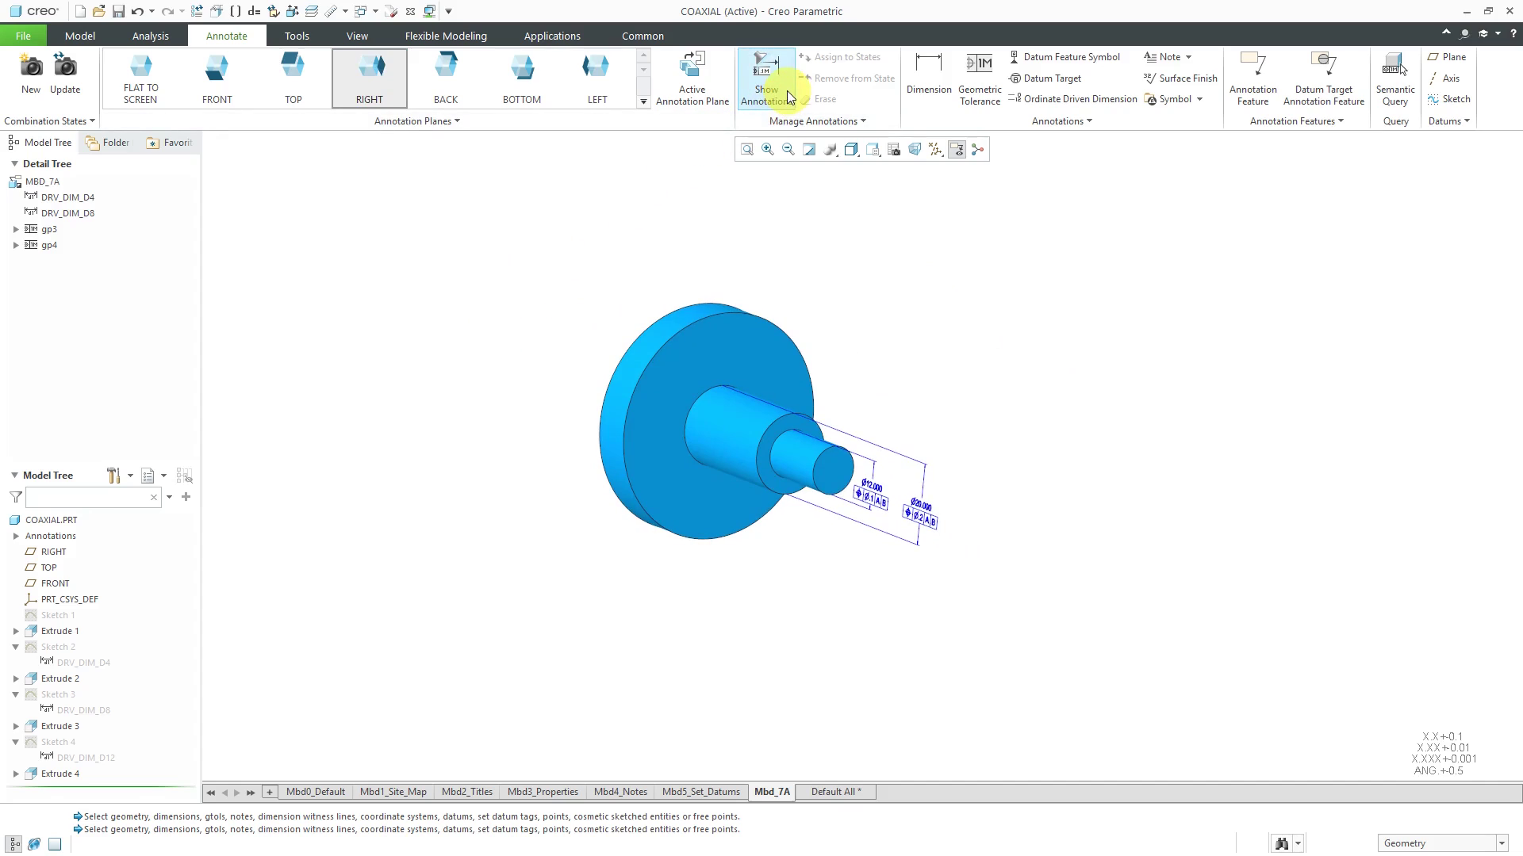
Show Extrude 1's driving dimension d0, the 56.000 flange diameter, in Mbd_7A.
{"action": "left_click", "coordinate": [764, 78]}
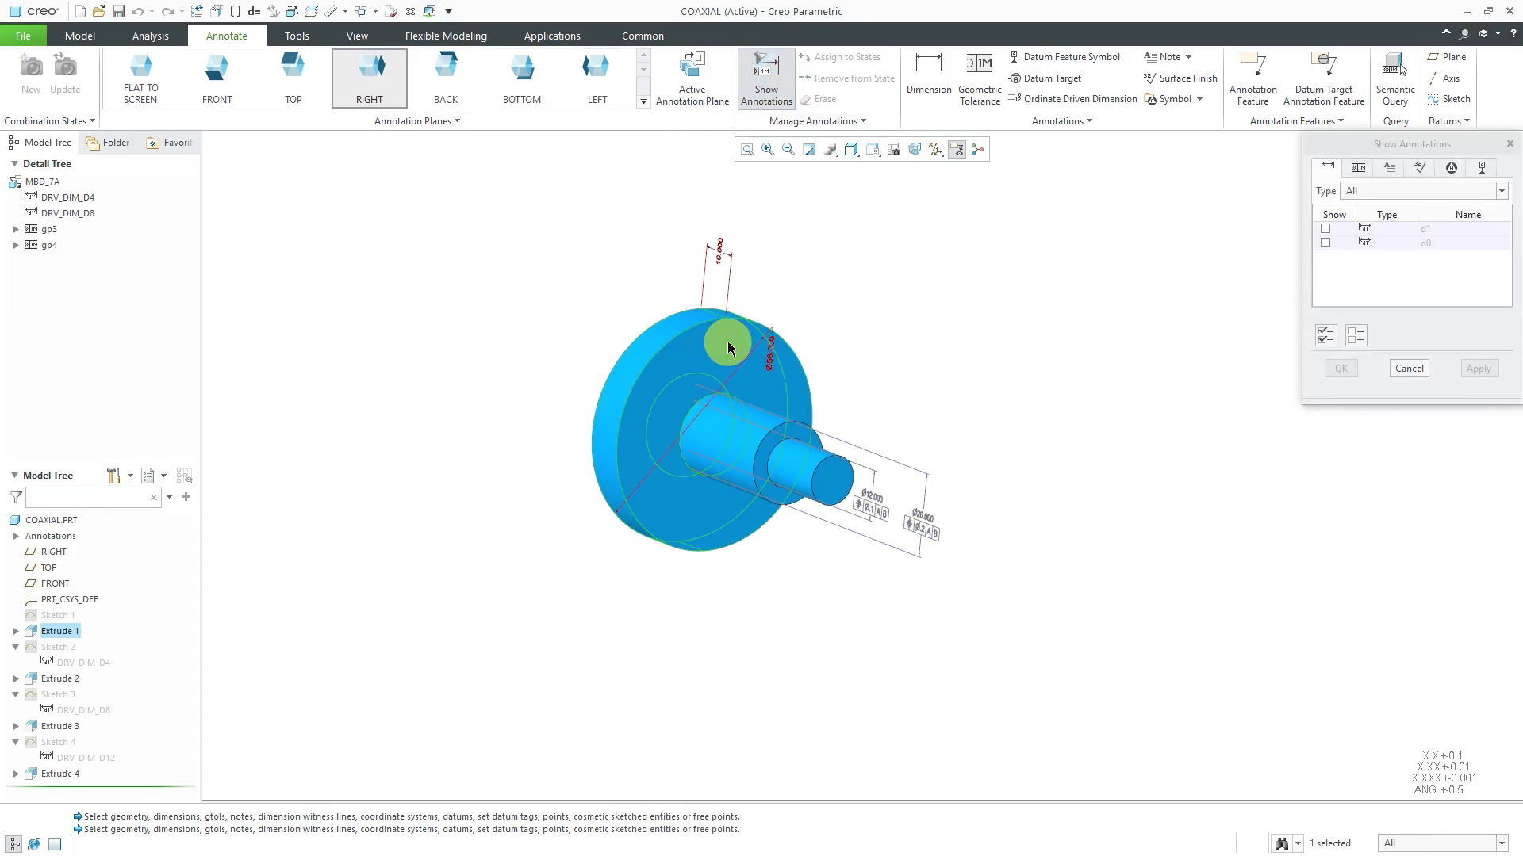
{"action": "mouse_move", "coordinate": [771, 366]}
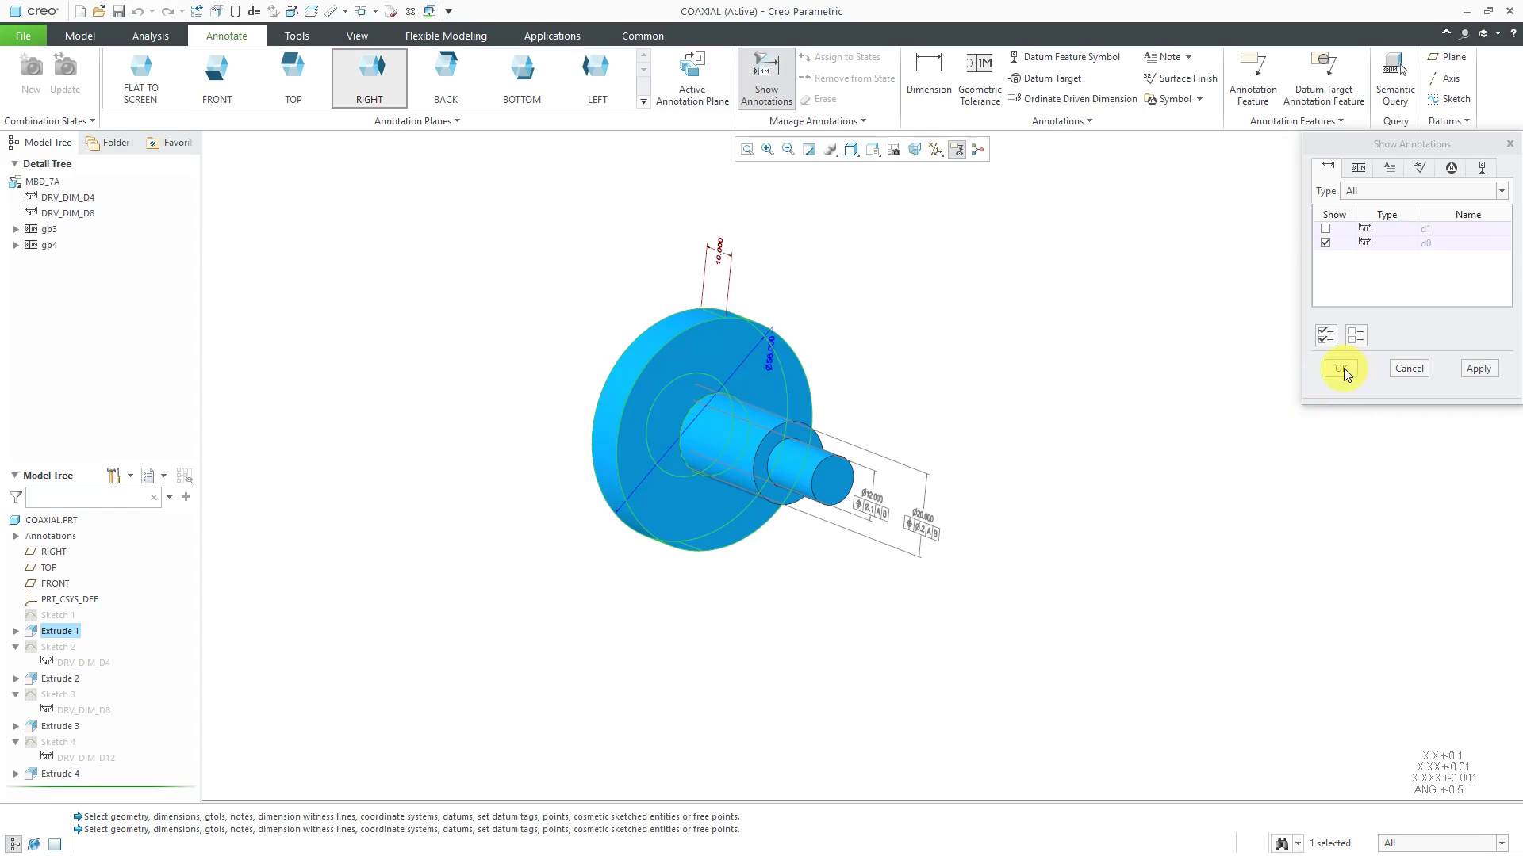
{"action": "left_click", "coordinate": [1341, 368]}
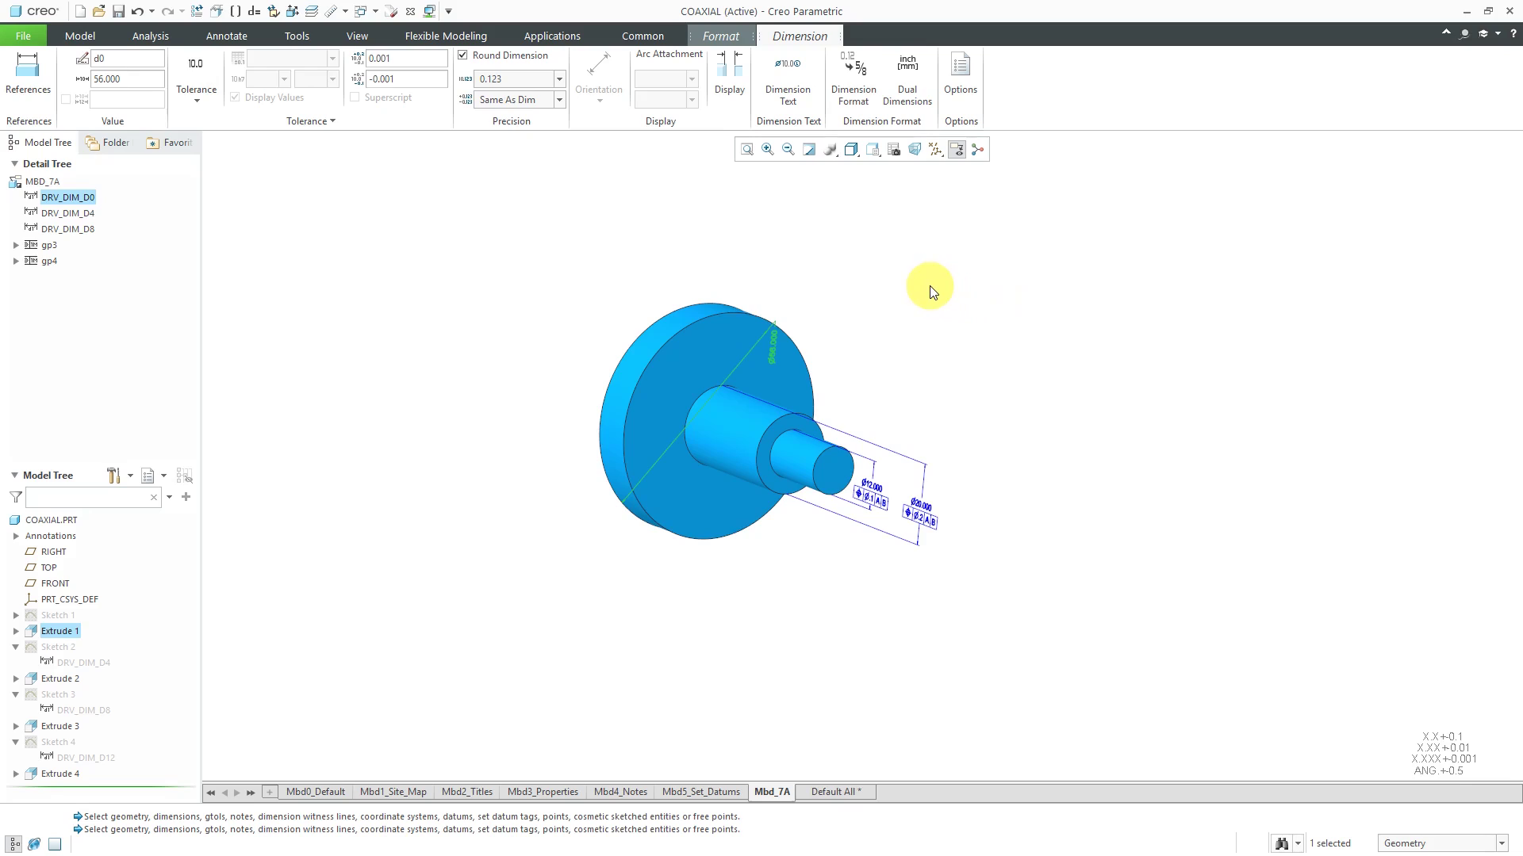
{"action": "right_click", "coordinate": [929, 287]}
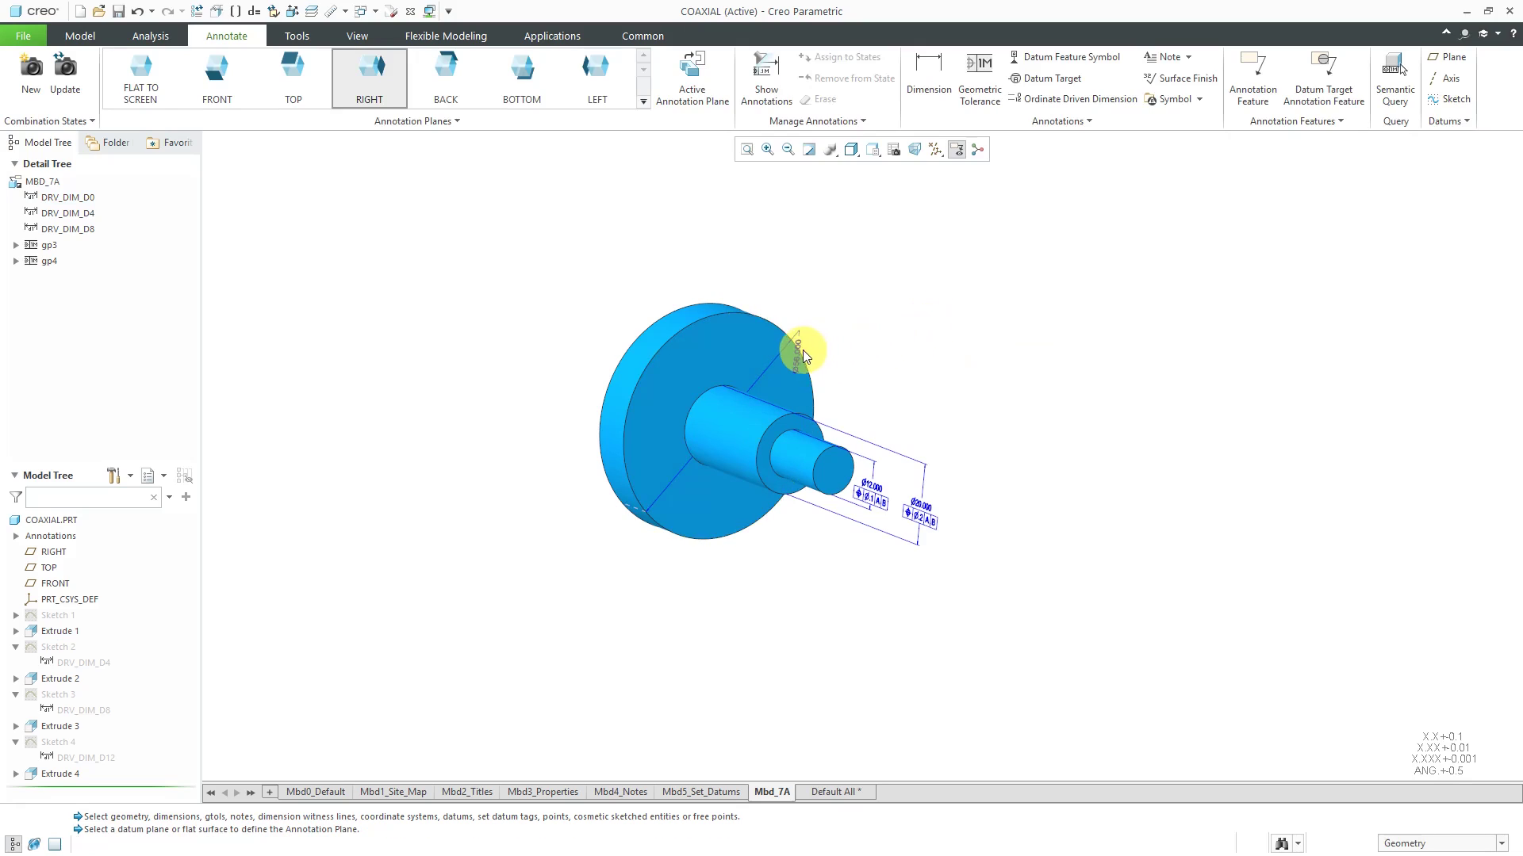
Place the Ø56.000 dimension on the flange face plane with 90° text rotation and show it.
{"action": "left_click", "coordinate": [799, 349]}
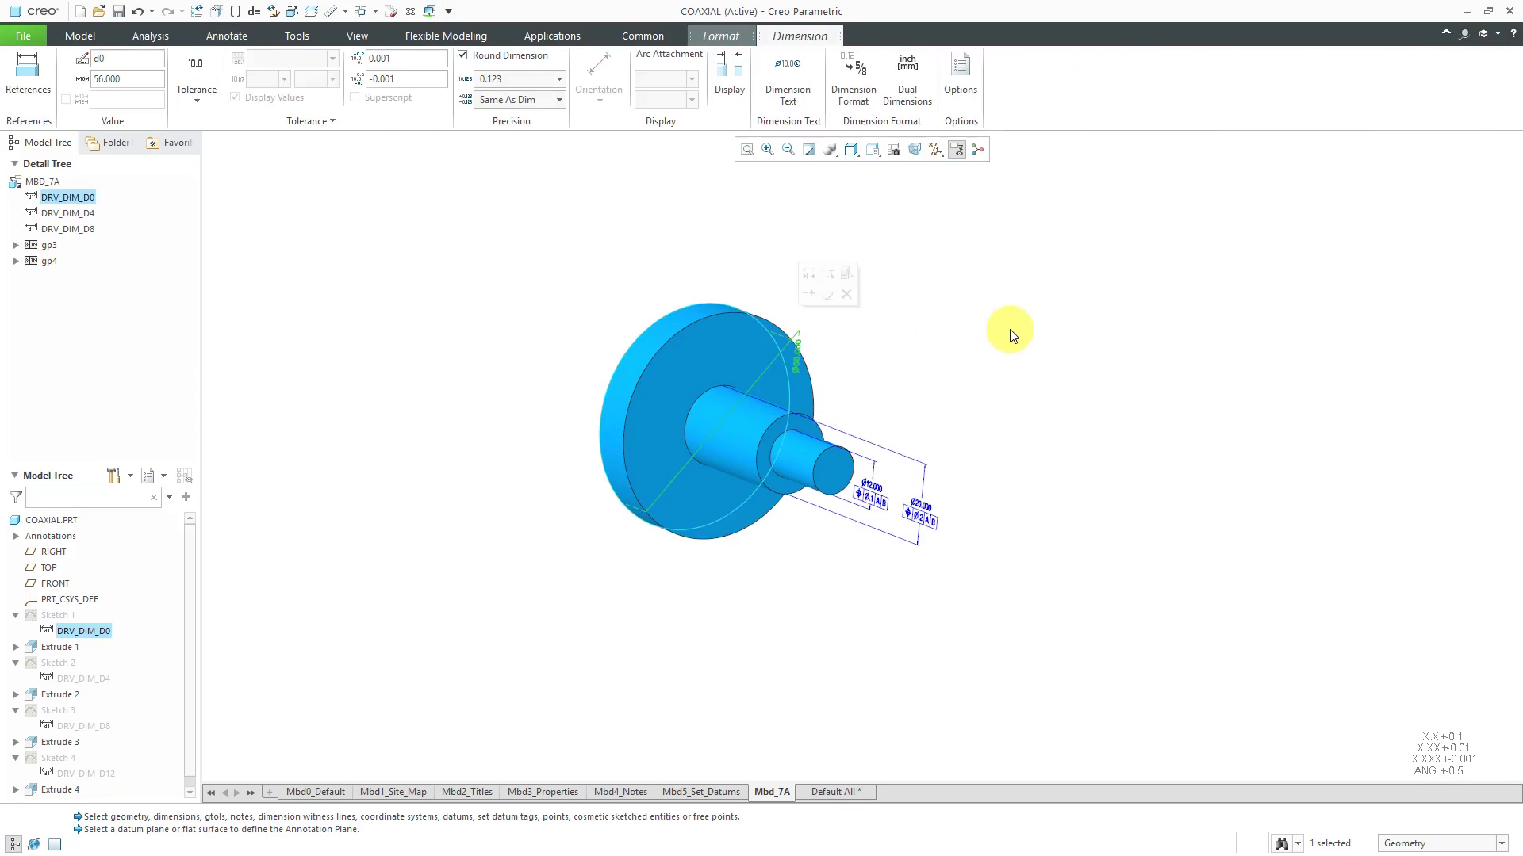
{"action": "right_click", "coordinate": [1010, 330]}
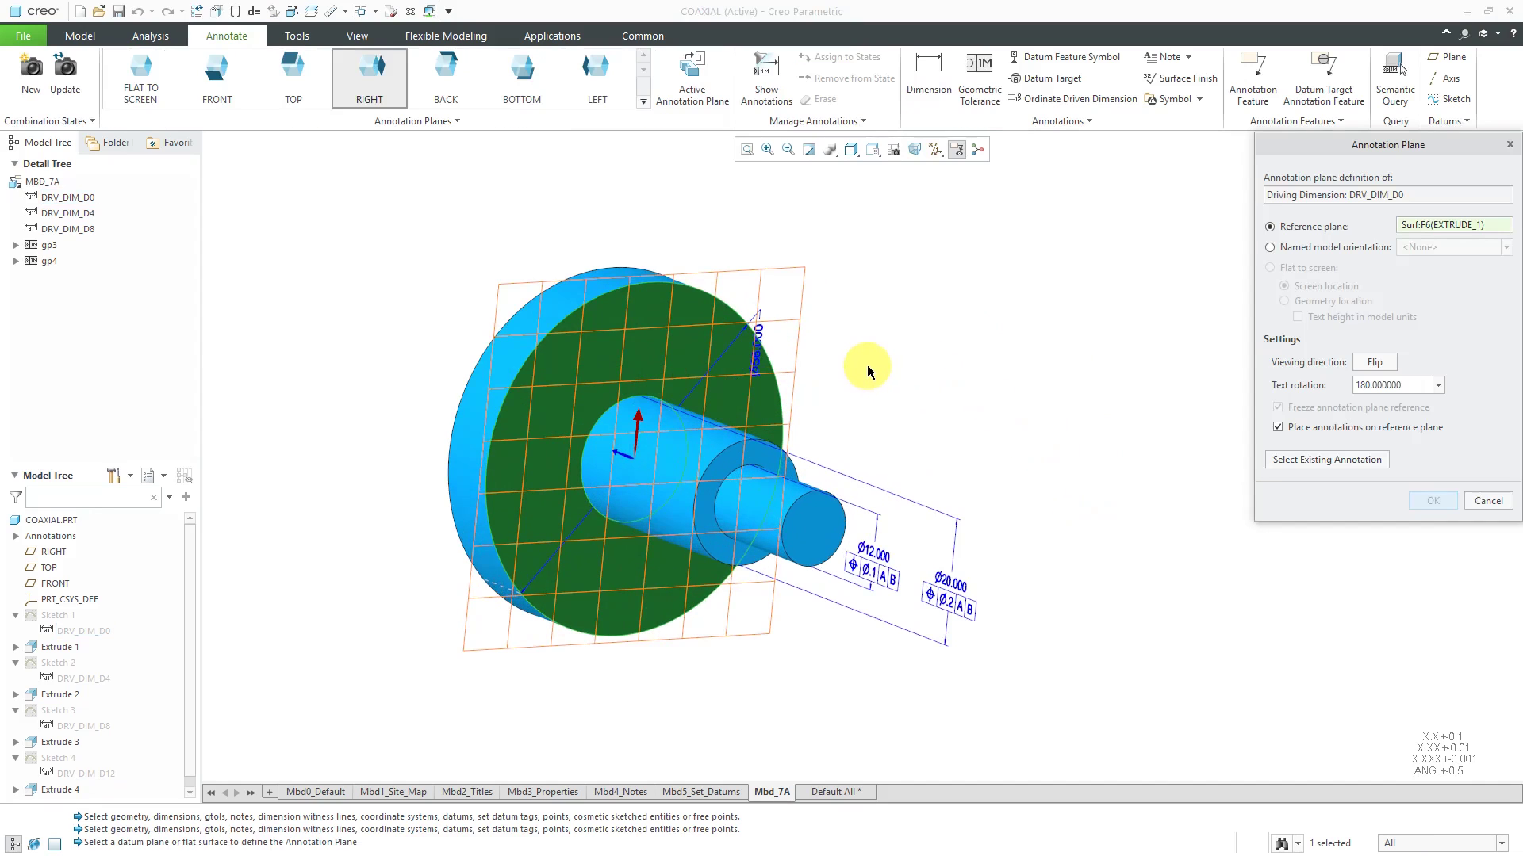
{"action": "mouse_move", "coordinate": [1438, 387]}
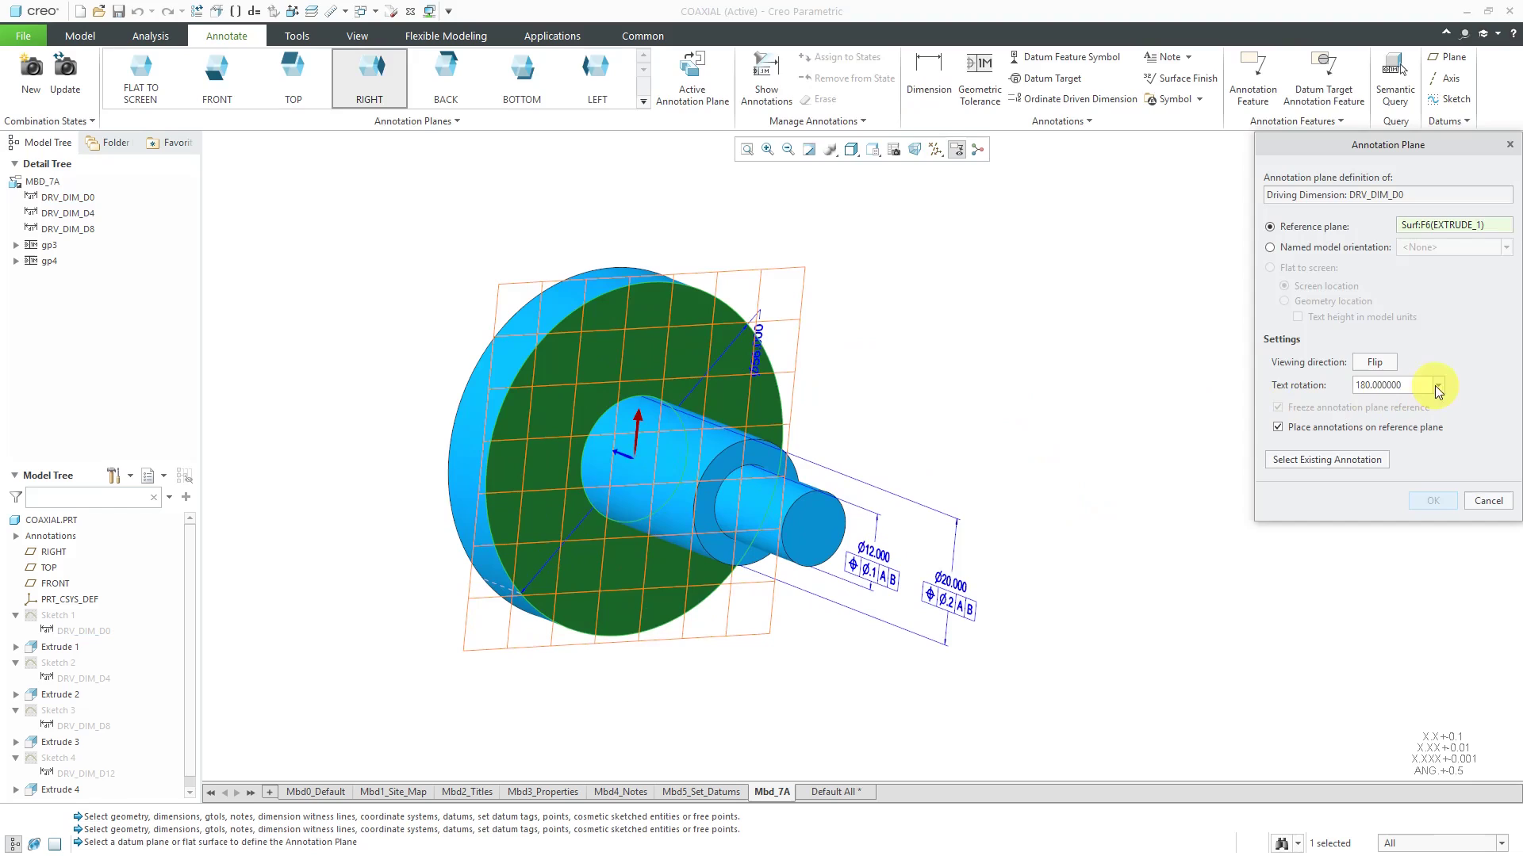
{"action": "left_click", "coordinate": [1438, 383]}
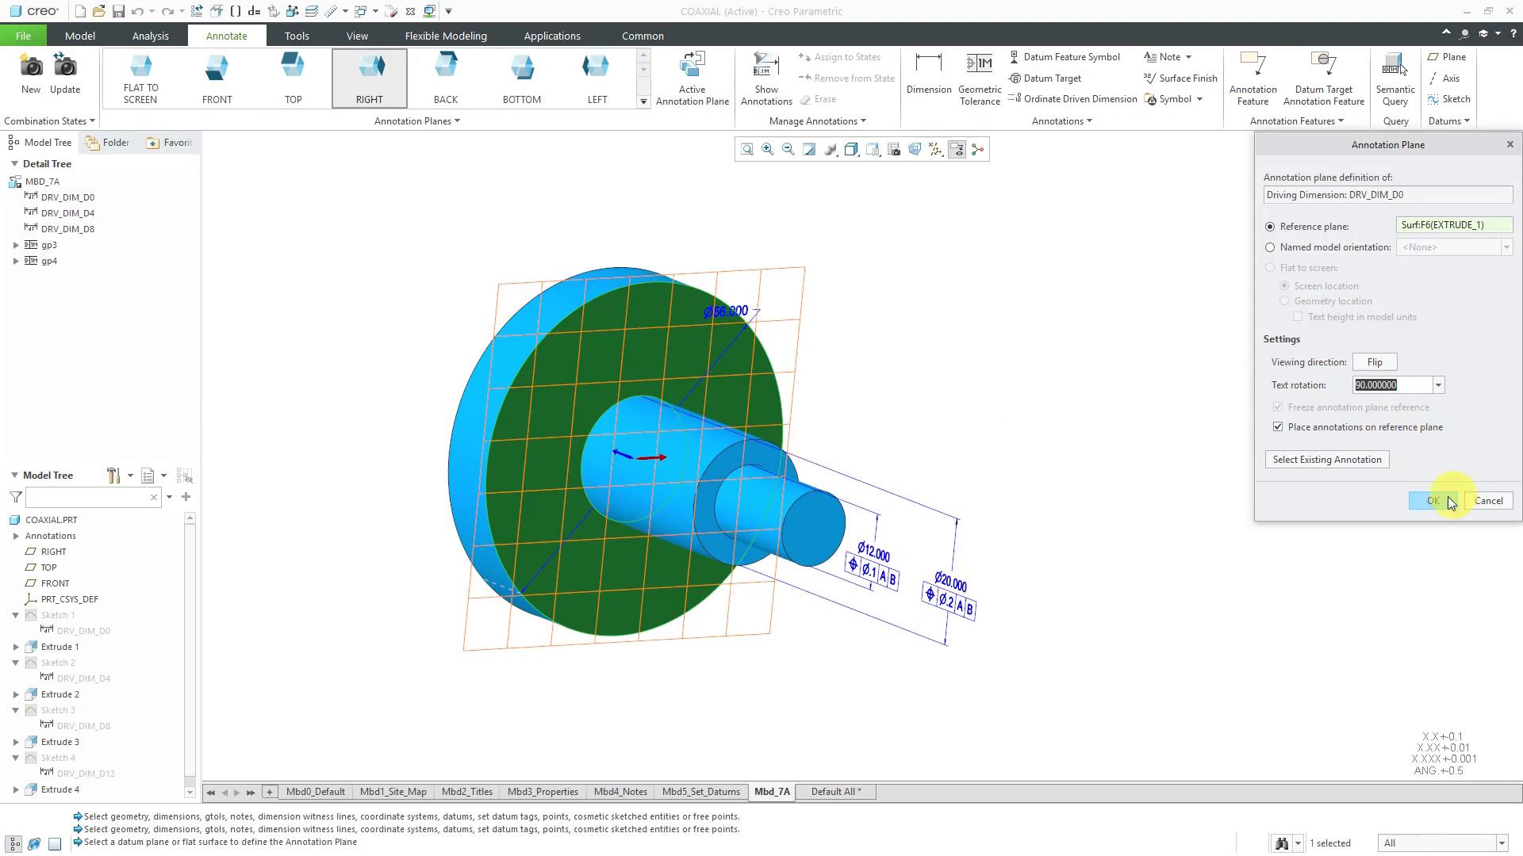
{"action": "left_click", "coordinate": [1426, 499]}
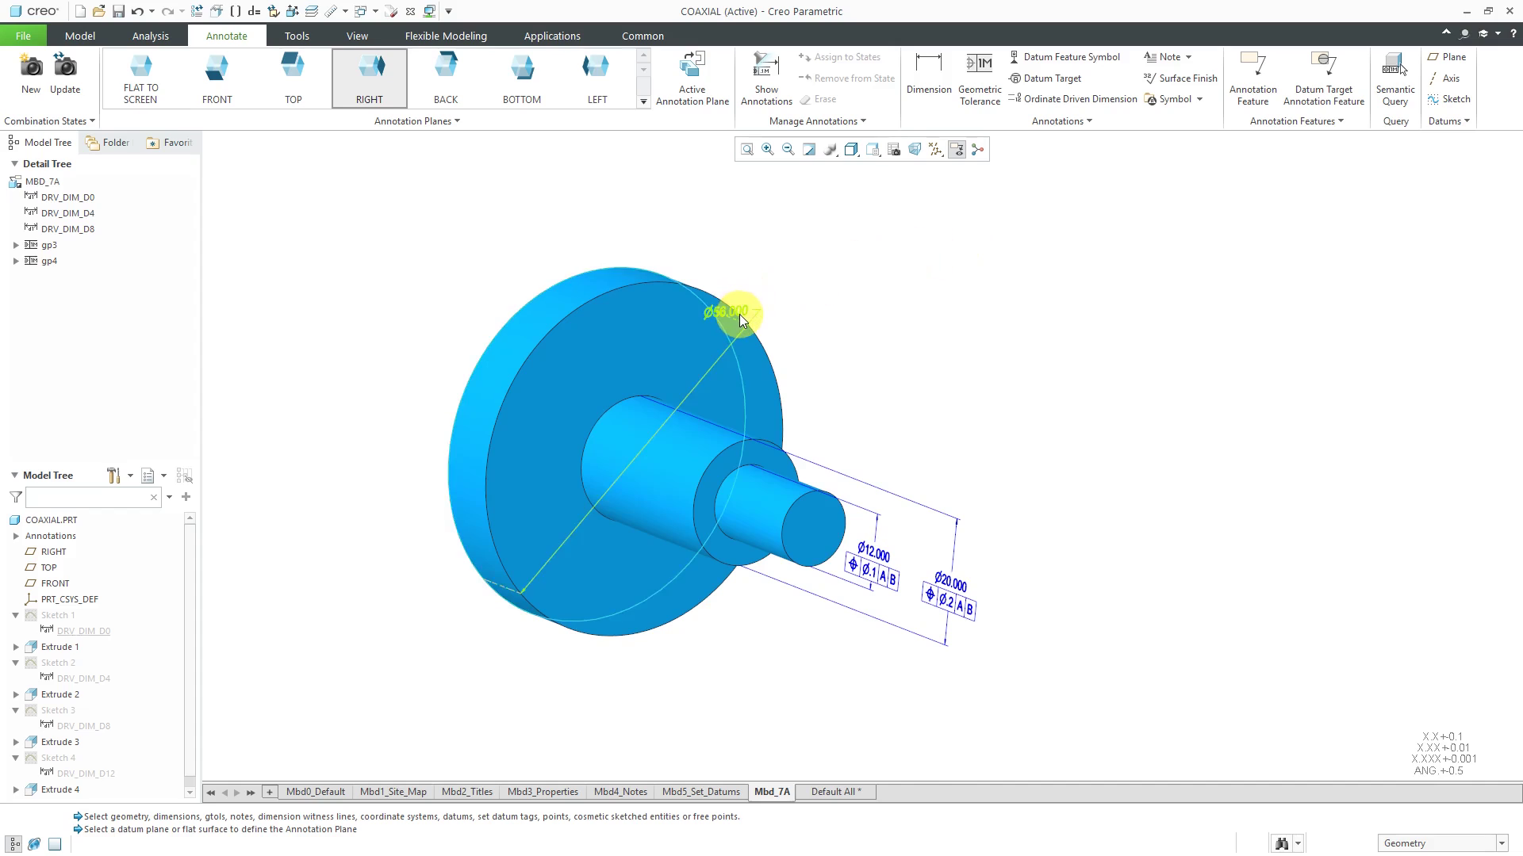
{"action": "right_click", "coordinate": [723, 313]}
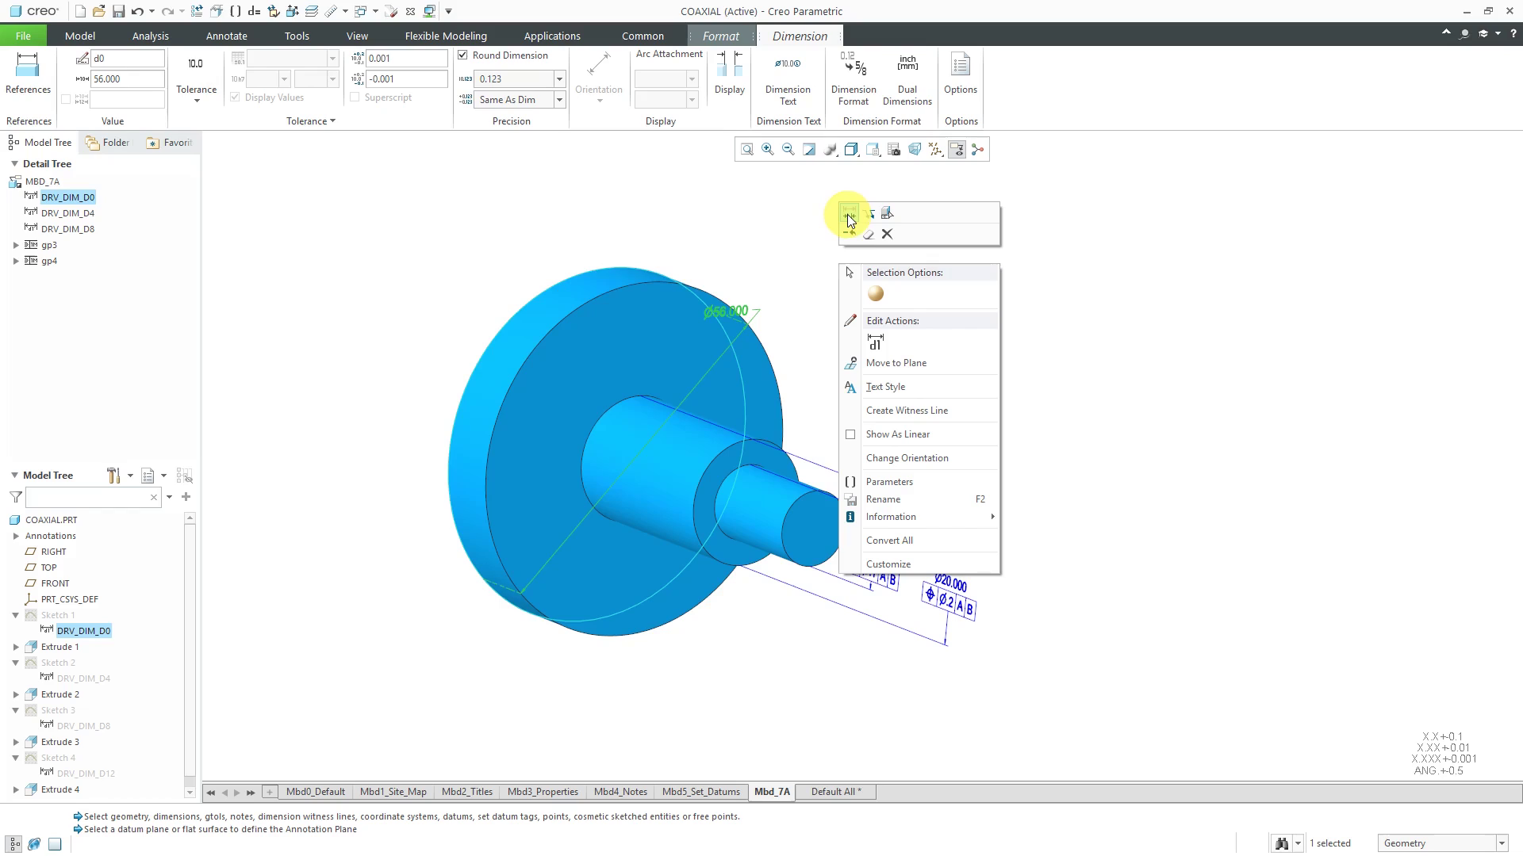
{"action": "left_click", "coordinate": [869, 216]}
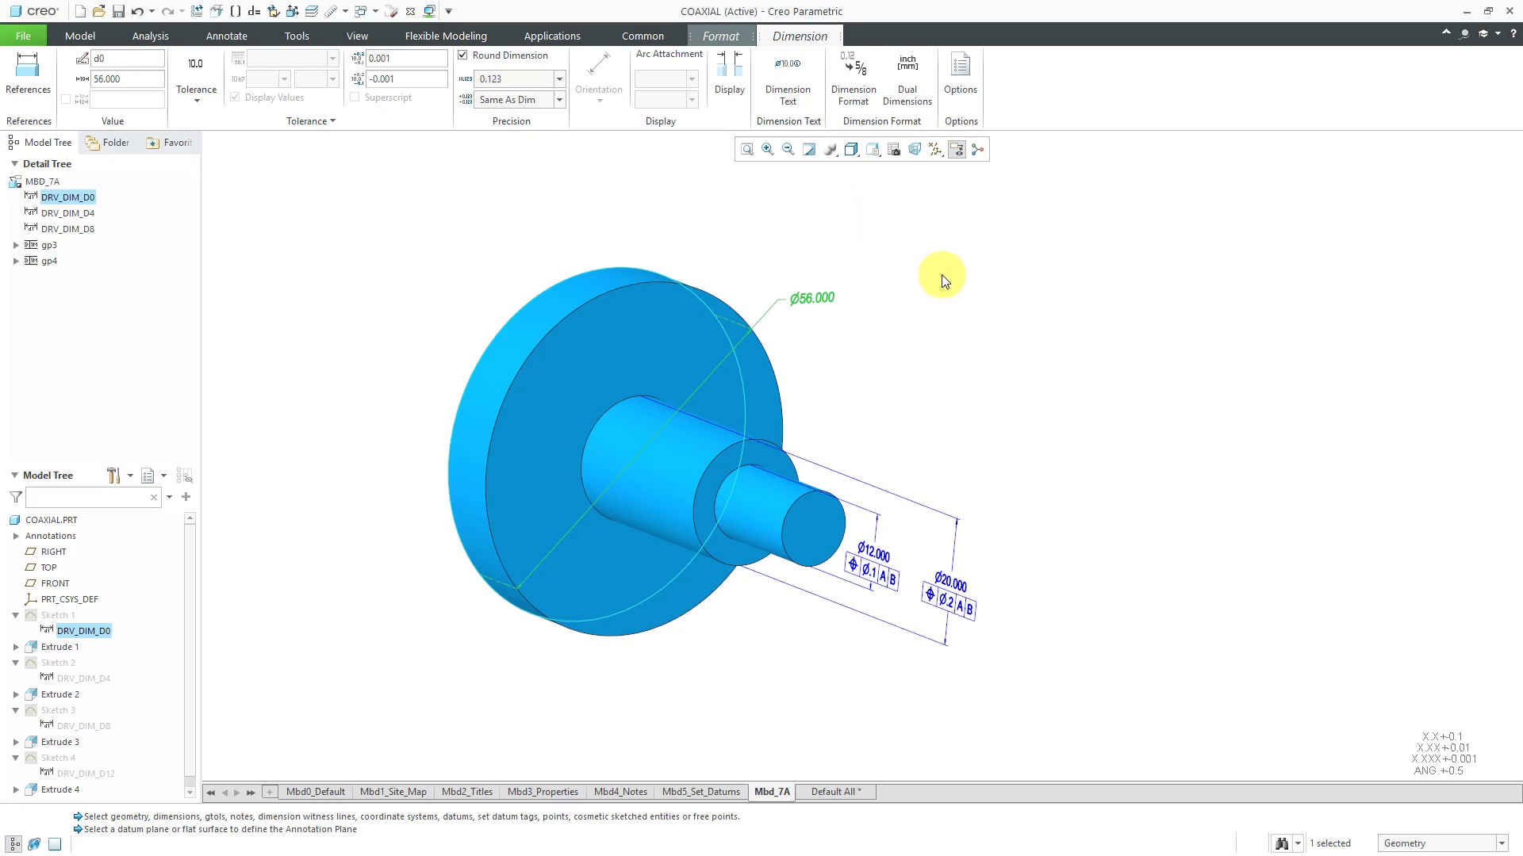
{"action": "mouse_move", "coordinate": [888, 286]}
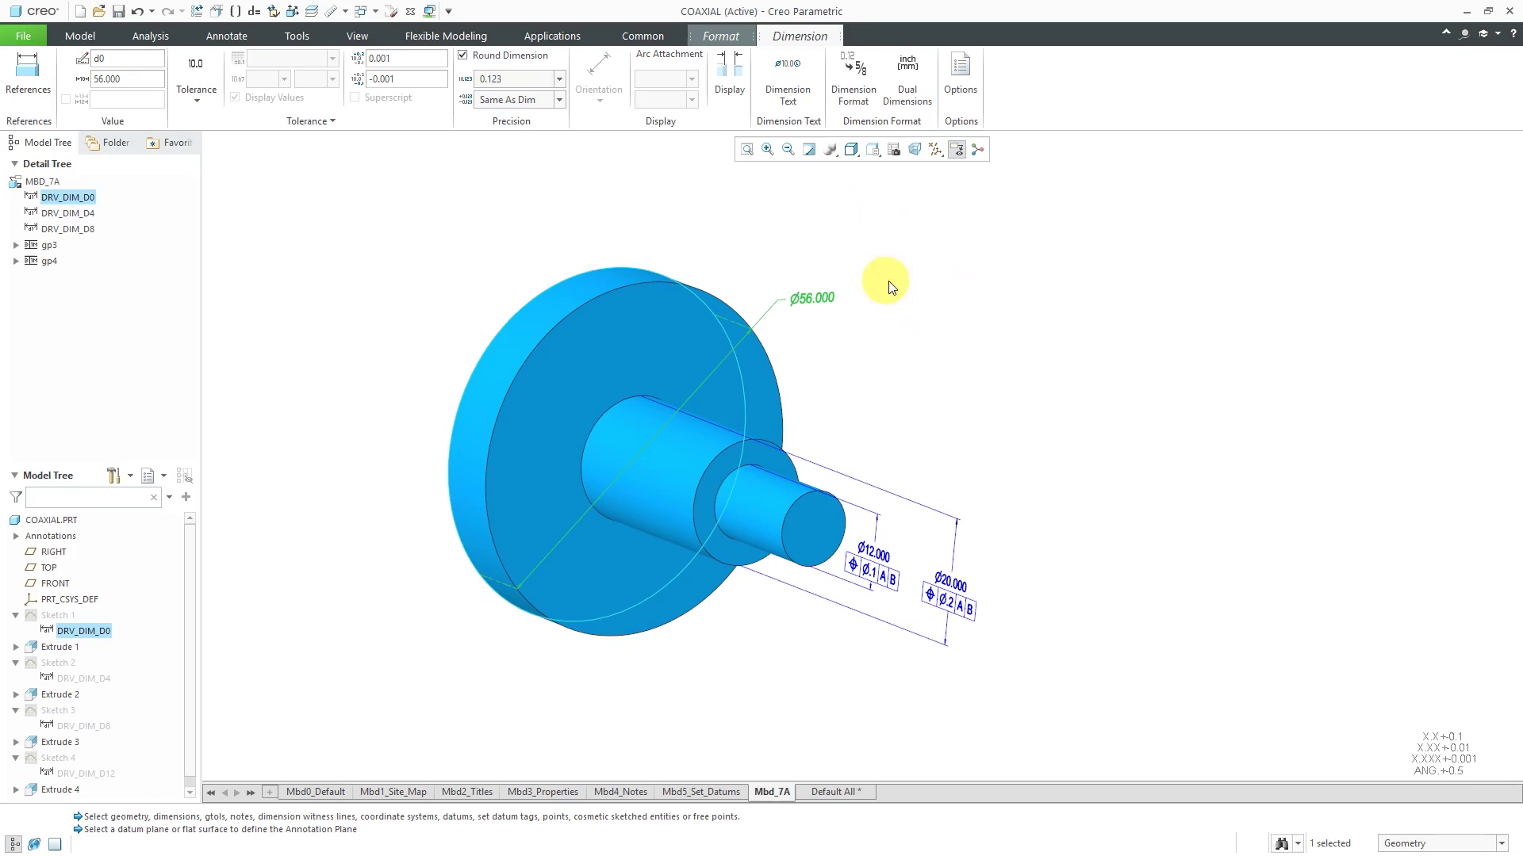
{"action": "mouse_move", "coordinate": [930, 294]}
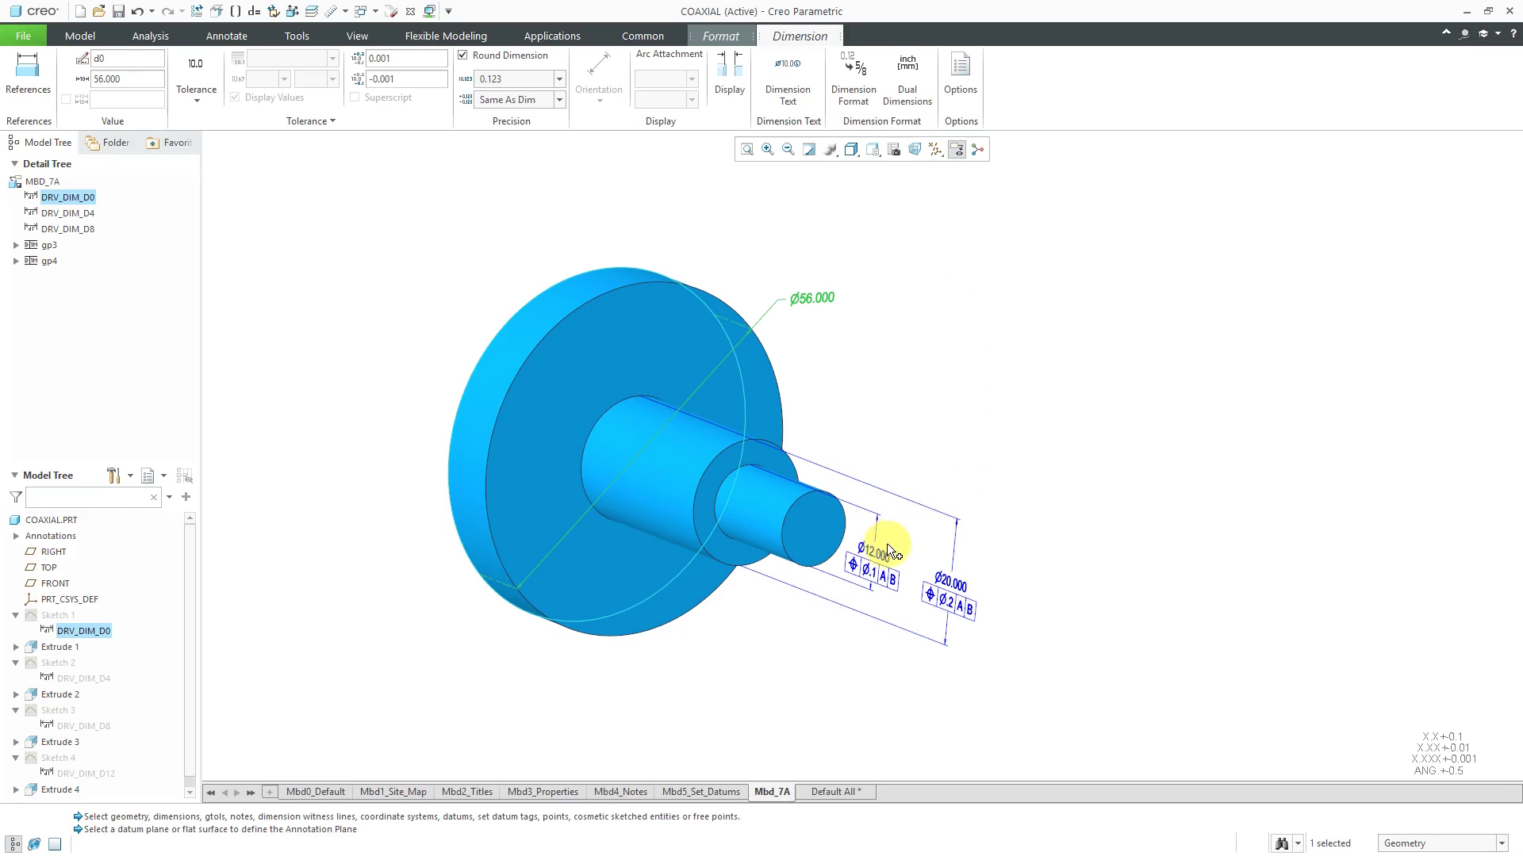
Give the Ø56, Ø12 and Ø20 dimensions two decimal places and symmetric tolerances.
{"action": "left_click", "coordinate": [951, 586]}
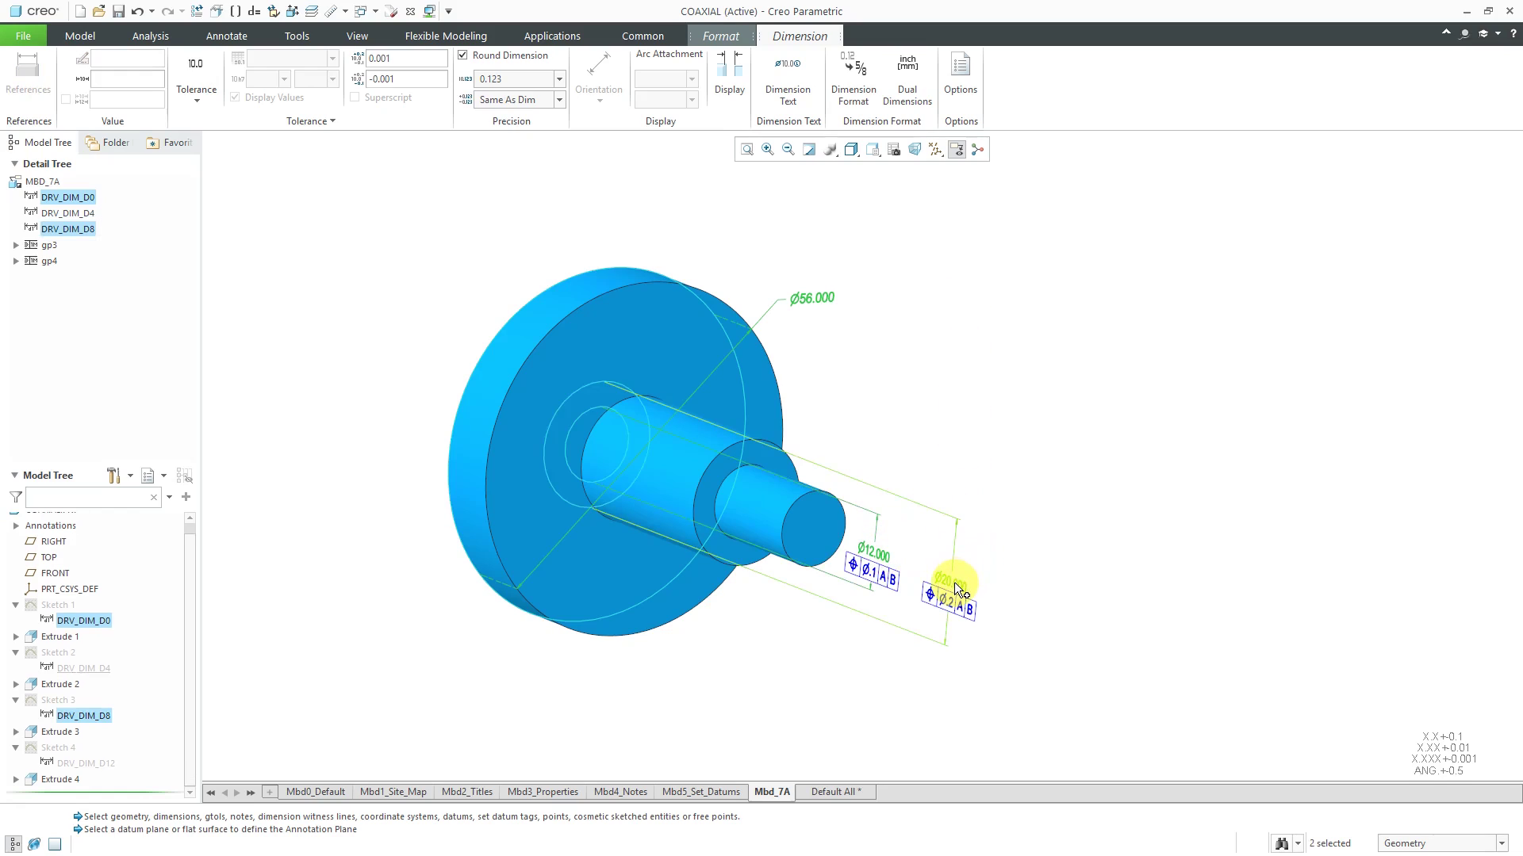
{"action": "left_click", "coordinate": [559, 79]}
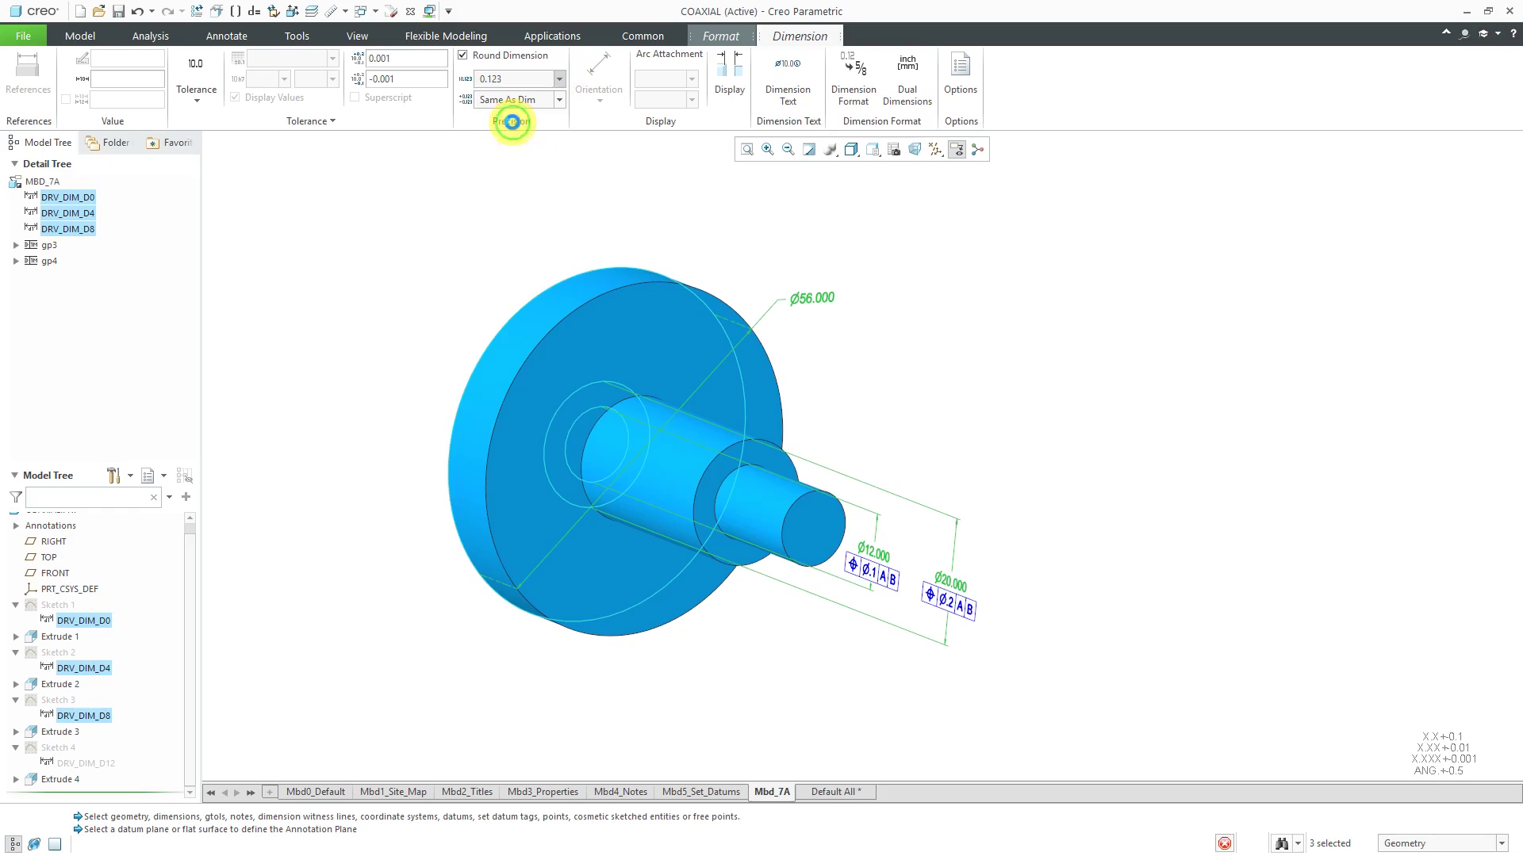
{"action": "left_click", "coordinate": [197, 105]}
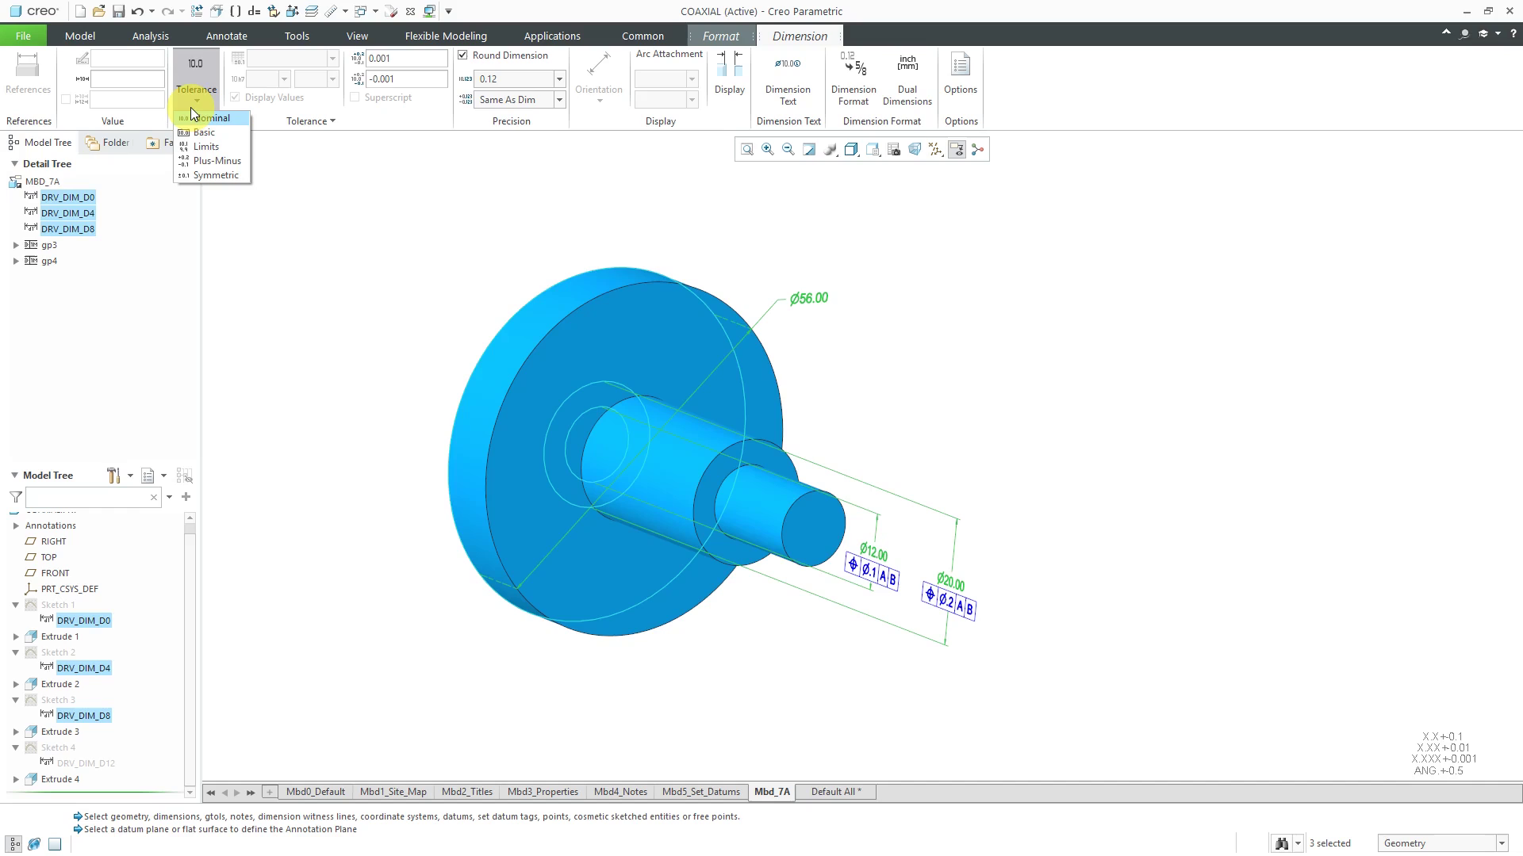
{"action": "mouse_move", "coordinate": [217, 176]}
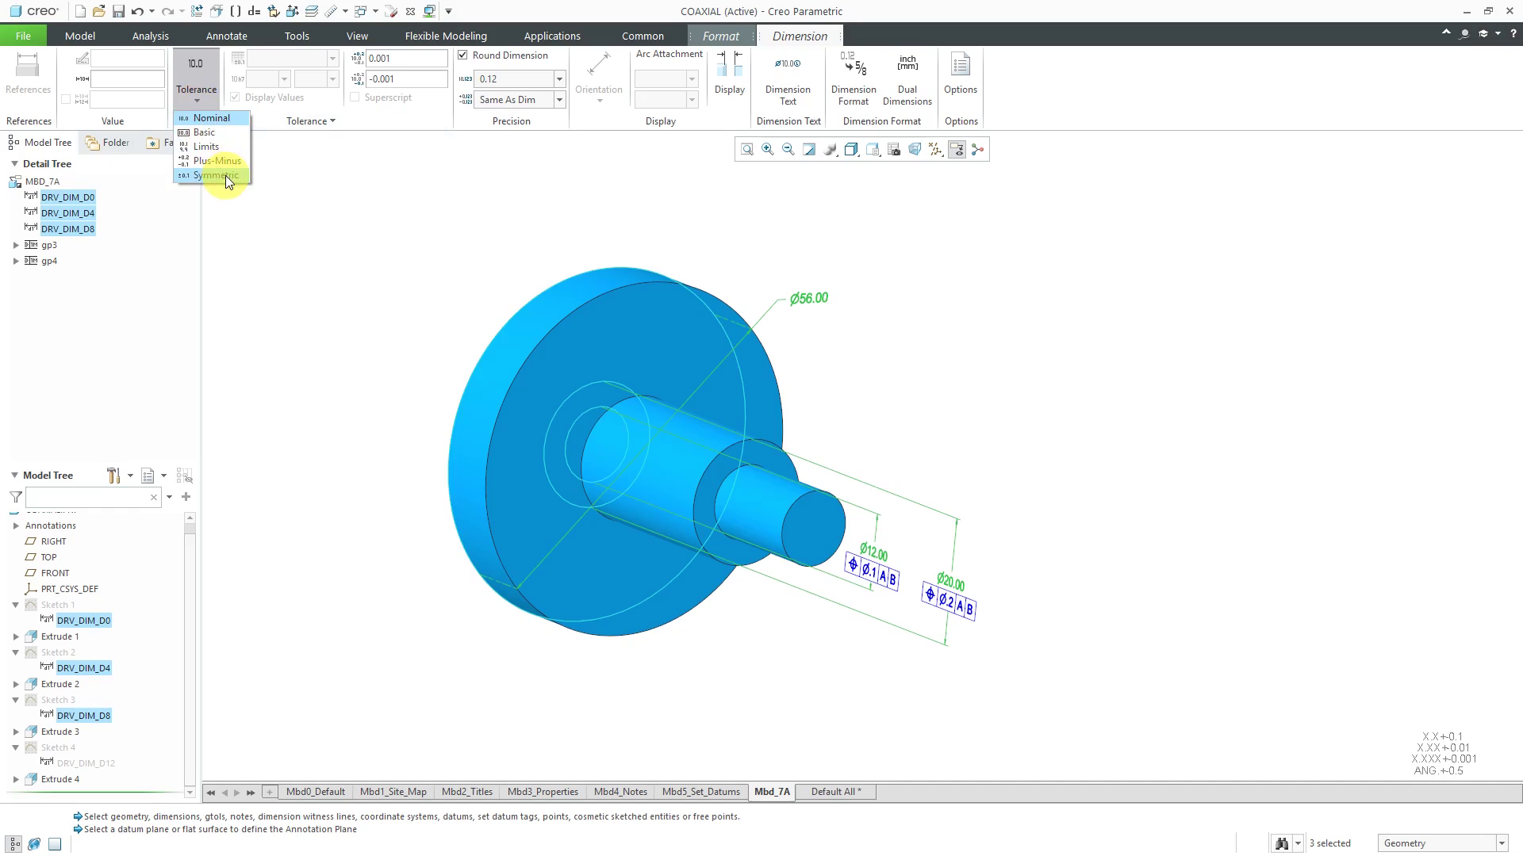
{"action": "left_click", "coordinate": [217, 175]}
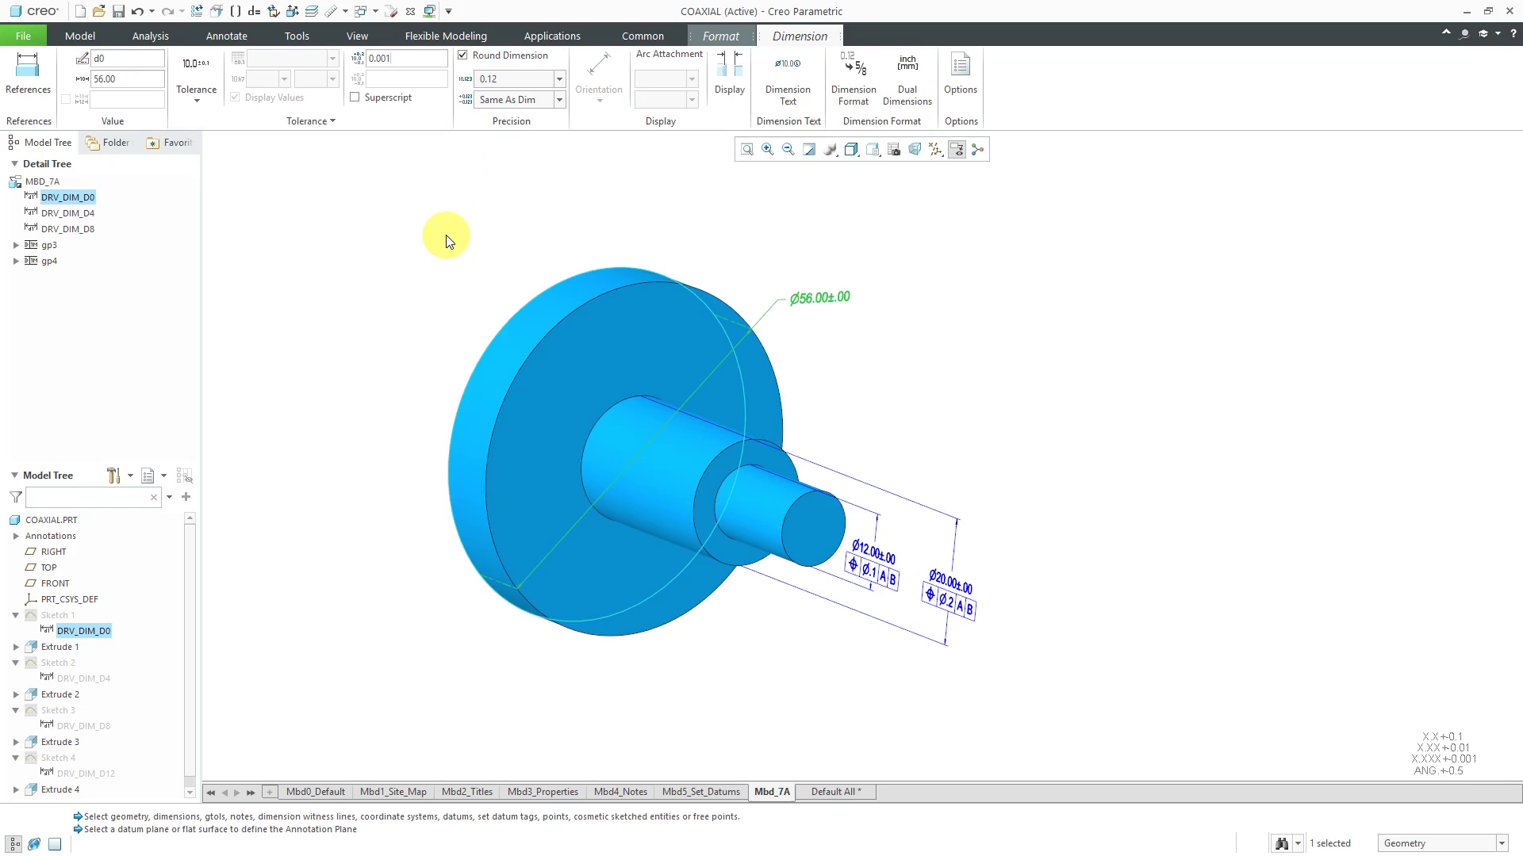
Enter tolerance values for Ø56.00±.20, Ø12.00±.05 and Ø20.00±.10.
{"action": "type", "text": "0.1"}
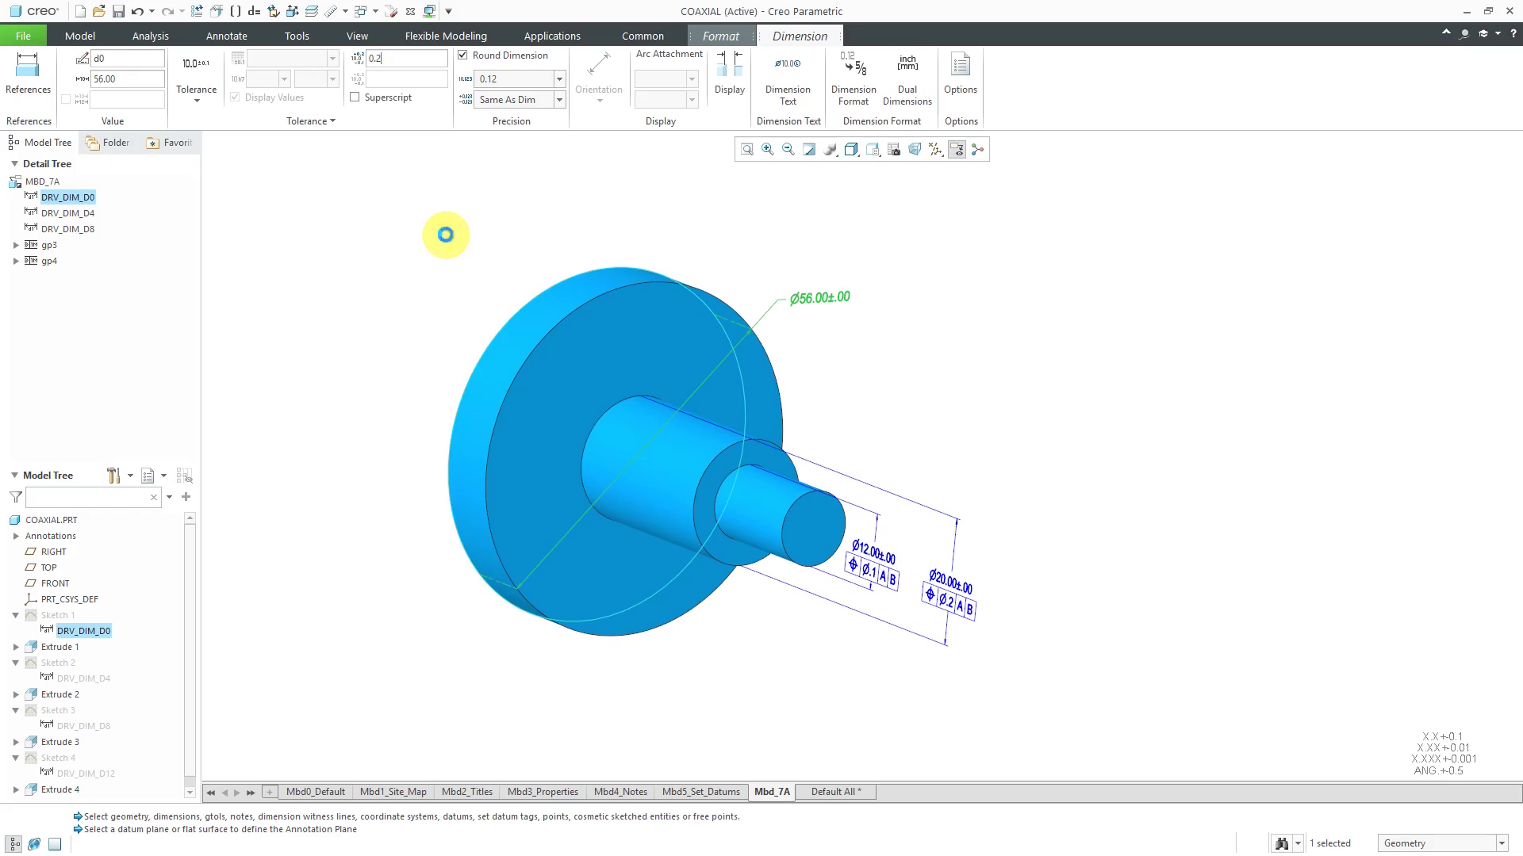
{"action": "left_click", "coordinate": [227, 36]}
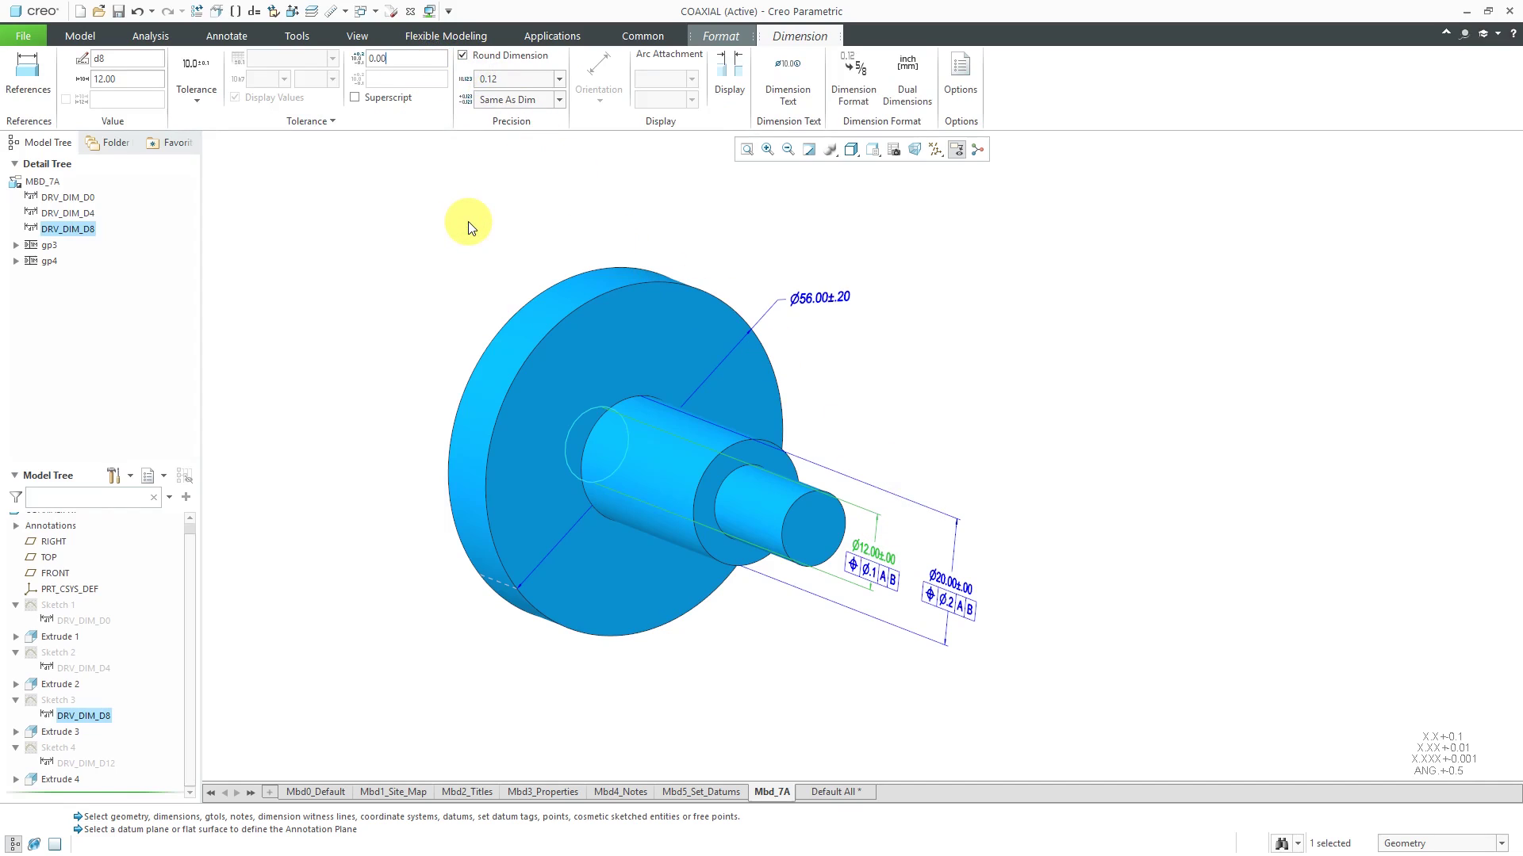
{"action": "type", "text": "0.005"}
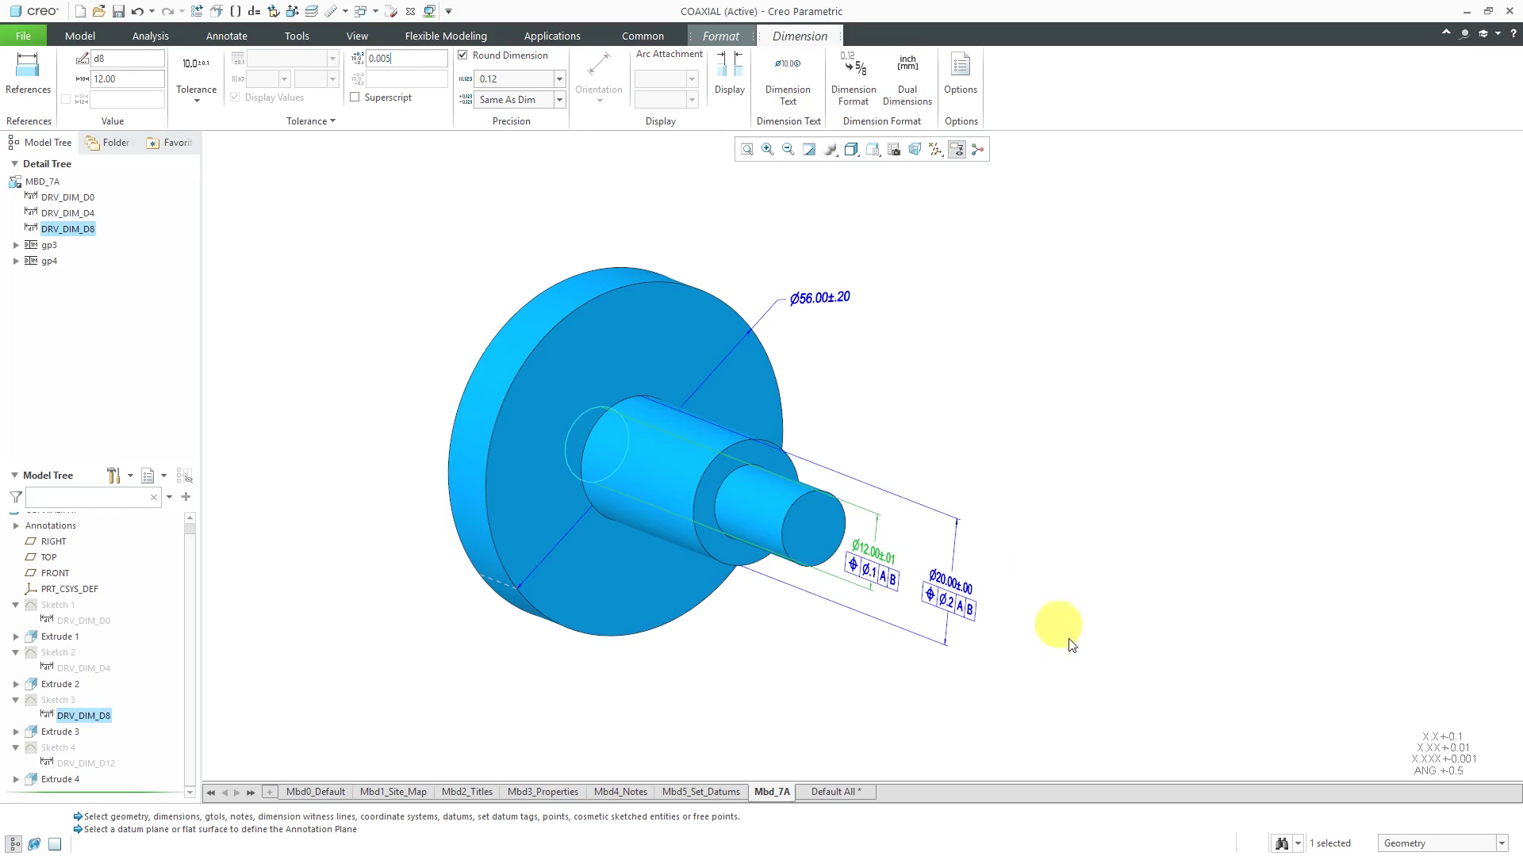
{"action": "mouse_move", "coordinate": [838, 452]}
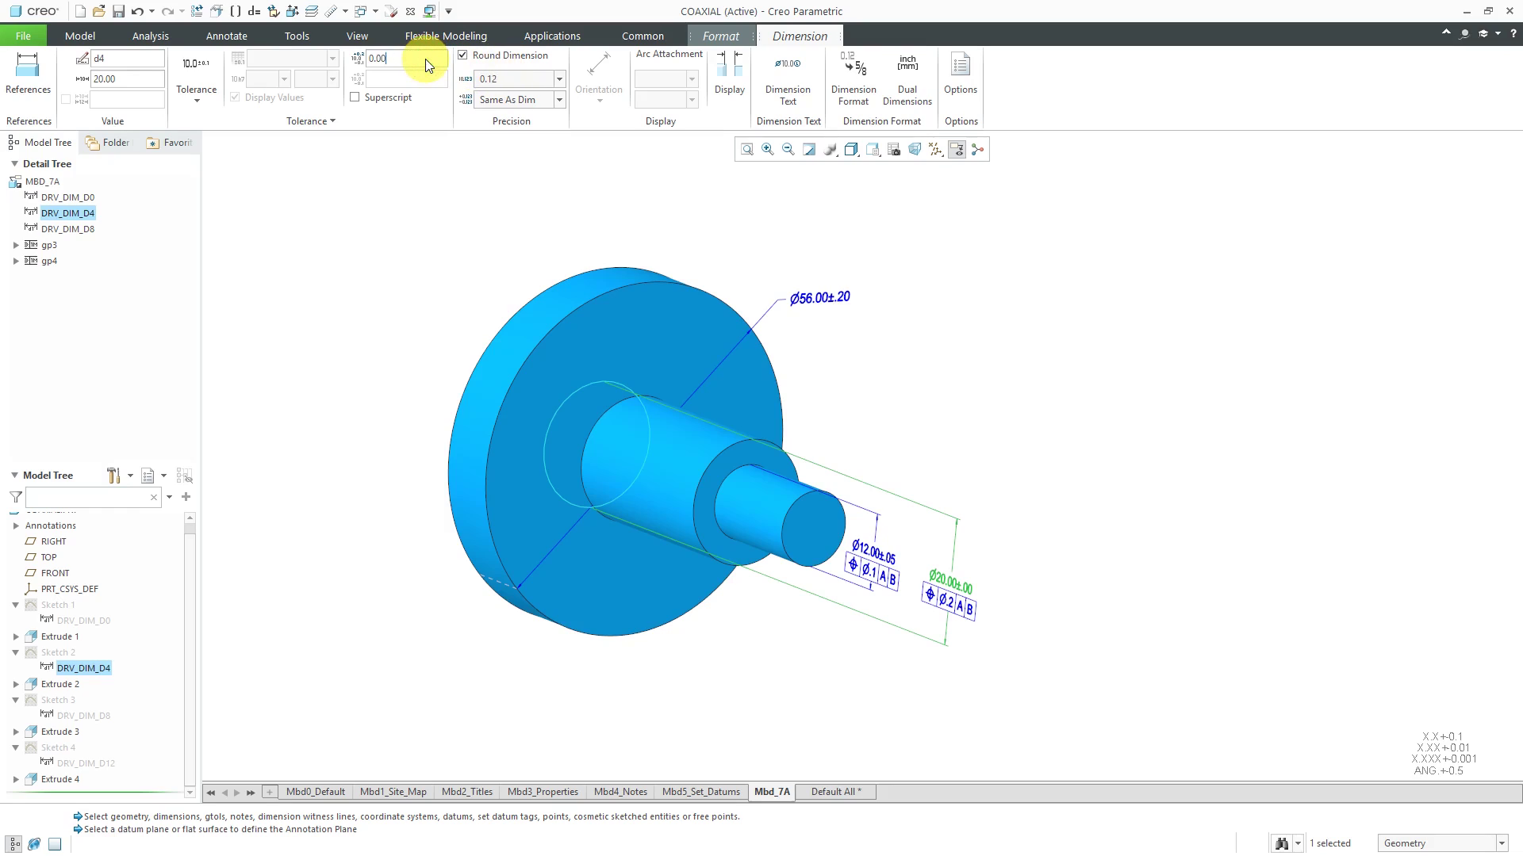
{"action": "type", "text": "0.10"}
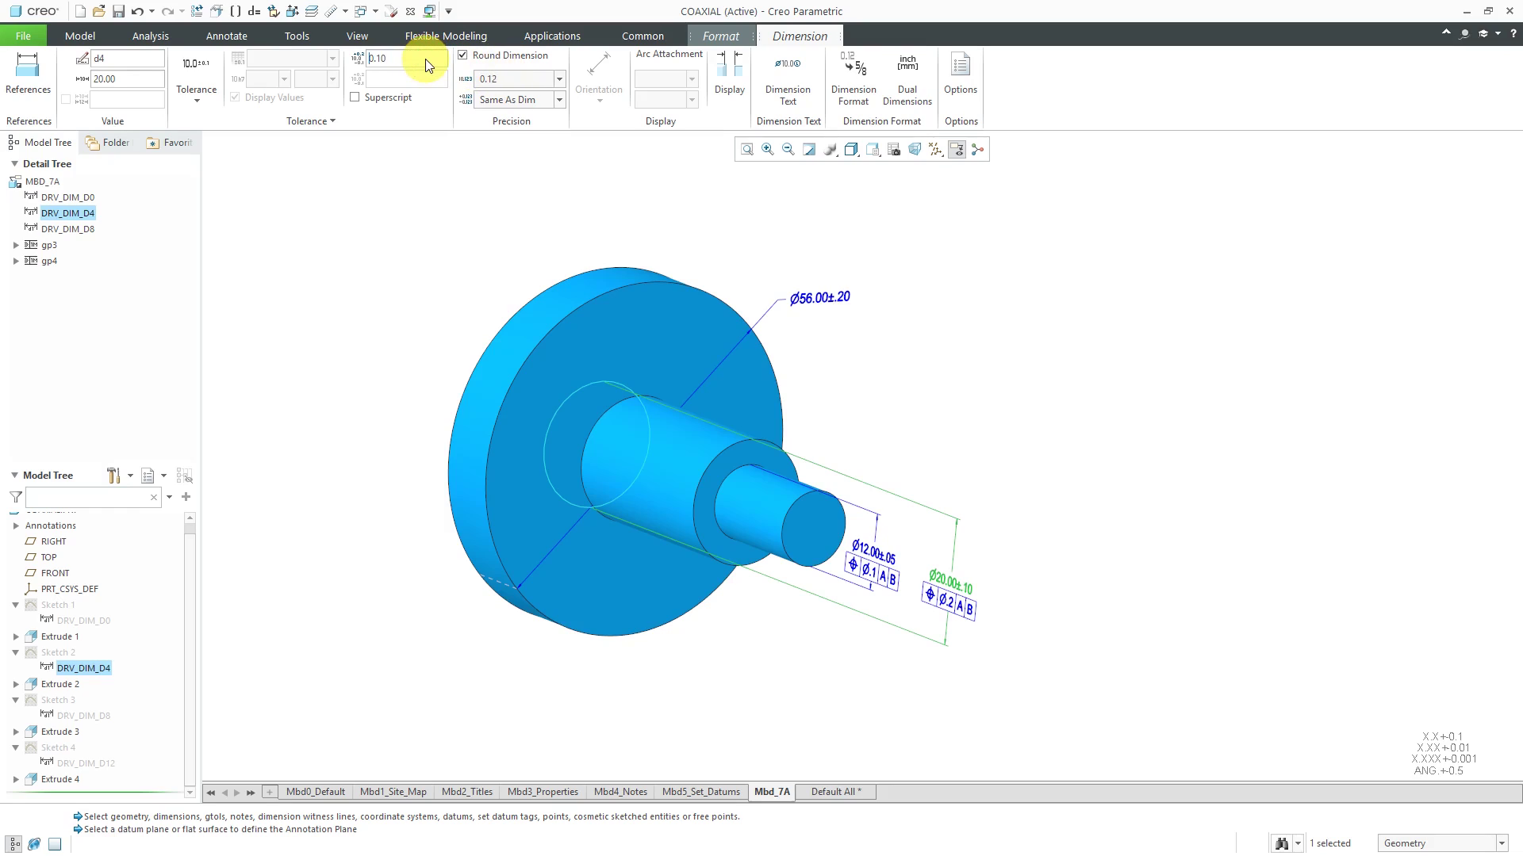
{"action": "left_click", "coordinate": [225, 36]}
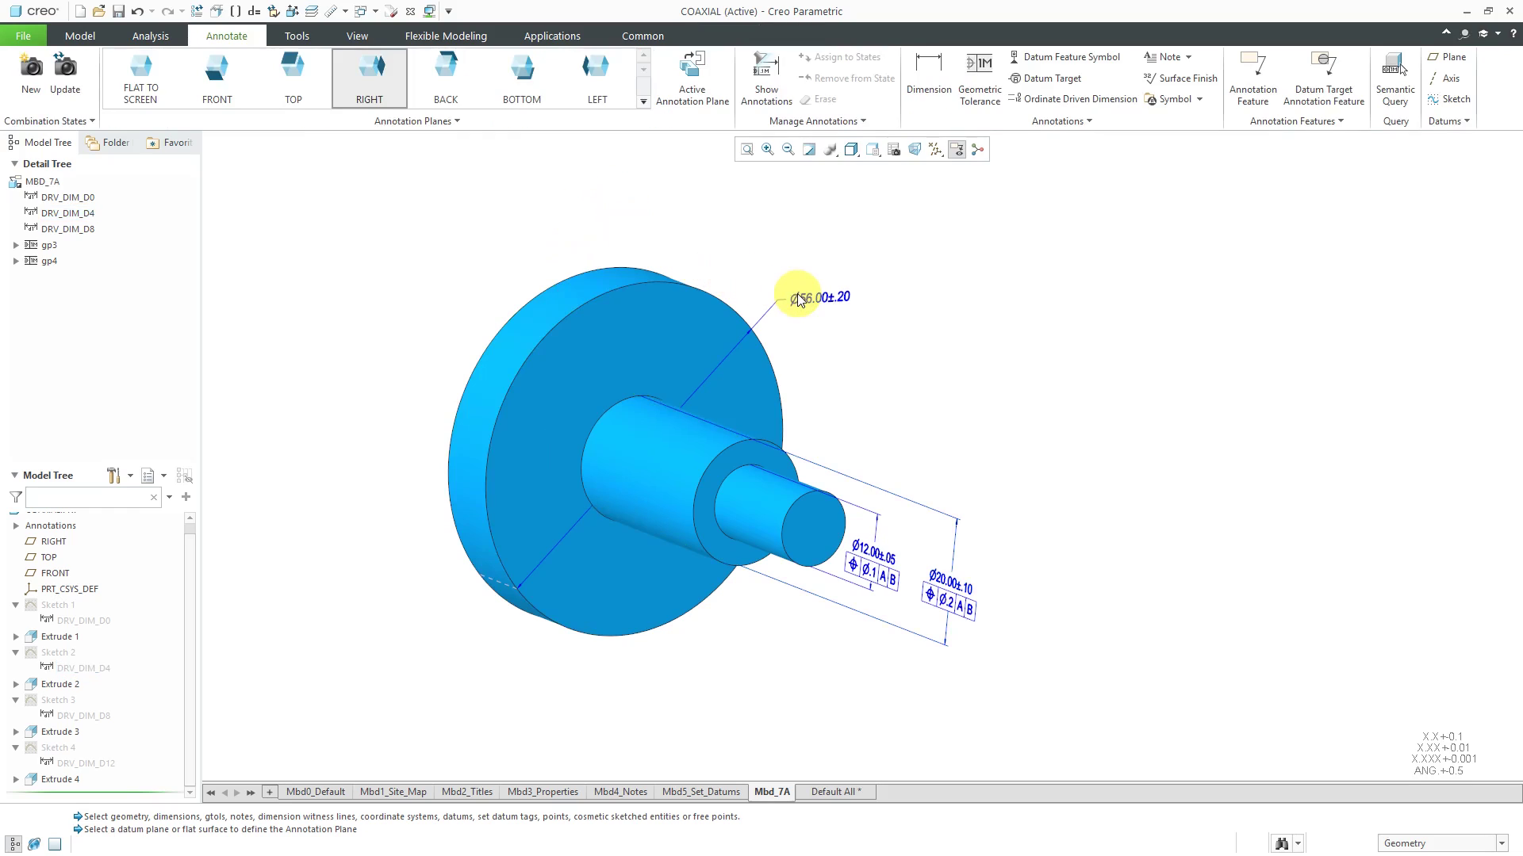
{"action": "mouse_move", "coordinate": [979, 78]}
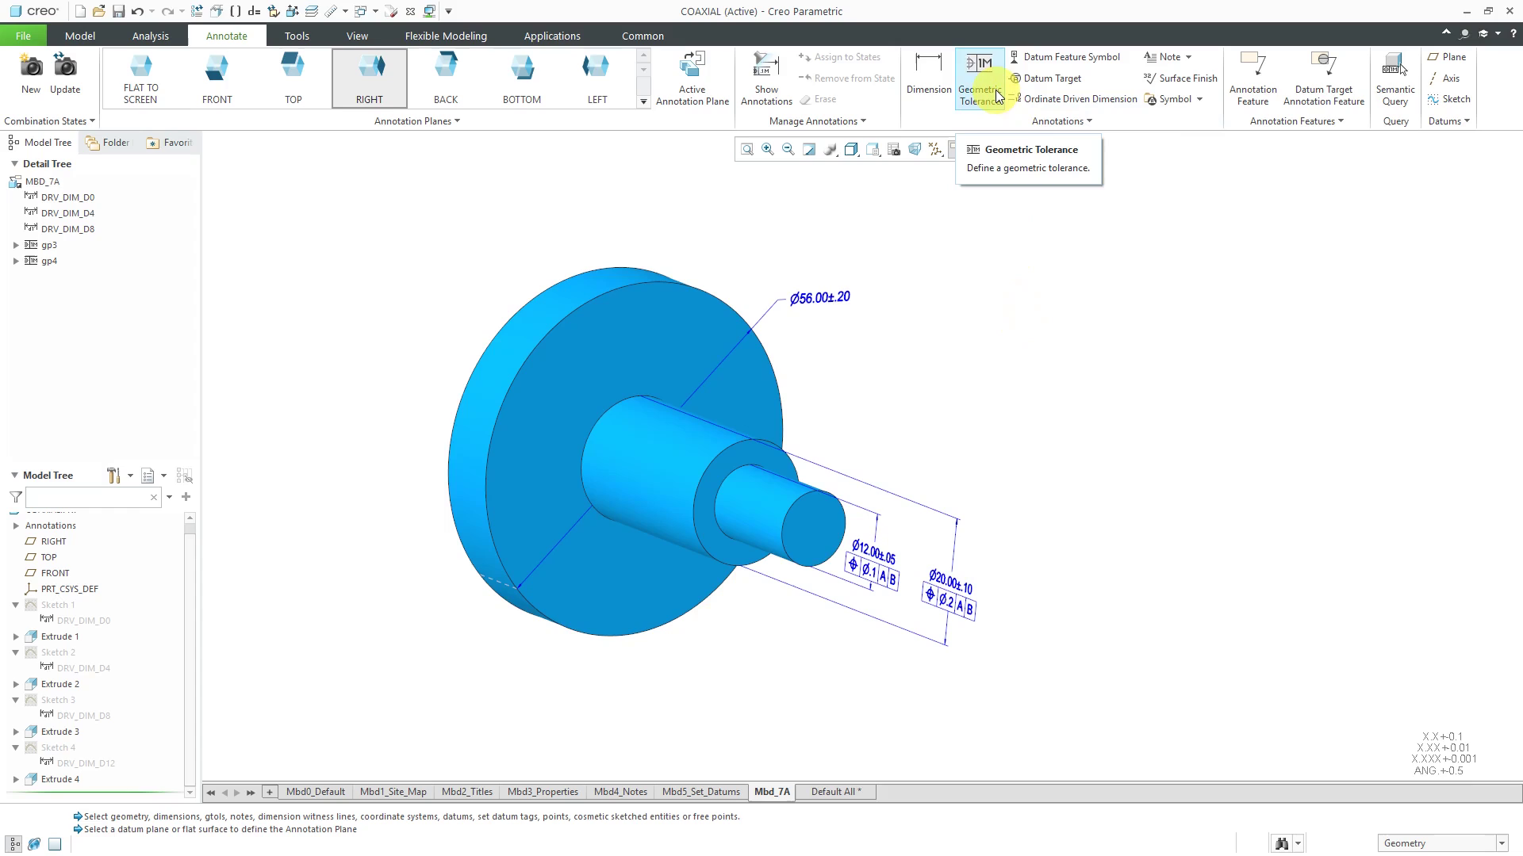
Attach a Ø0.3 position tolerance relative to datums A and B to the Ø56 dimension.
{"action": "left_click", "coordinate": [978, 78]}
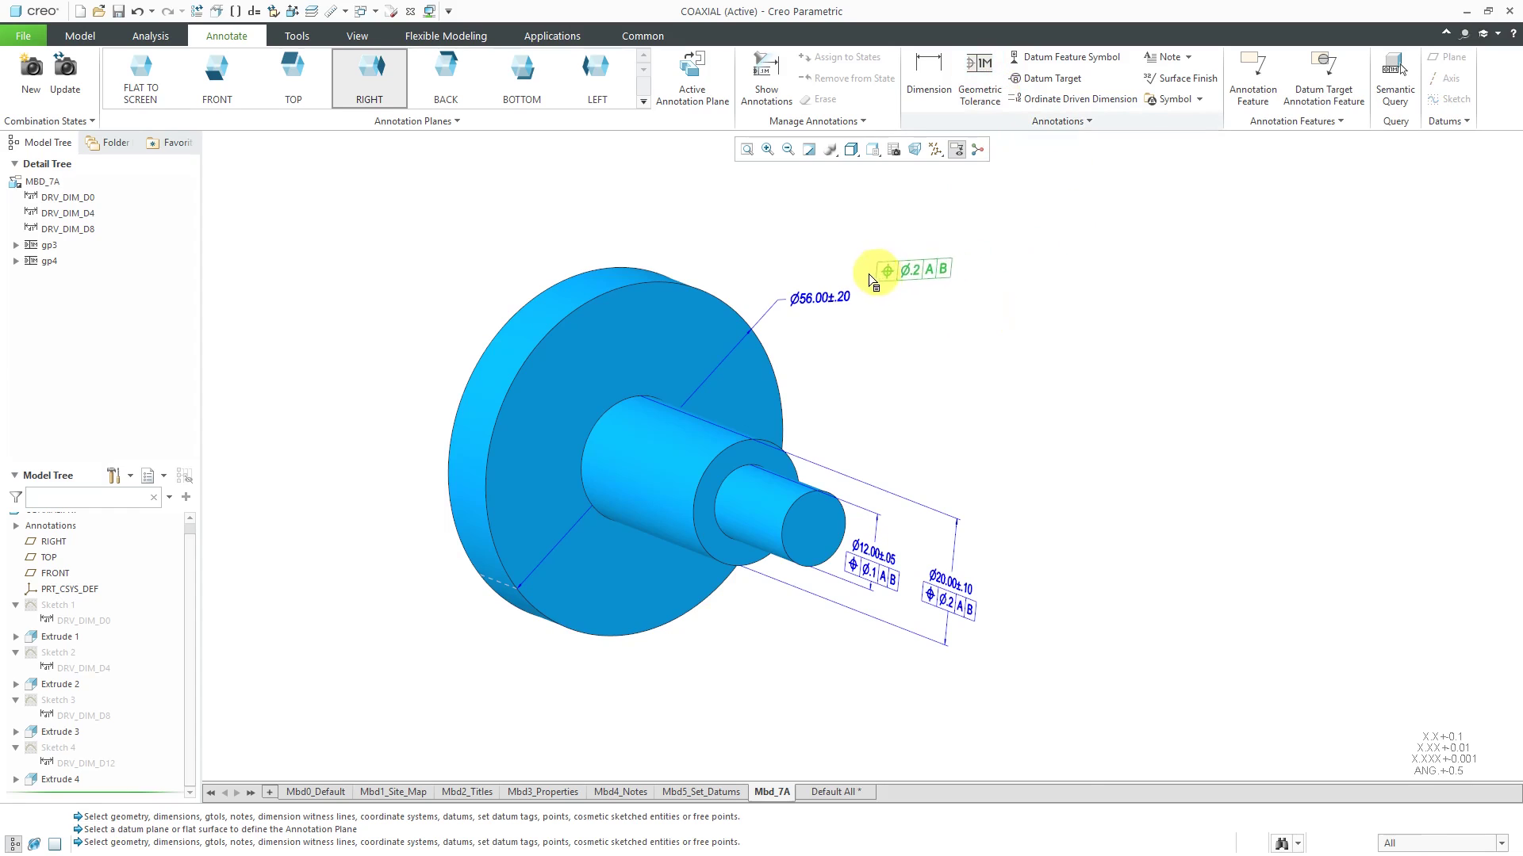
{"action": "left_click", "coordinate": [869, 282]}
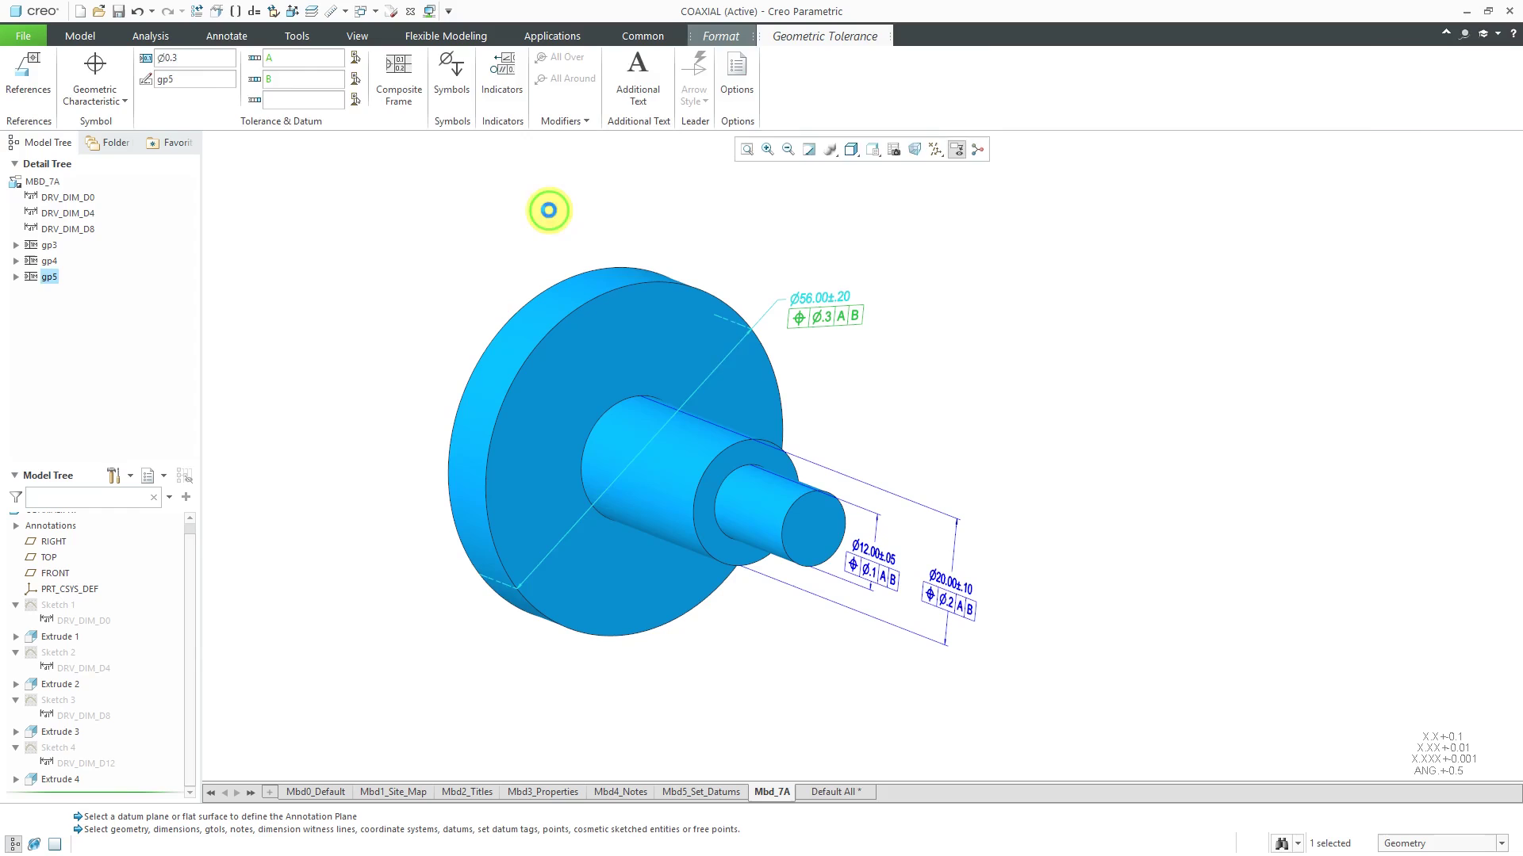
{"action": "left_click", "coordinate": [227, 37]}
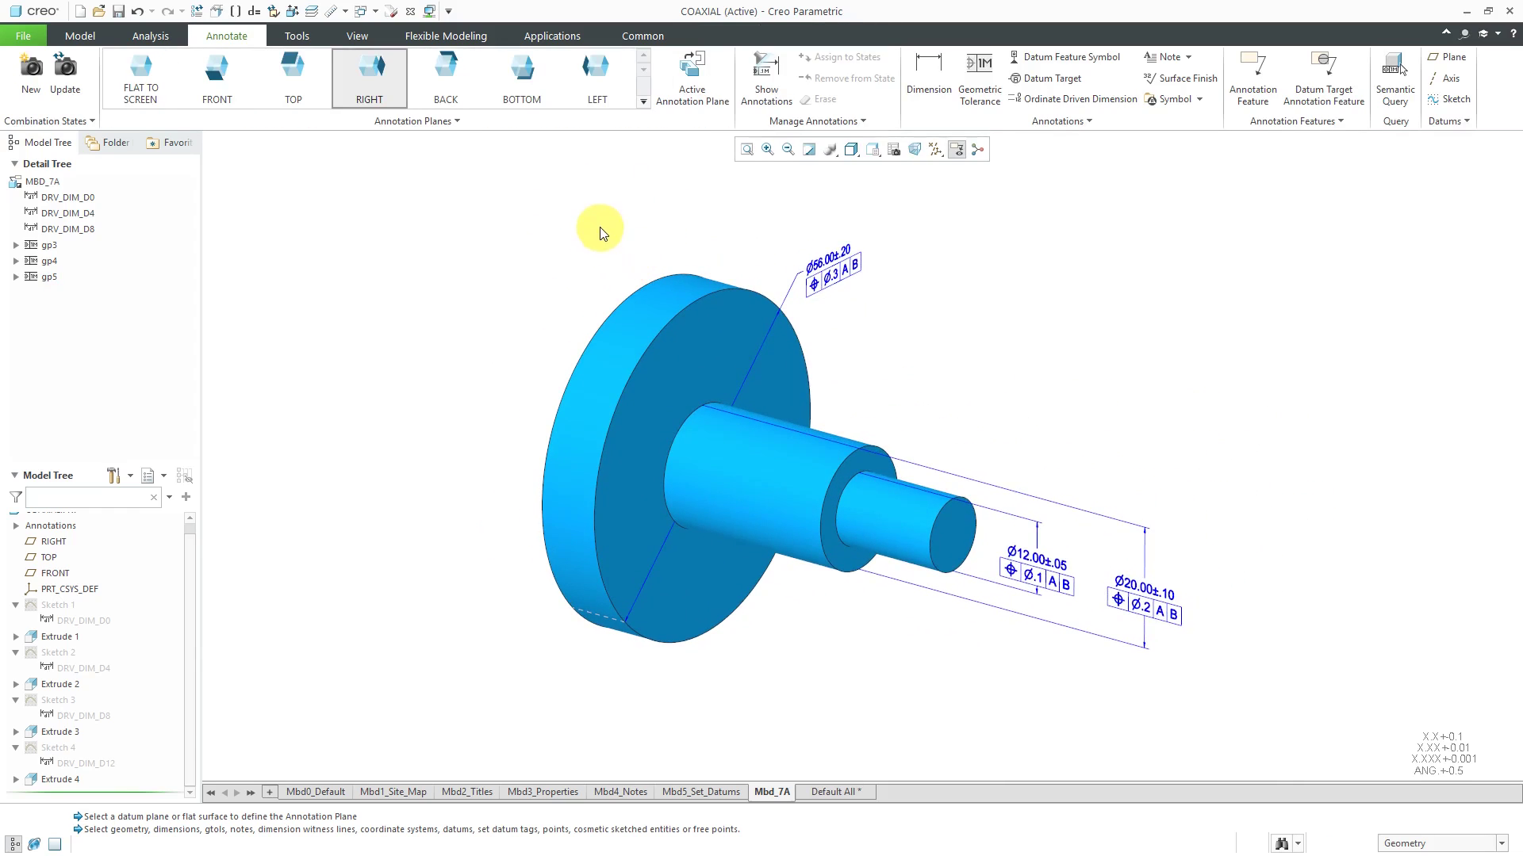
Activate the front annotation plane and show the 10.000 driving length dimension.
{"action": "left_click", "coordinate": [218, 73]}
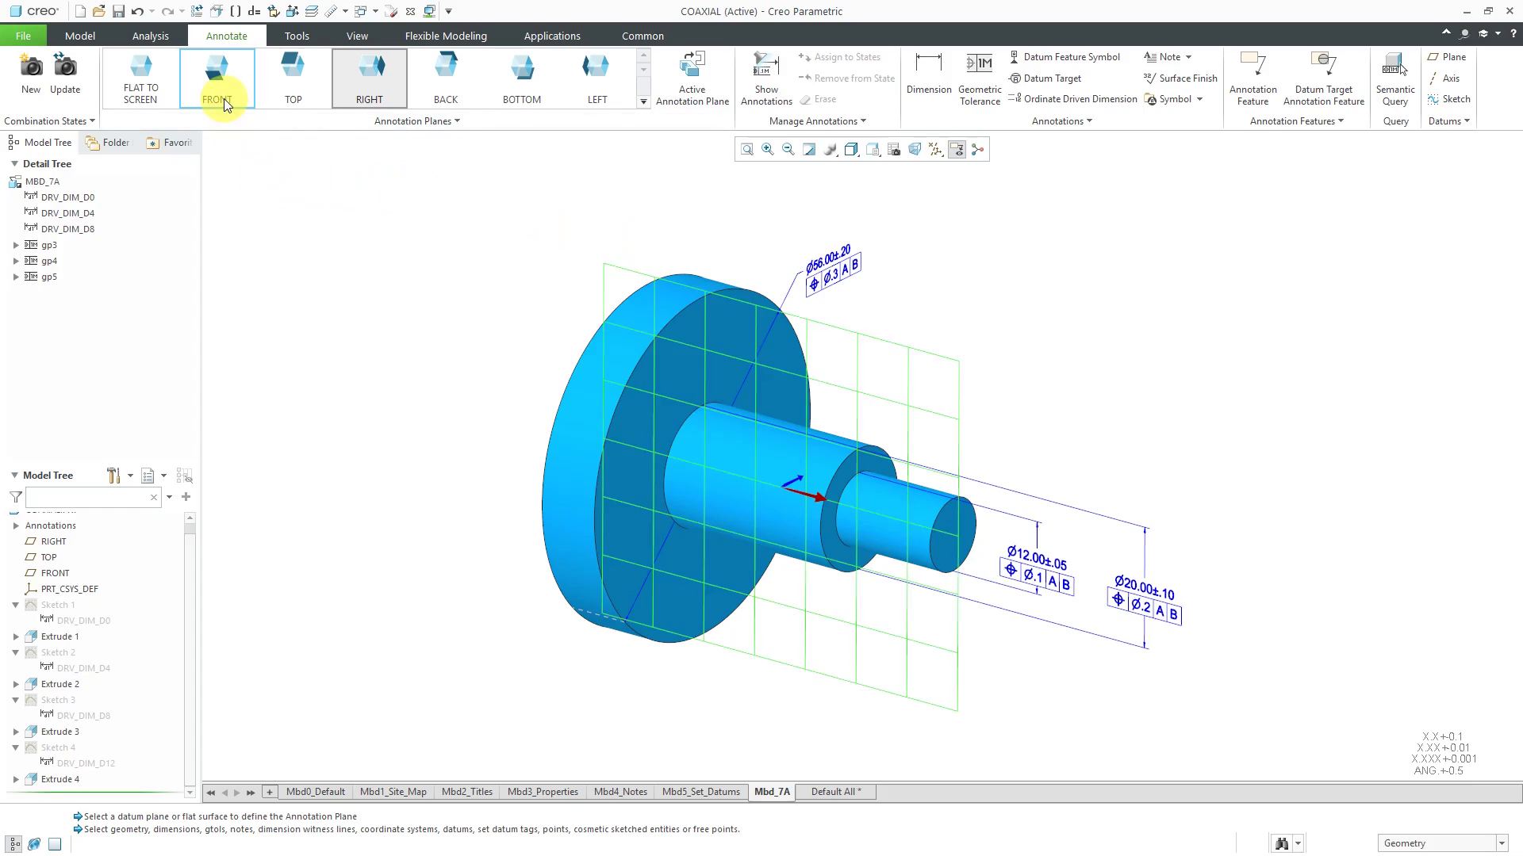
{"action": "left_click", "coordinate": [217, 77]}
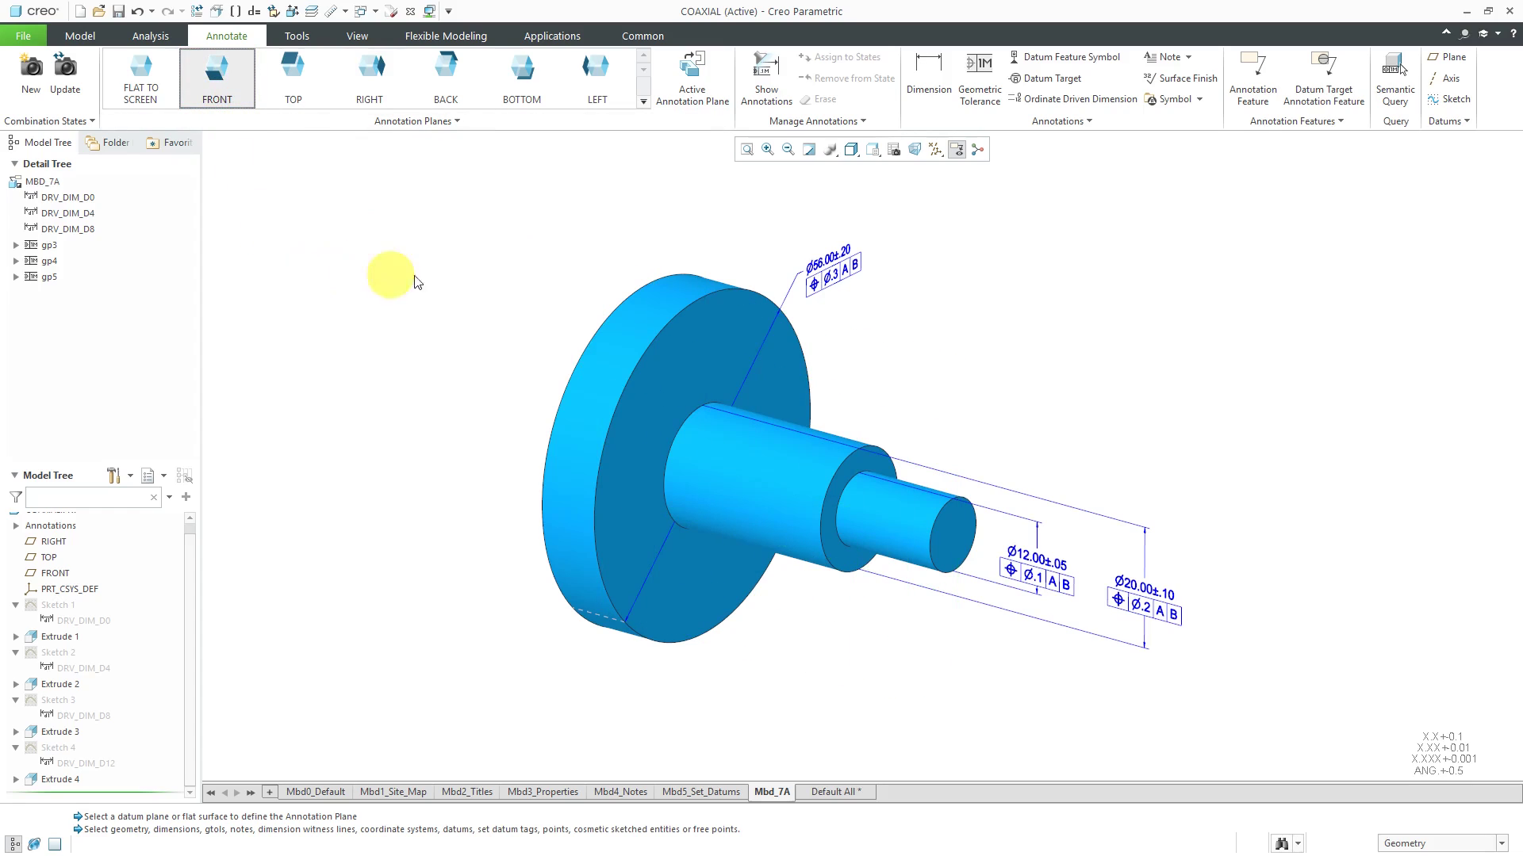
{"action": "left_click", "coordinate": [765, 78]}
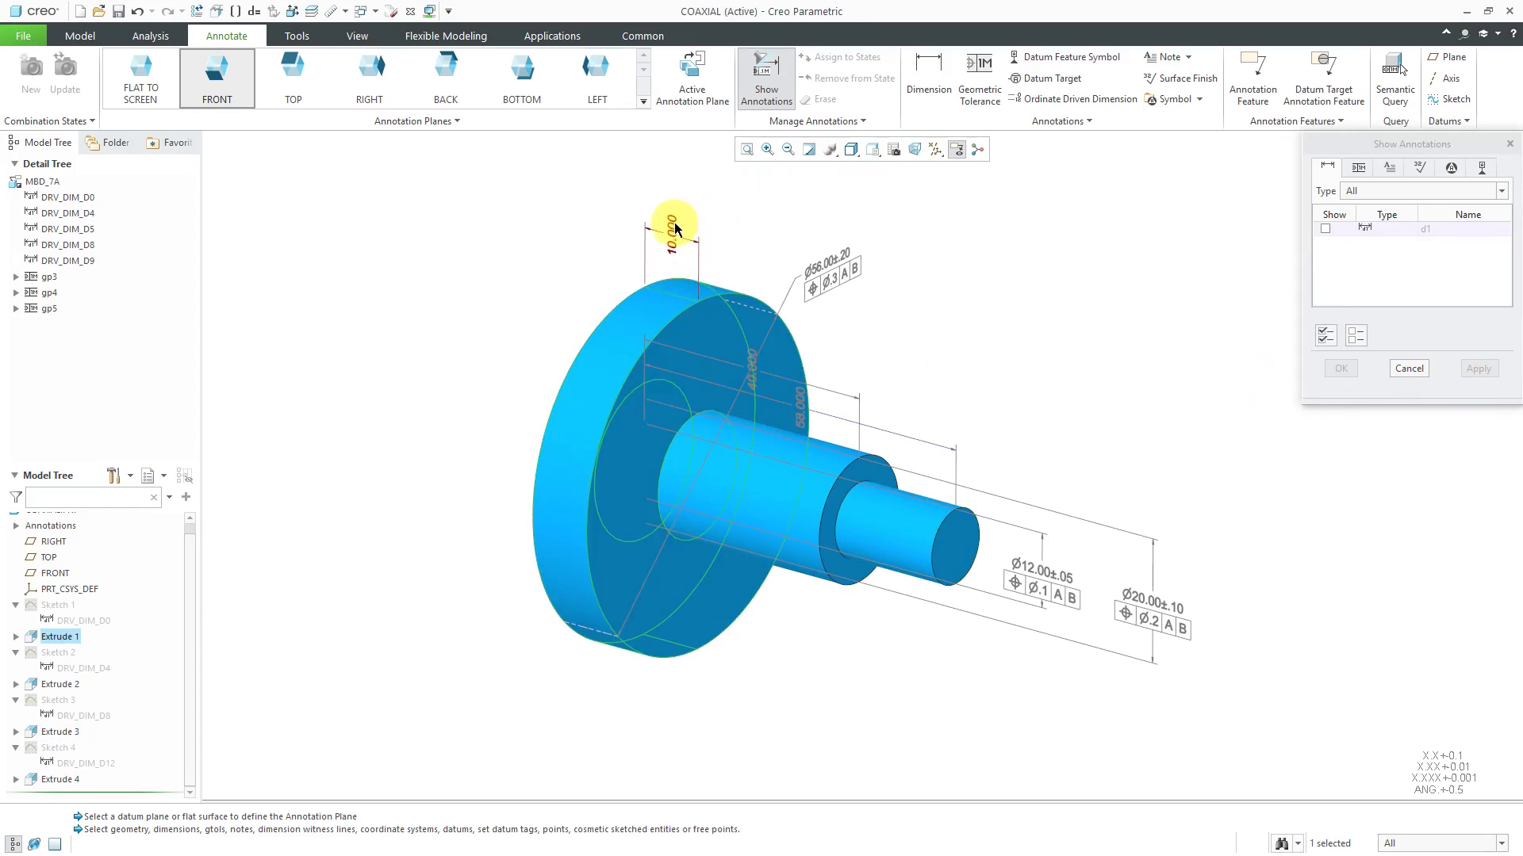
{"action": "left_click", "coordinate": [1339, 368]}
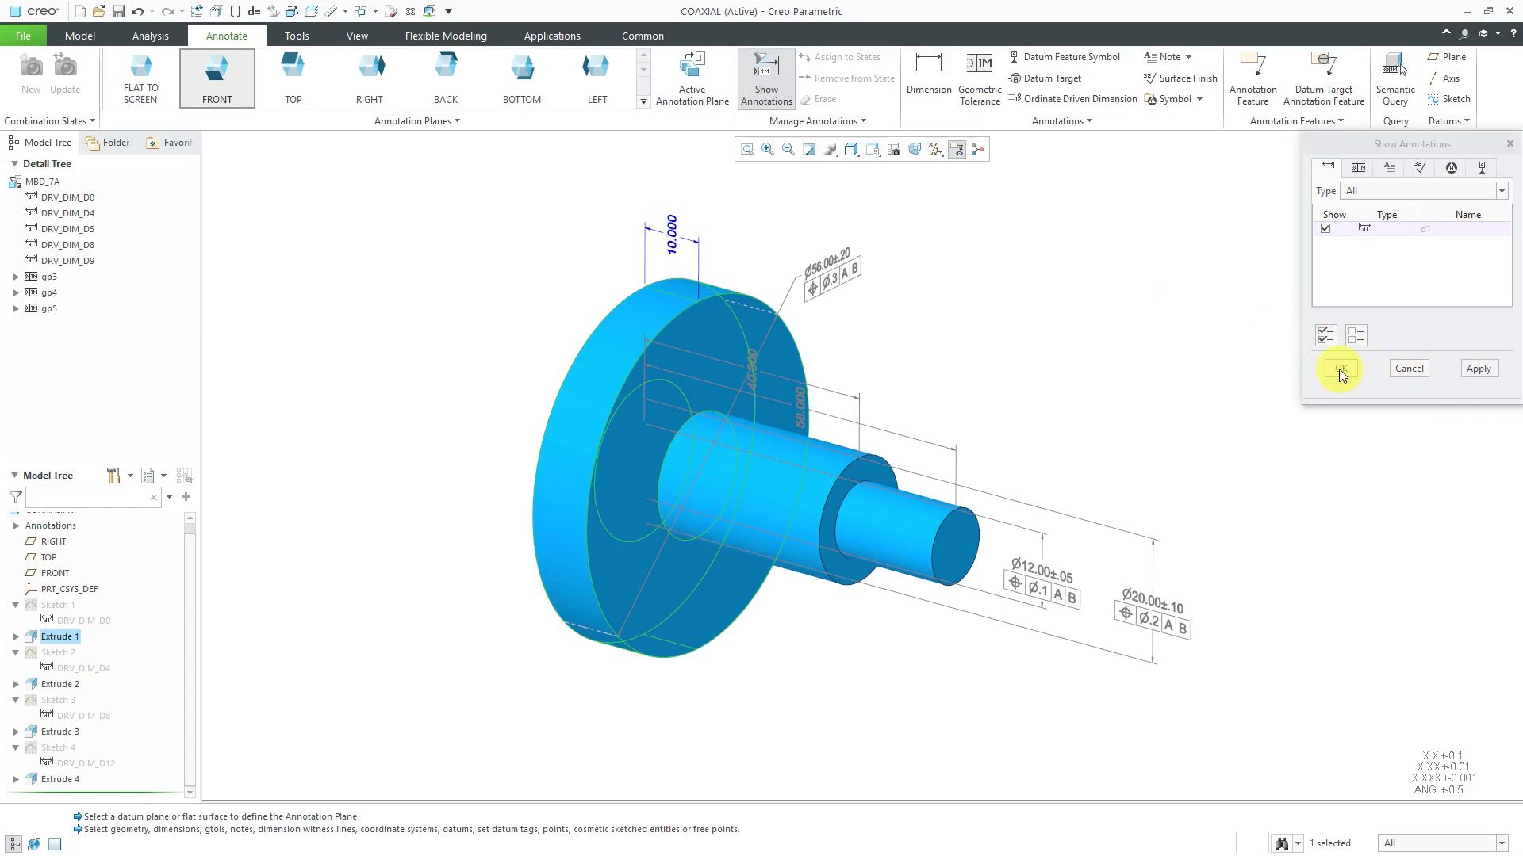
{"action": "left_click", "coordinate": [1339, 369]}
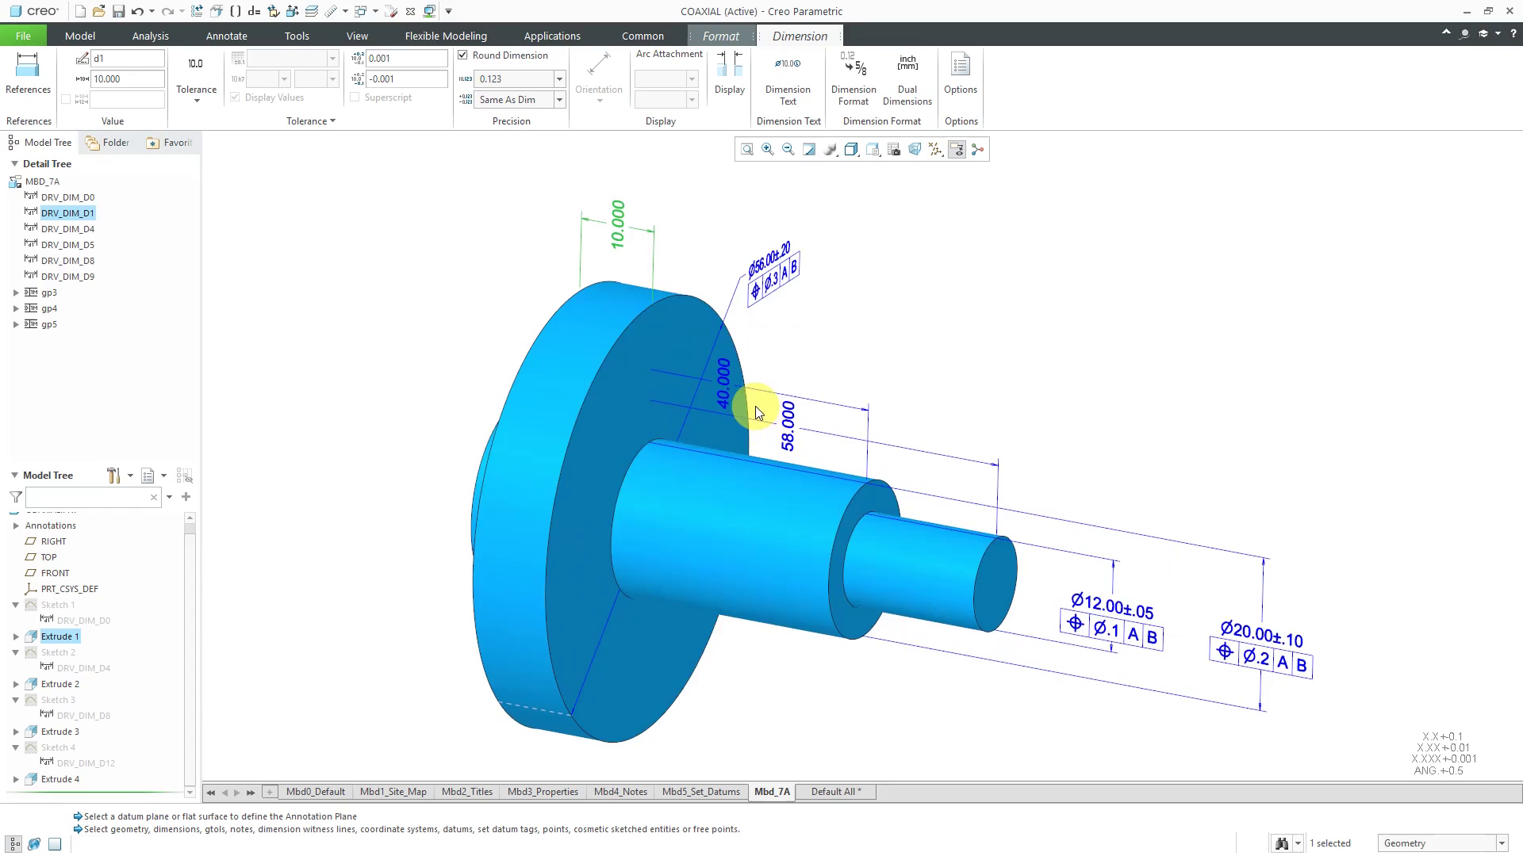
Select the 40.000 and 58.000 length dimensions to display alongside 10.000.
{"action": "left_click", "coordinate": [778, 419]}
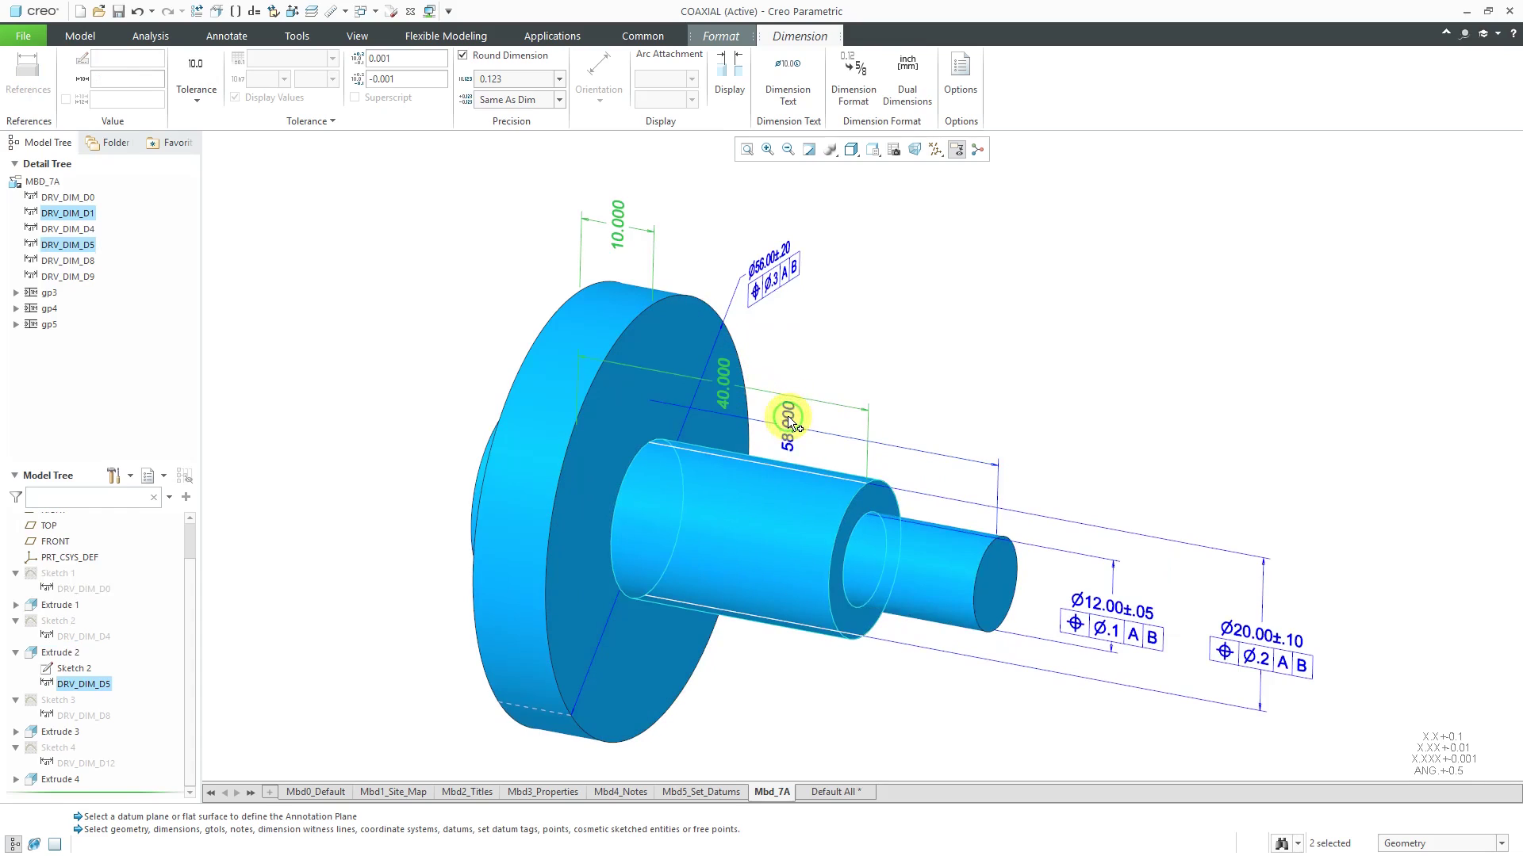
{"action": "left_click", "coordinate": [558, 79]}
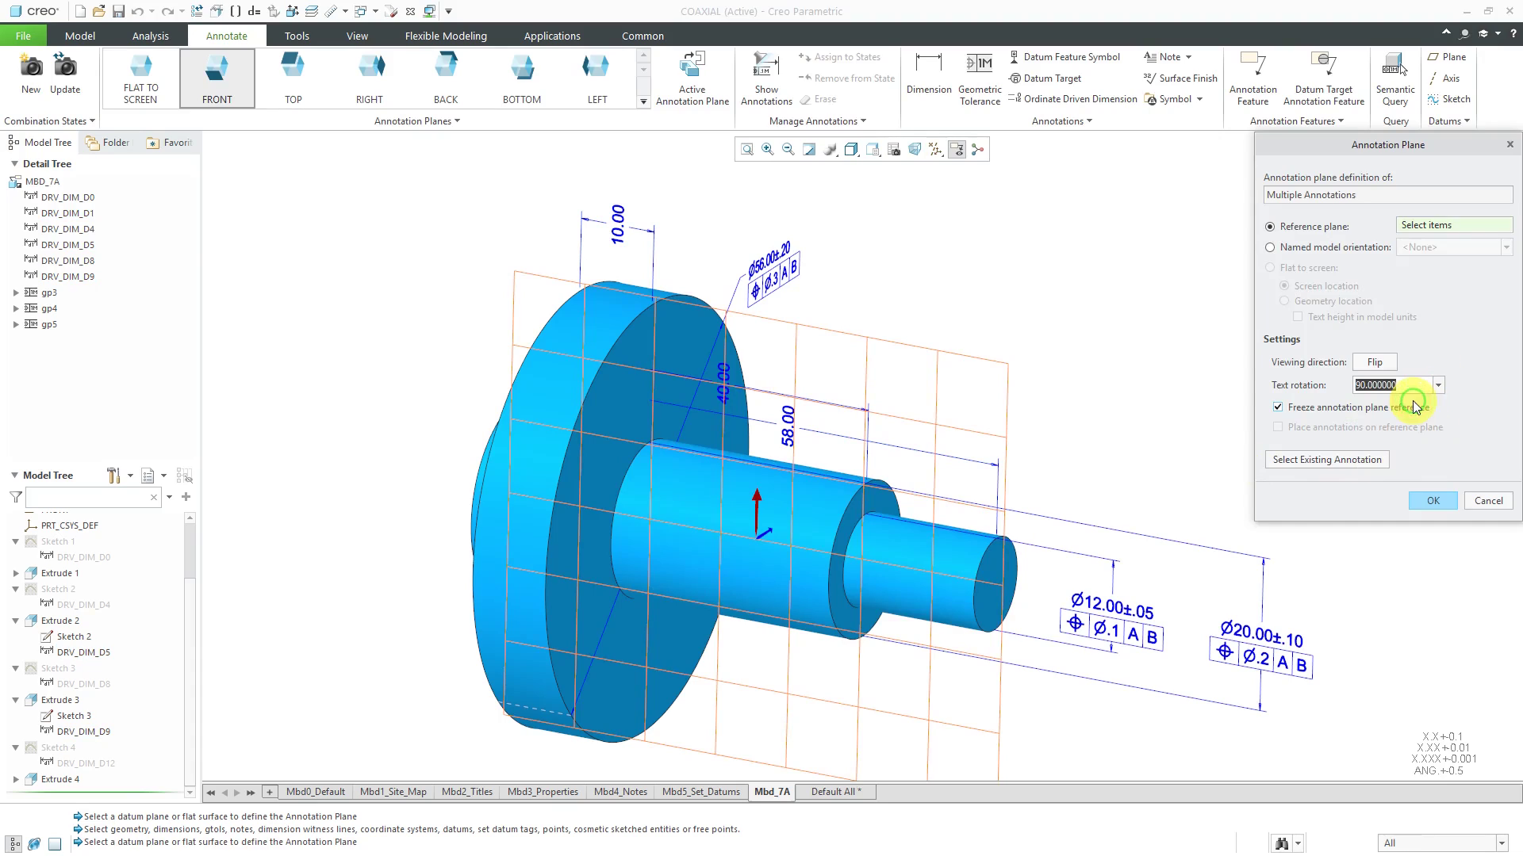
{"action": "mouse_move", "coordinate": [1439, 387]}
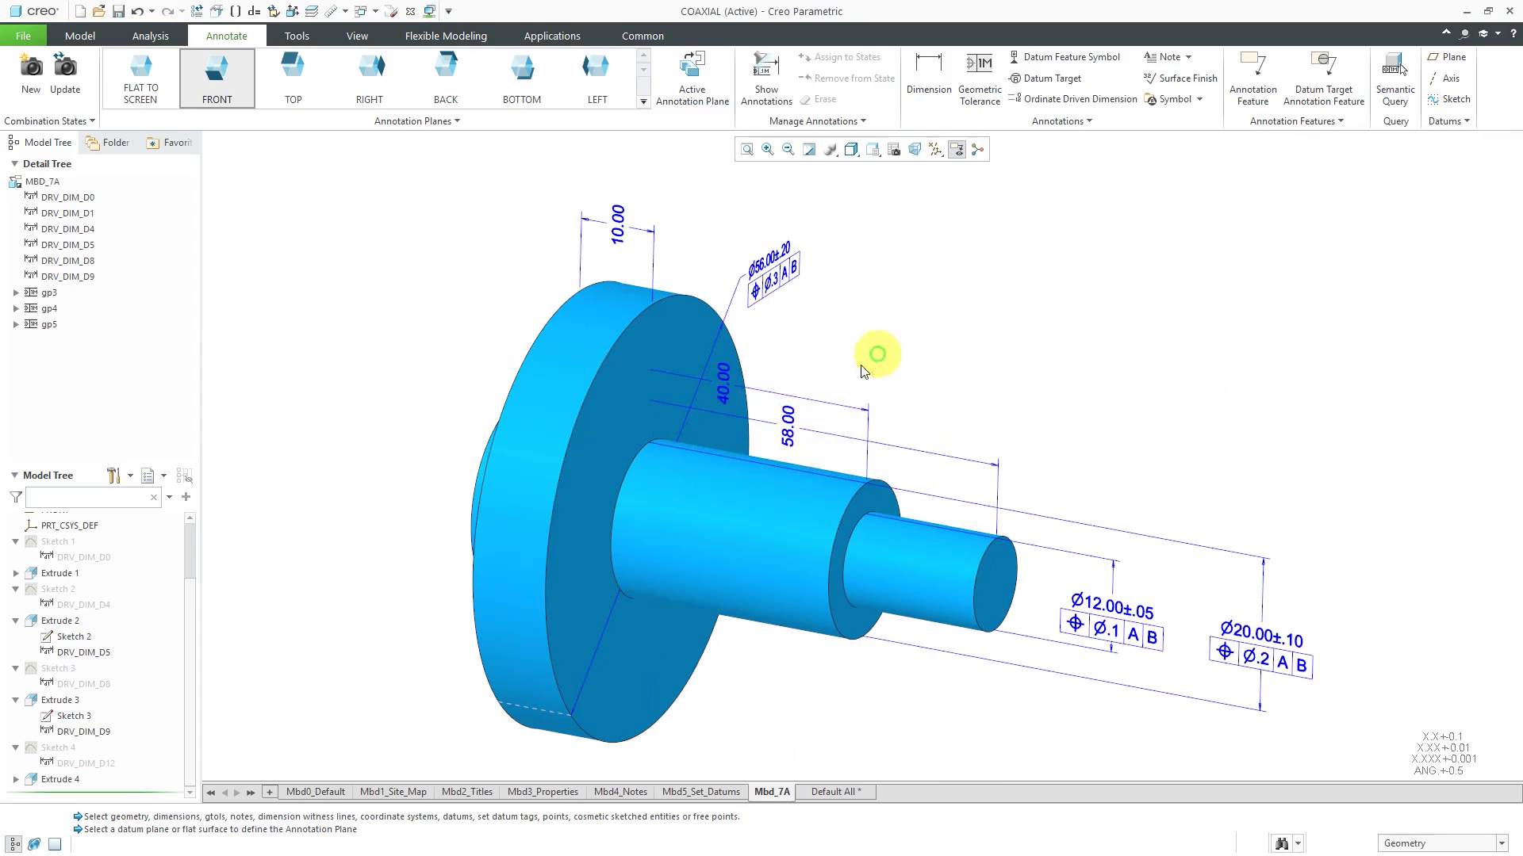
Reorient the 58.00 dimension's annotation plane with 180° text rotation.
{"action": "left_click", "coordinate": [785, 422]}
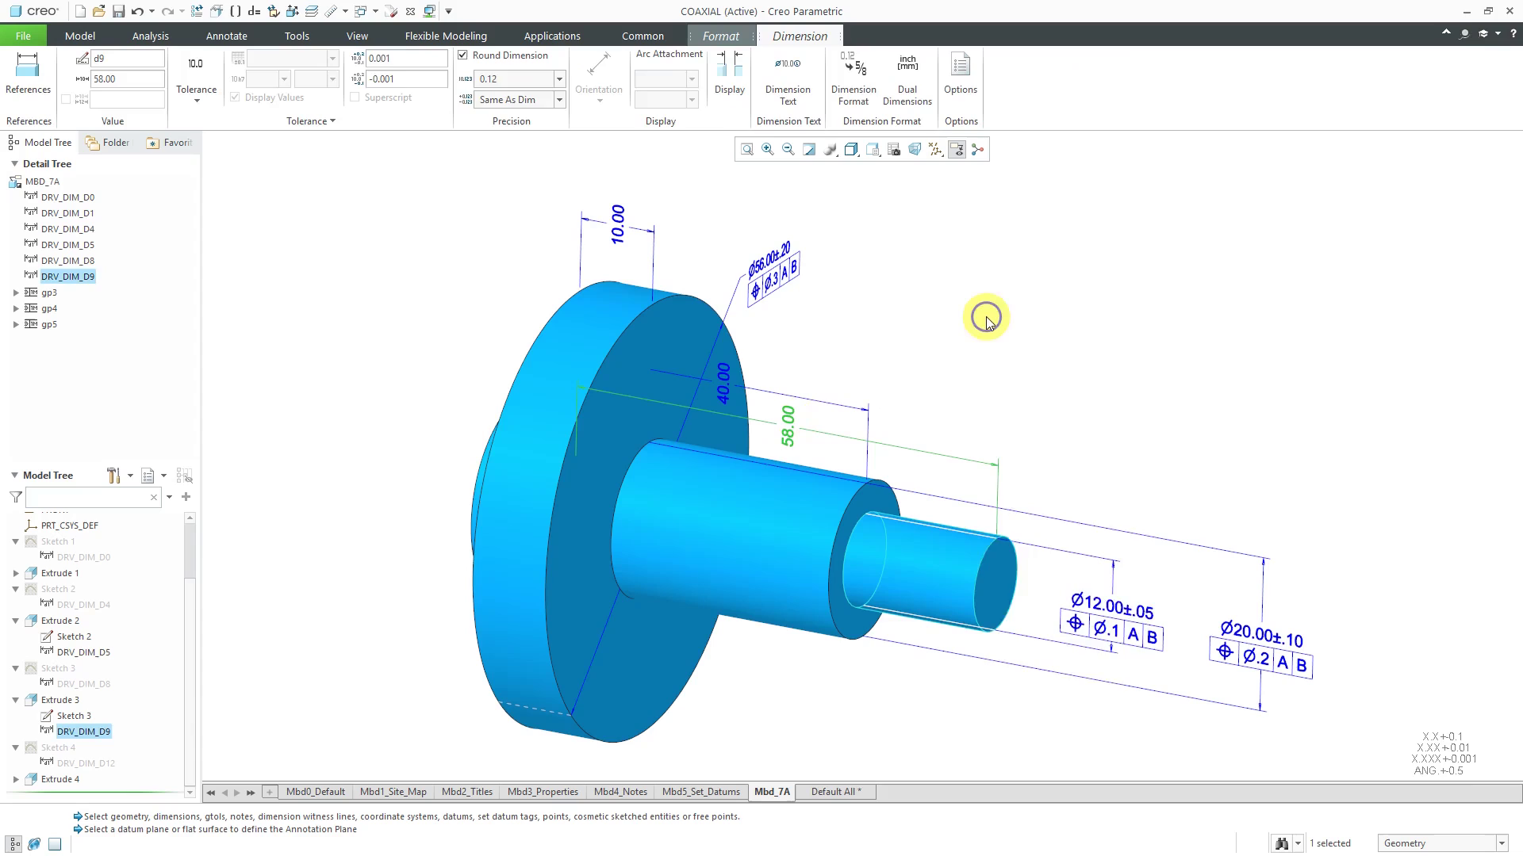
{"action": "right_click", "coordinate": [985, 320]}
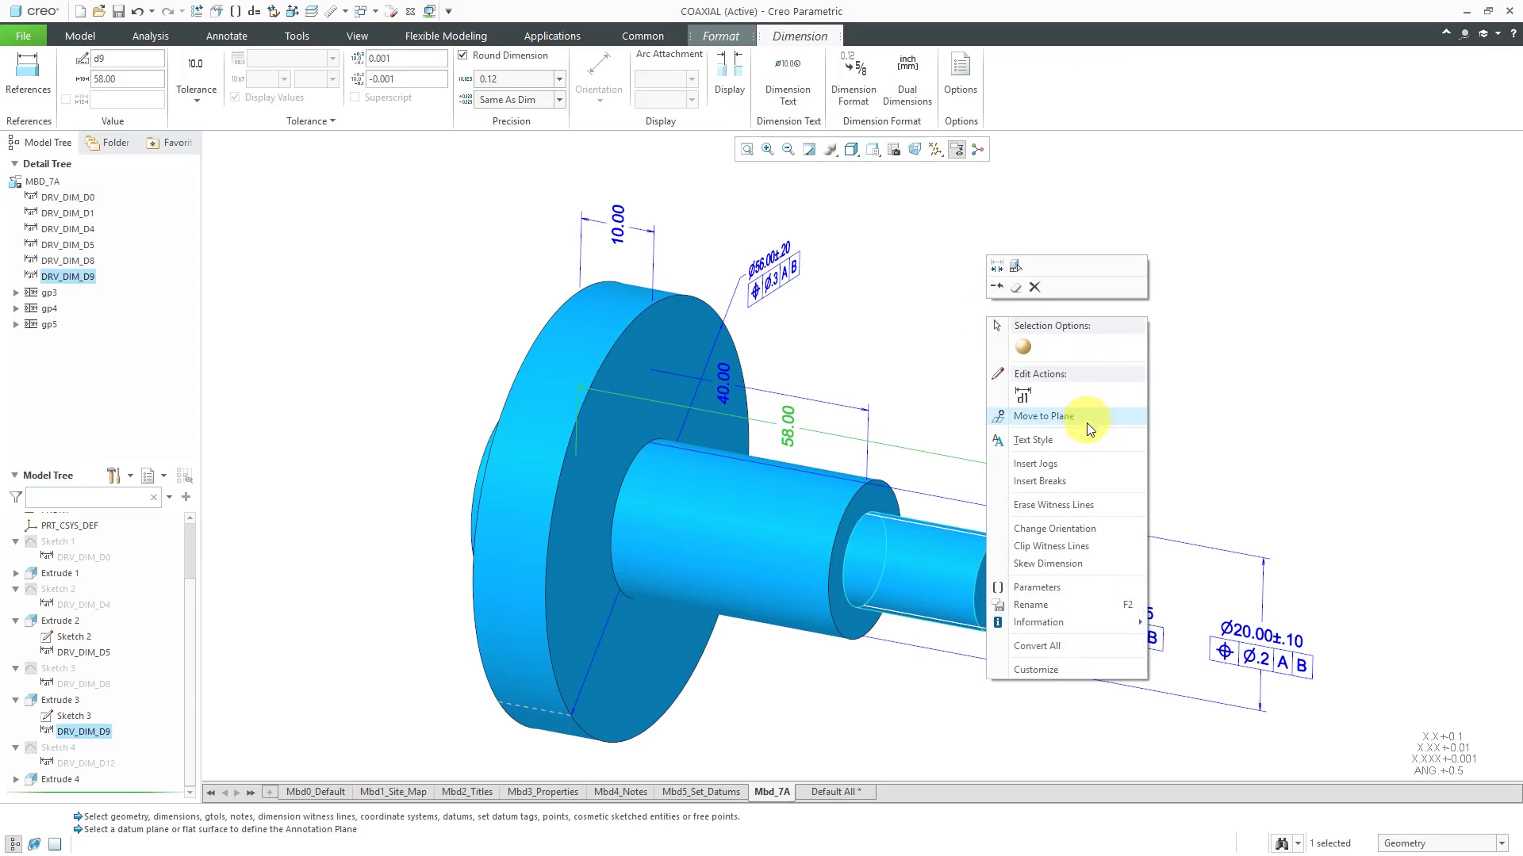
{"action": "left_click", "coordinate": [1042, 415]}
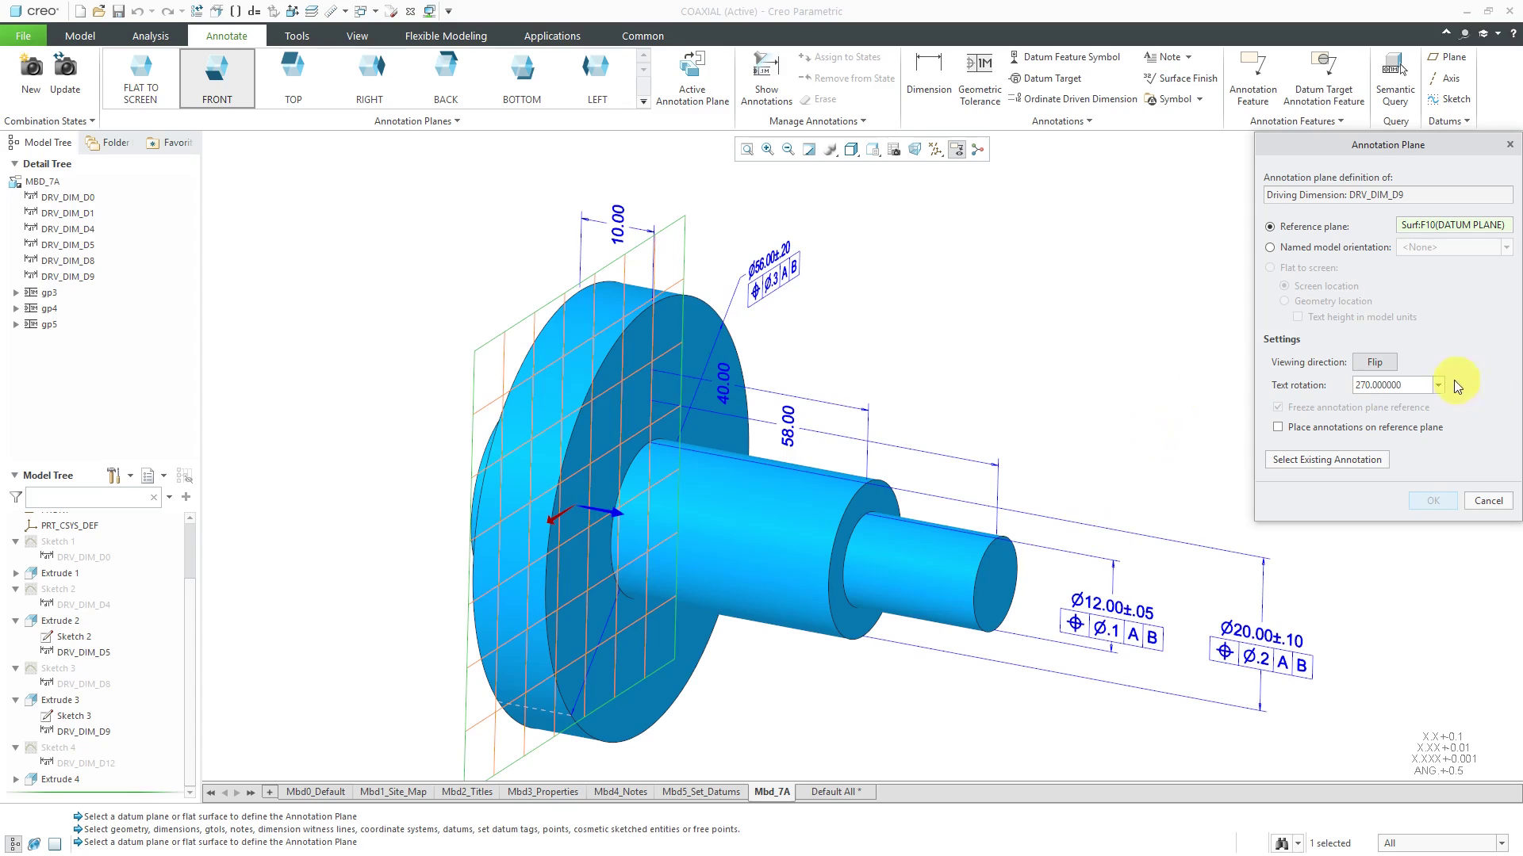
{"action": "left_click", "coordinate": [1438, 384]}
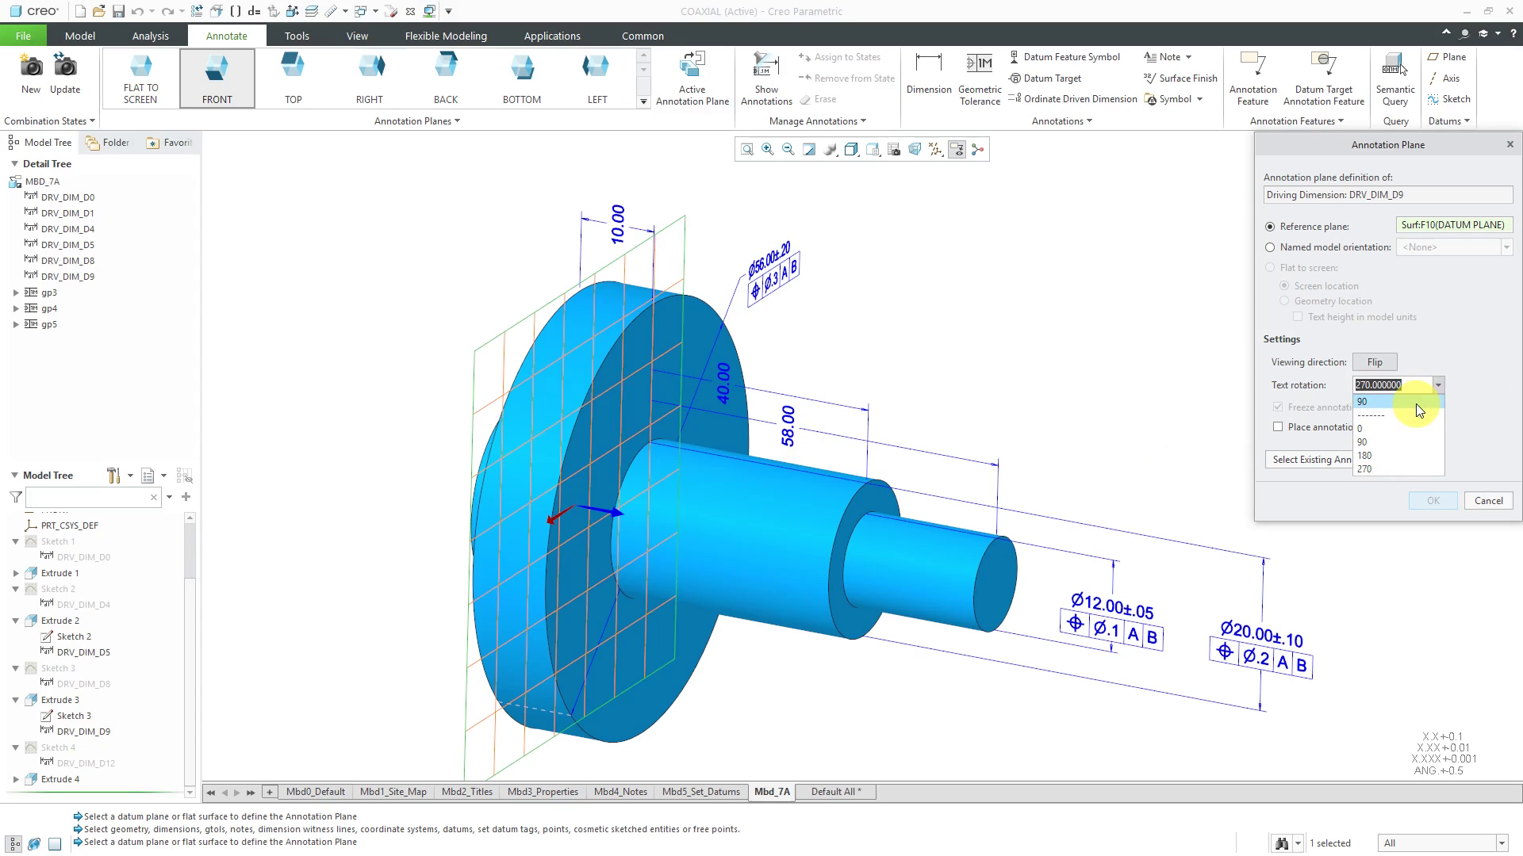
{"action": "left_click", "coordinate": [1361, 427]}
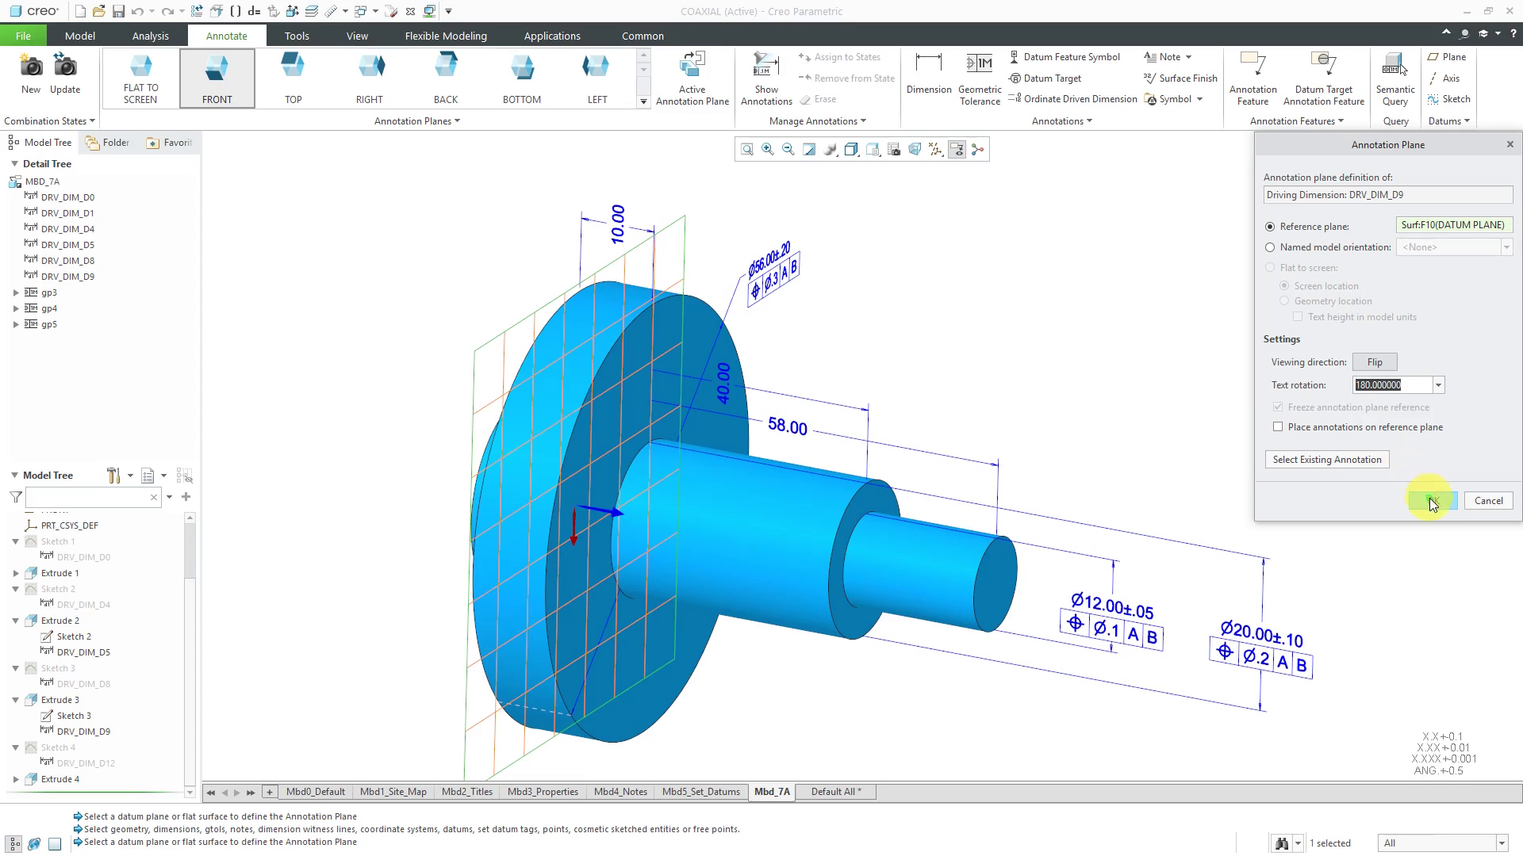
{"action": "left_click", "coordinate": [1427, 500]}
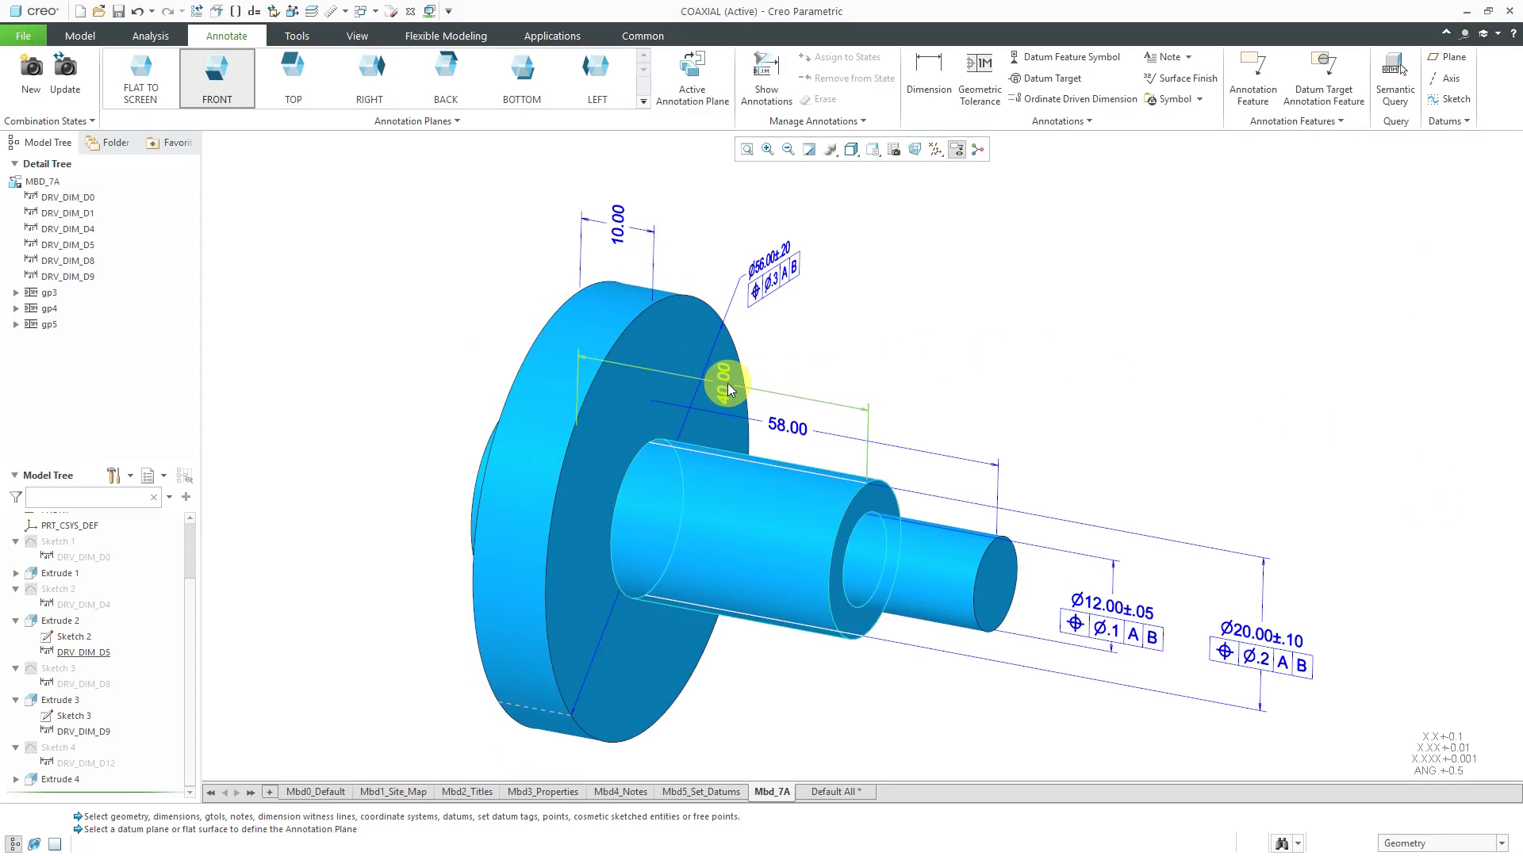
Rotate the 40.00 and 10.00 dimension text 180 degrees so they read upright.
{"action": "left_click", "coordinate": [724, 387]}
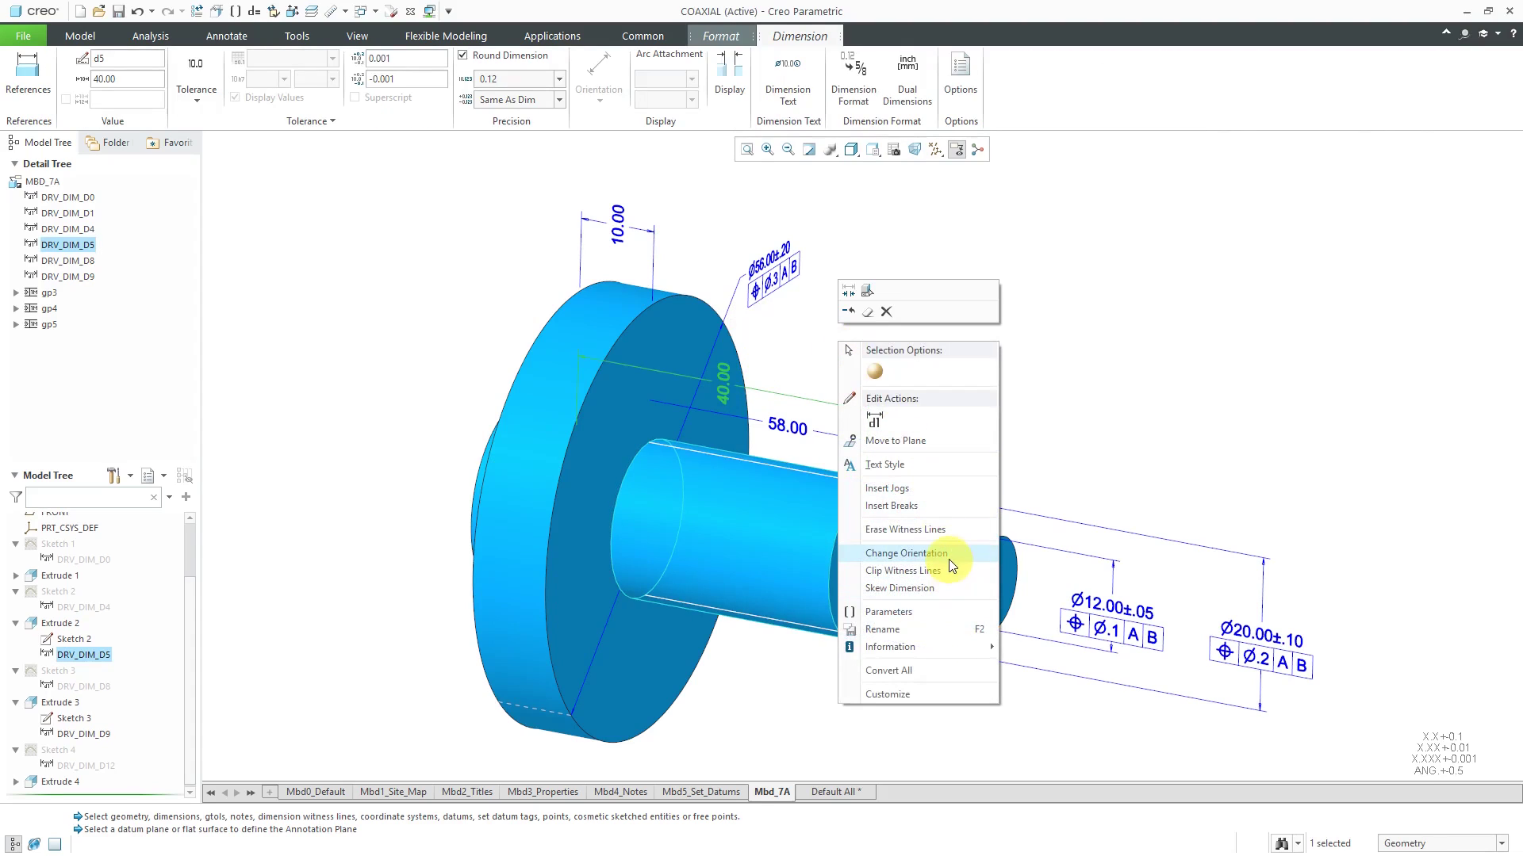
{"action": "left_click", "coordinate": [906, 552]}
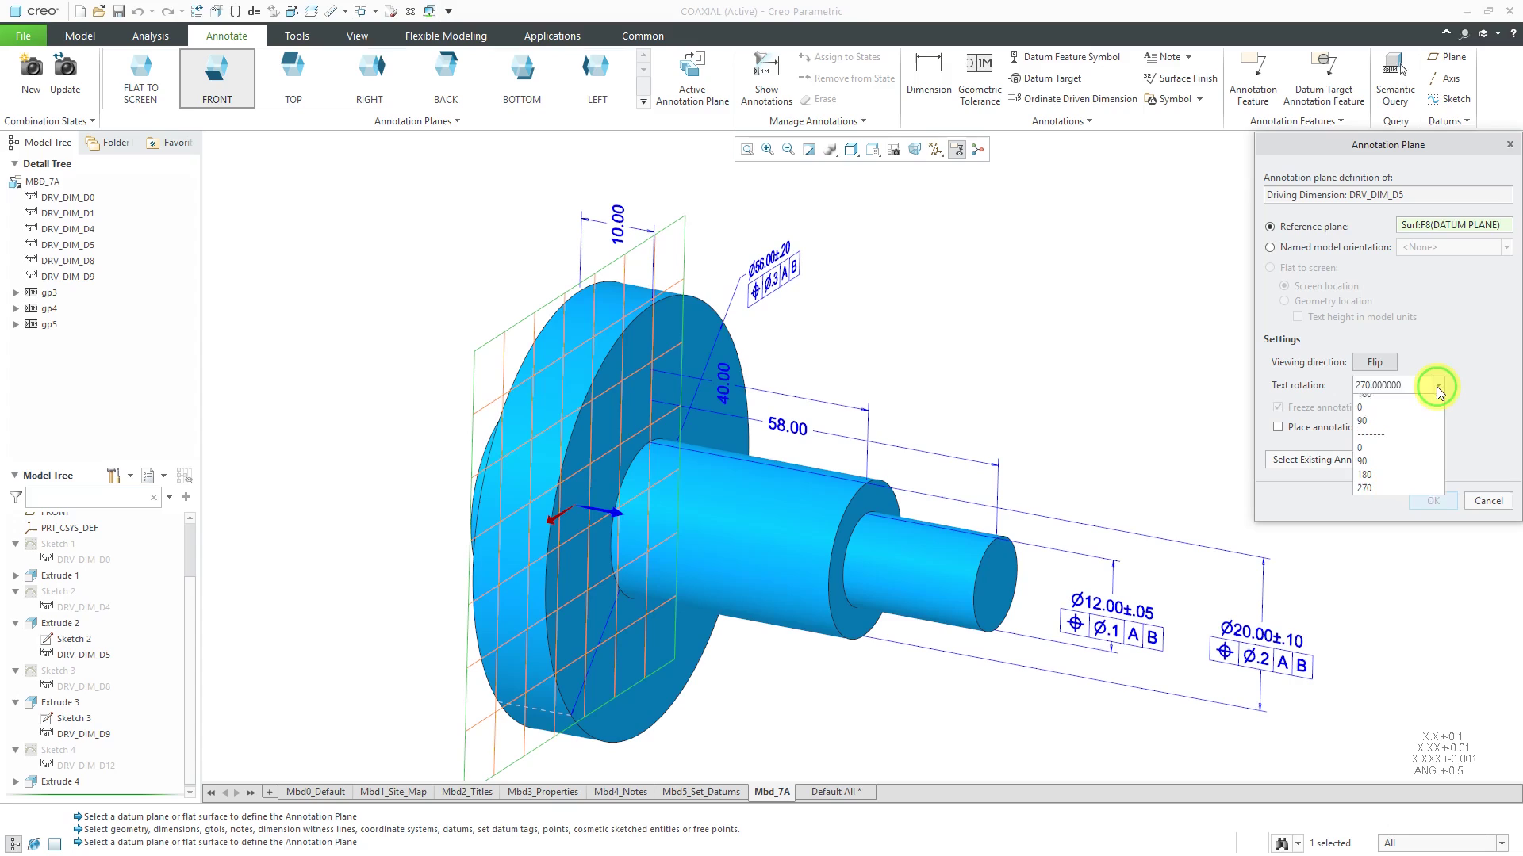
{"action": "left_click", "coordinate": [1364, 474]}
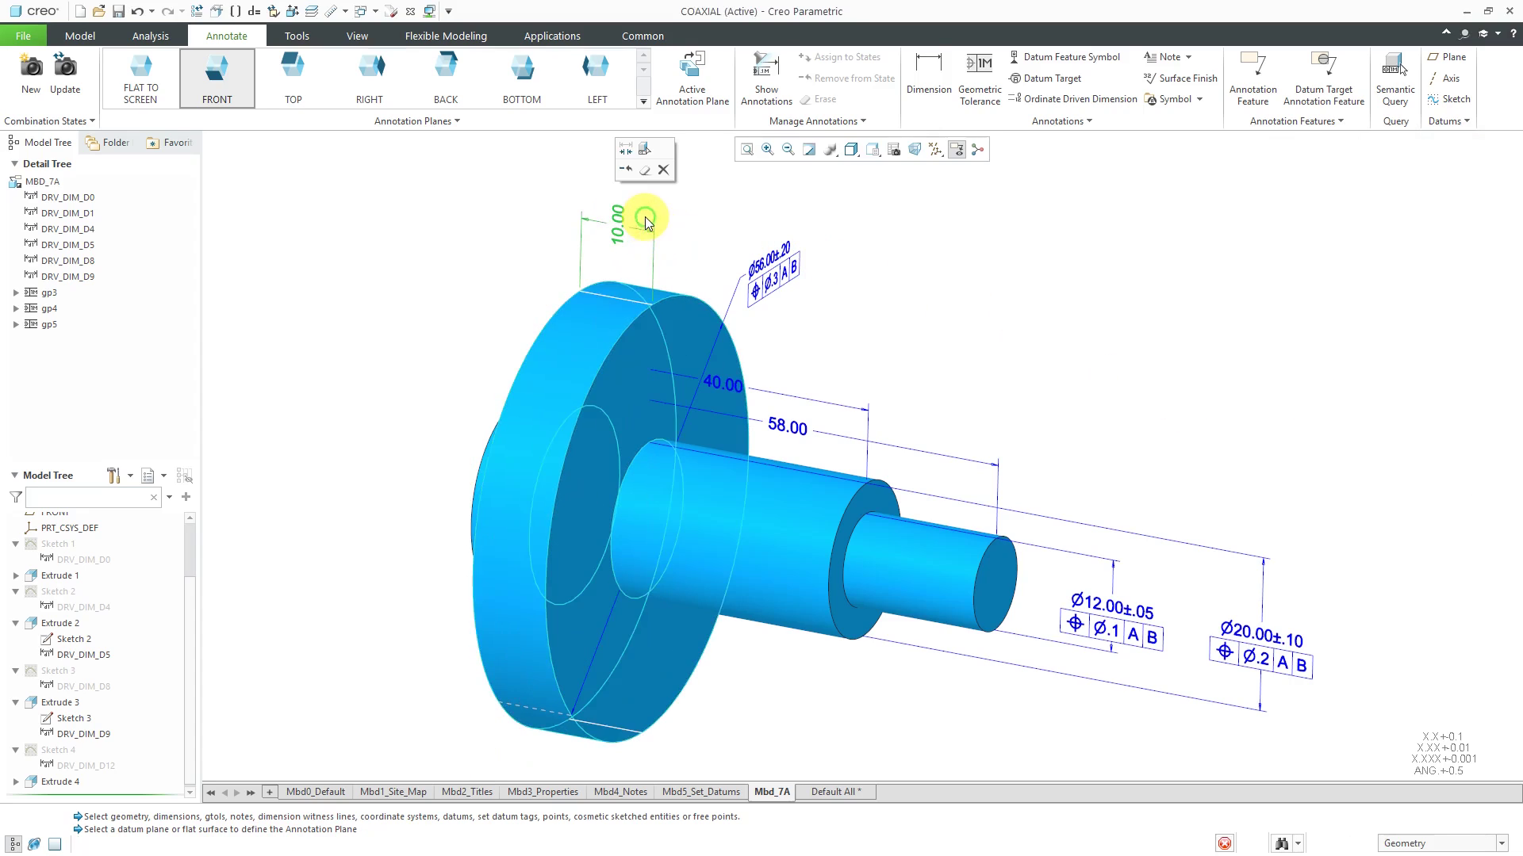
{"action": "right_click", "coordinate": [644, 215]}
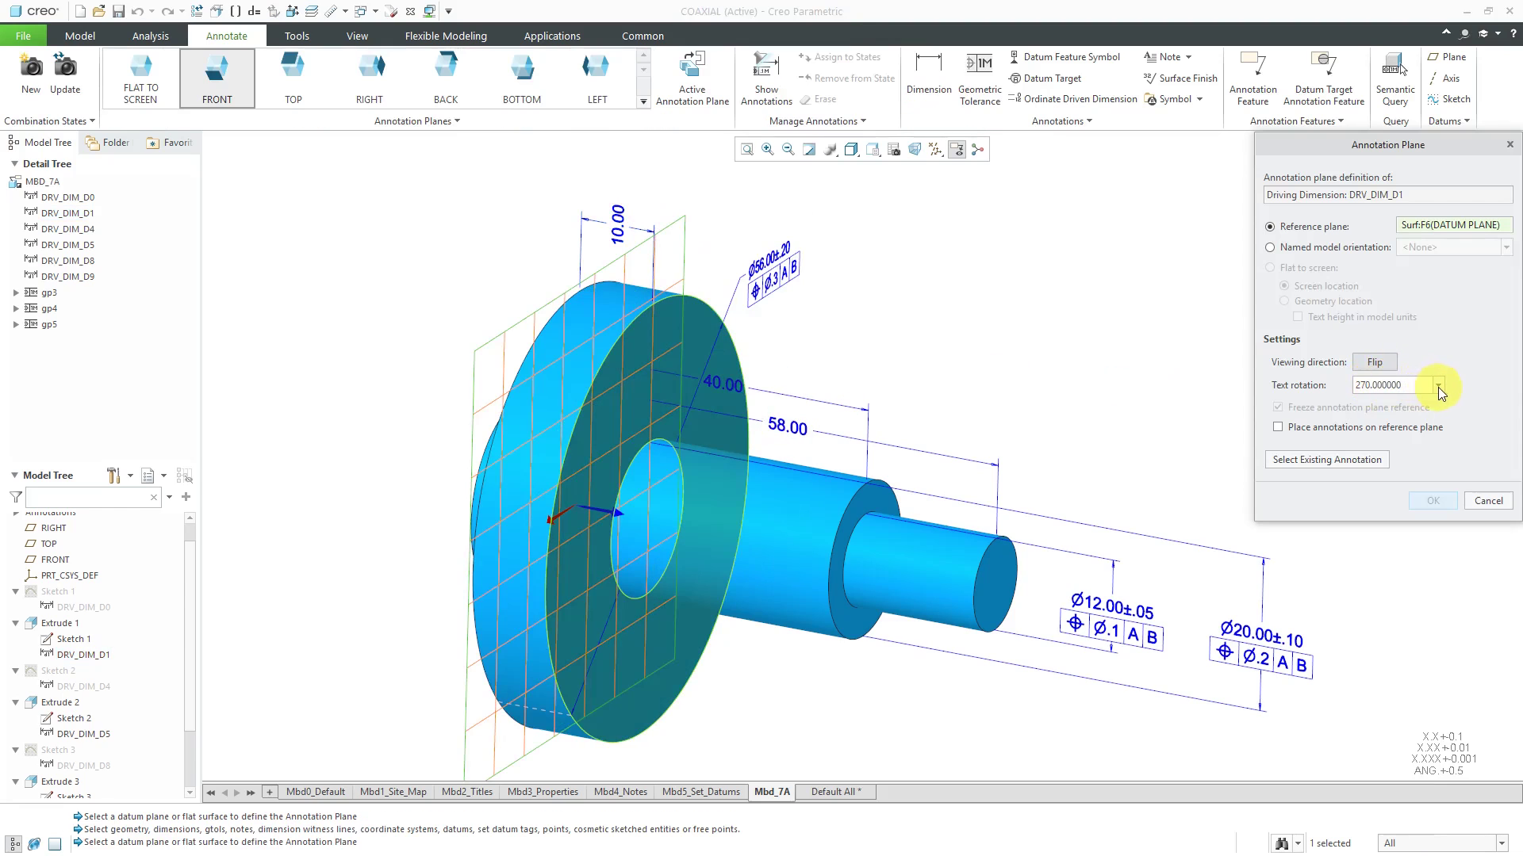
{"action": "left_click", "coordinate": [1451, 384]}
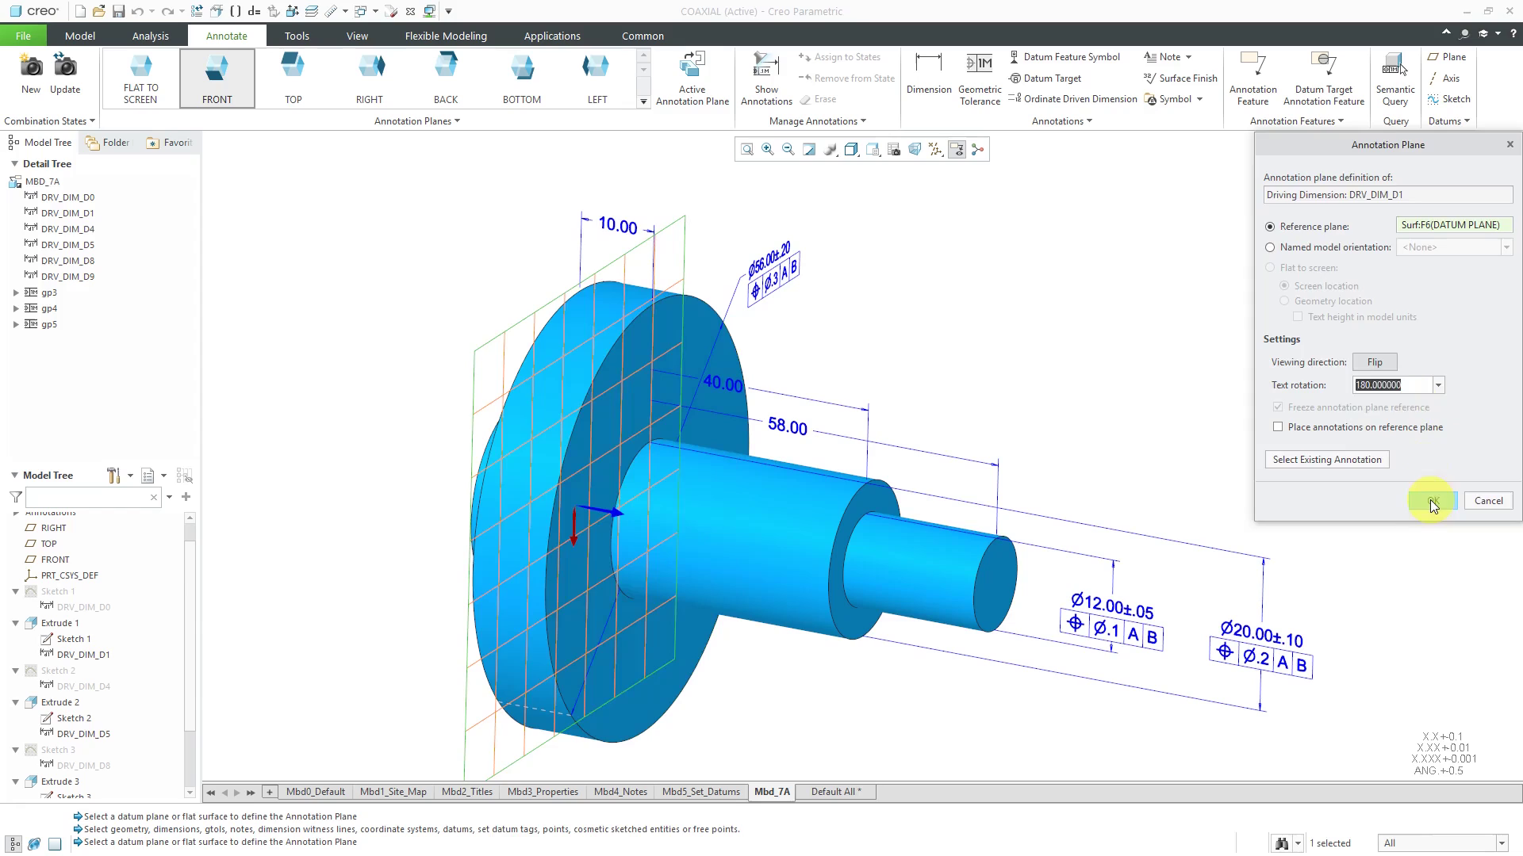
{"action": "left_click", "coordinate": [1429, 499]}
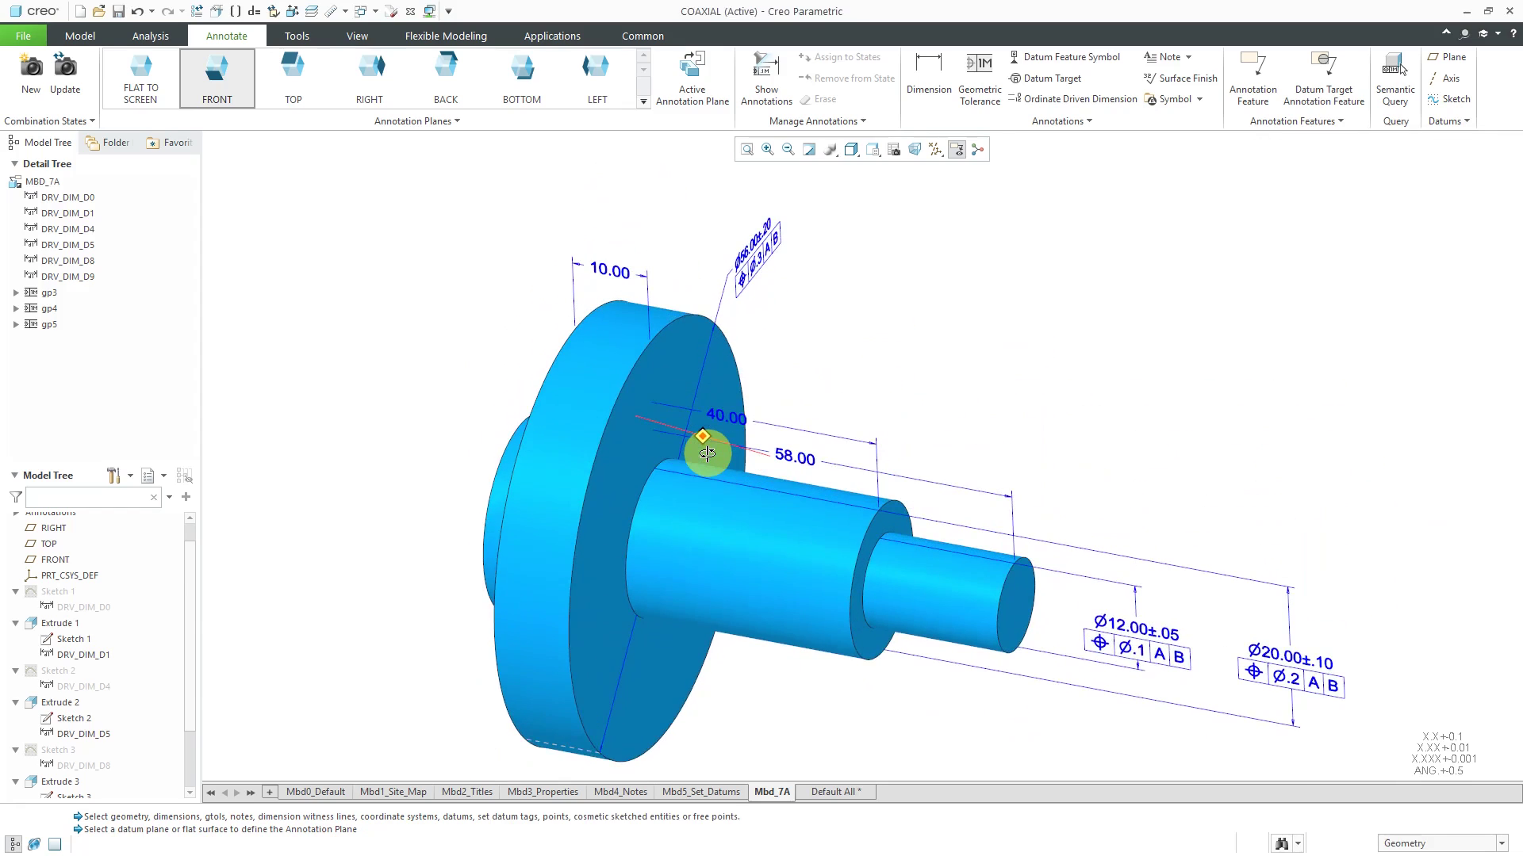
Drag the 40.00 and 58.00 dimensions above the shaft, then switch to Mbd5_Set_Datums.
{"action": "left_click", "coordinate": [701, 439]}
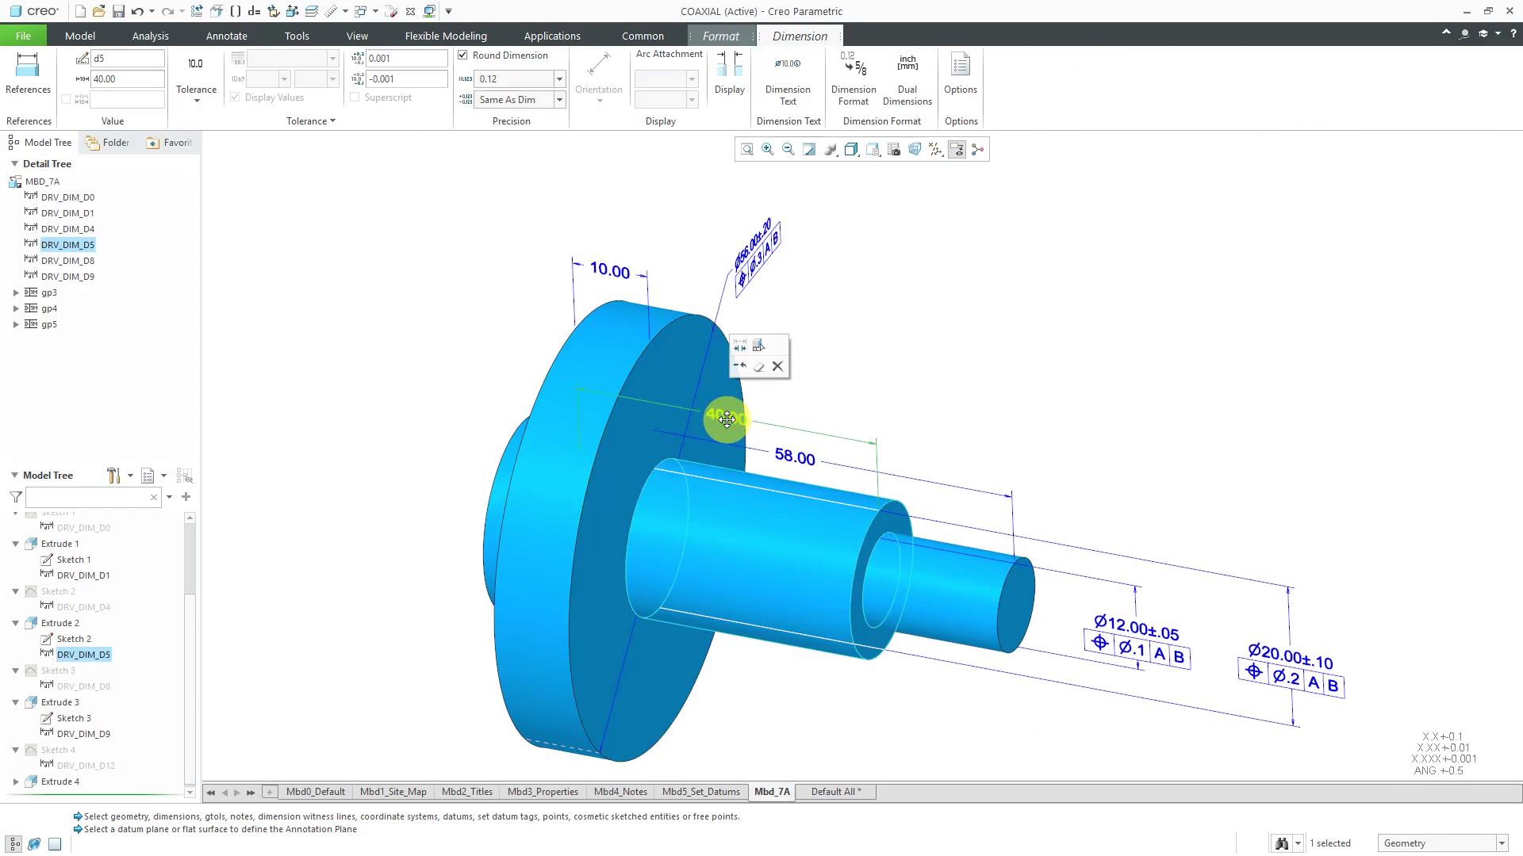
{"action": "left_click_drag", "start_coordinate": [727, 419], "coordinate": [752, 200]}
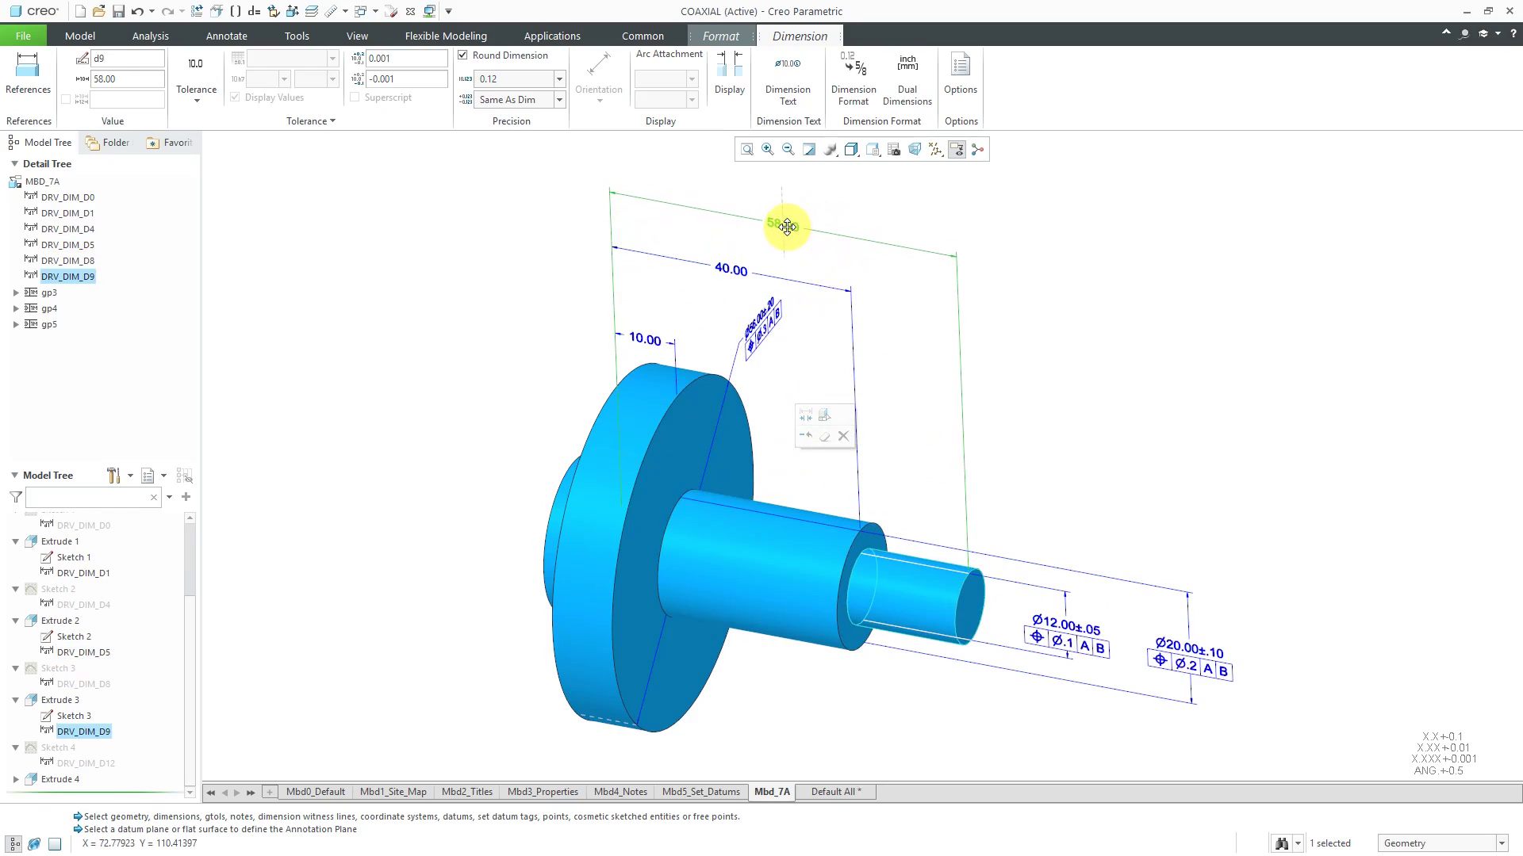
{"action": "left_click", "coordinate": [227, 36]}
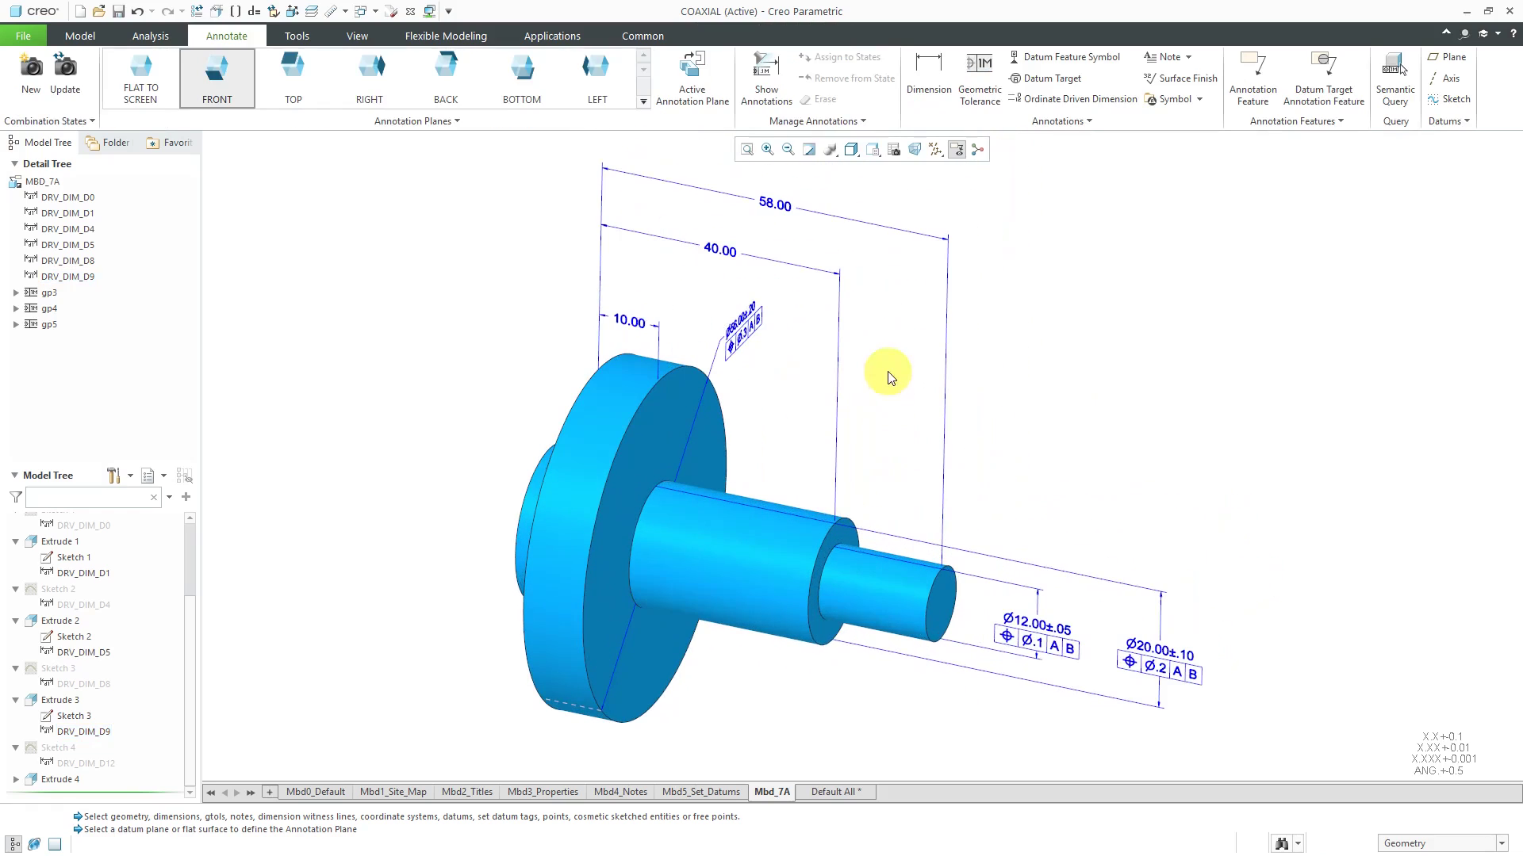
{"action": "mouse_move", "coordinate": [1074, 311]}
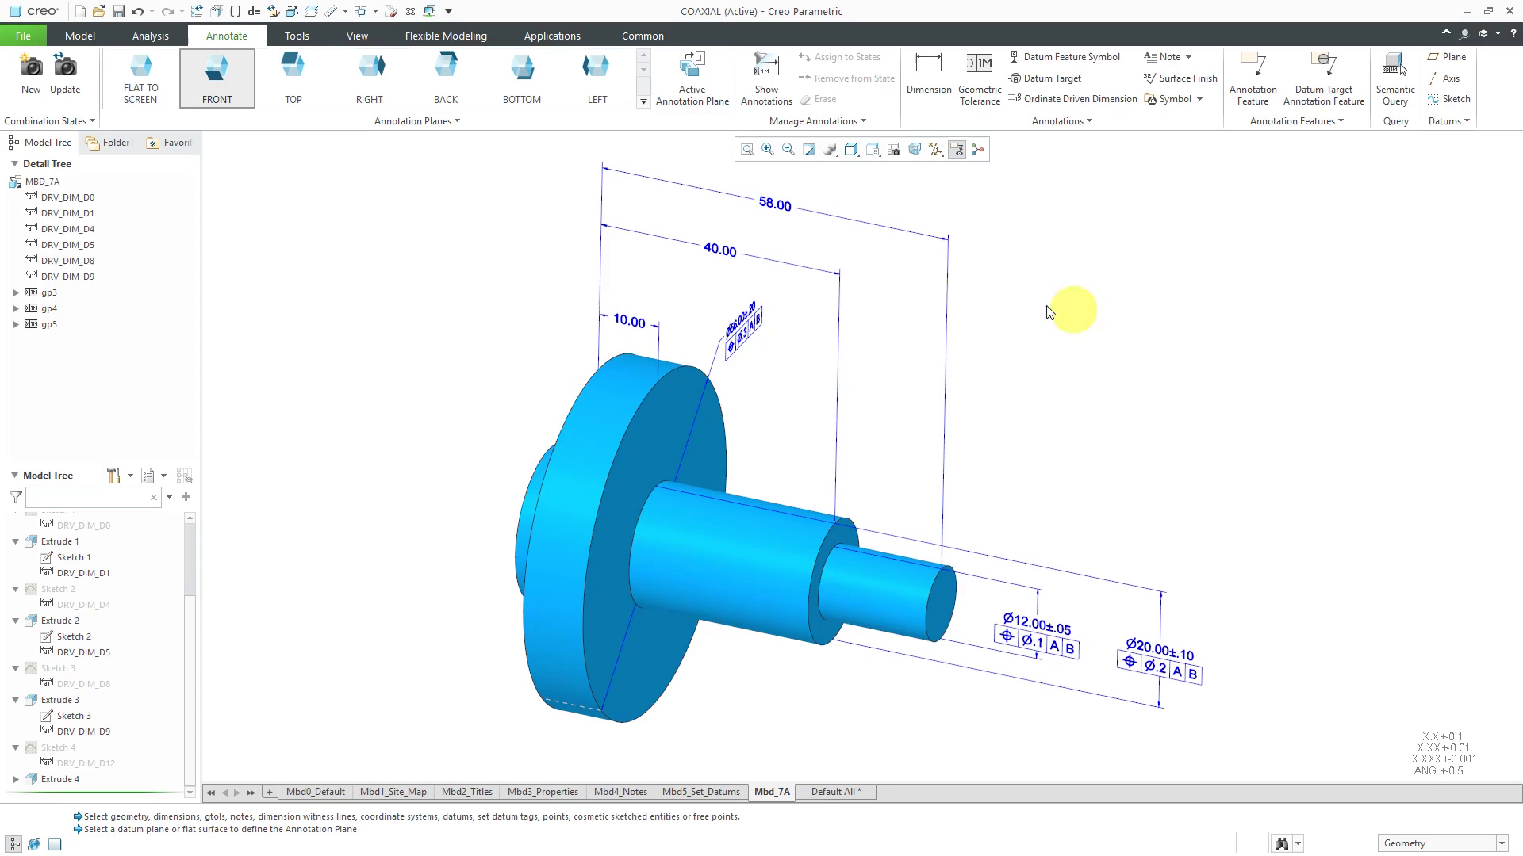
{"action": "mouse_move", "coordinate": [1001, 352]}
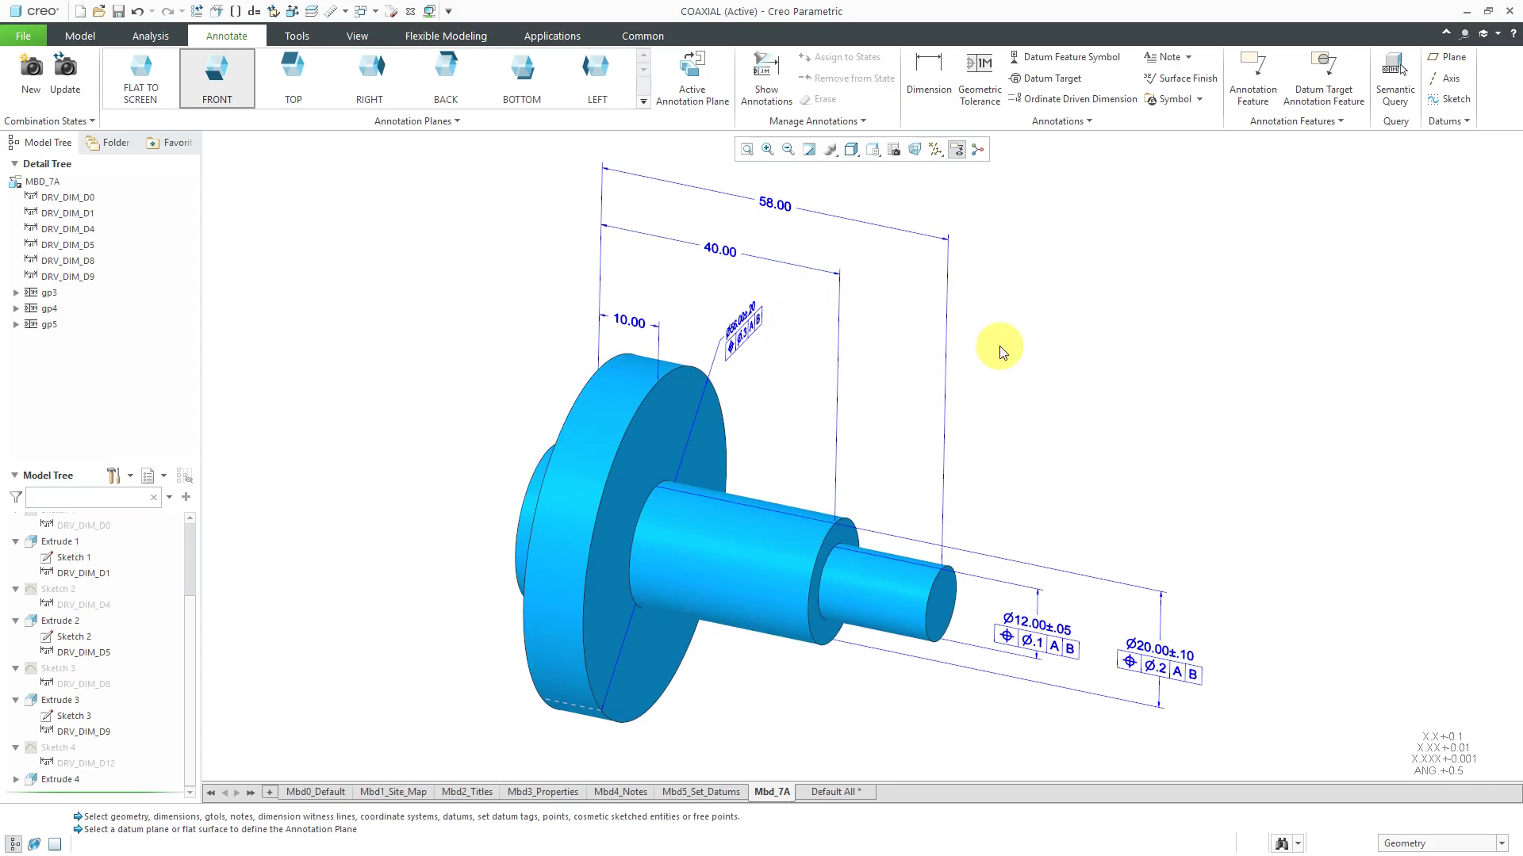
{"action": "mouse_move", "coordinate": [1169, 472]}
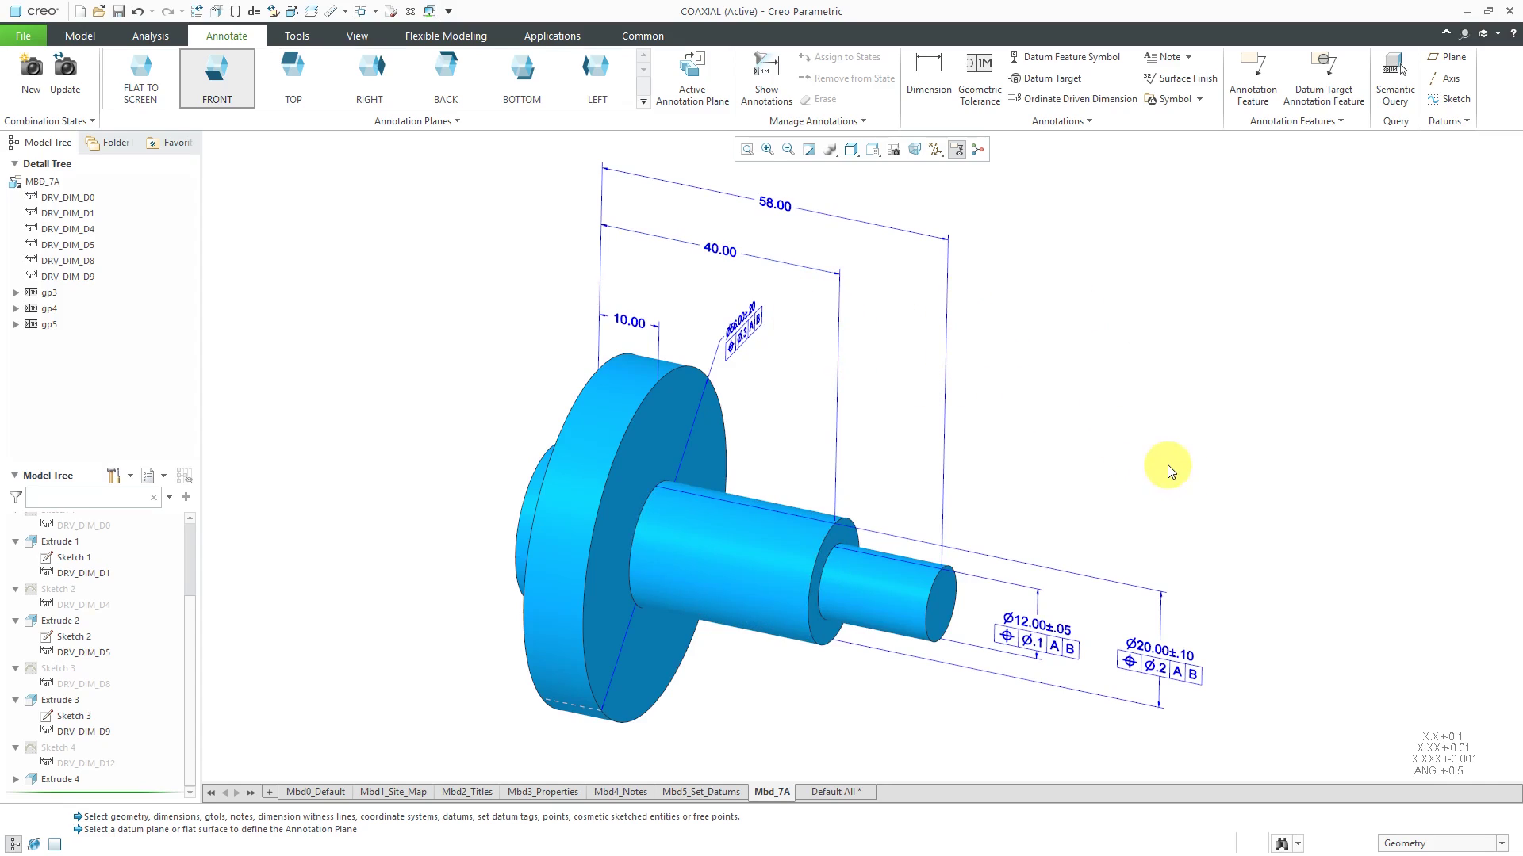
{"action": "mouse_move", "coordinate": [1143, 427]}
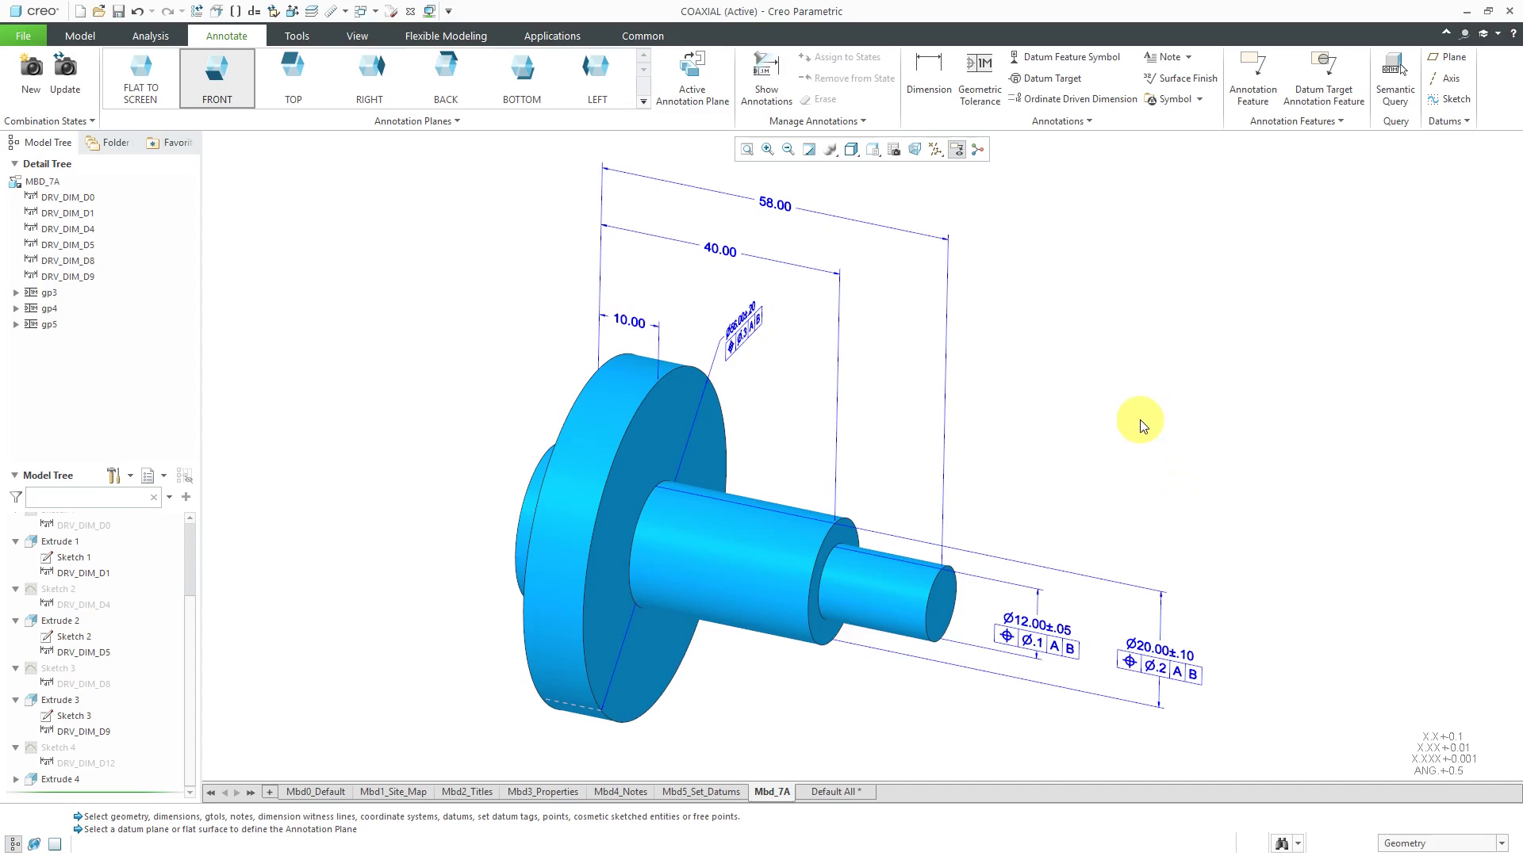
{"action": "mouse_move", "coordinate": [1044, 450]}
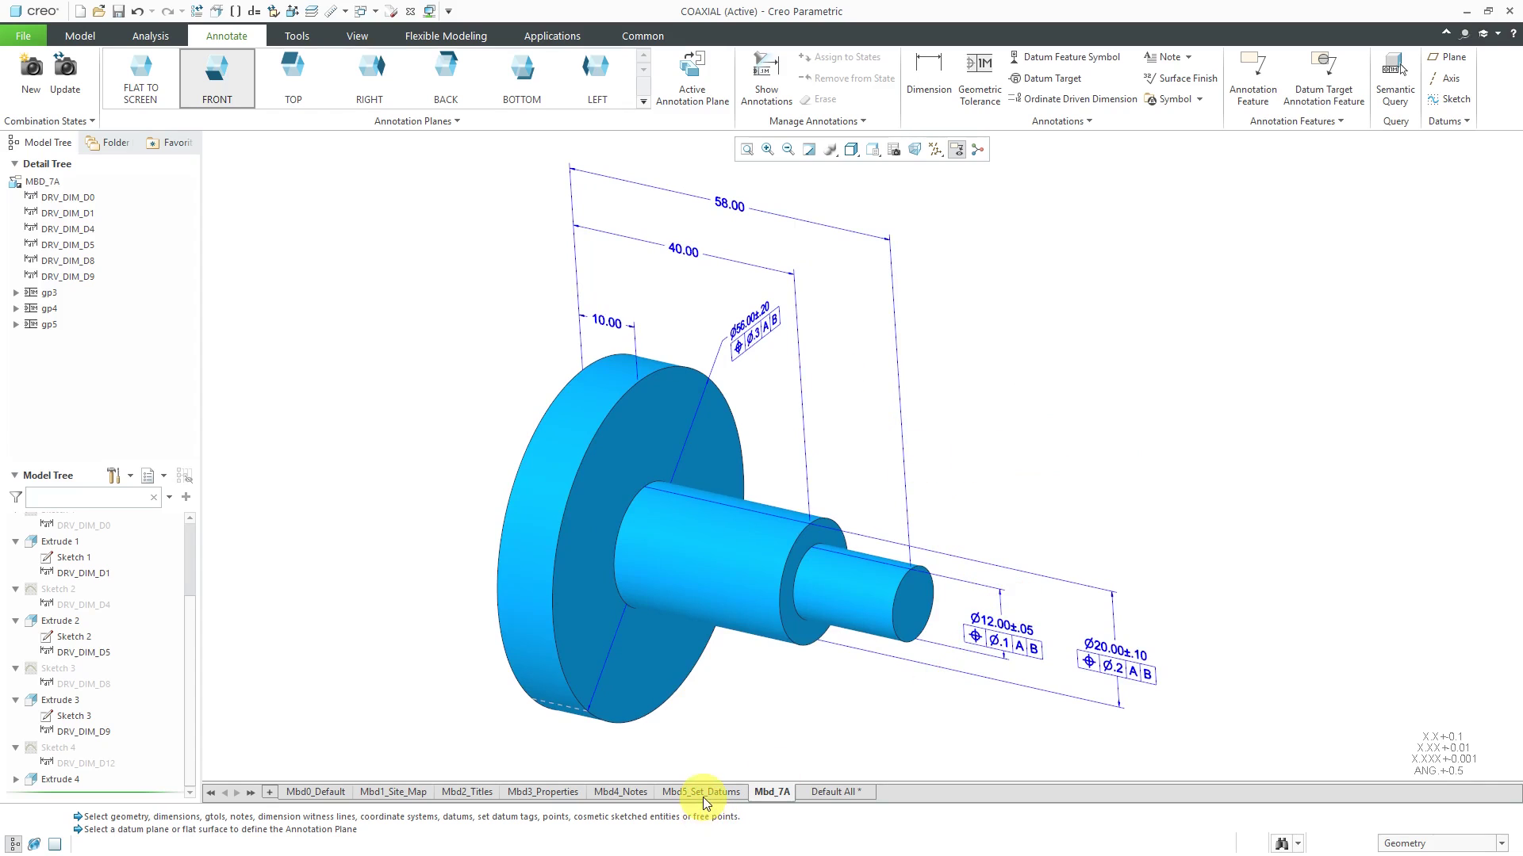
{"action": "mouse_move", "coordinate": [701, 791]}
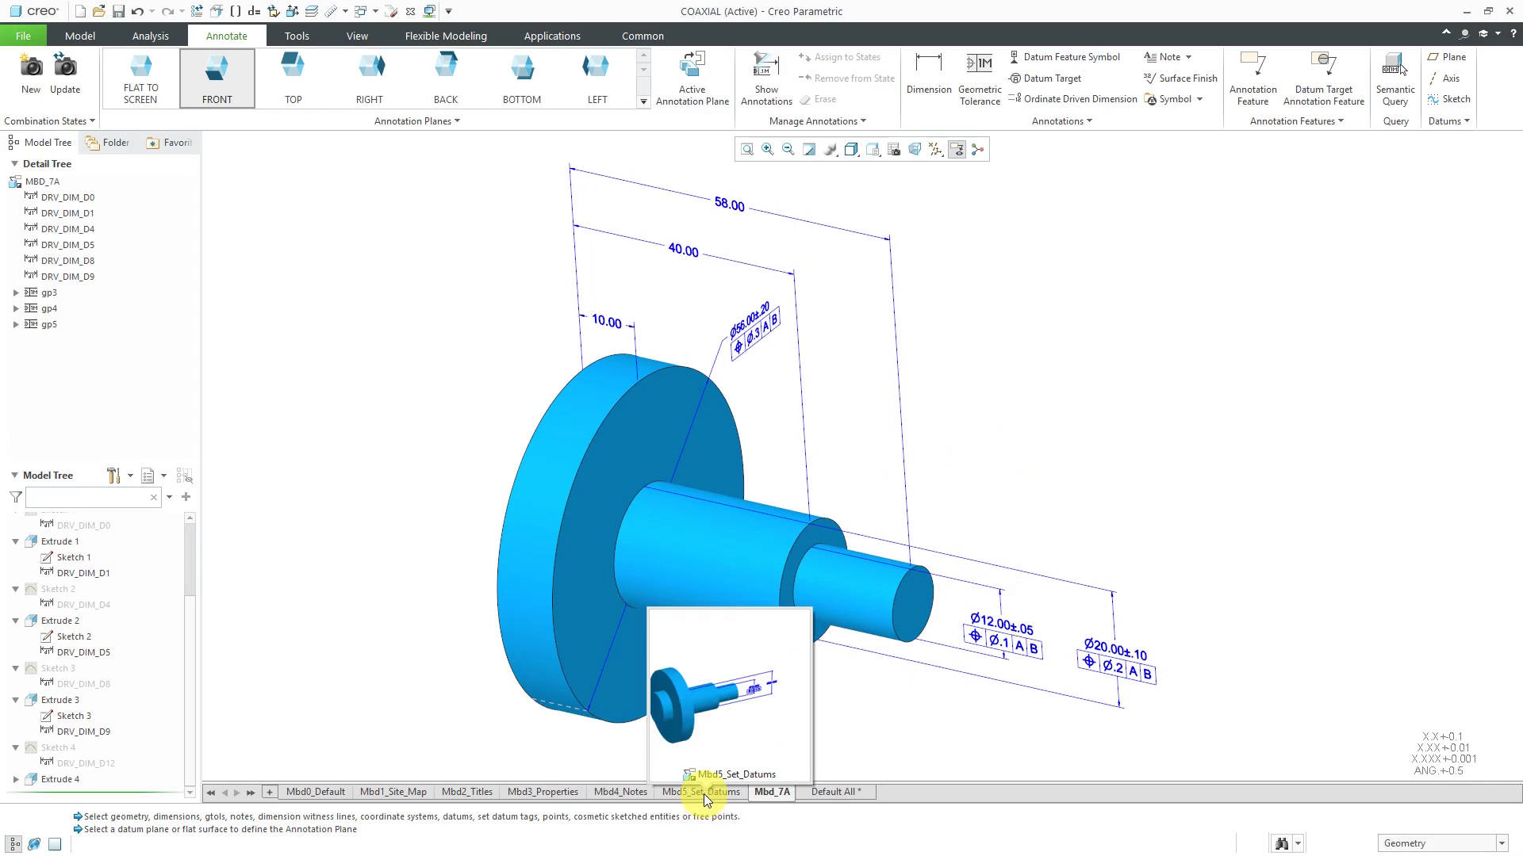
{"action": "left_click", "coordinate": [701, 791]}
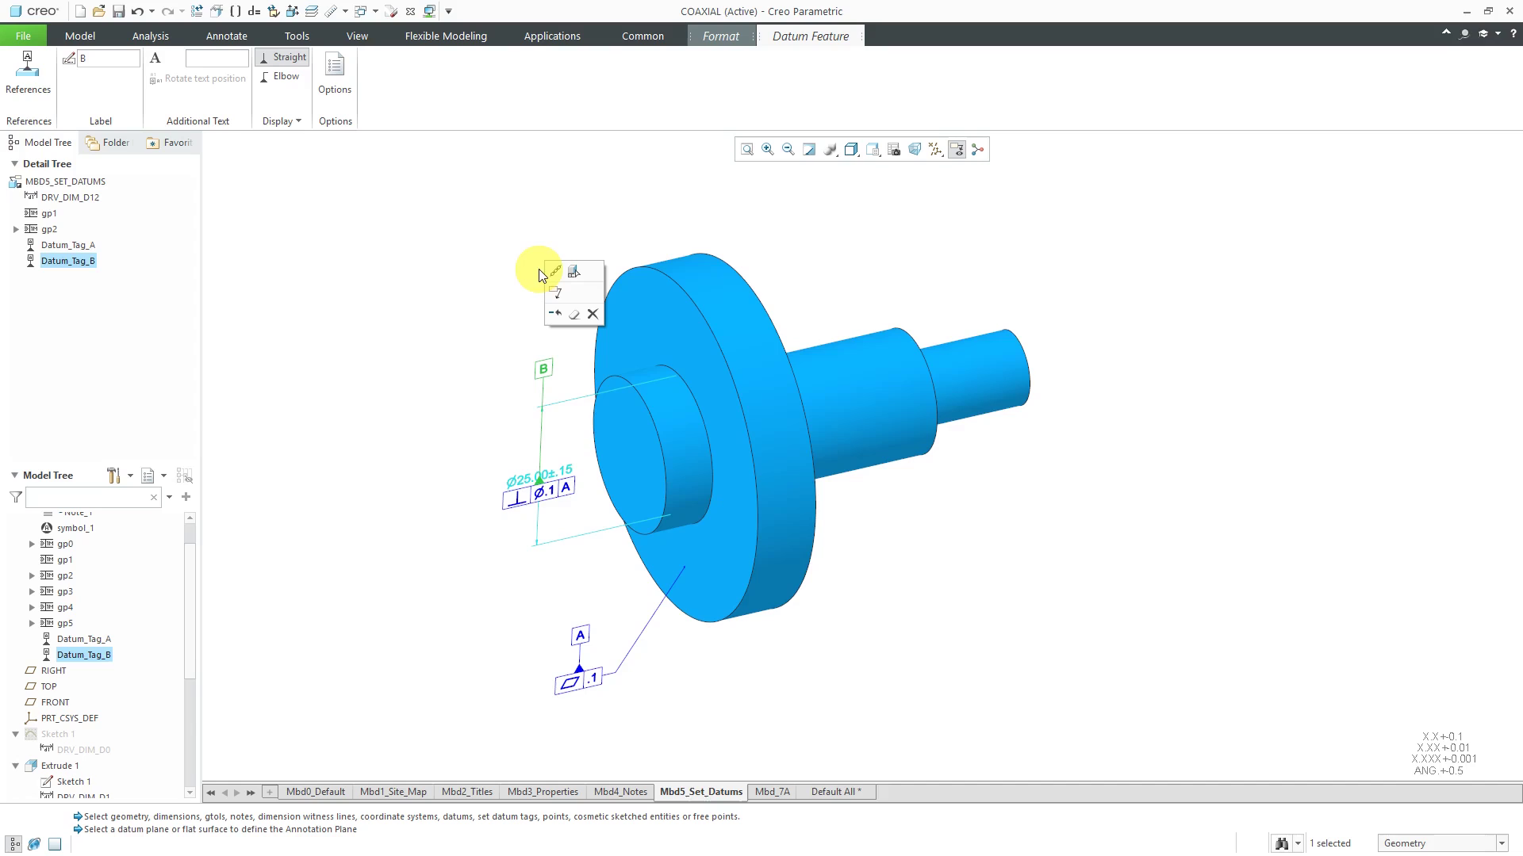
{"action": "mouse_move", "coordinate": [418, 192]}
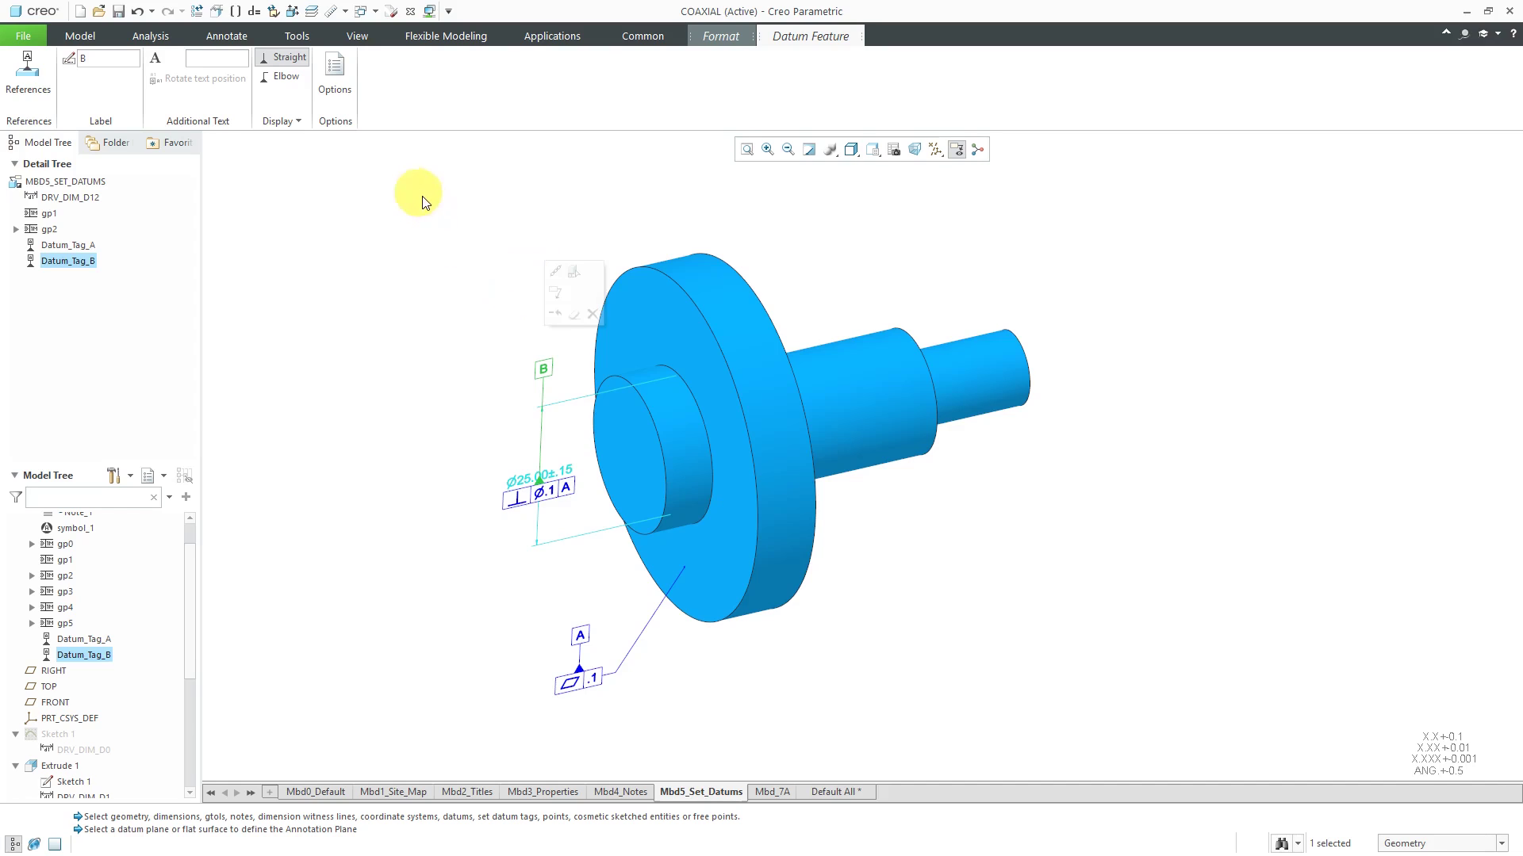
Assign Datum_Tag_B and its Ø25.00±.15 callout to the Mbd_7A state.
{"action": "left_click", "coordinate": [226, 36]}
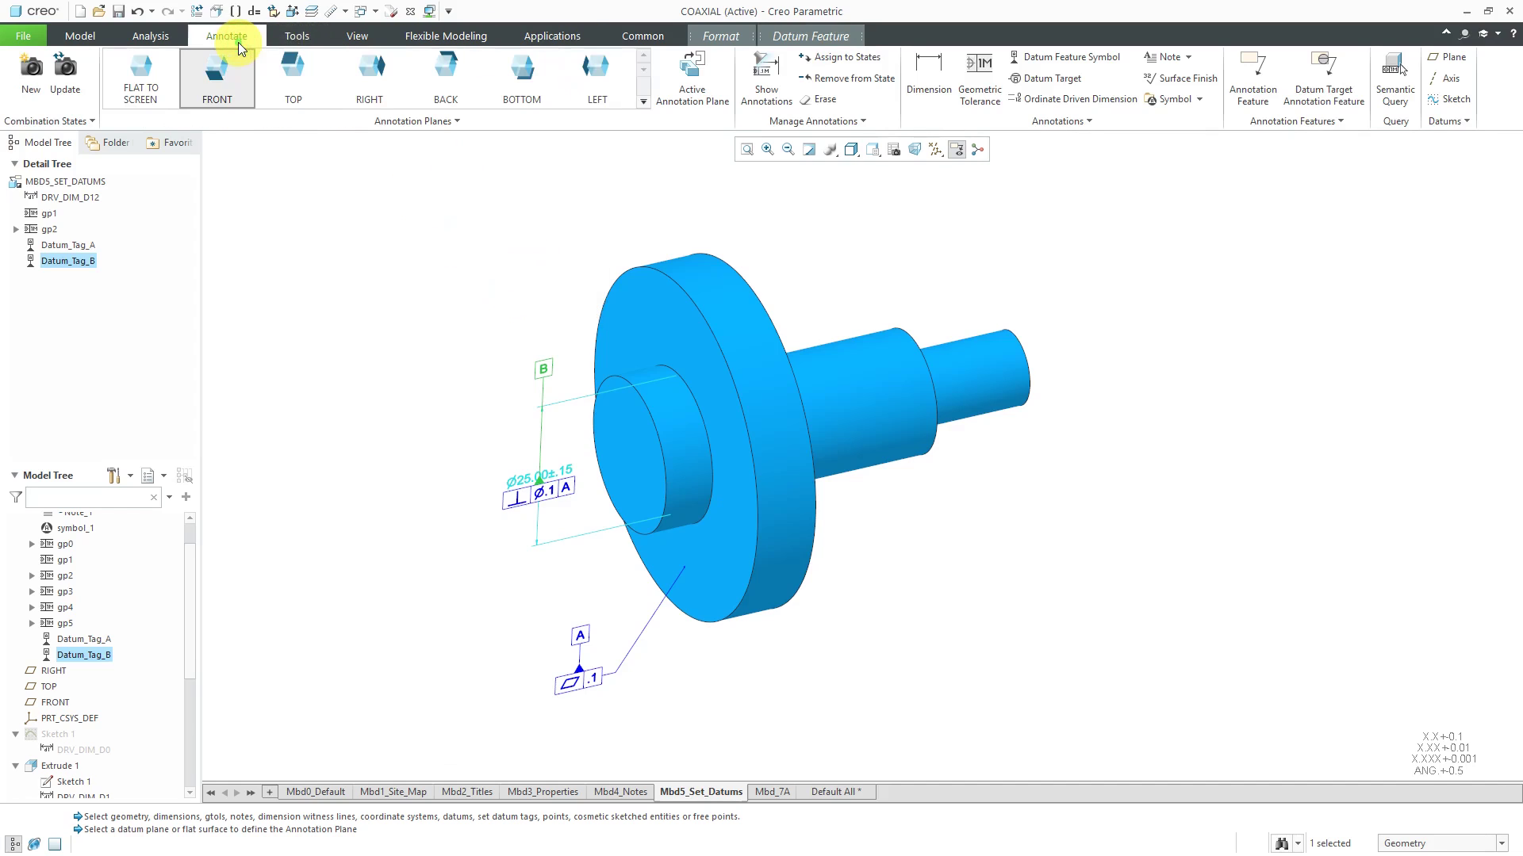
{"action": "left_click", "coordinate": [914, 149]}
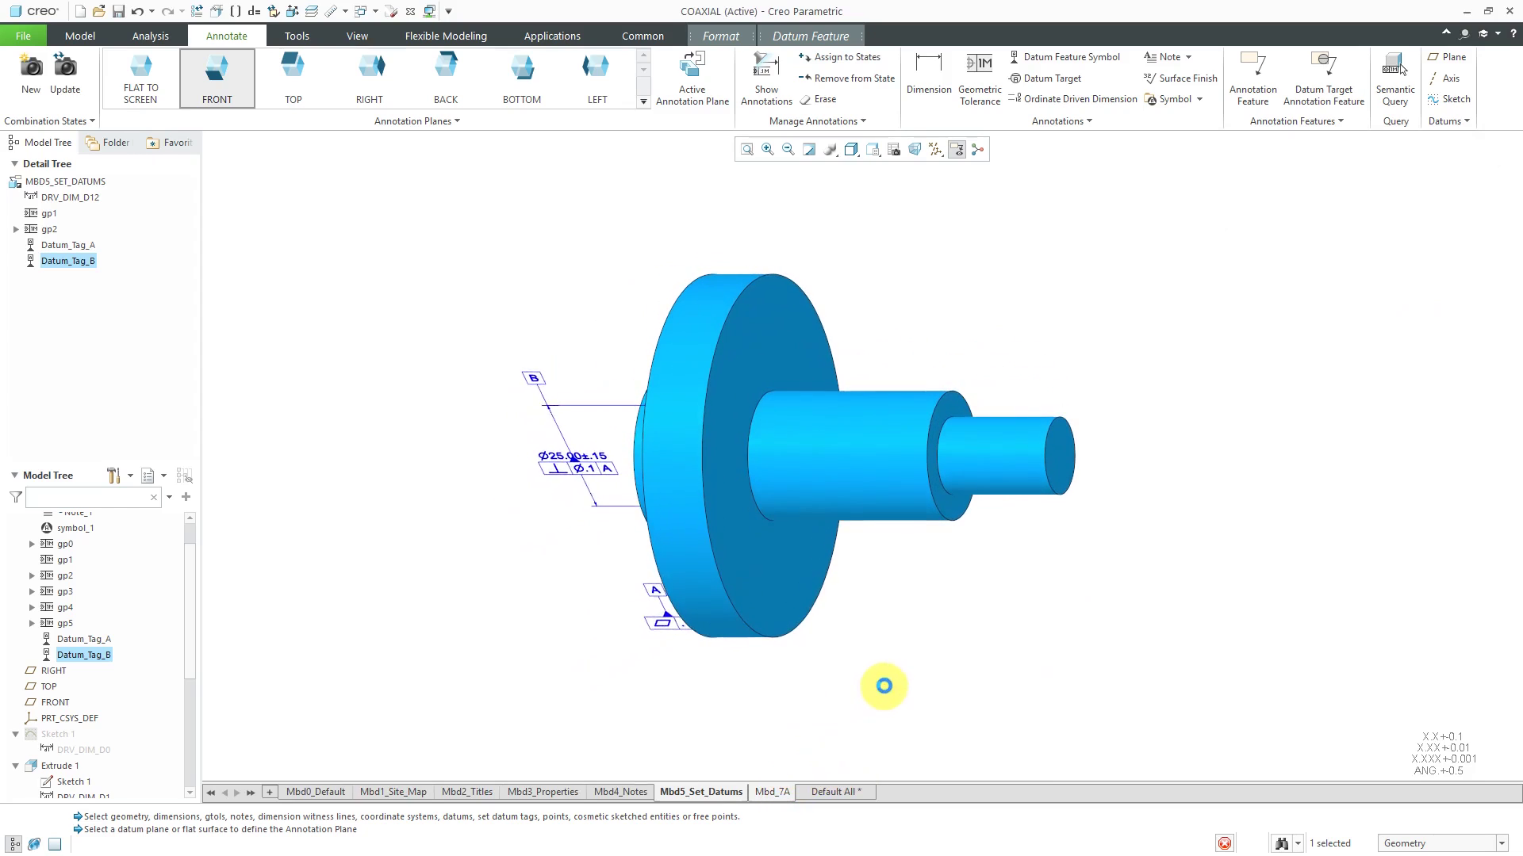
{"action": "left_click", "coordinate": [771, 792]}
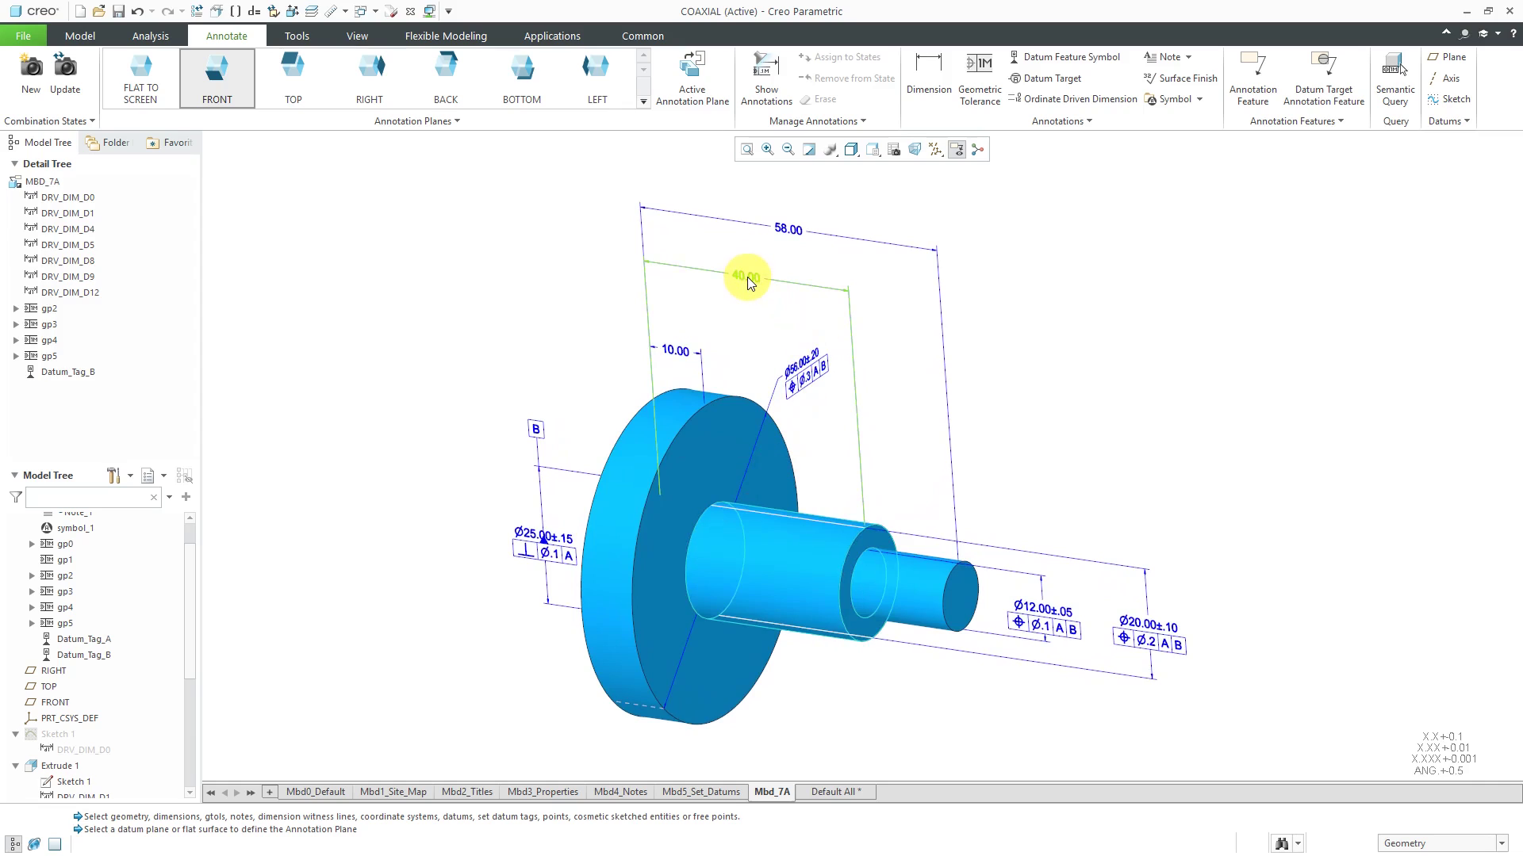
{"action": "left_click", "coordinate": [746, 274]}
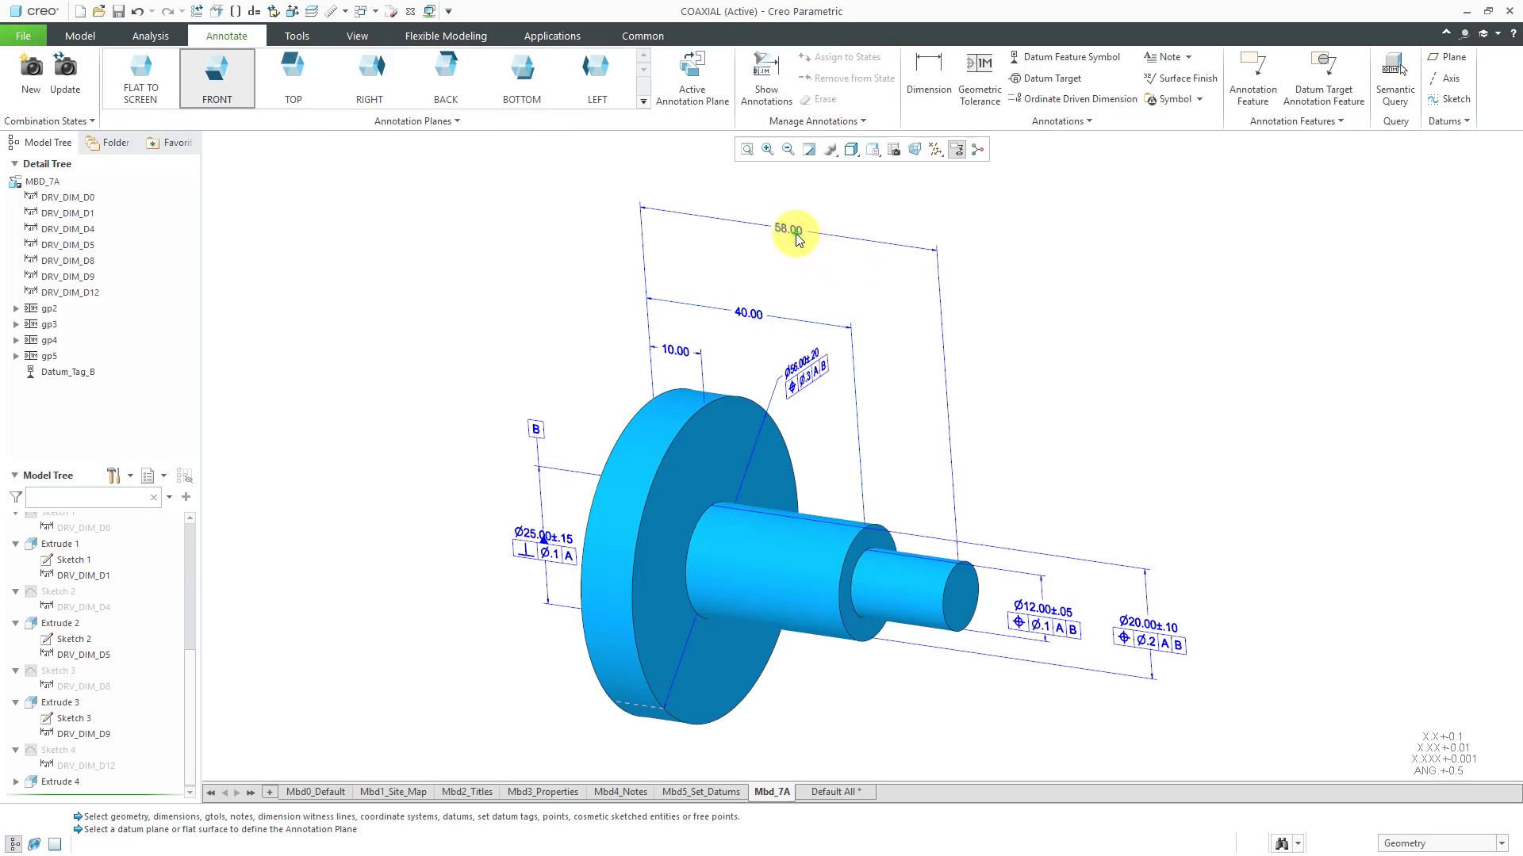
{"action": "left_click", "coordinate": [789, 230]}
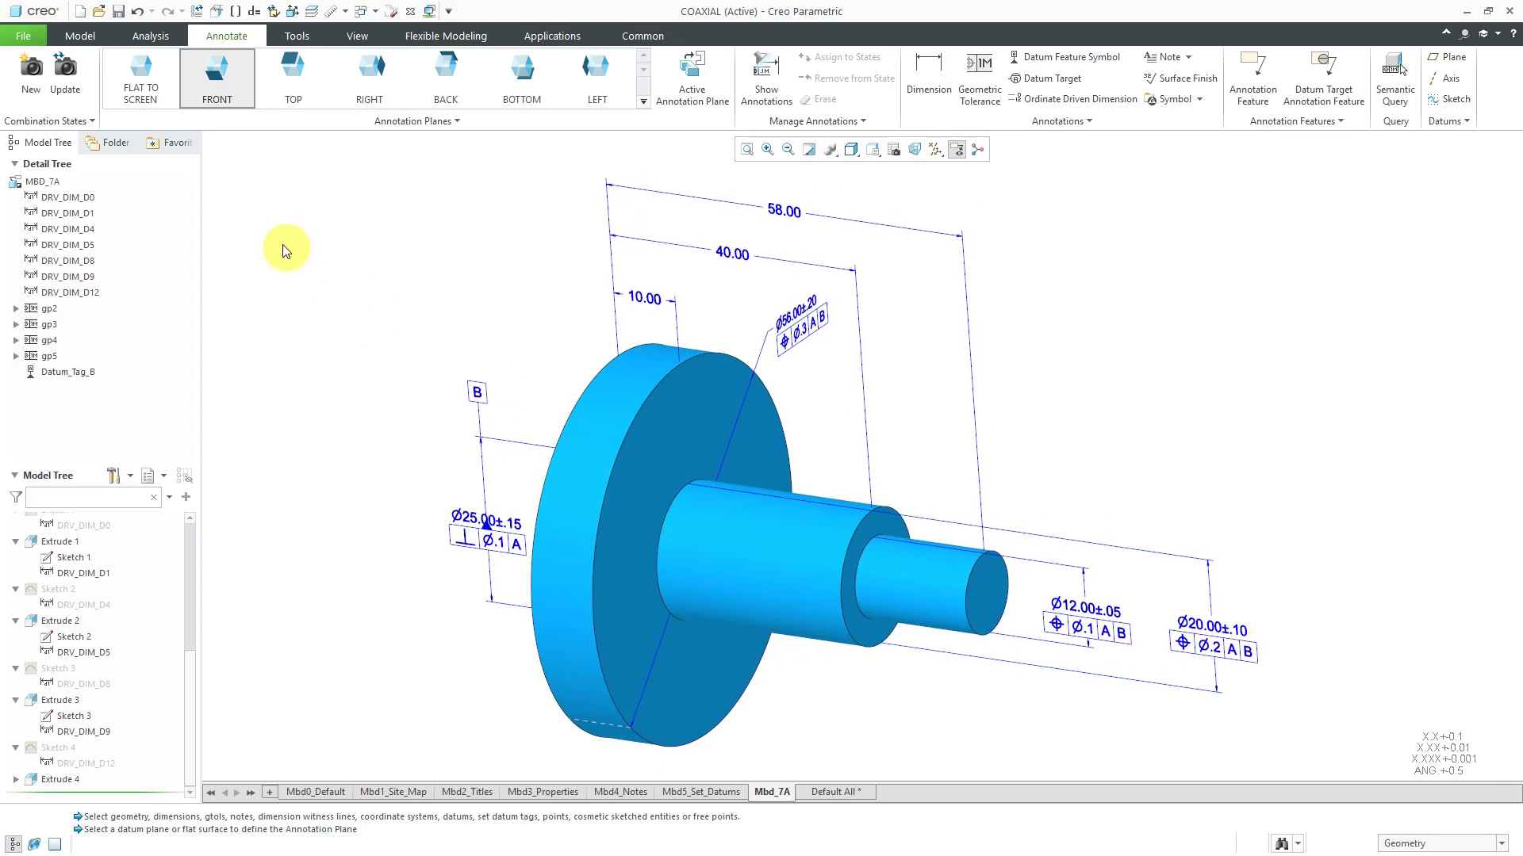
{"action": "mouse_move", "coordinate": [326, 215]}
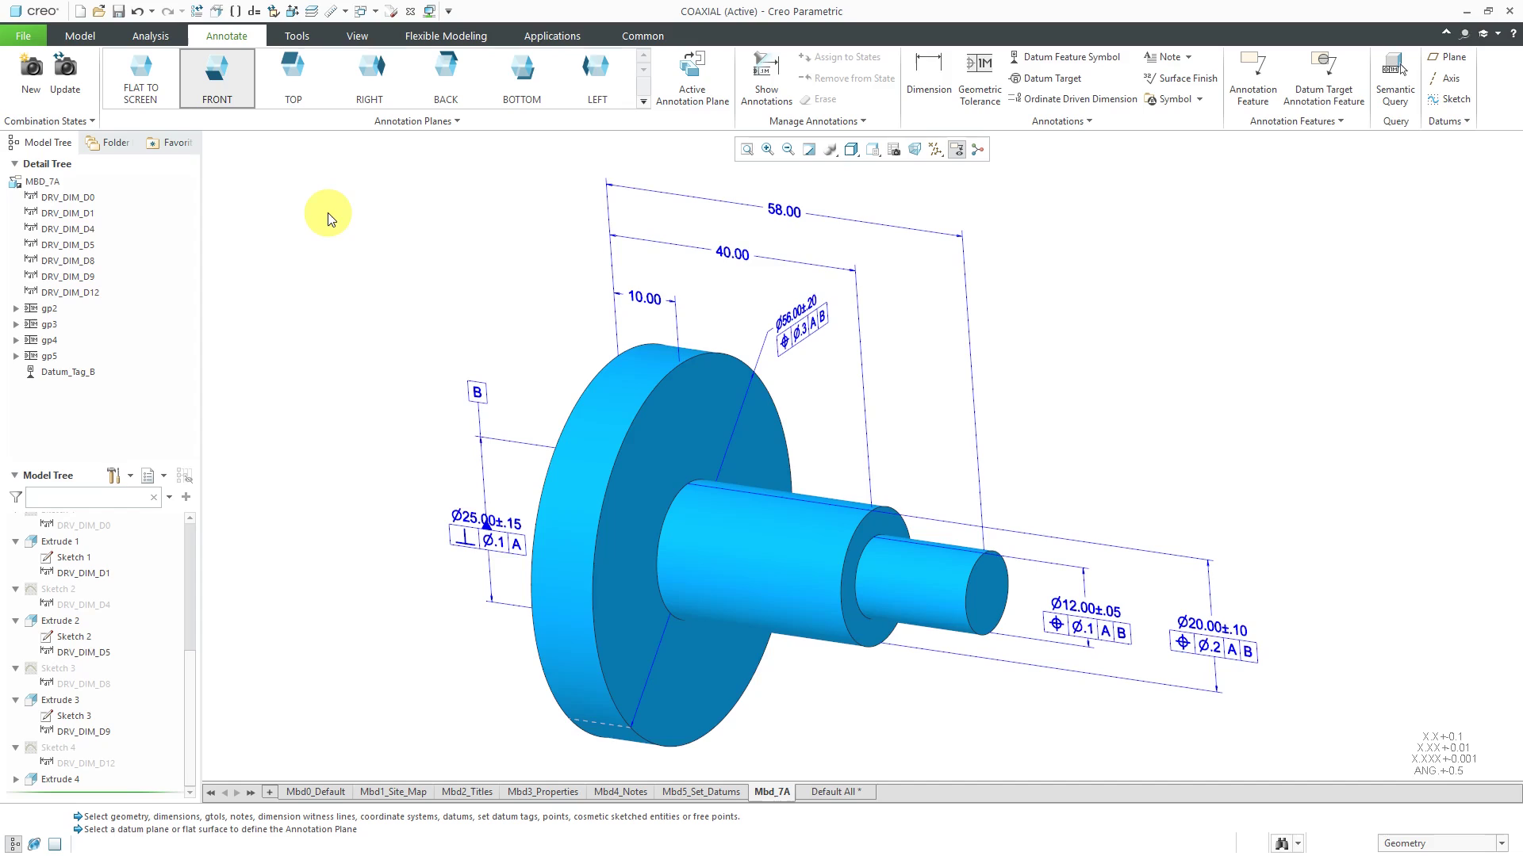
{"action": "mouse_move", "coordinate": [341, 214]}
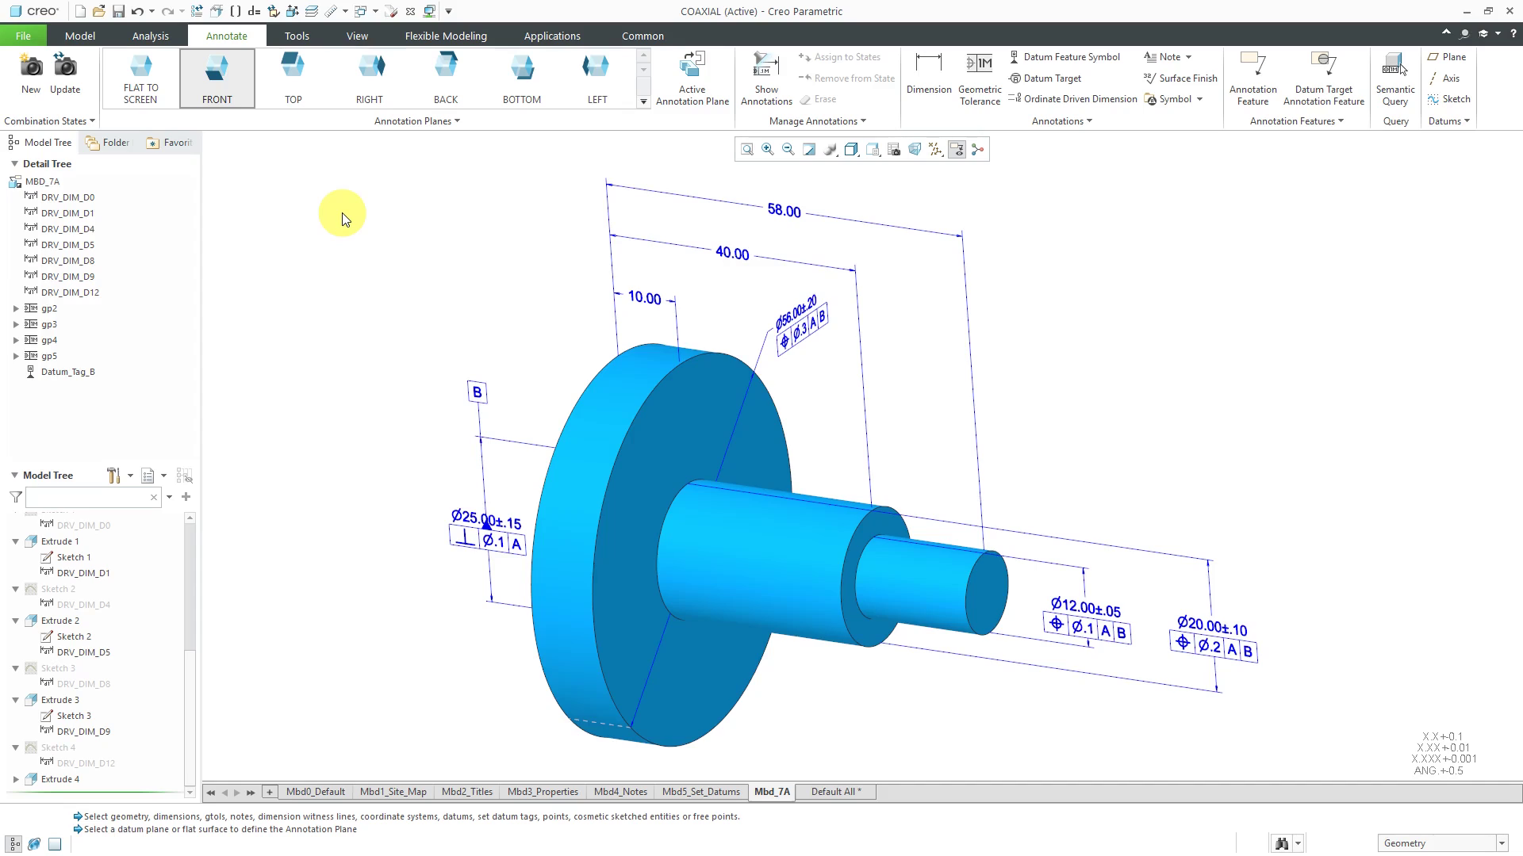
{"action": "mouse_move", "coordinate": [1183, 352]}
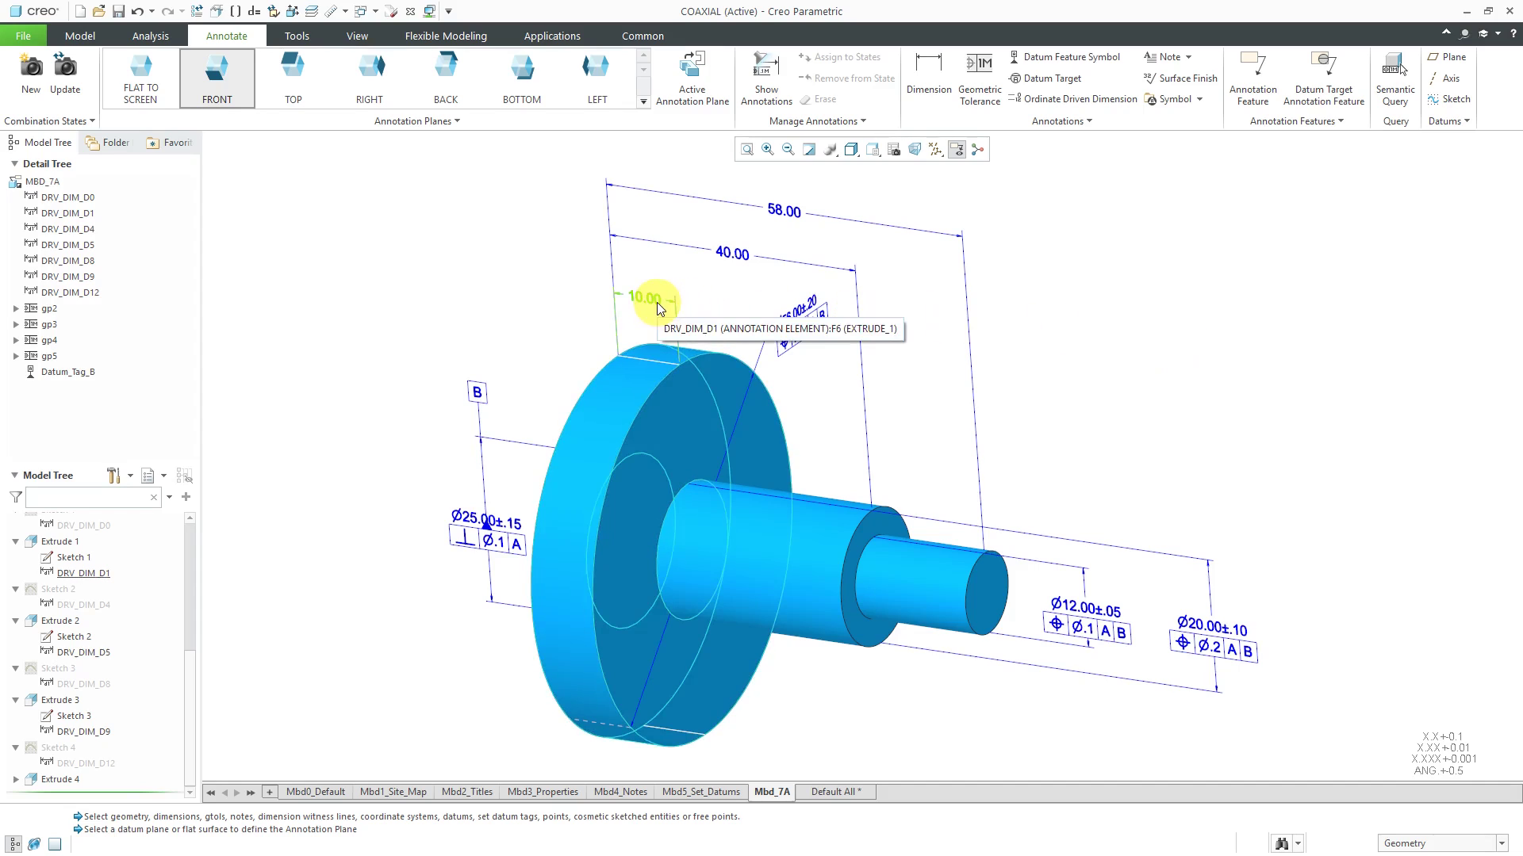
Select the 10.00, 40.00 and 58.00 dimensions and set their tolerance mode to Basic.
{"action": "left_click", "coordinate": [782, 211]}
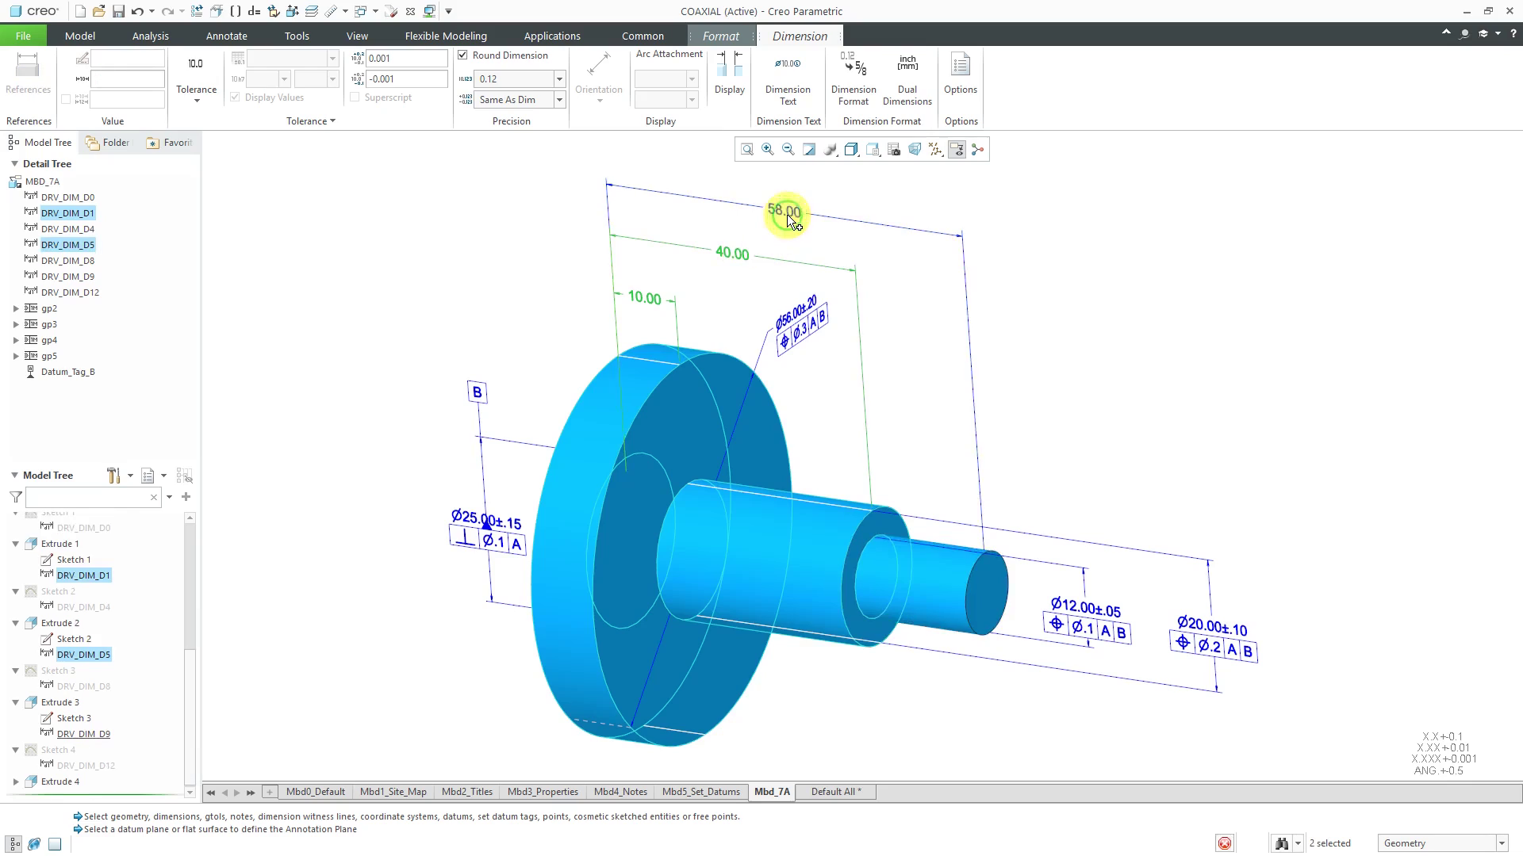
{"action": "left_click", "coordinate": [197, 89]}
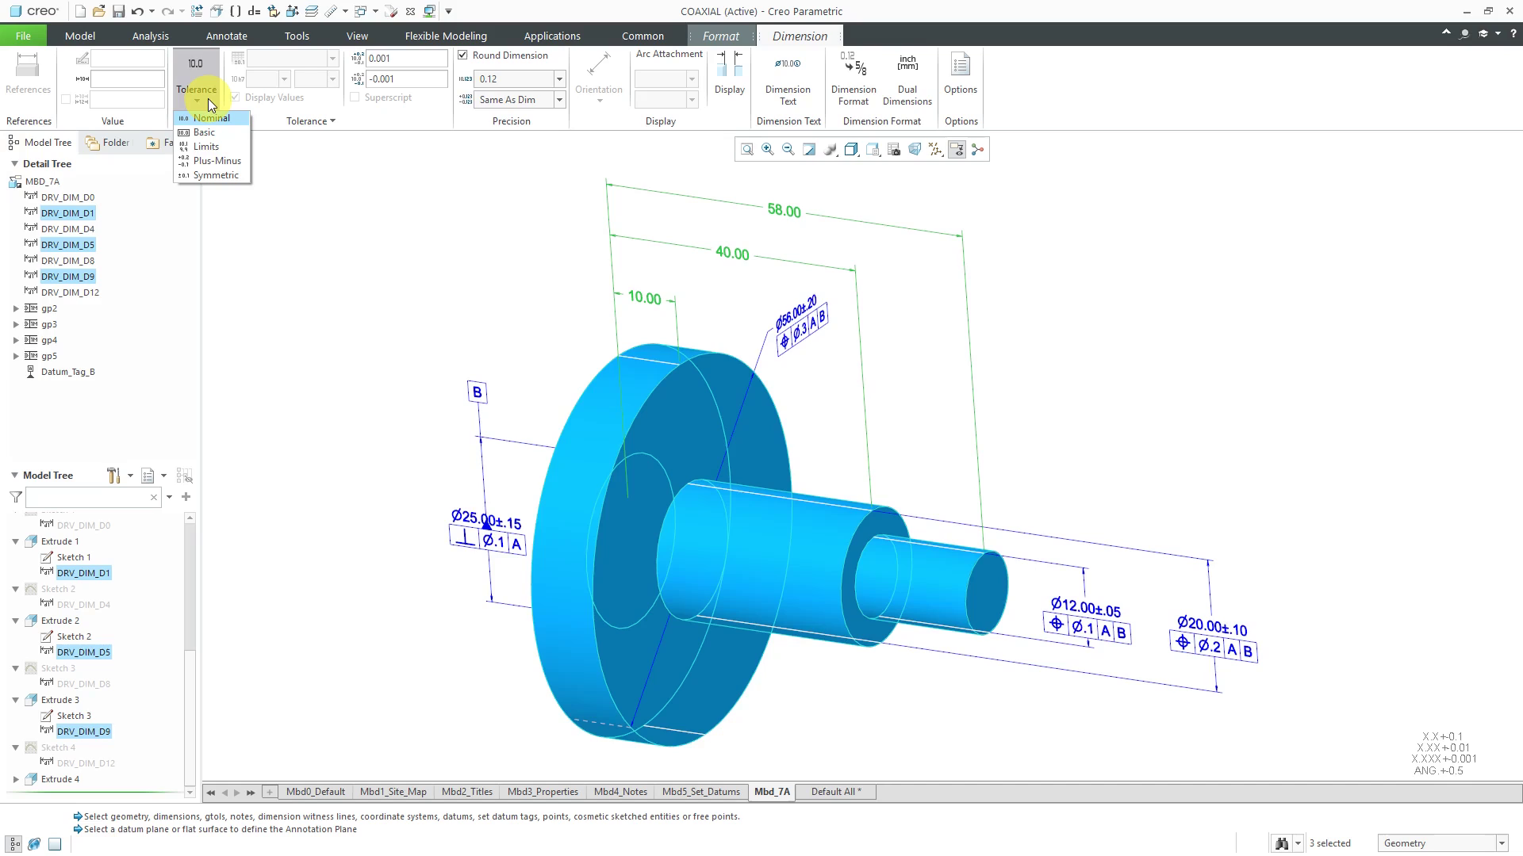
{"action": "left_click", "coordinate": [210, 117]}
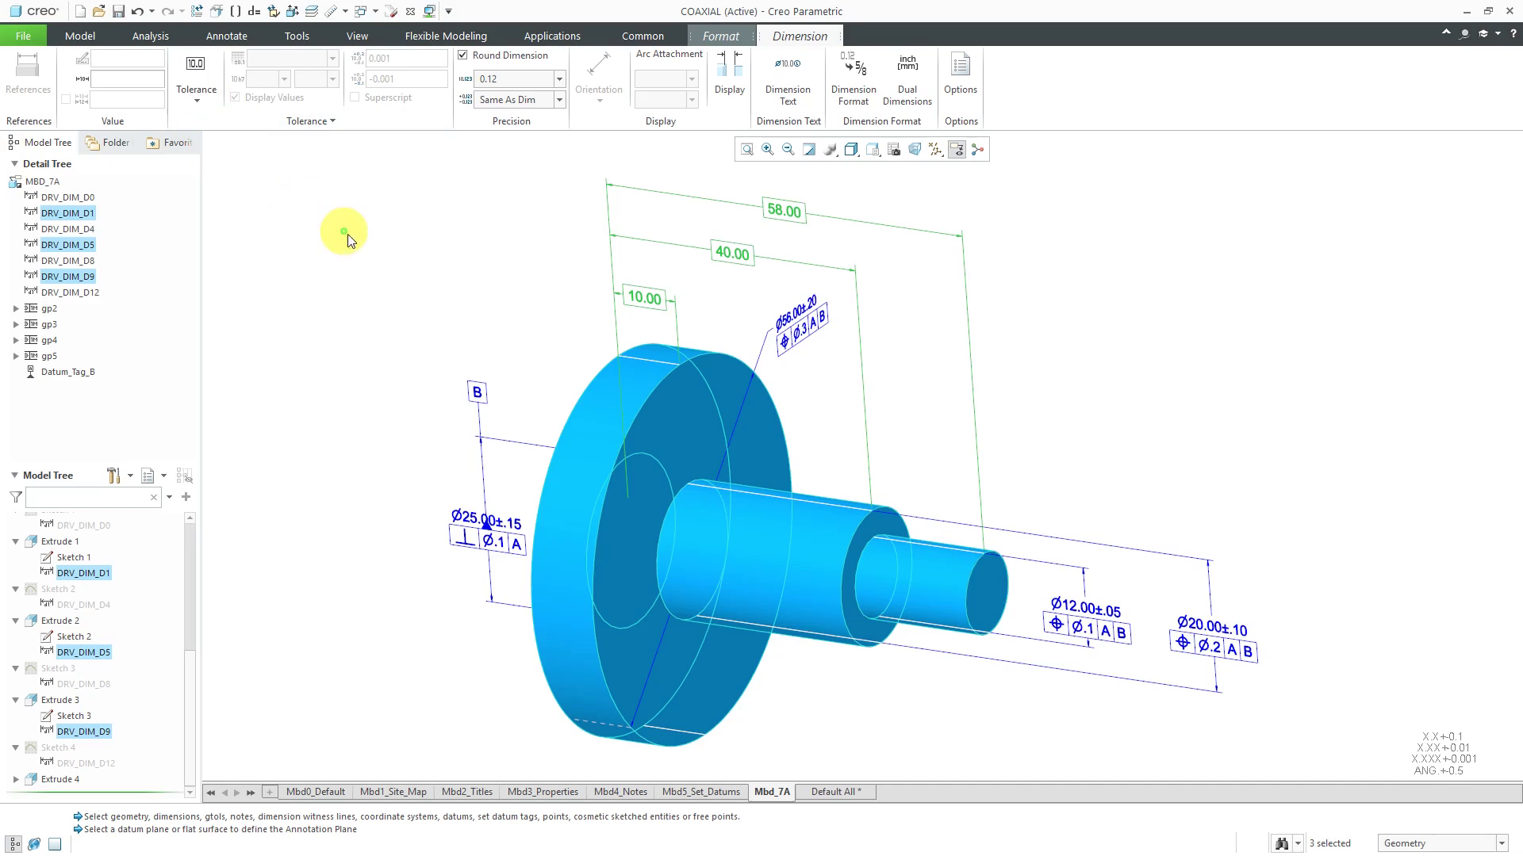
{"action": "left_click", "coordinate": [227, 36]}
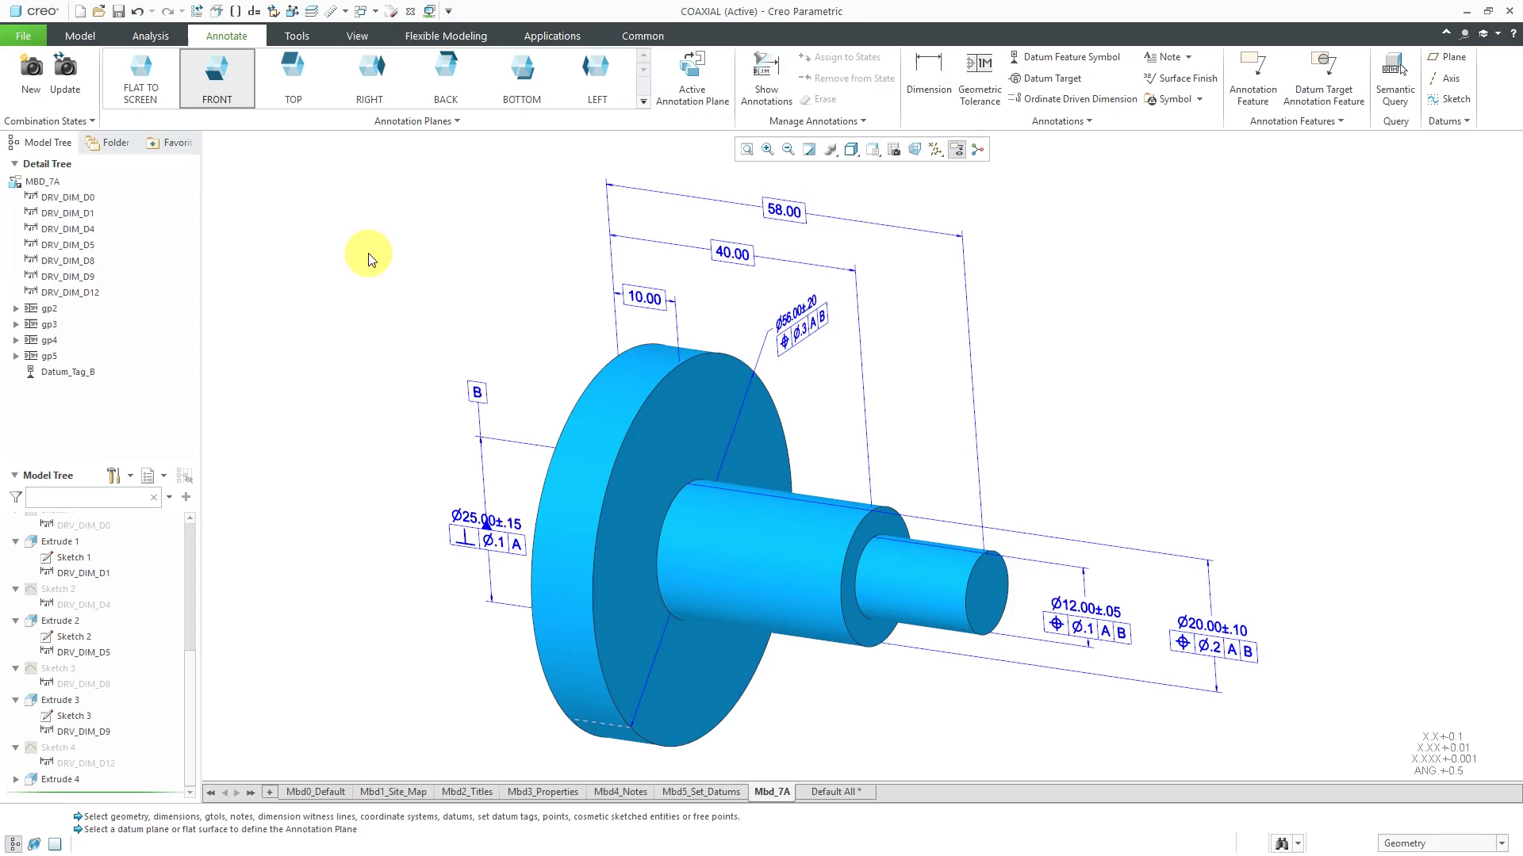
Create a new geometric tolerance with characteristic Profile of a Surface and value 0.03.
{"action": "left_click", "coordinate": [139, 77]}
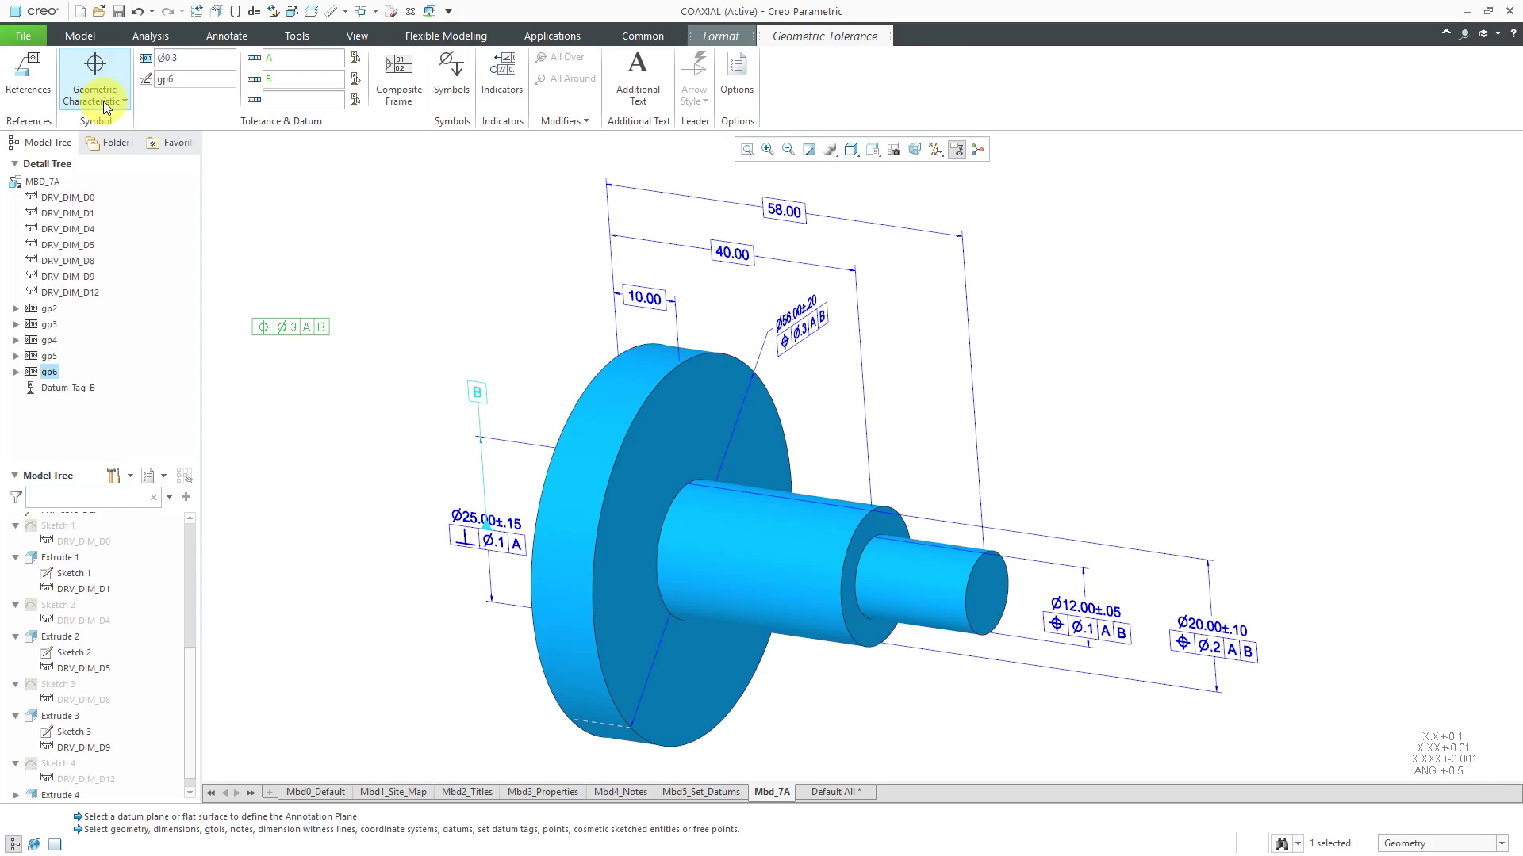
{"action": "left_click", "coordinate": [96, 95]}
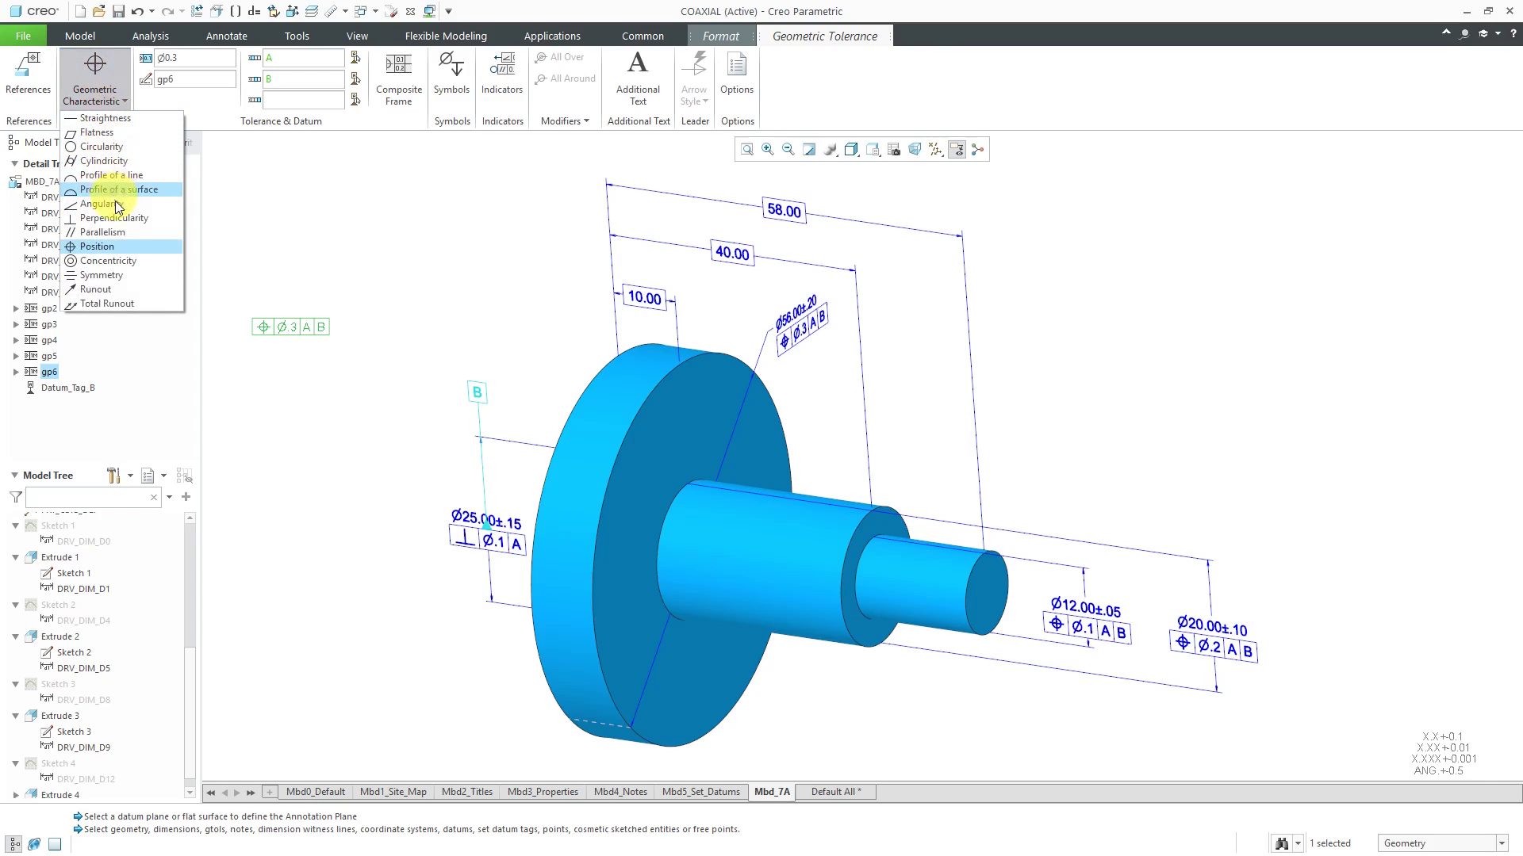
{"action": "left_click", "coordinate": [99, 203]}
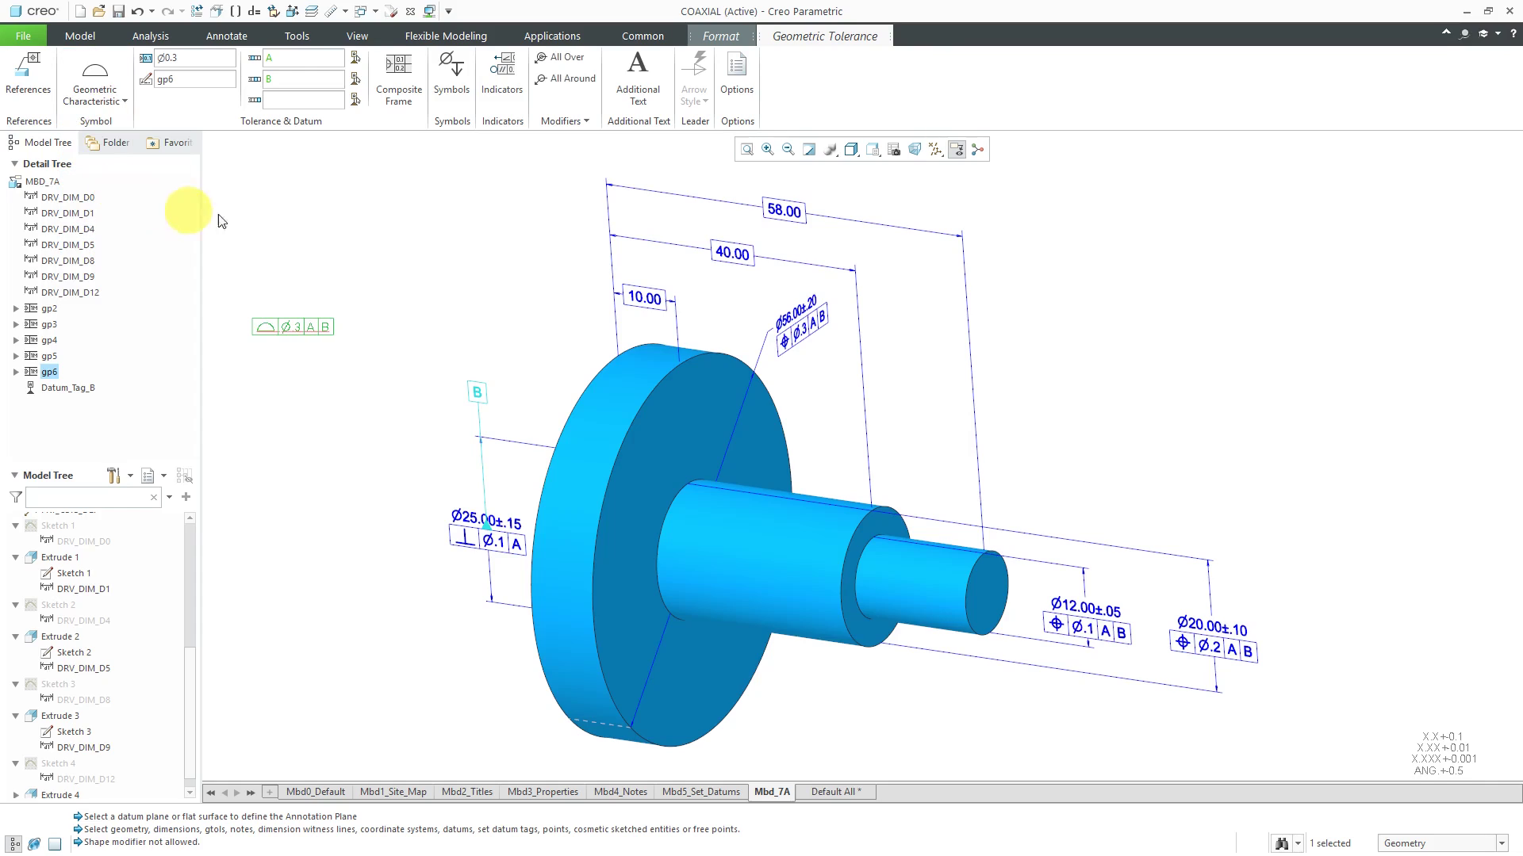
{"action": "mouse_move", "coordinate": [296, 184]}
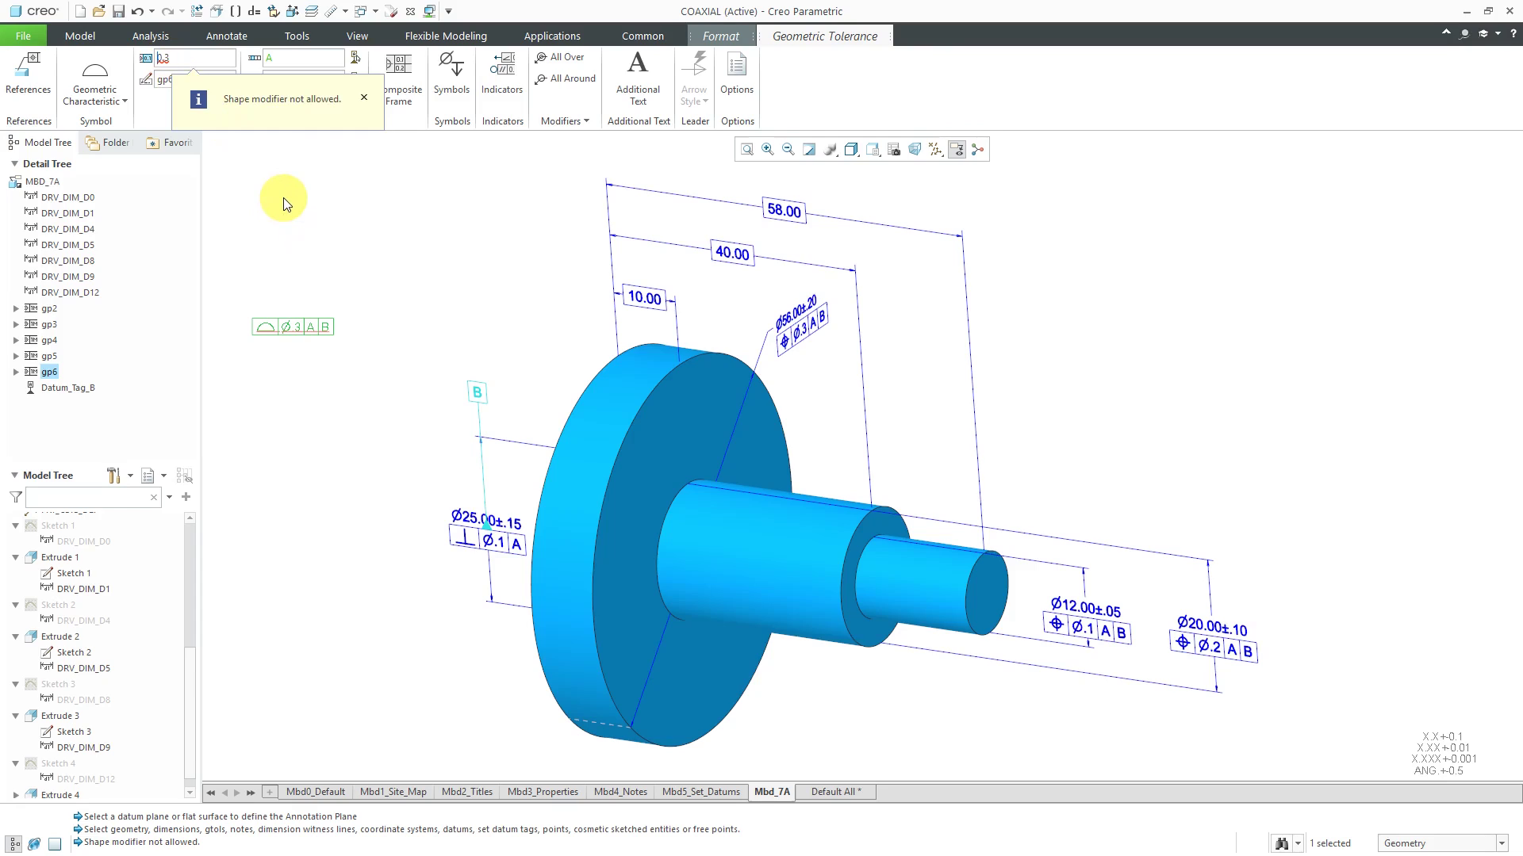
{"action": "left_click", "coordinate": [225, 37]}
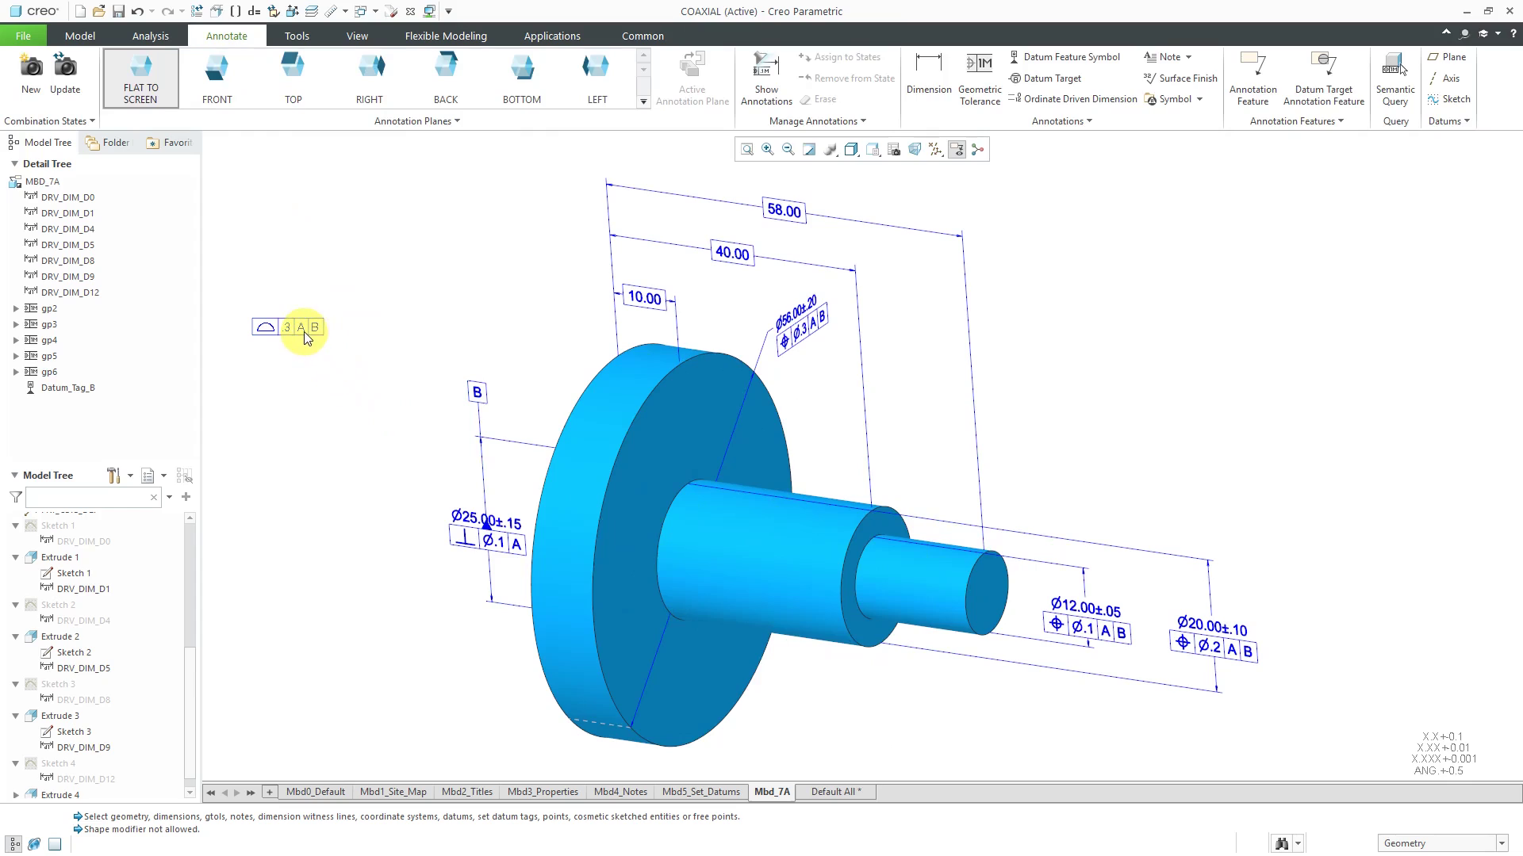
Edit the gp6 profile tolerance to reference datums A and B with a modifier symbol on B.
{"action": "double_click", "coordinate": [289, 327]}
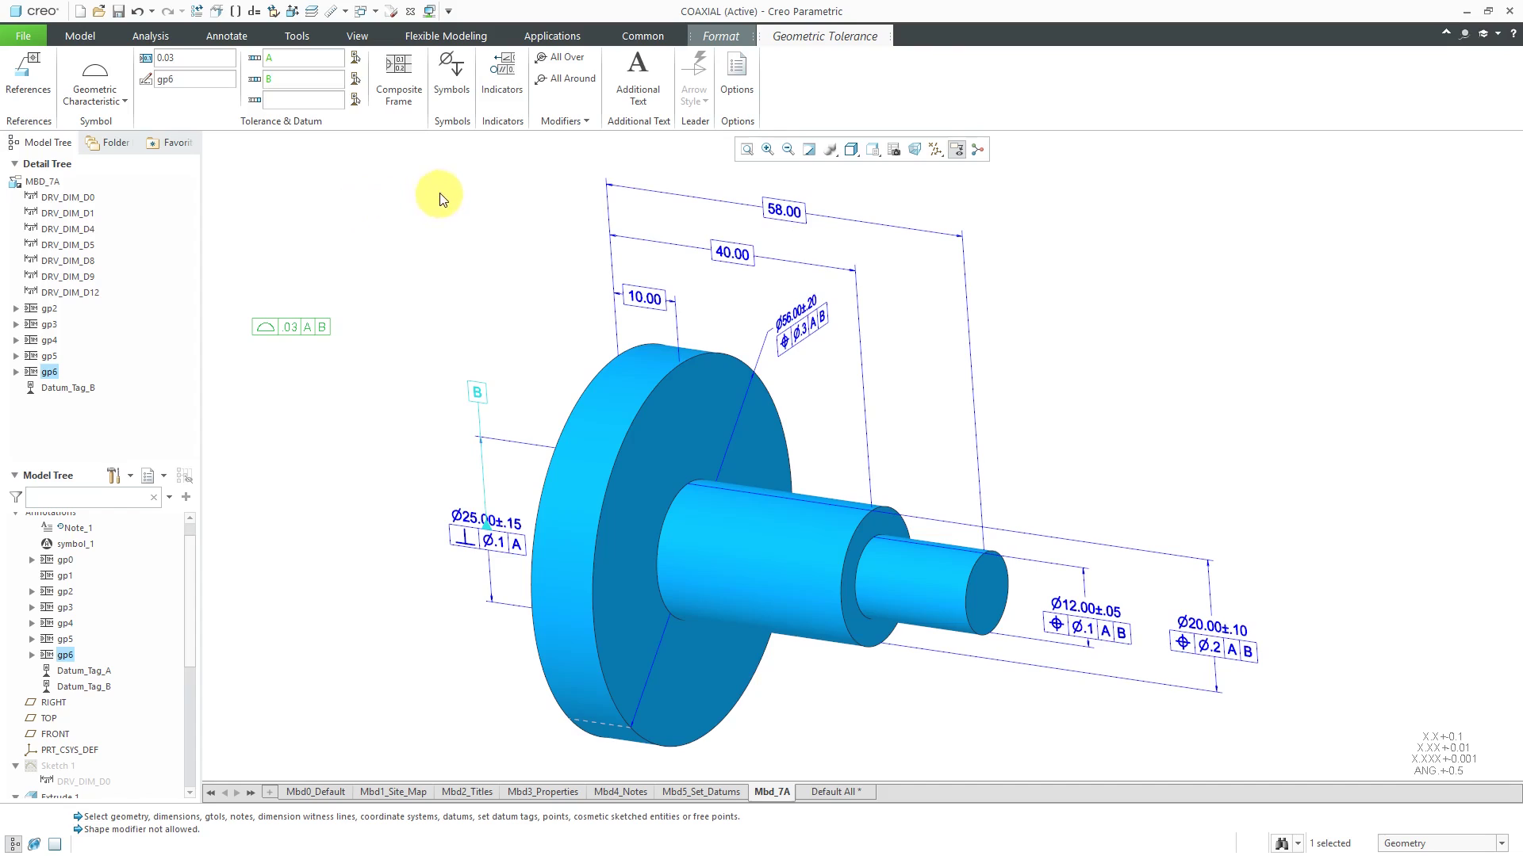
{"action": "left_click", "coordinate": [451, 72]}
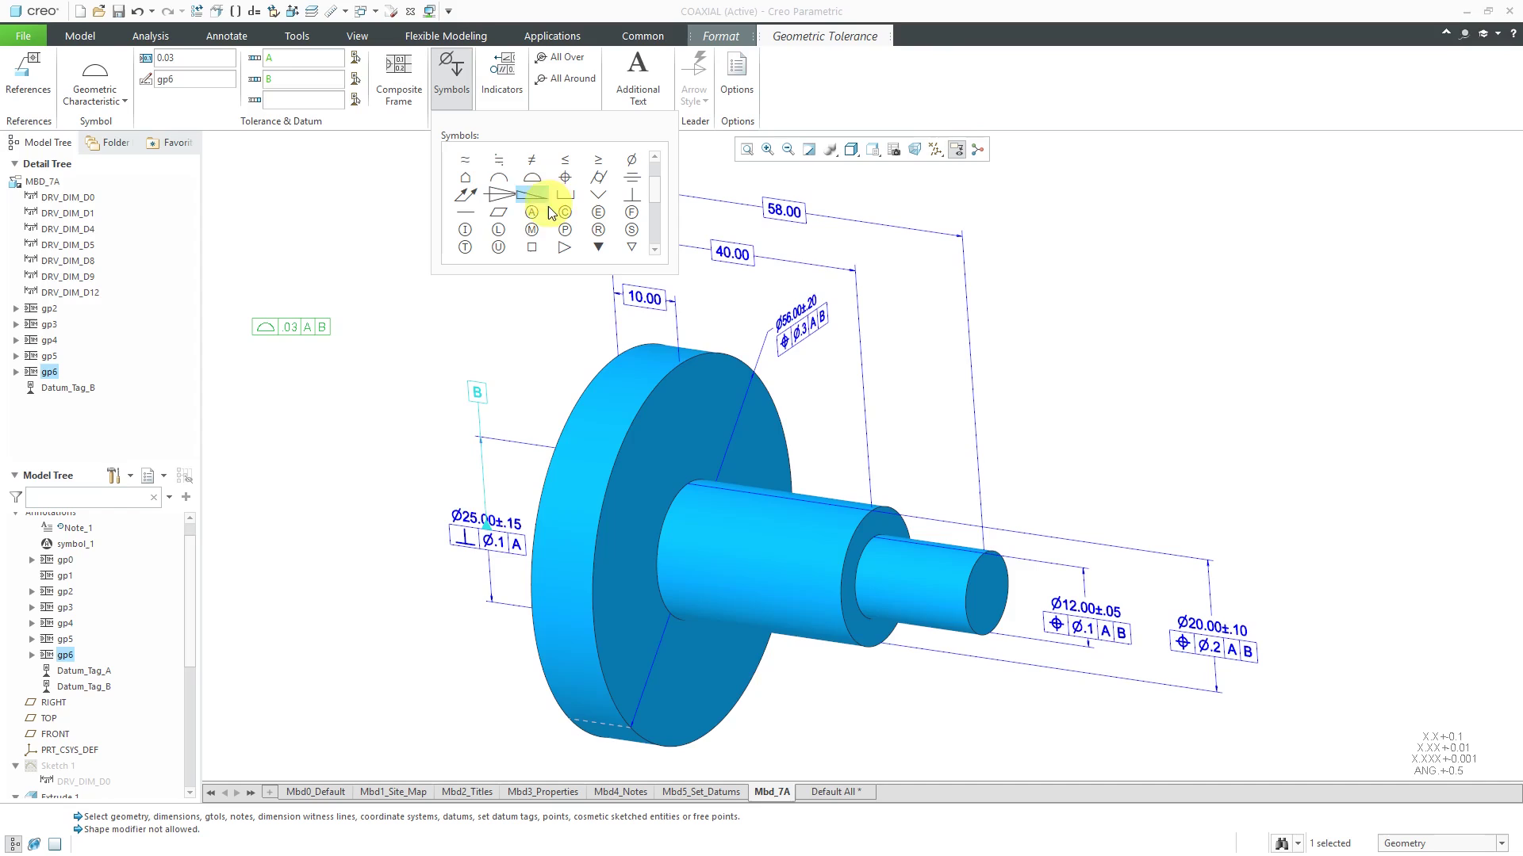
{"action": "left_click", "coordinate": [531, 229]}
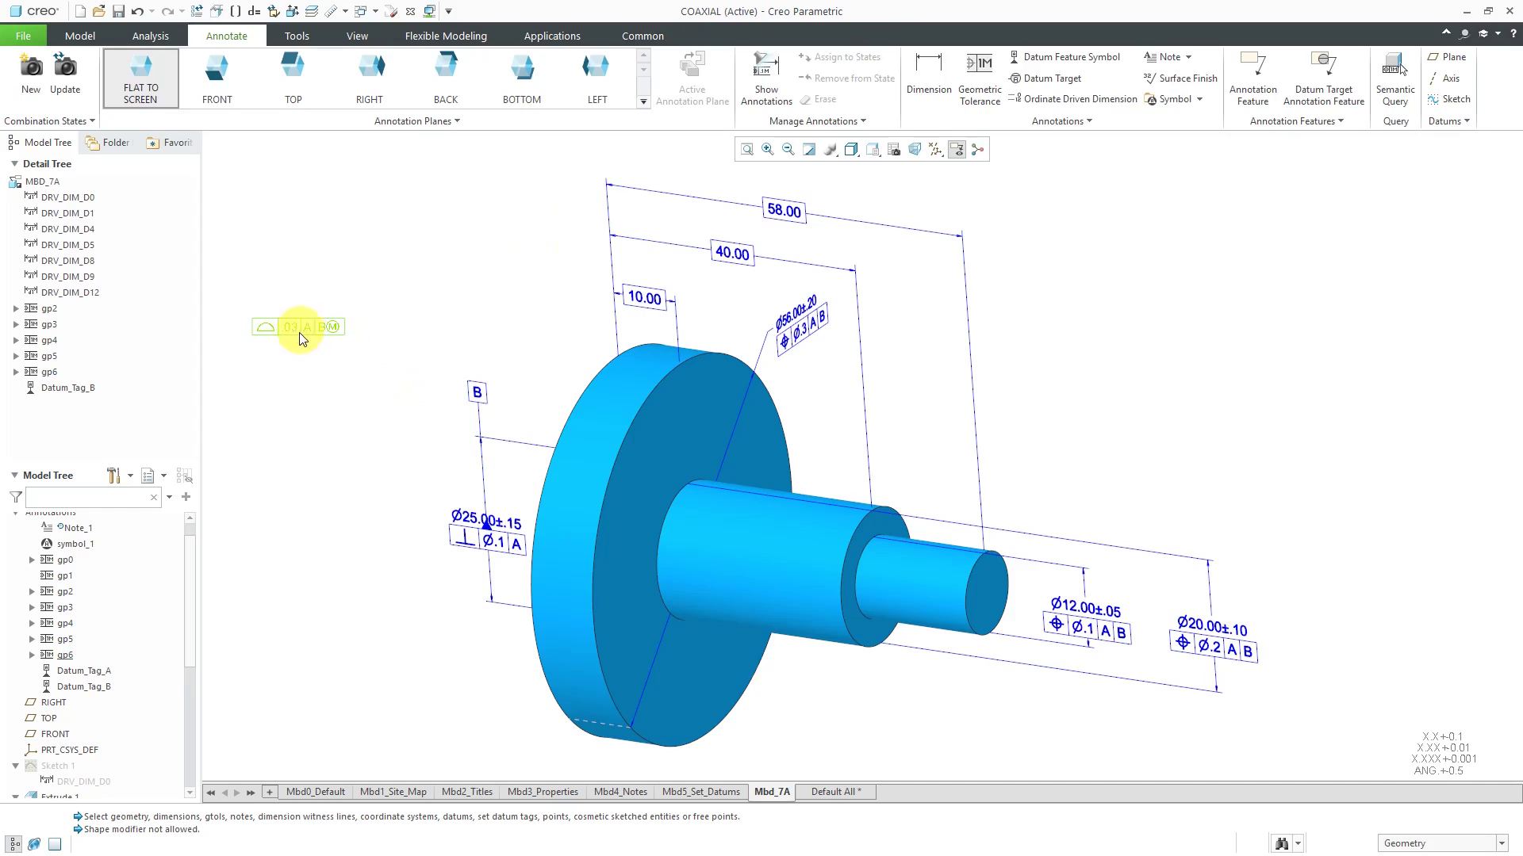
{"action": "double_click", "coordinate": [300, 327]}
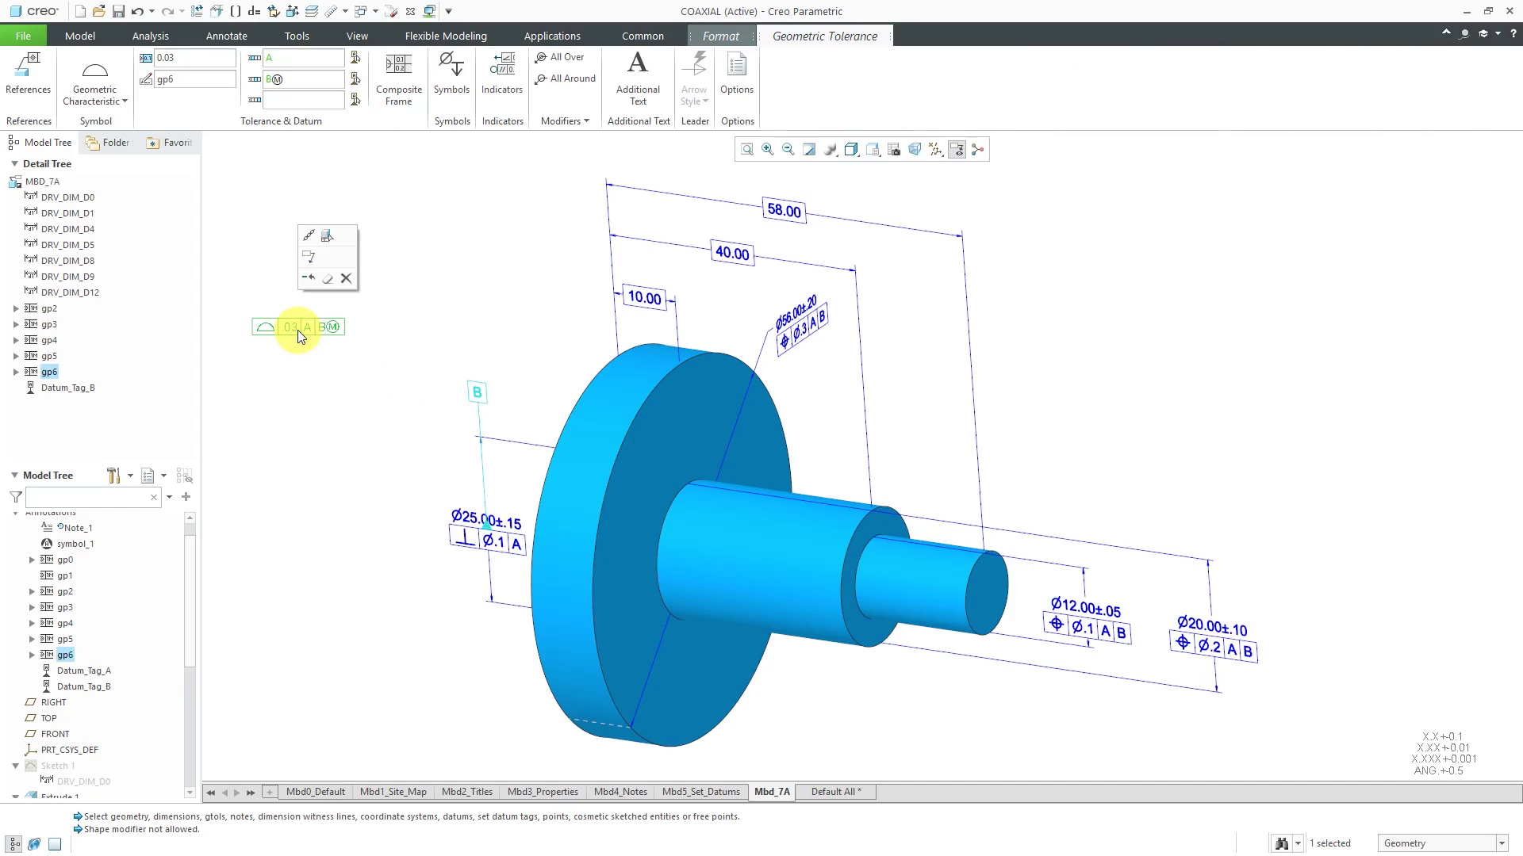
{"action": "left_click", "coordinate": [638, 73]}
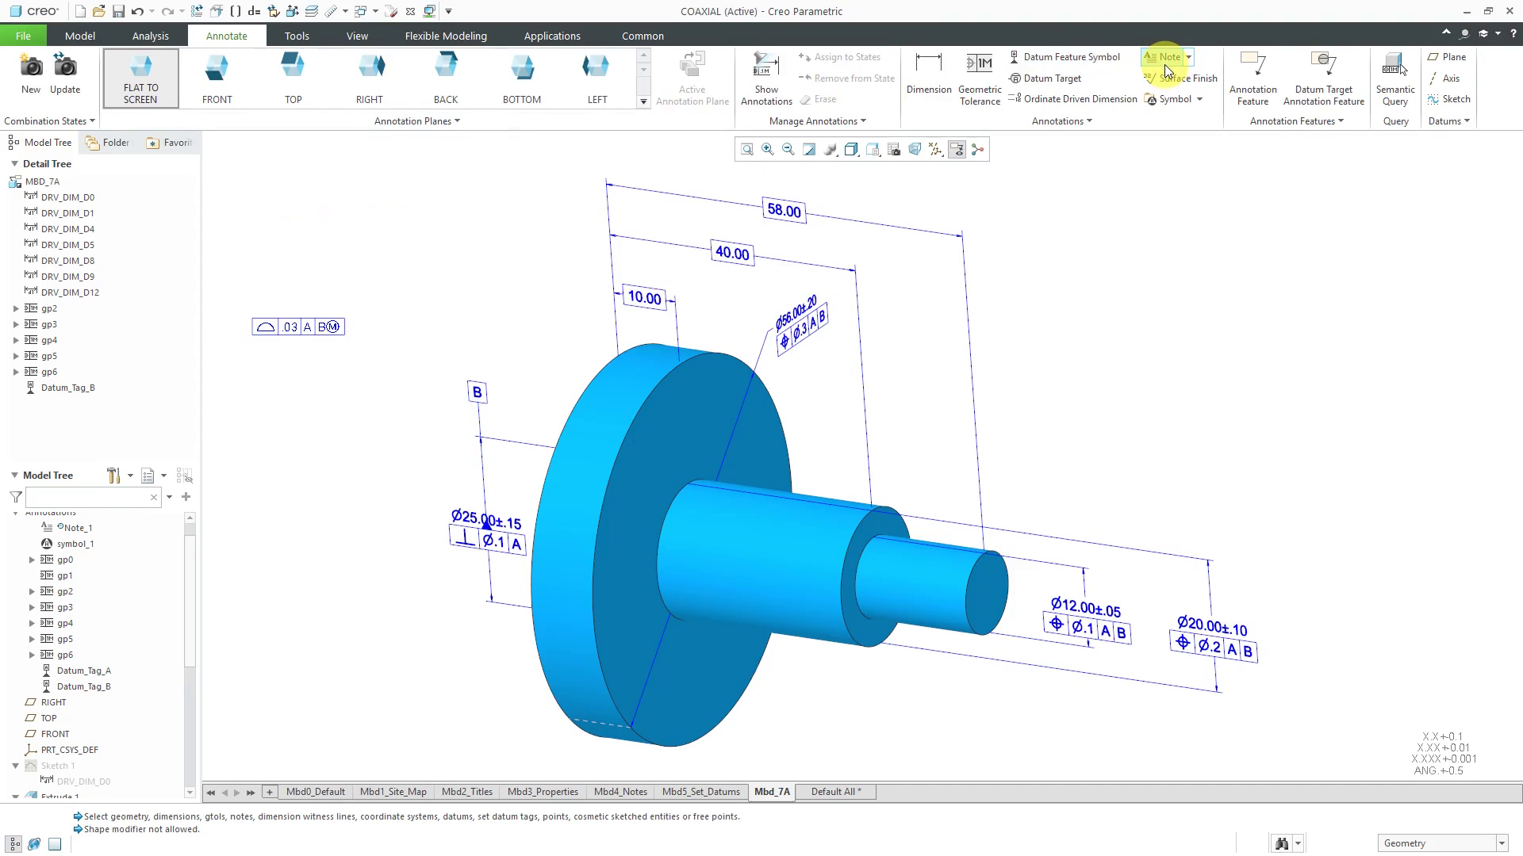
Place a note reading 'ALL UNTOLERANCED SURFACES:' with the &G6 profile tolerance embedded beneath it.
{"action": "left_click", "coordinate": [1164, 57]}
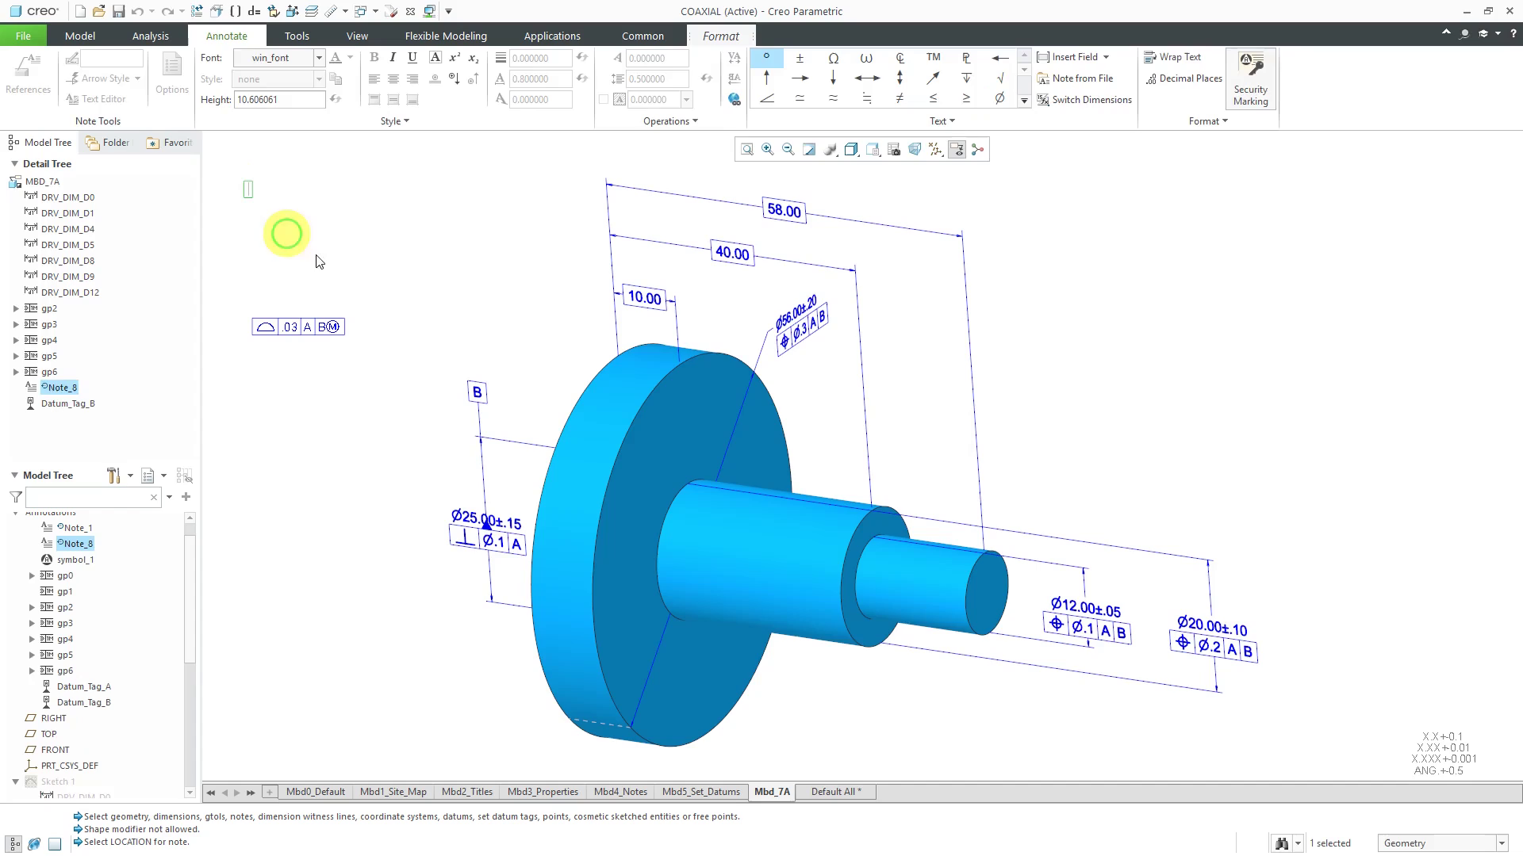
{"action": "mouse_move", "coordinate": [342, 282]}
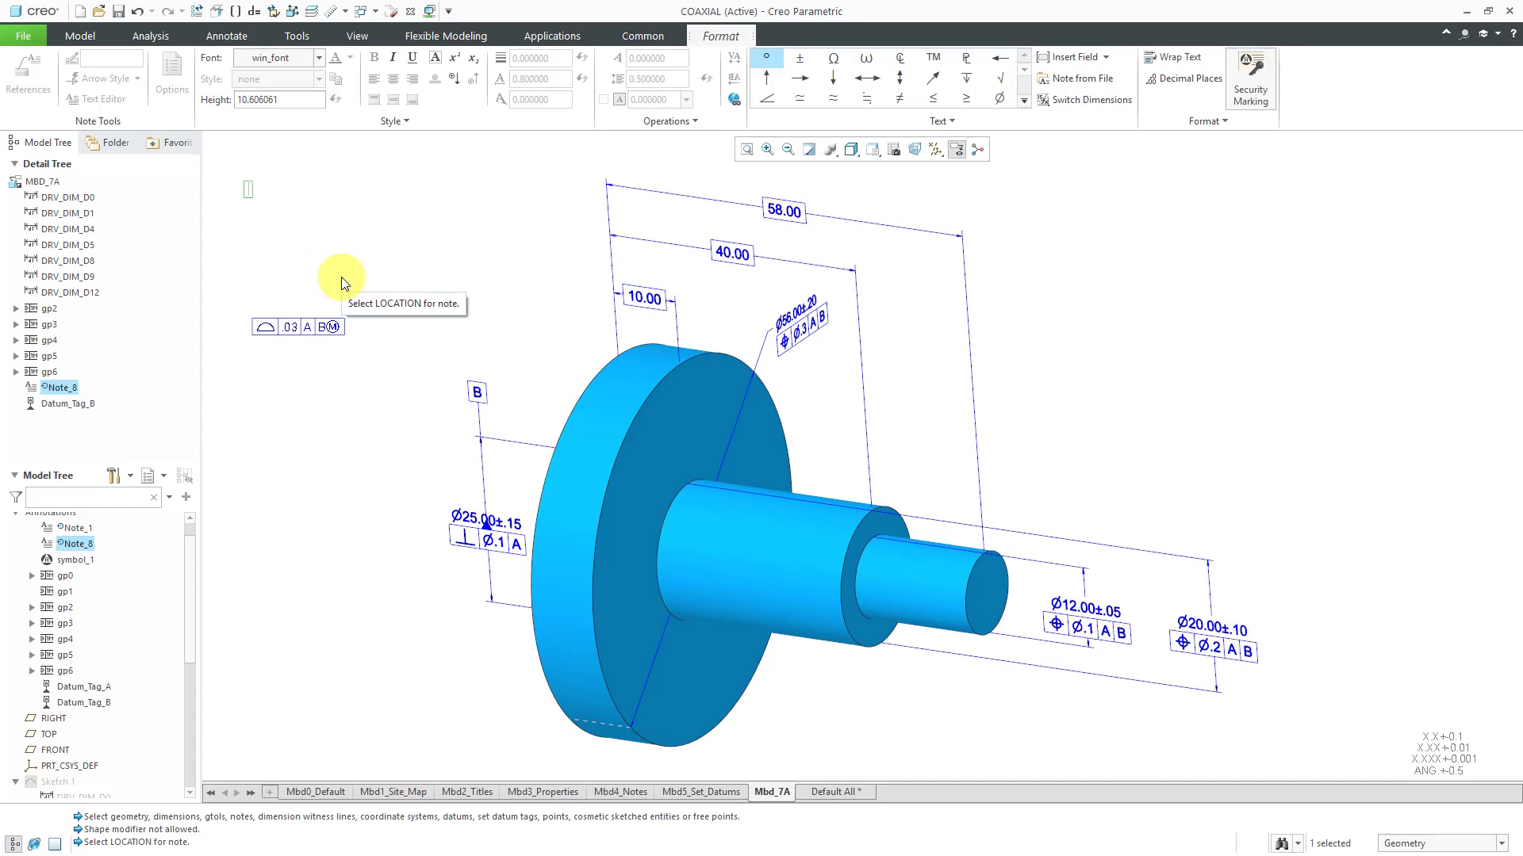
{"action": "type", "text": "ALL UNTOLERANCED"}
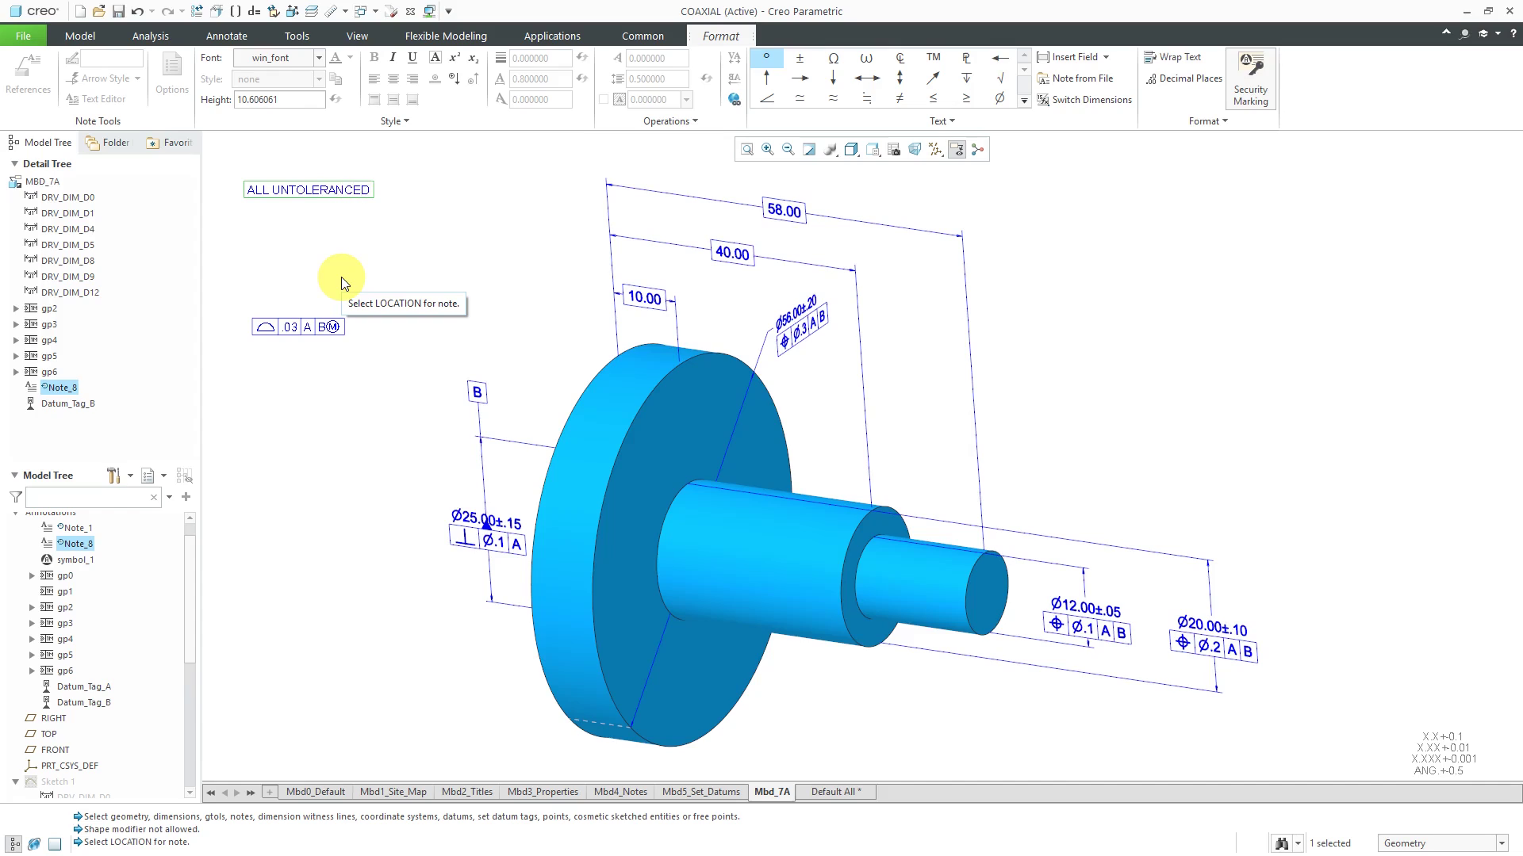
{"action": "type", "text": "SU"}
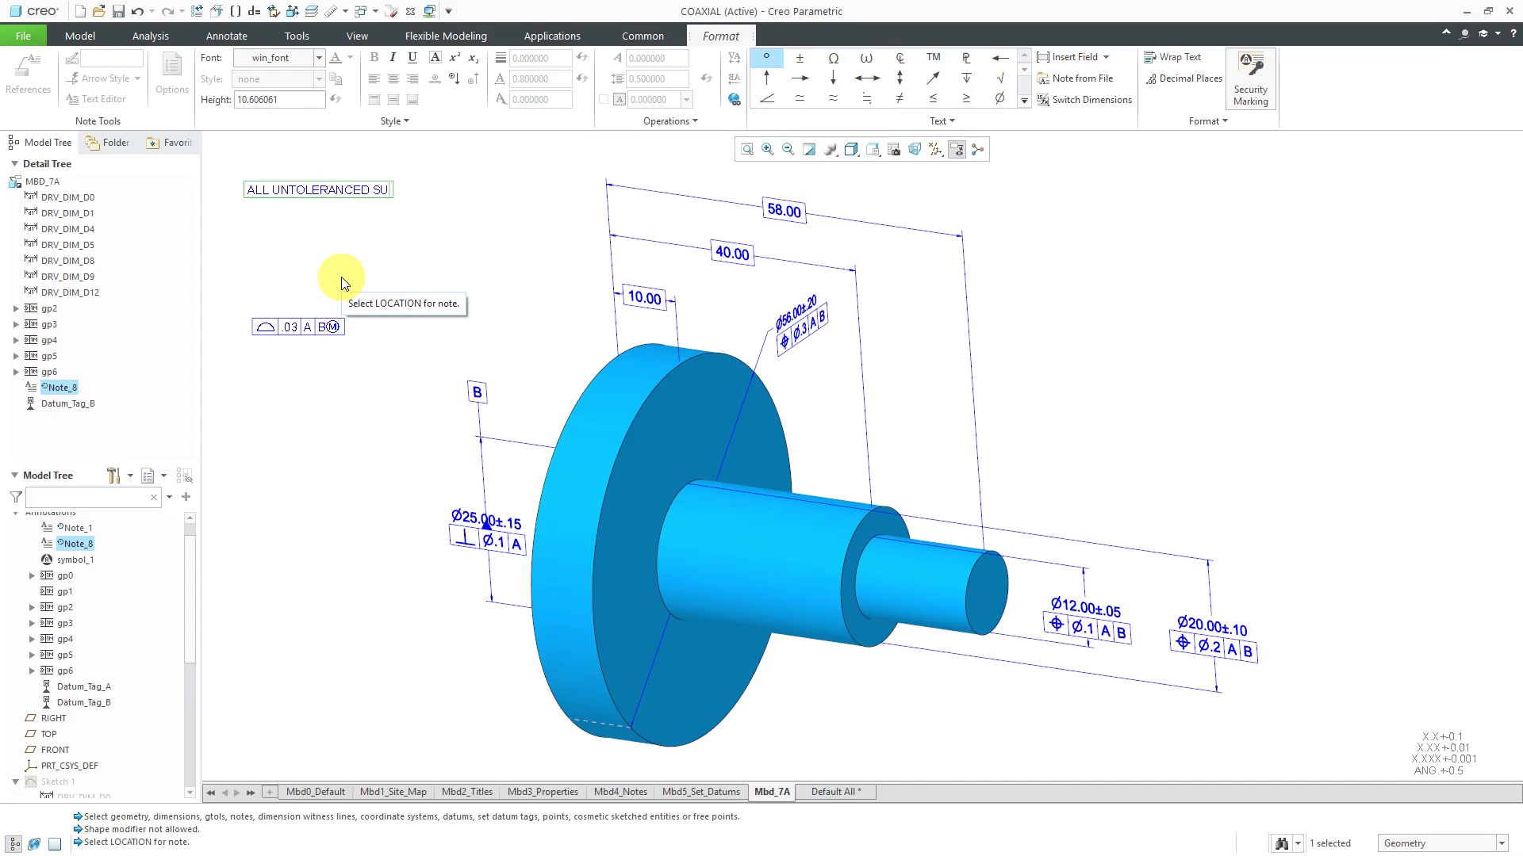
{"action": "type", "text": "RFACES:"}
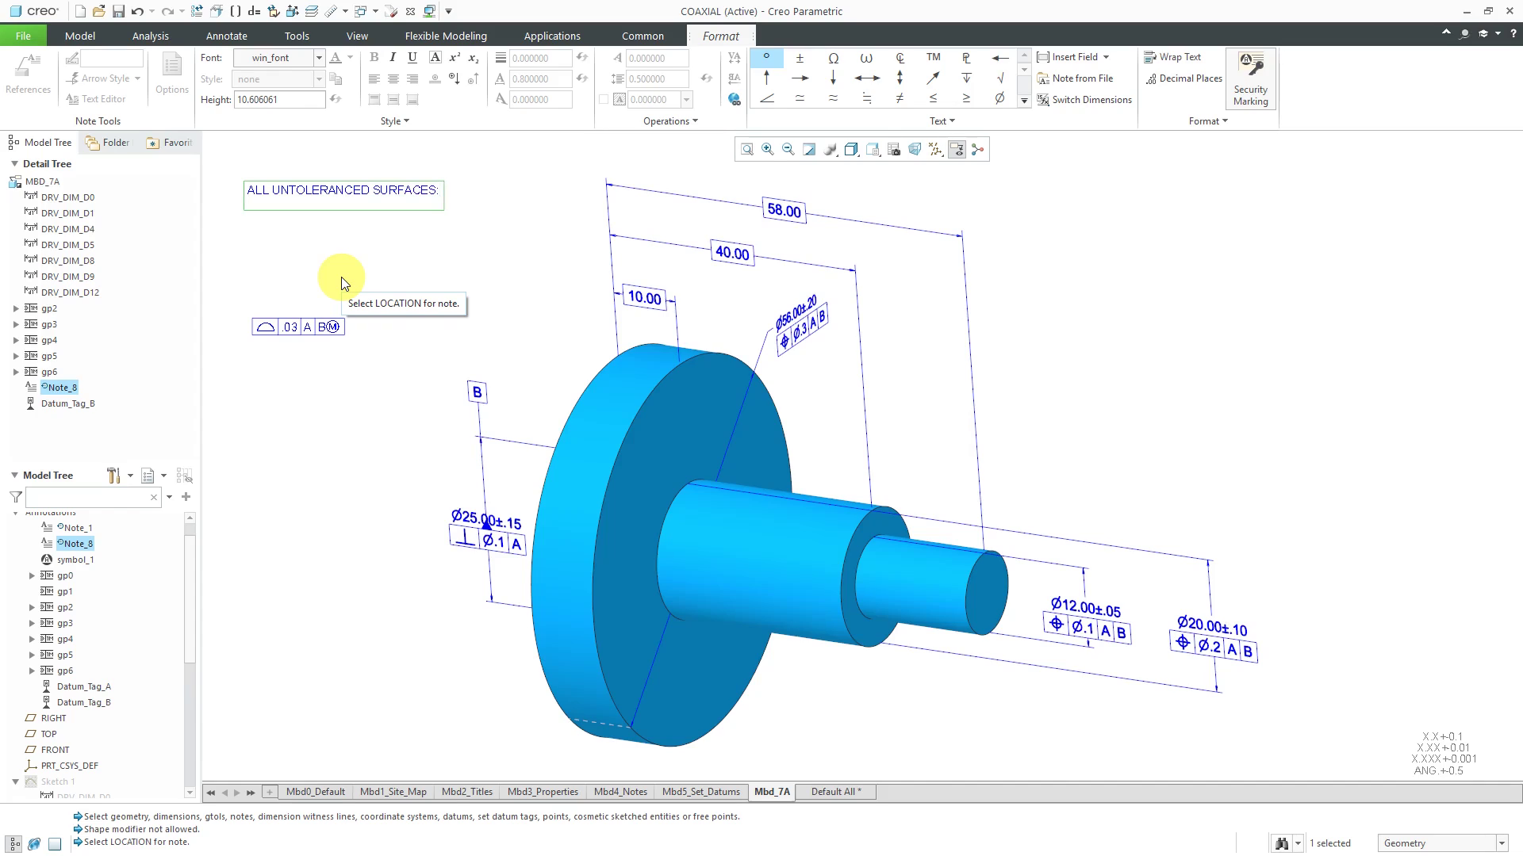
{"action": "type", "text": "&"}
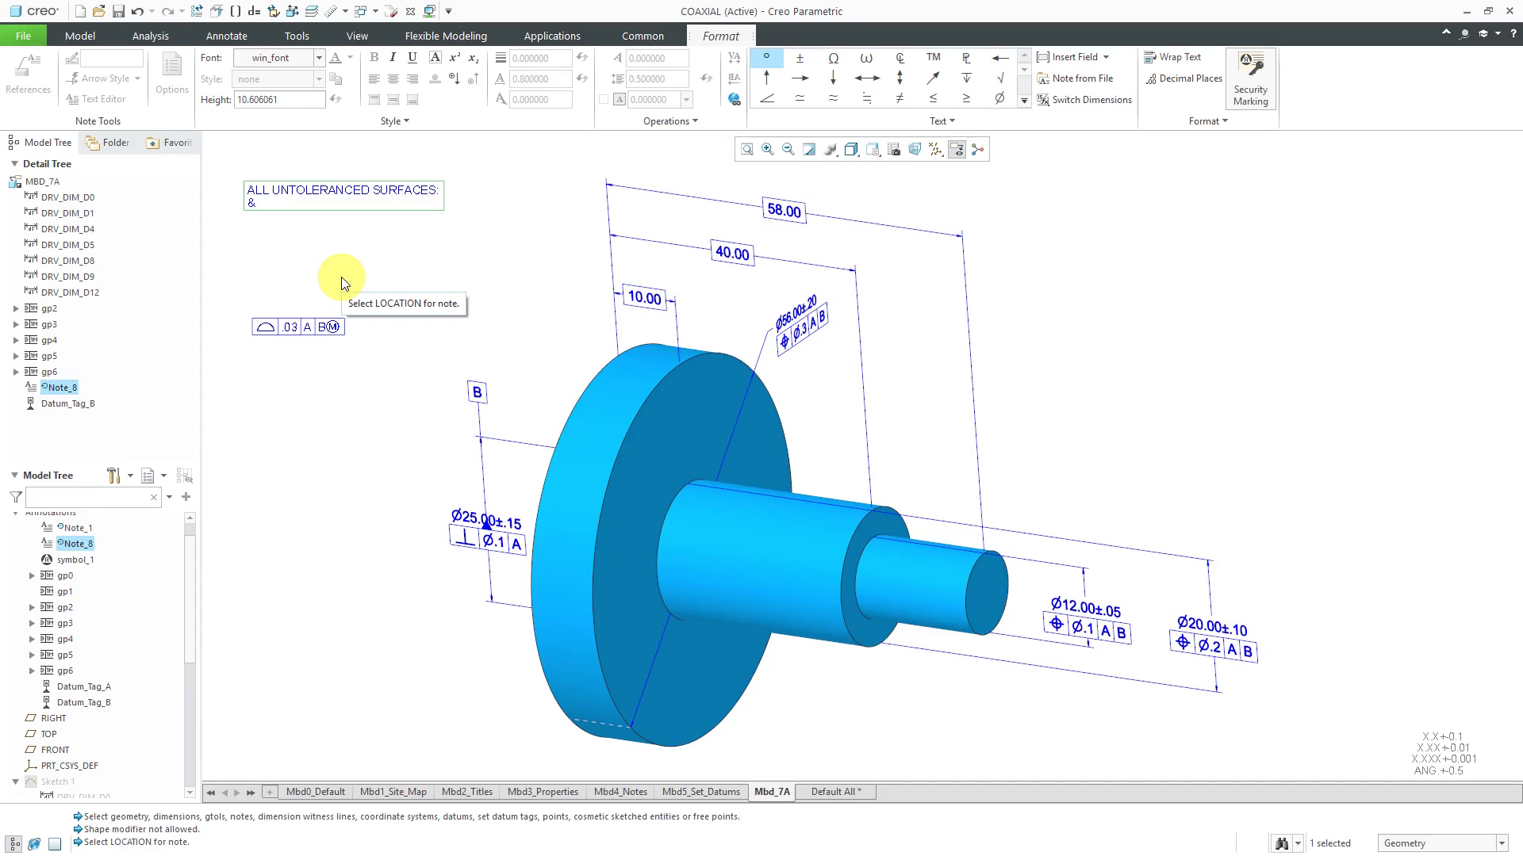
{"action": "type", "text": "G6"}
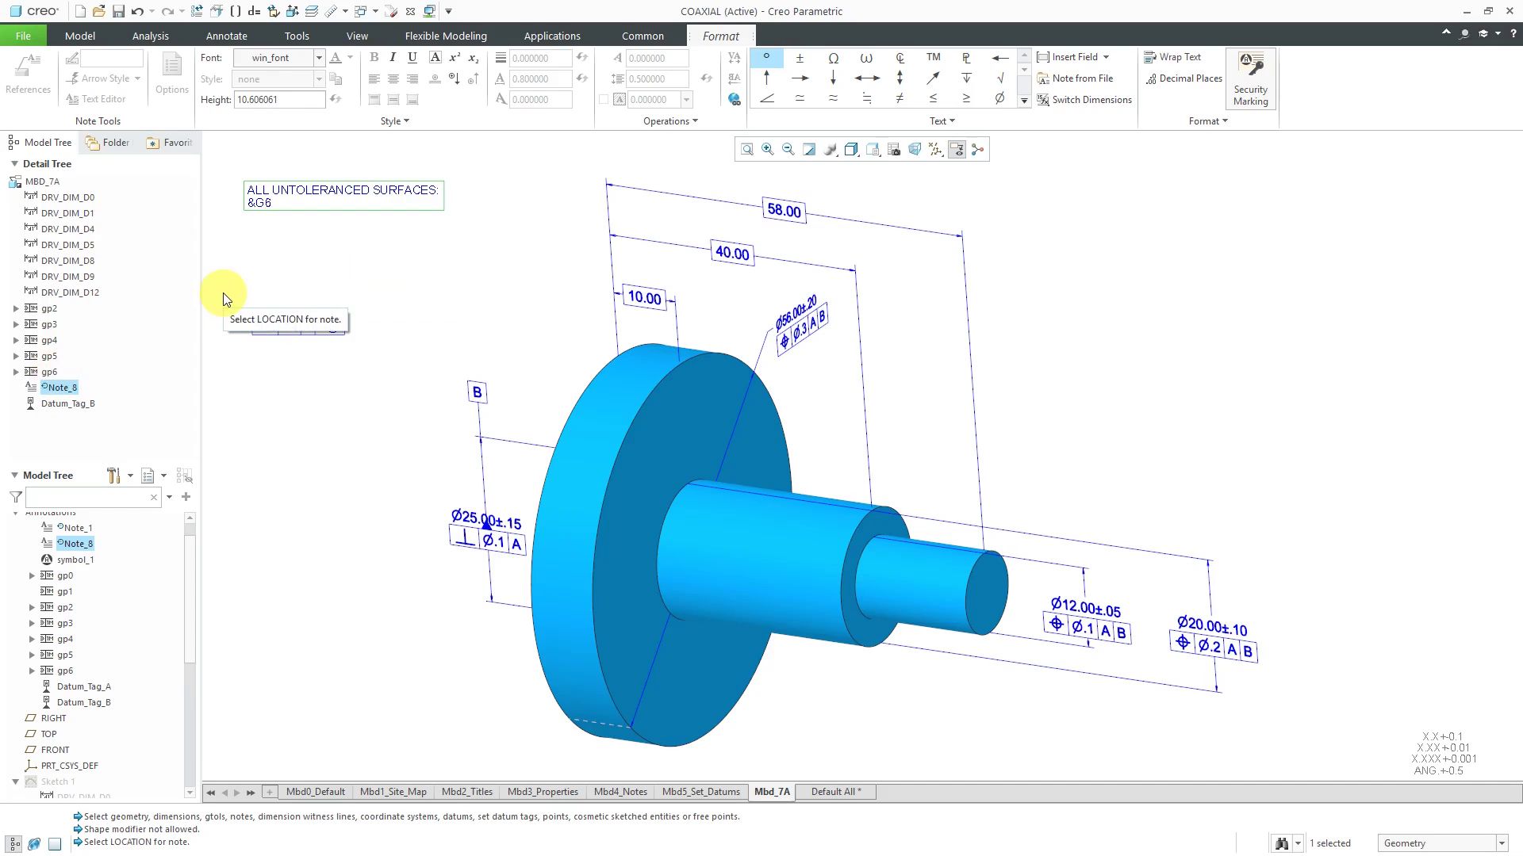
{"action": "left_click", "coordinate": [374, 325]}
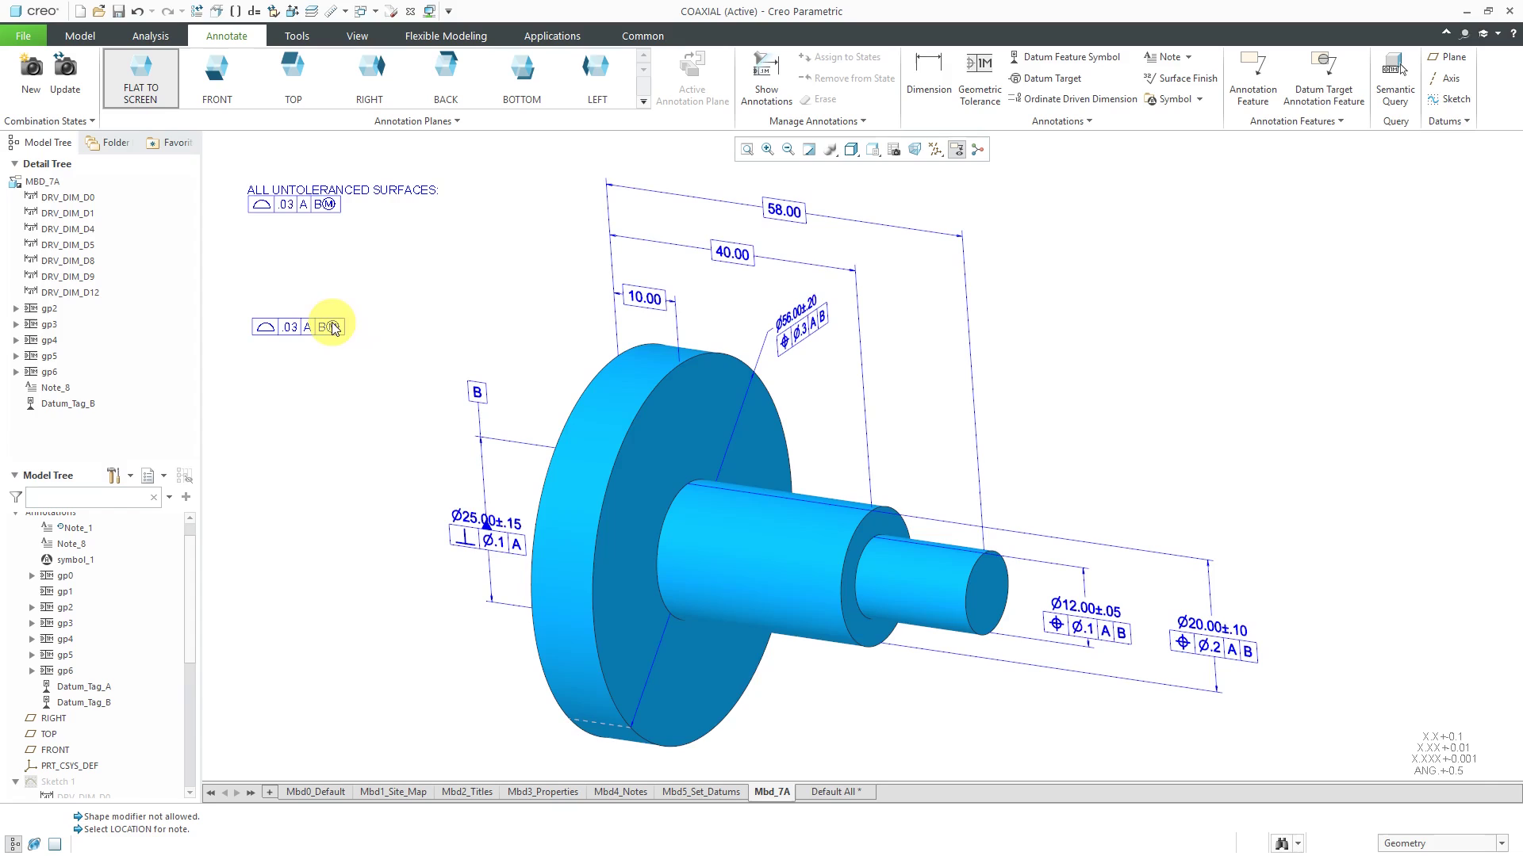
Hide the standalone gp6 profile tolerance frame, leaving only the copy under the note.
{"action": "left_click", "coordinate": [329, 327]}
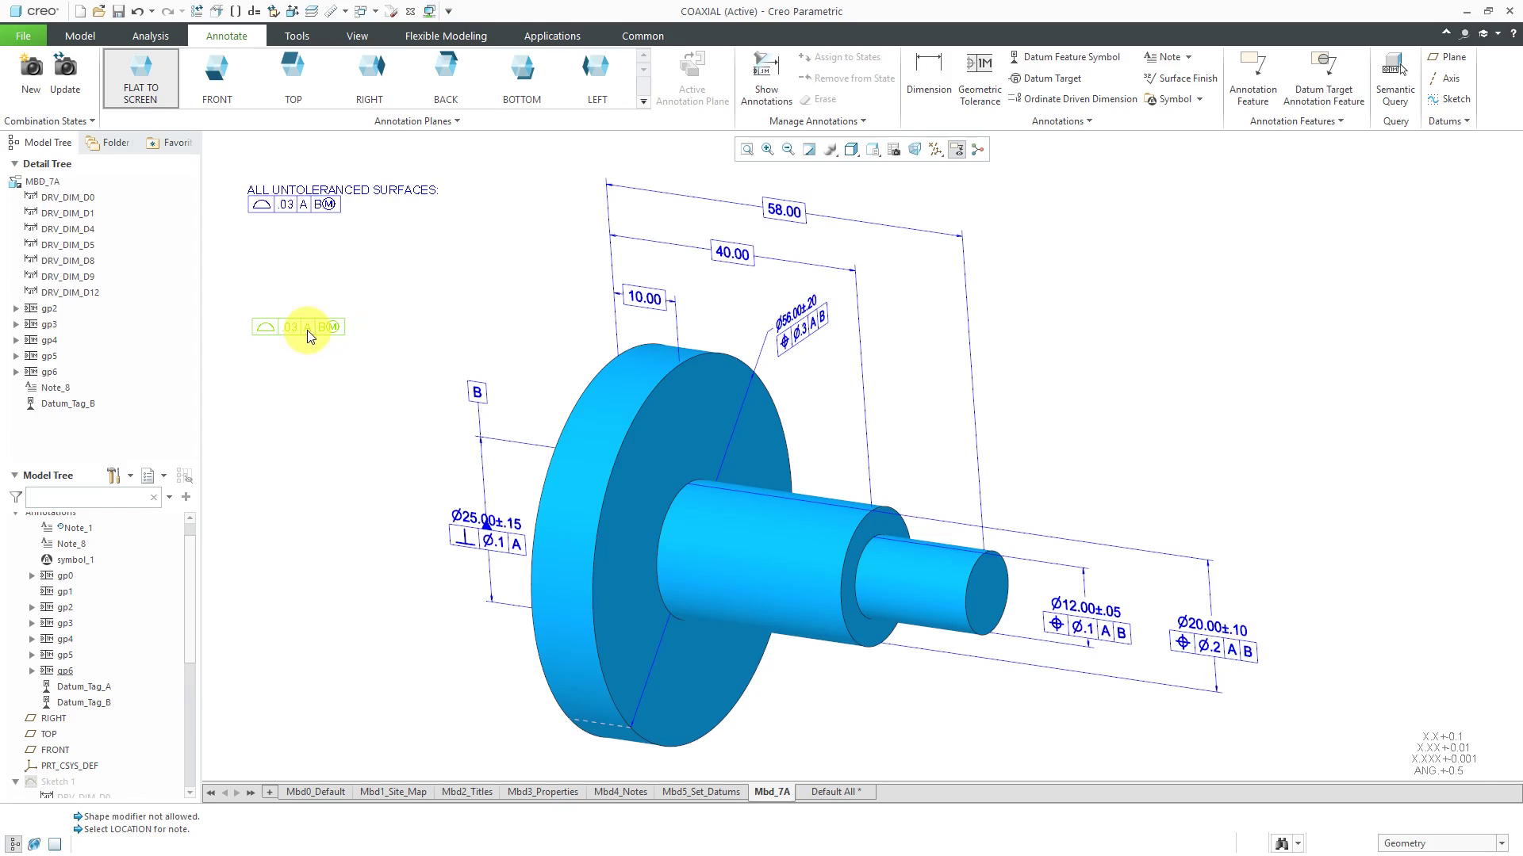
{"action": "double_click", "coordinate": [298, 327]}
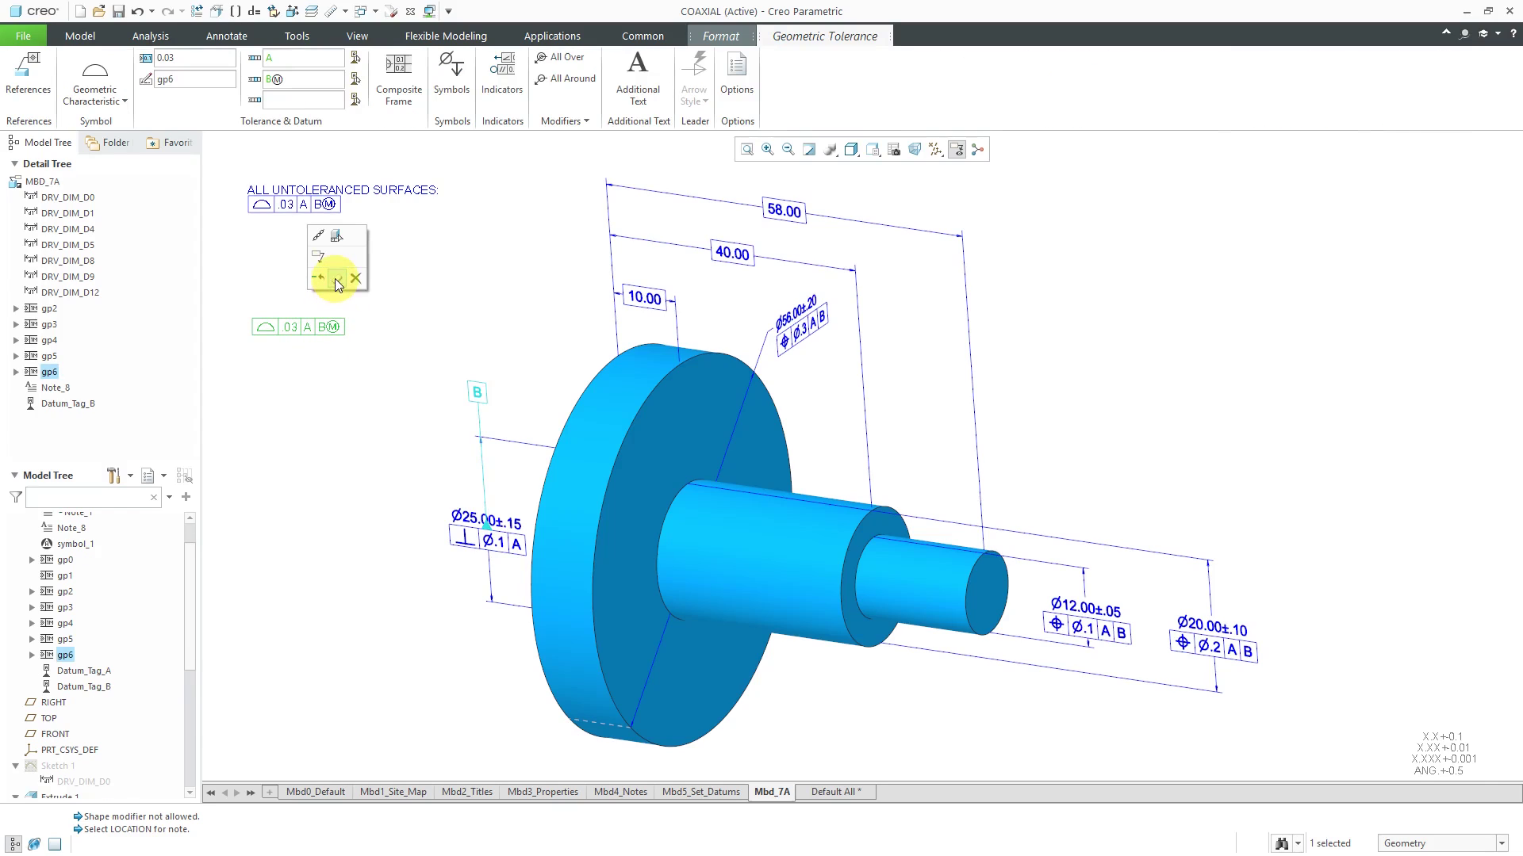
{"action": "left_click", "coordinate": [355, 279]}
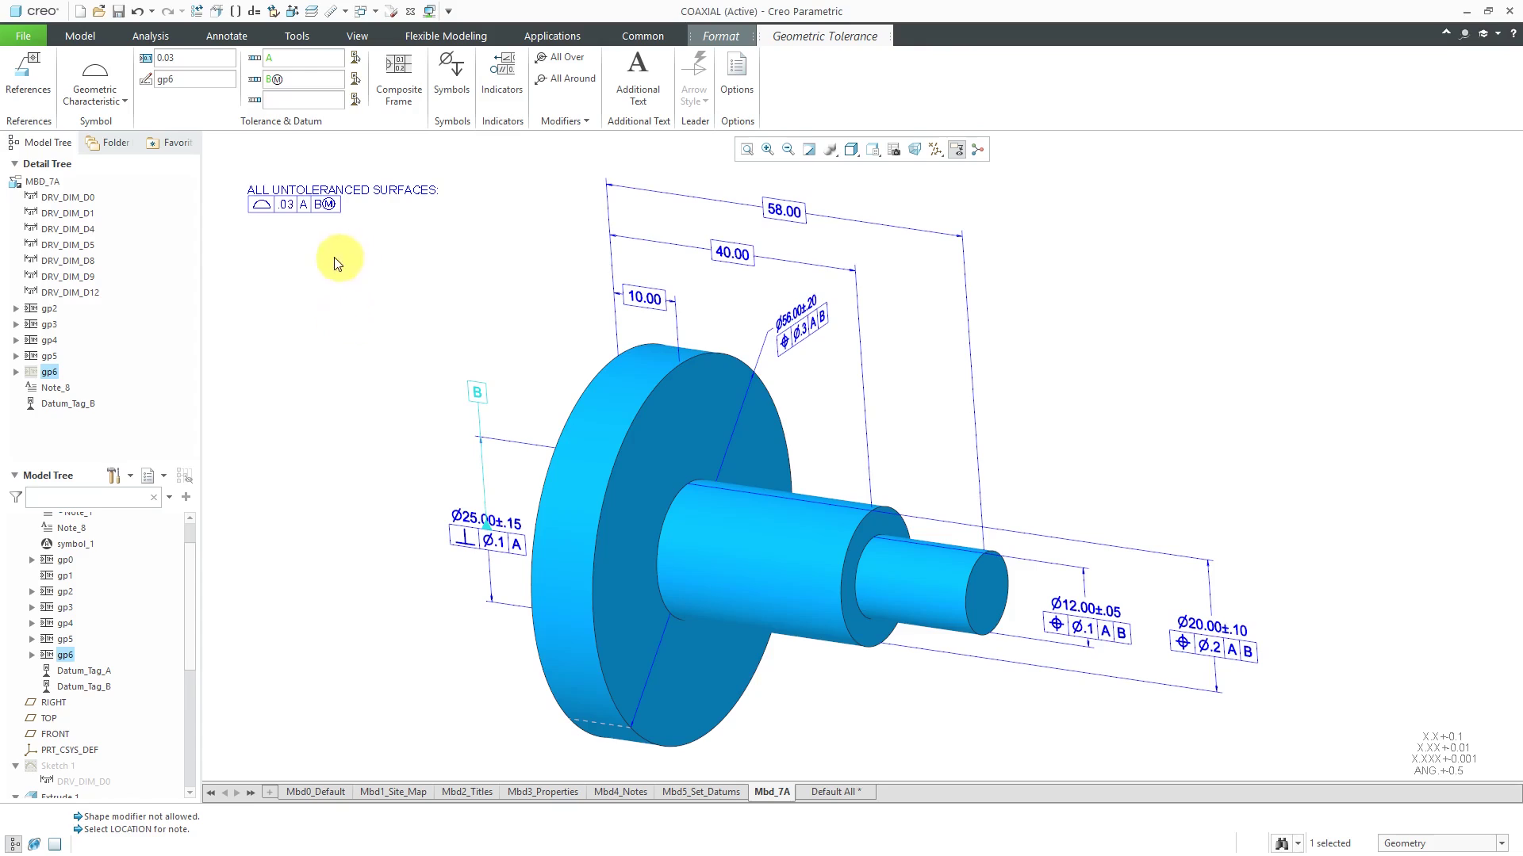
{"action": "mouse_move", "coordinate": [309, 283]}
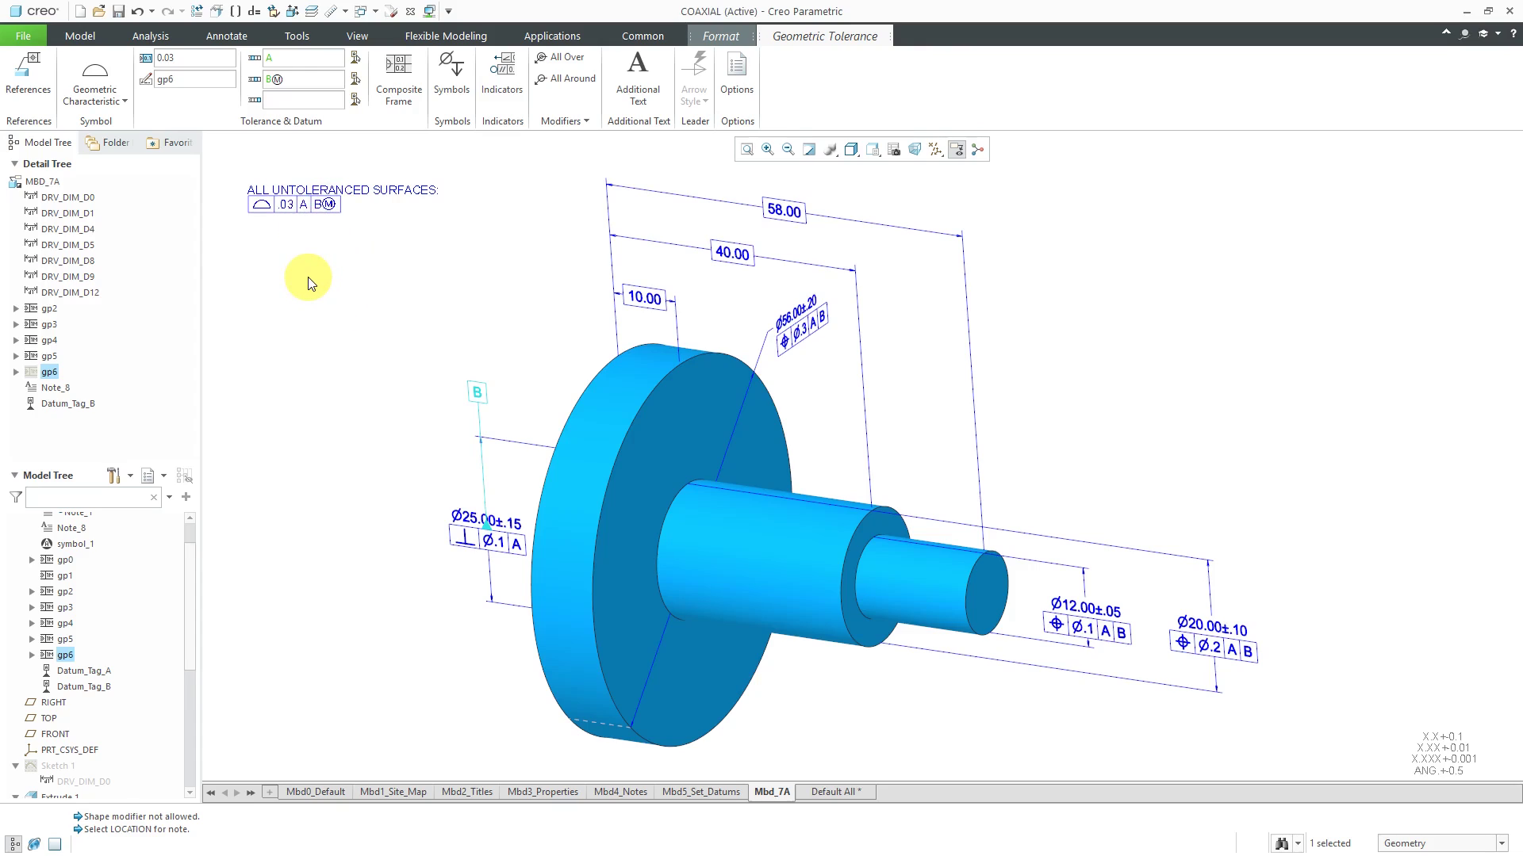